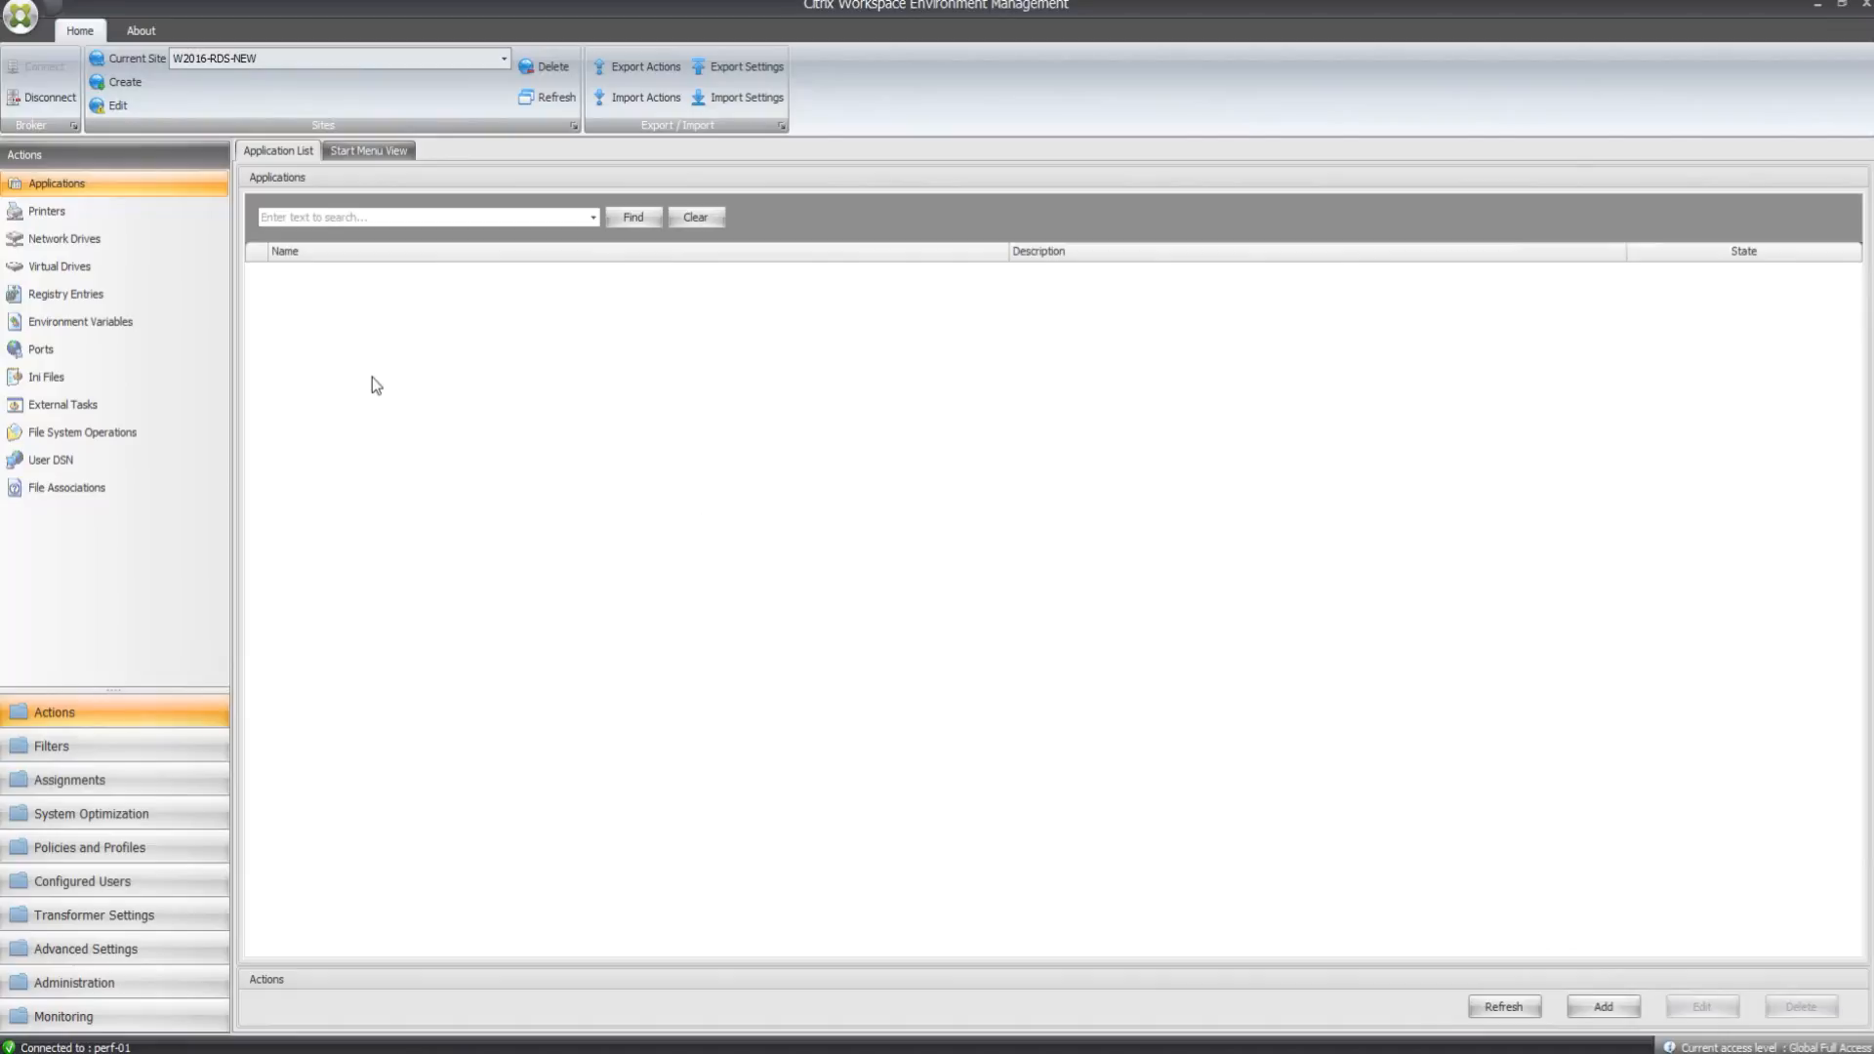
{"action": "mouse_move", "coordinate": [429, 563]}
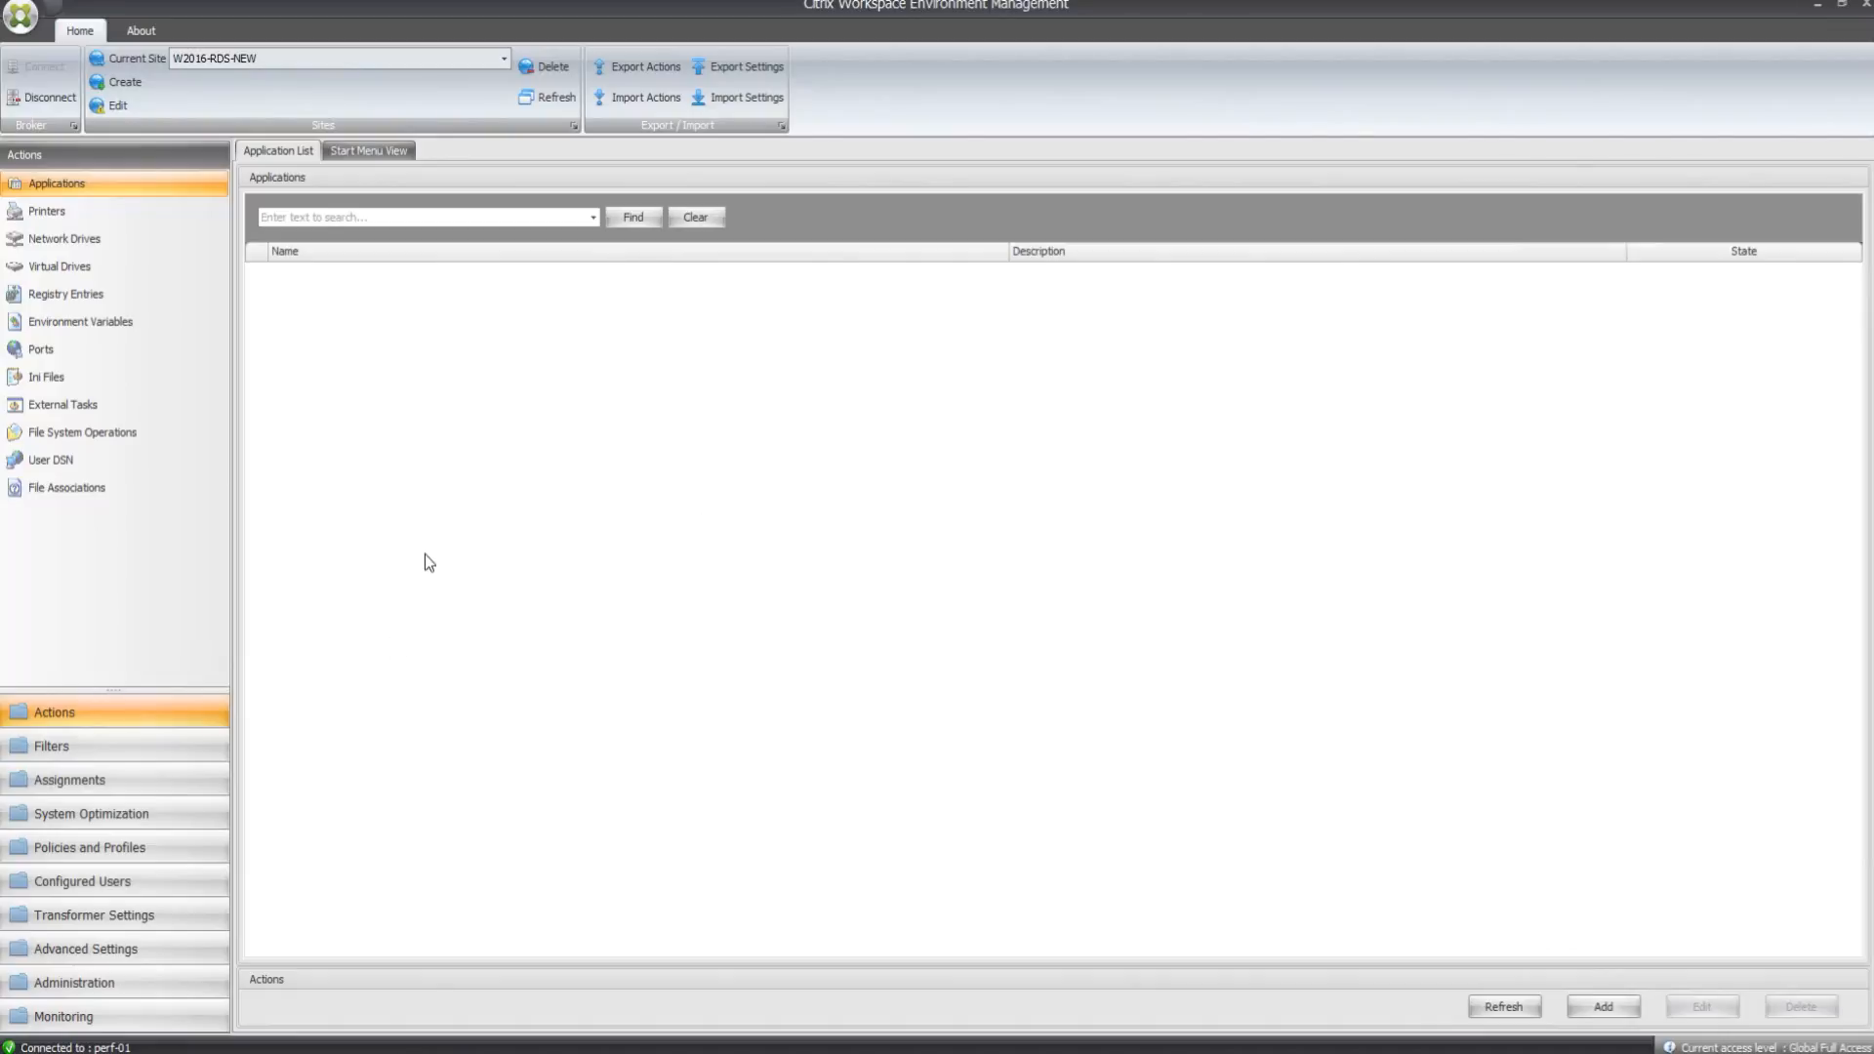
{"action": "mouse_move", "coordinate": [117, 915]}
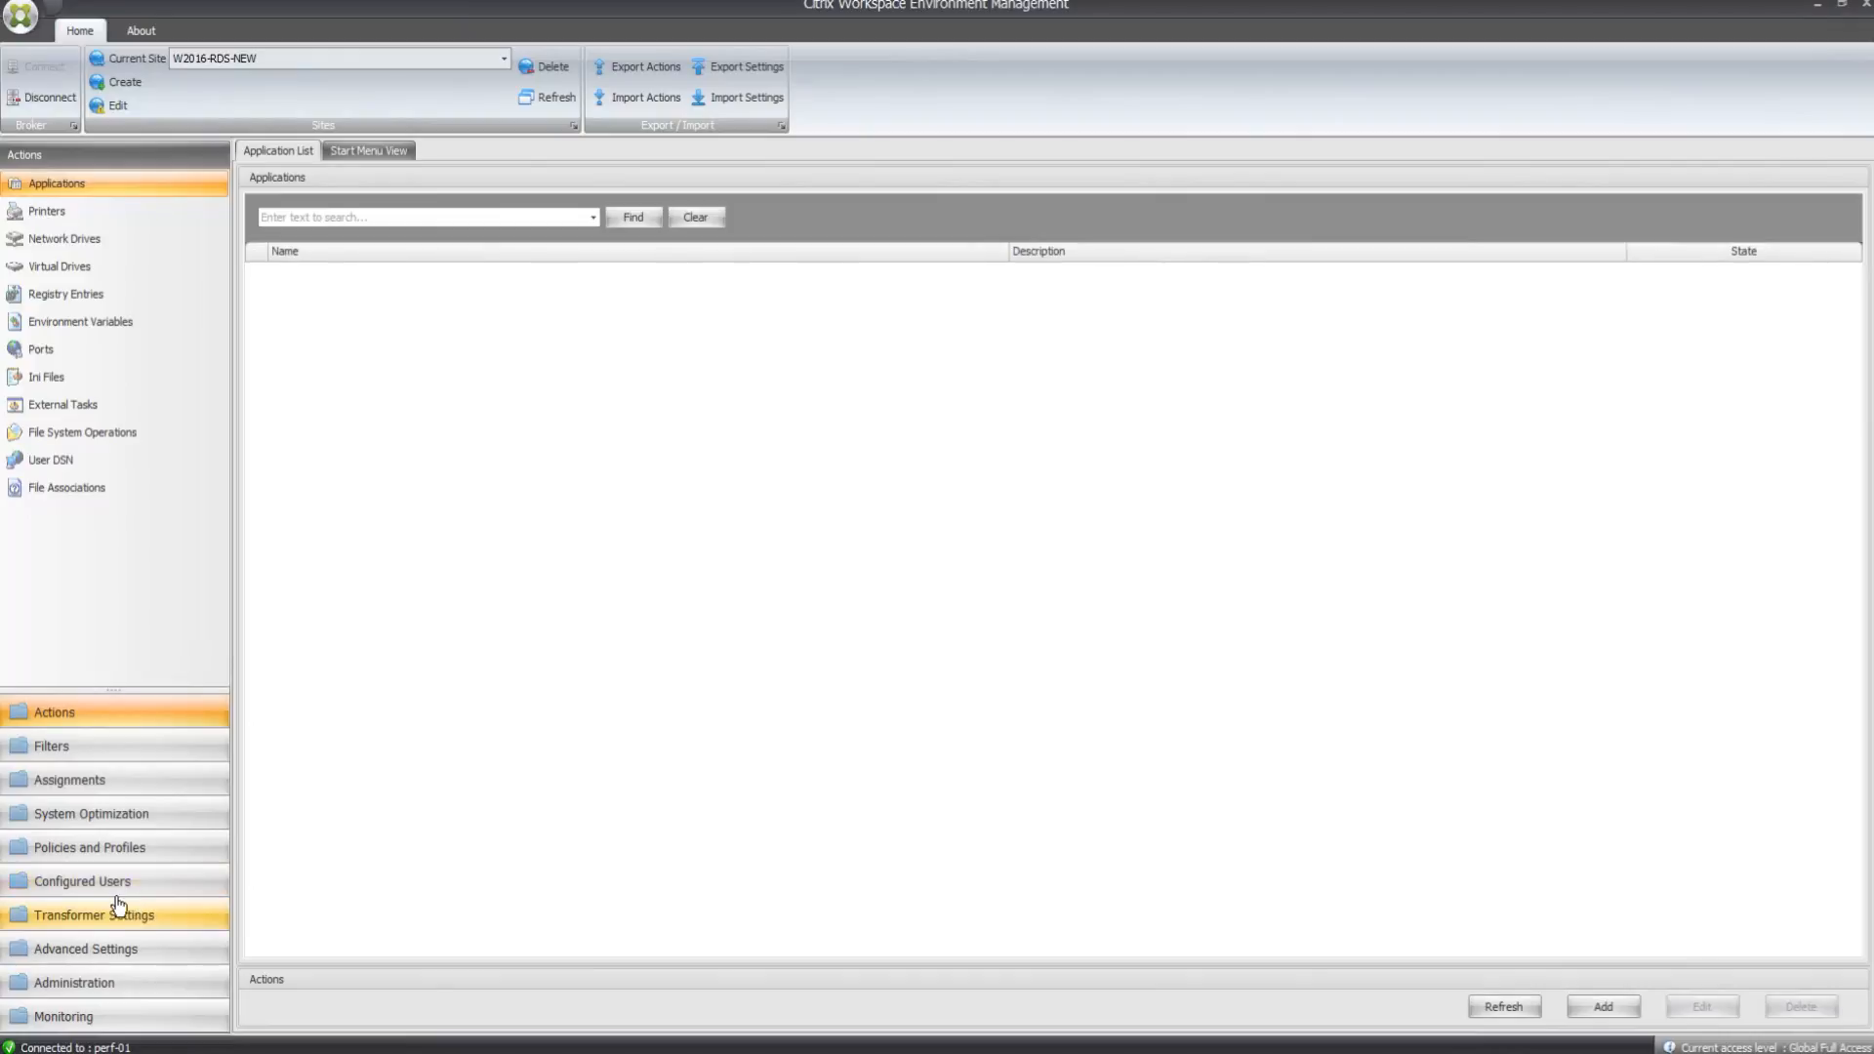
- Create an application action named Notepad that launches C:\Windows\notepad.exe
{"action": "left_click", "coordinate": [81, 880]}
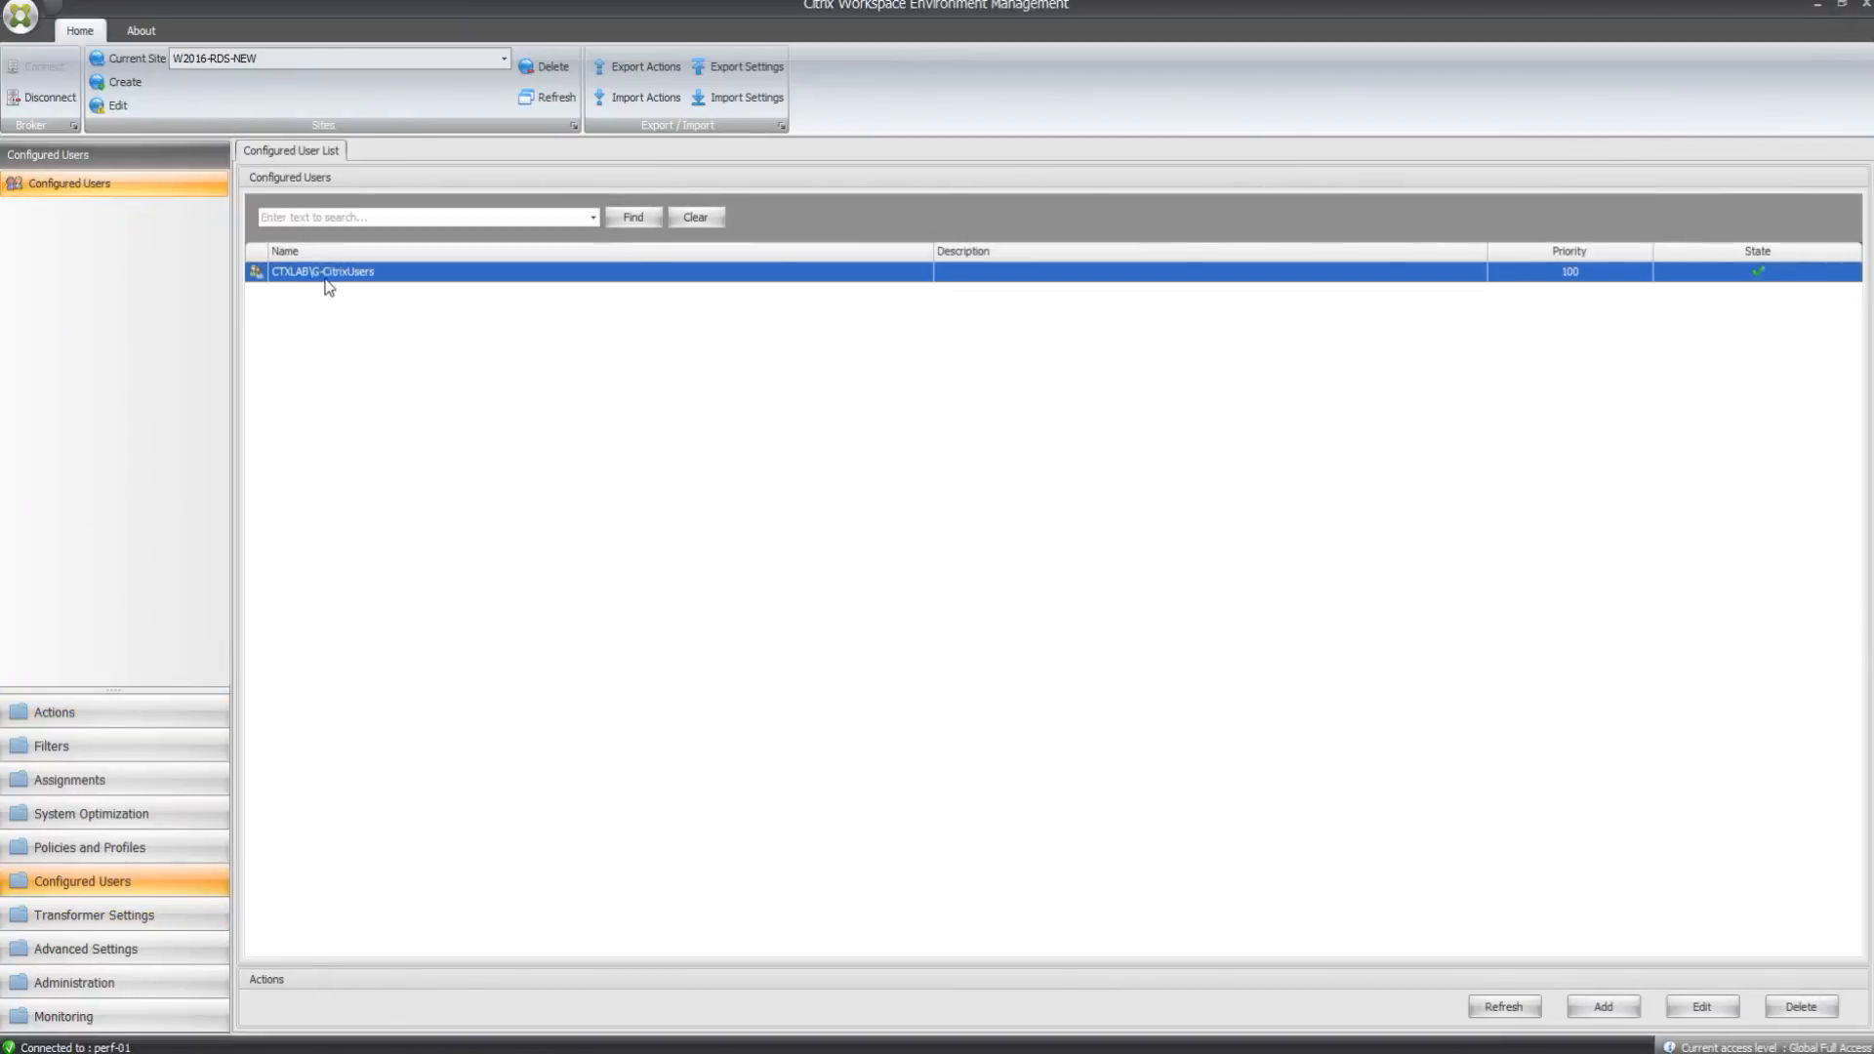
{"action": "mouse_move", "coordinate": [385, 283]}
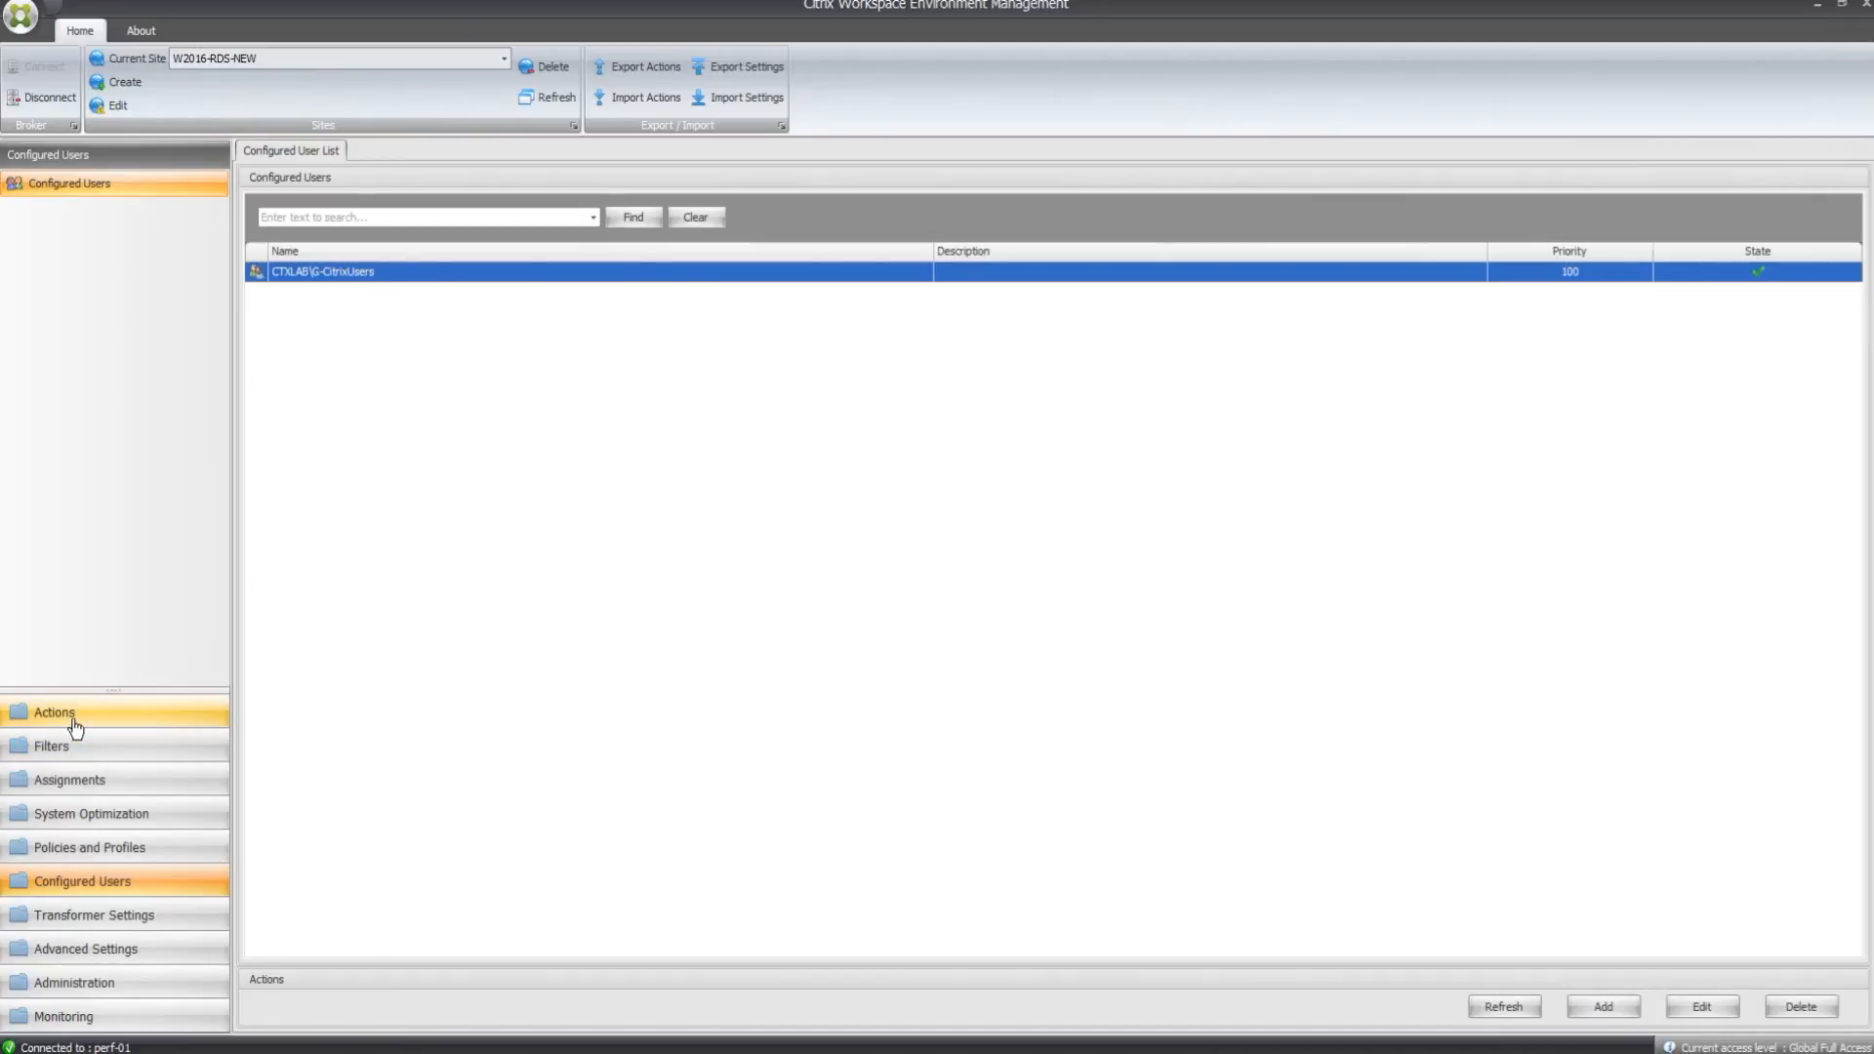
{"action": "left_click", "coordinate": [53, 712]}
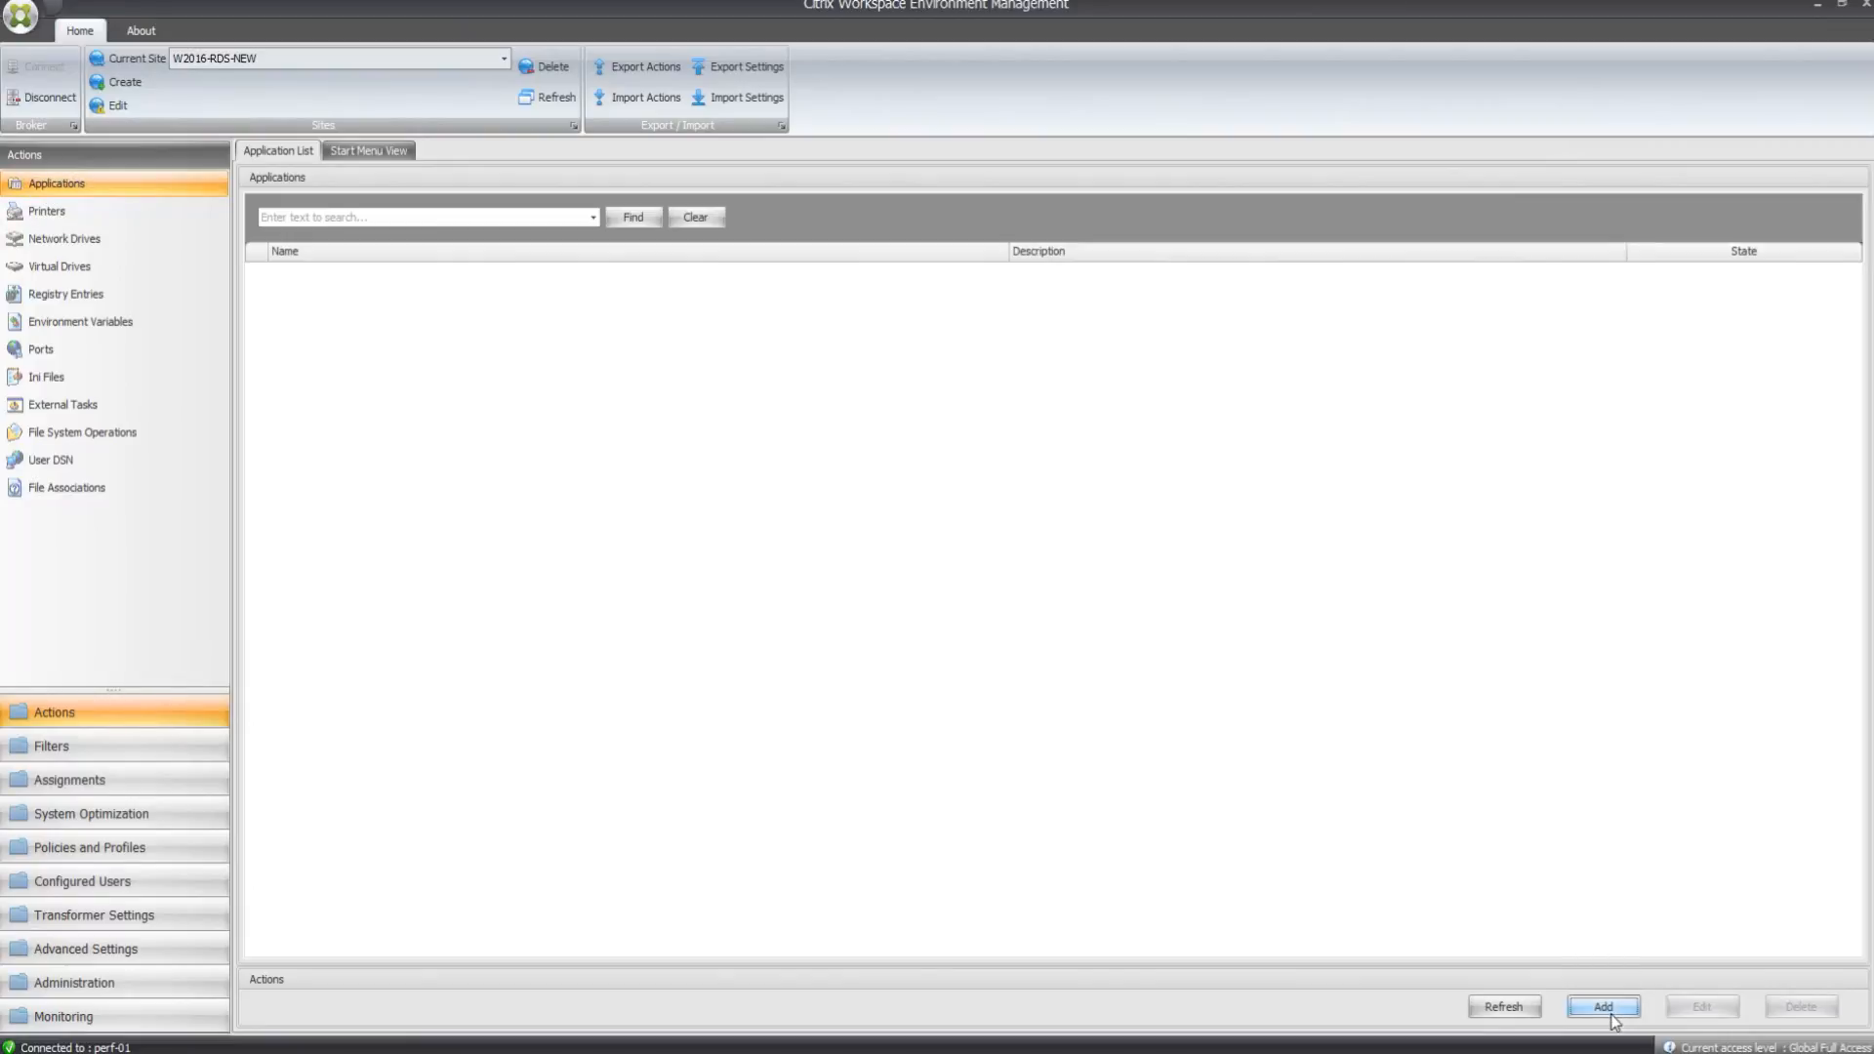
{"action": "left_click", "coordinate": [1602, 1005]}
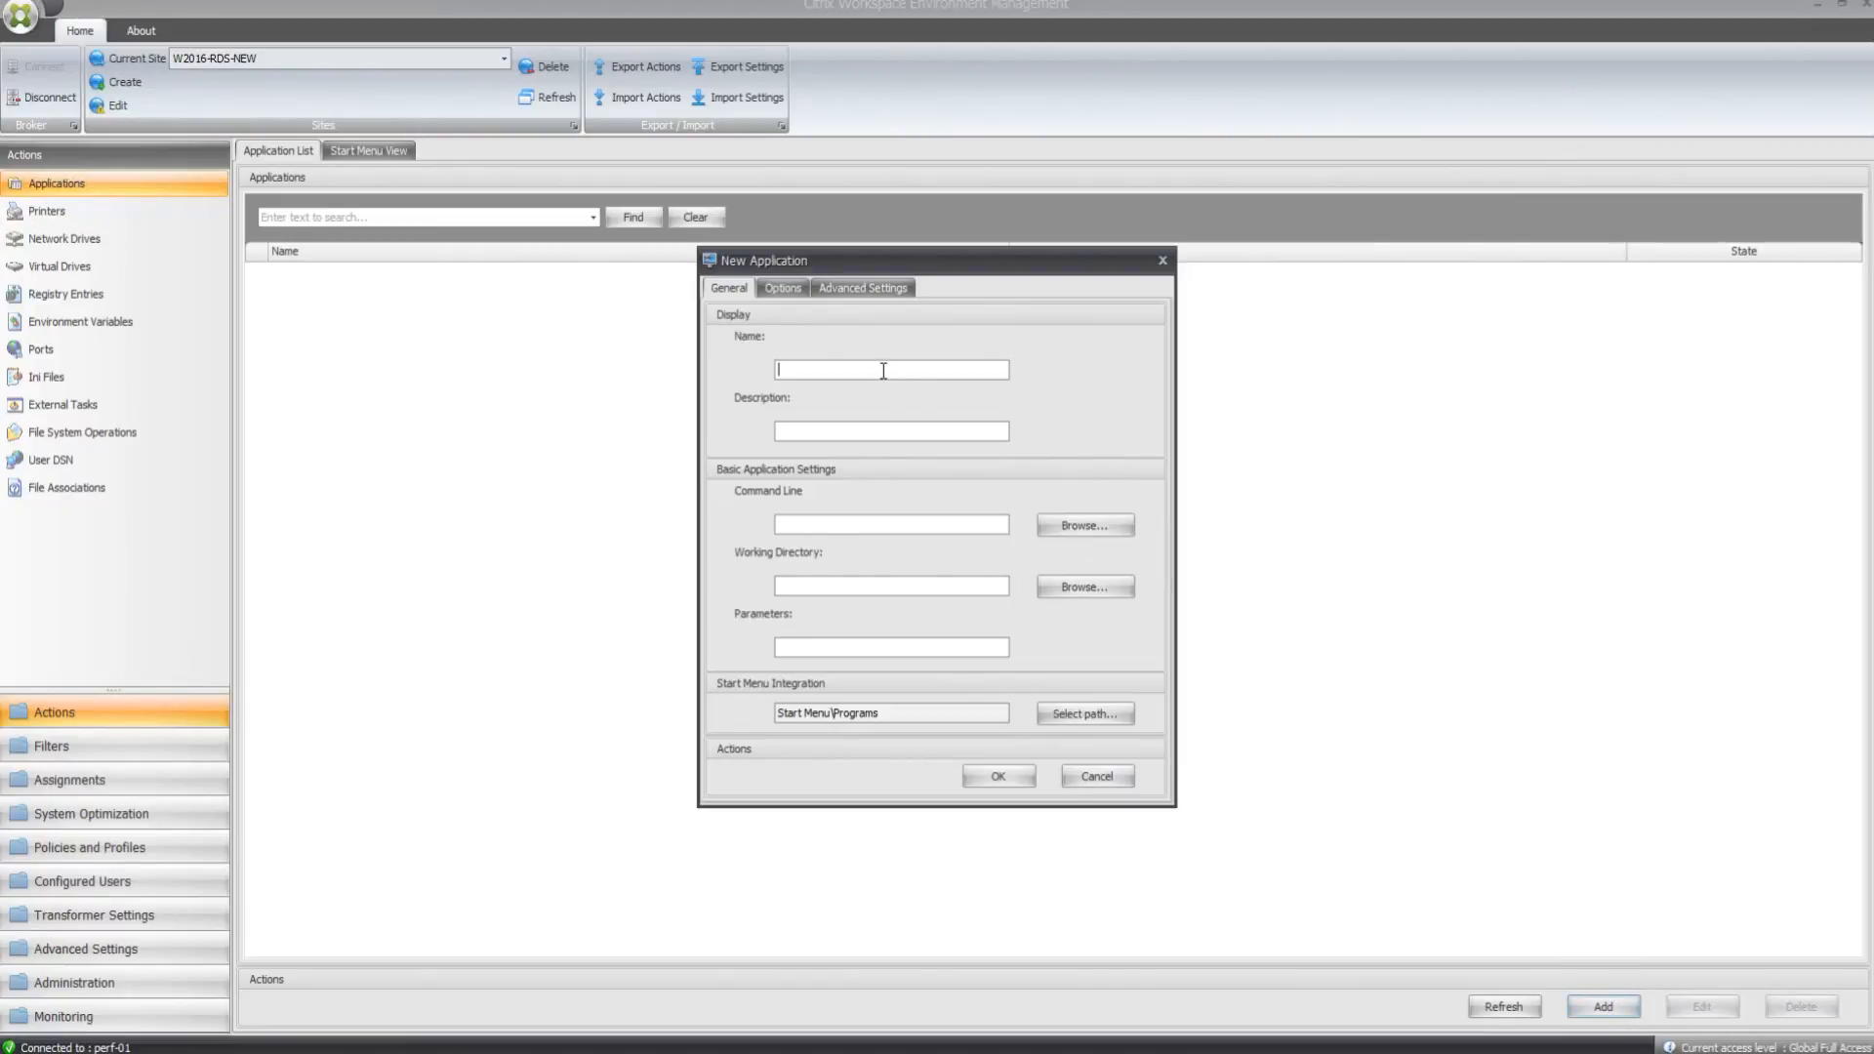
{"action": "type", "text": "Notepad"}
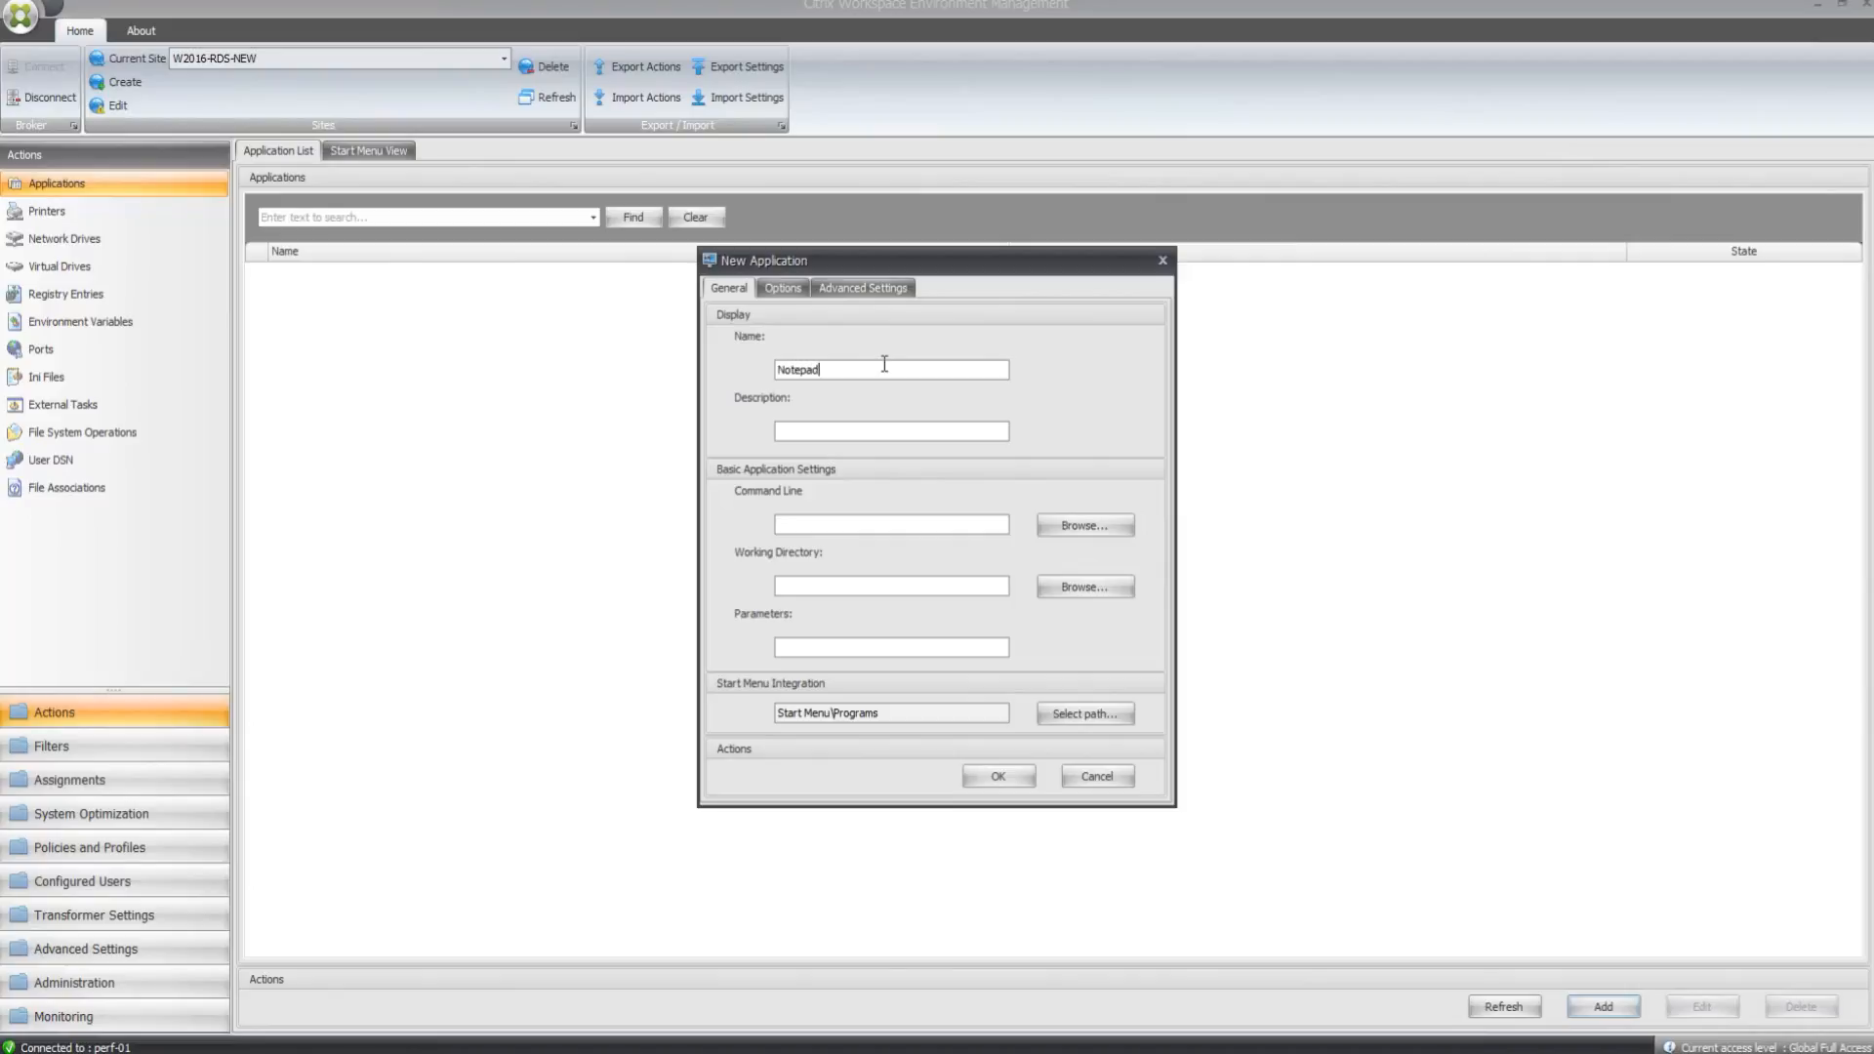
{"action": "left_click", "coordinate": [1081, 525]}
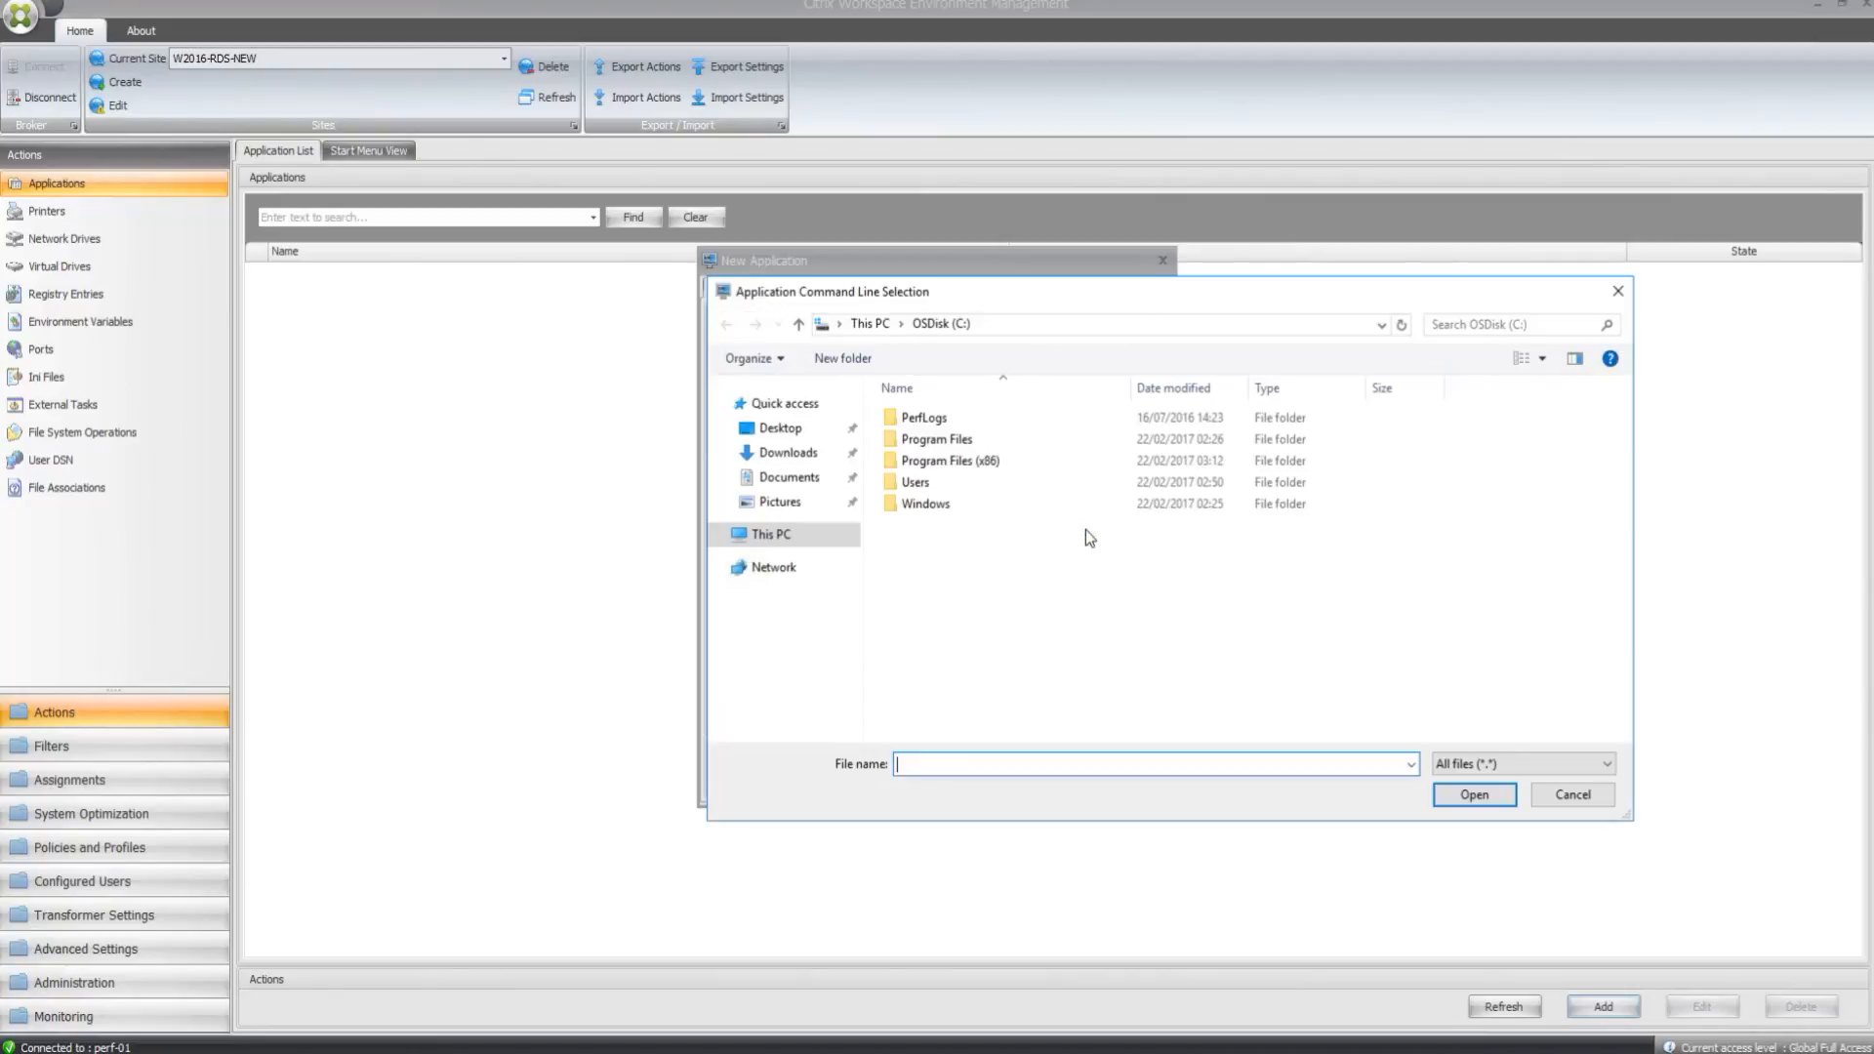
{"action": "double_click", "coordinate": [925, 504]}
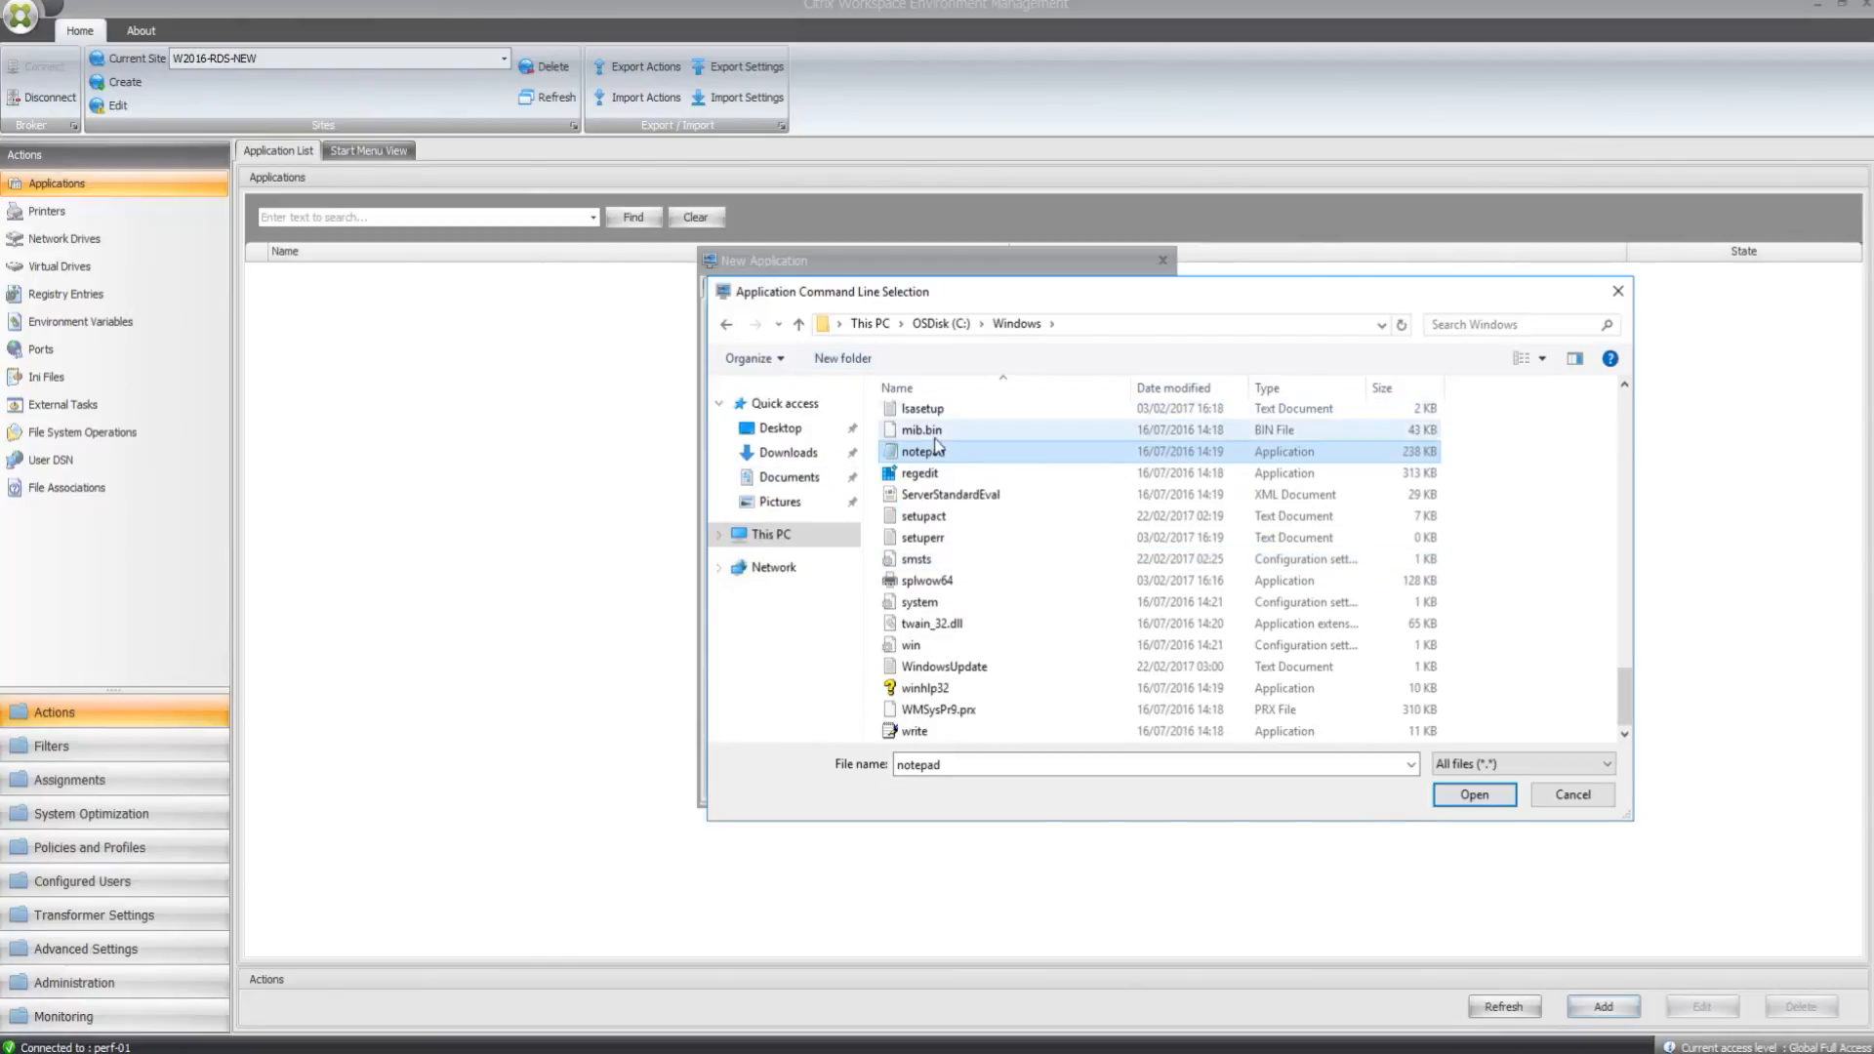
{"action": "left_click", "coordinate": [1473, 794]}
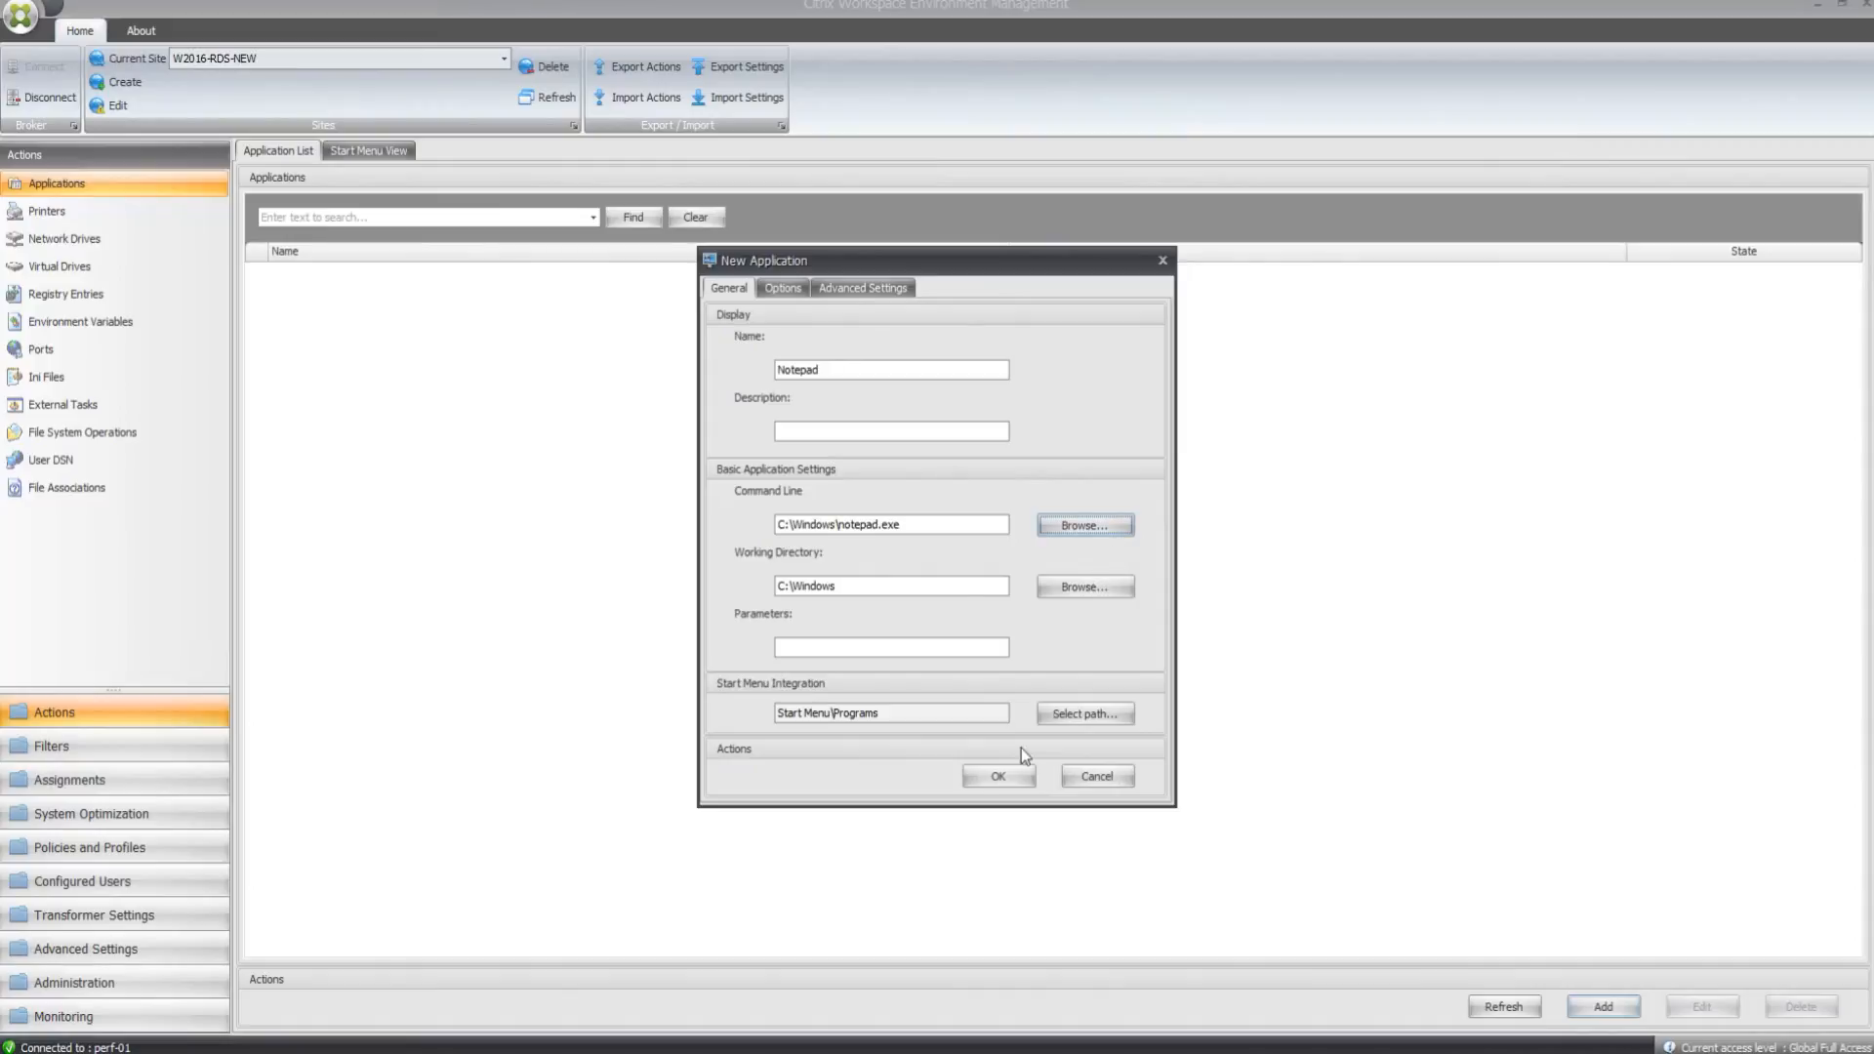
{"action": "left_click", "coordinate": [996, 776]}
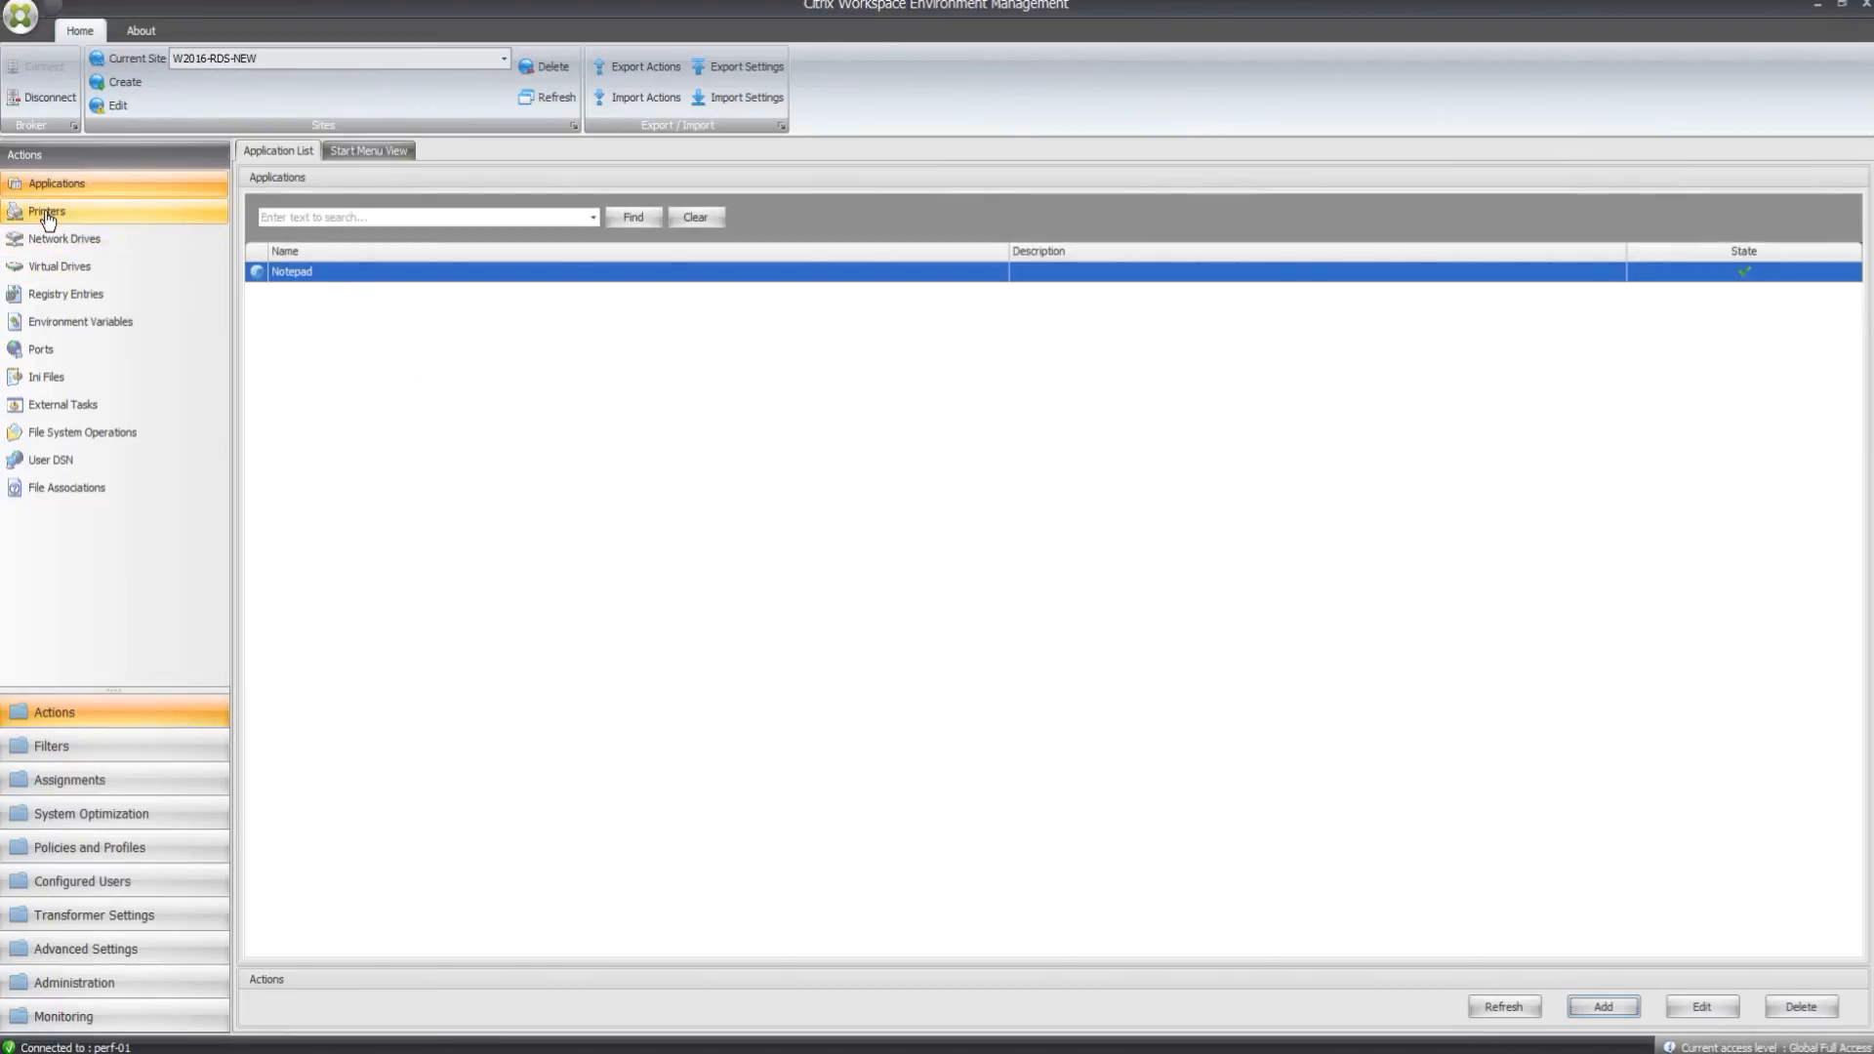
- Add network printer 'Samsung C480FW Printer' targeting \\dc-01\Samsung C480FW Series
{"action": "left_click", "coordinate": [47, 211]}
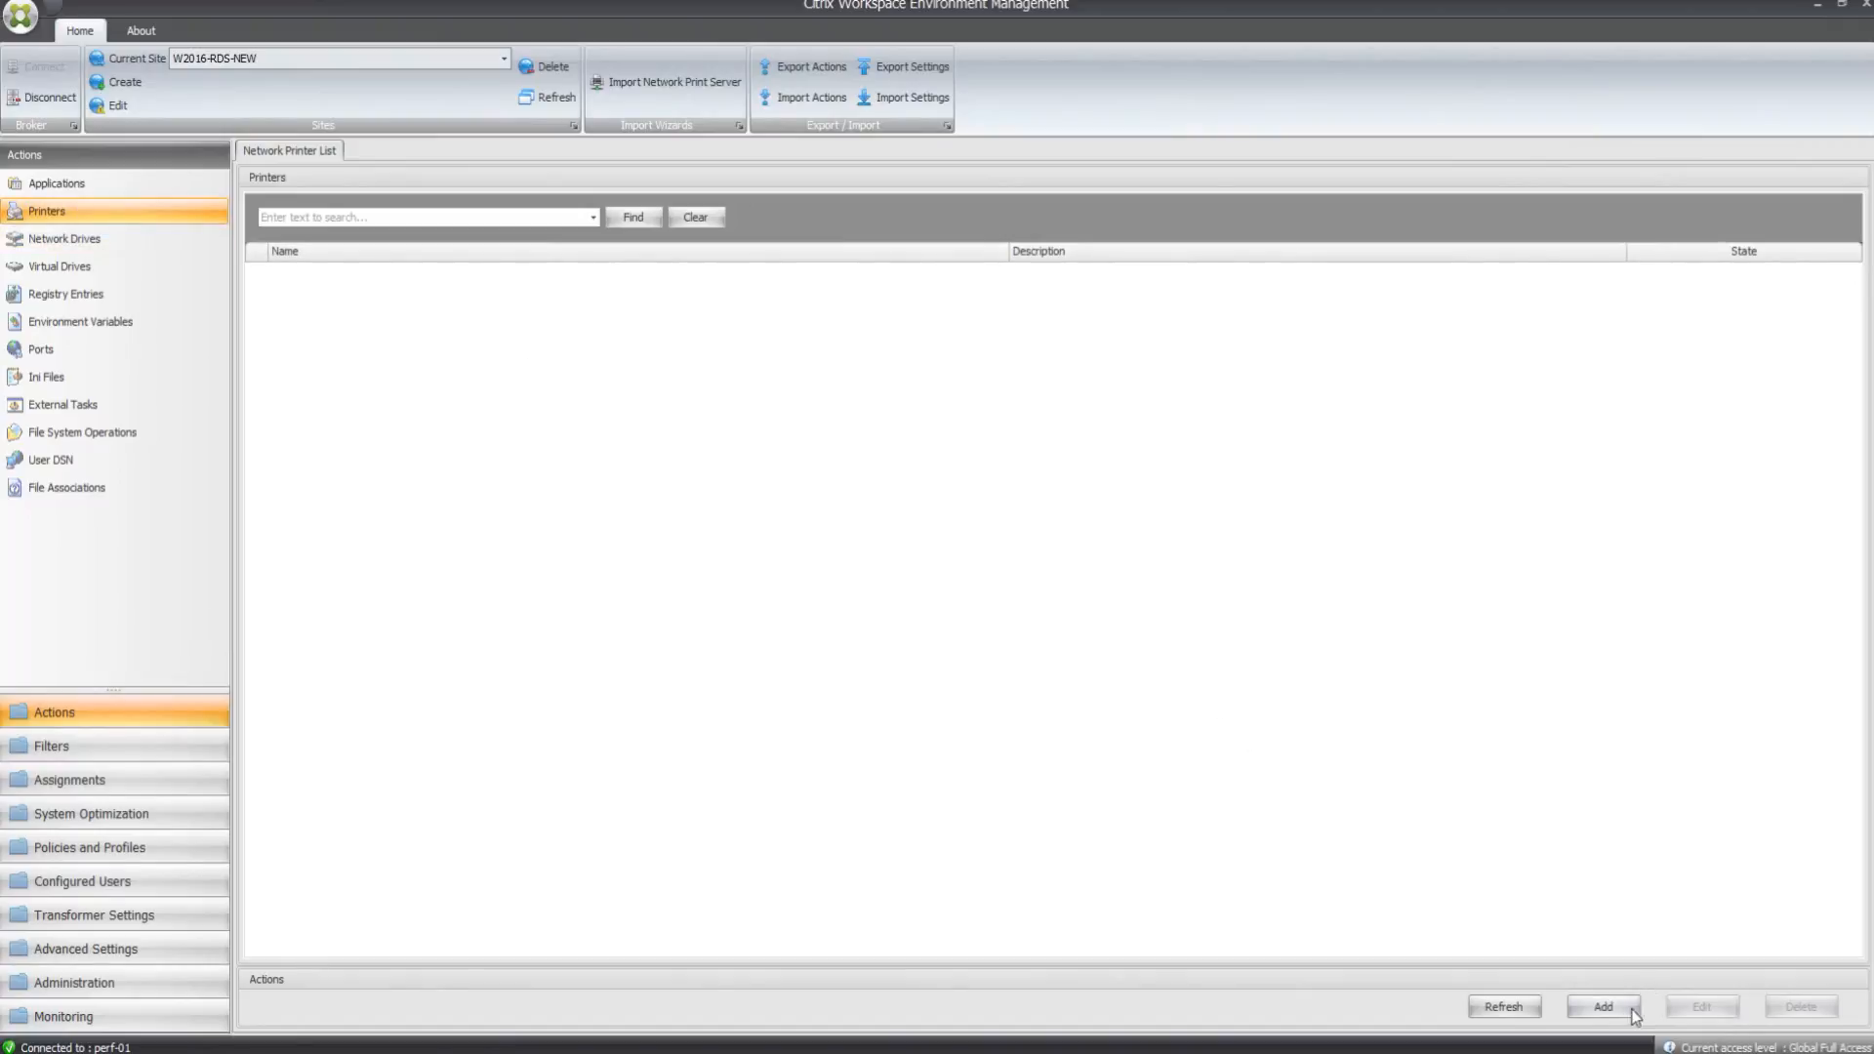
{"action": "left_click", "coordinate": [1602, 1006]}
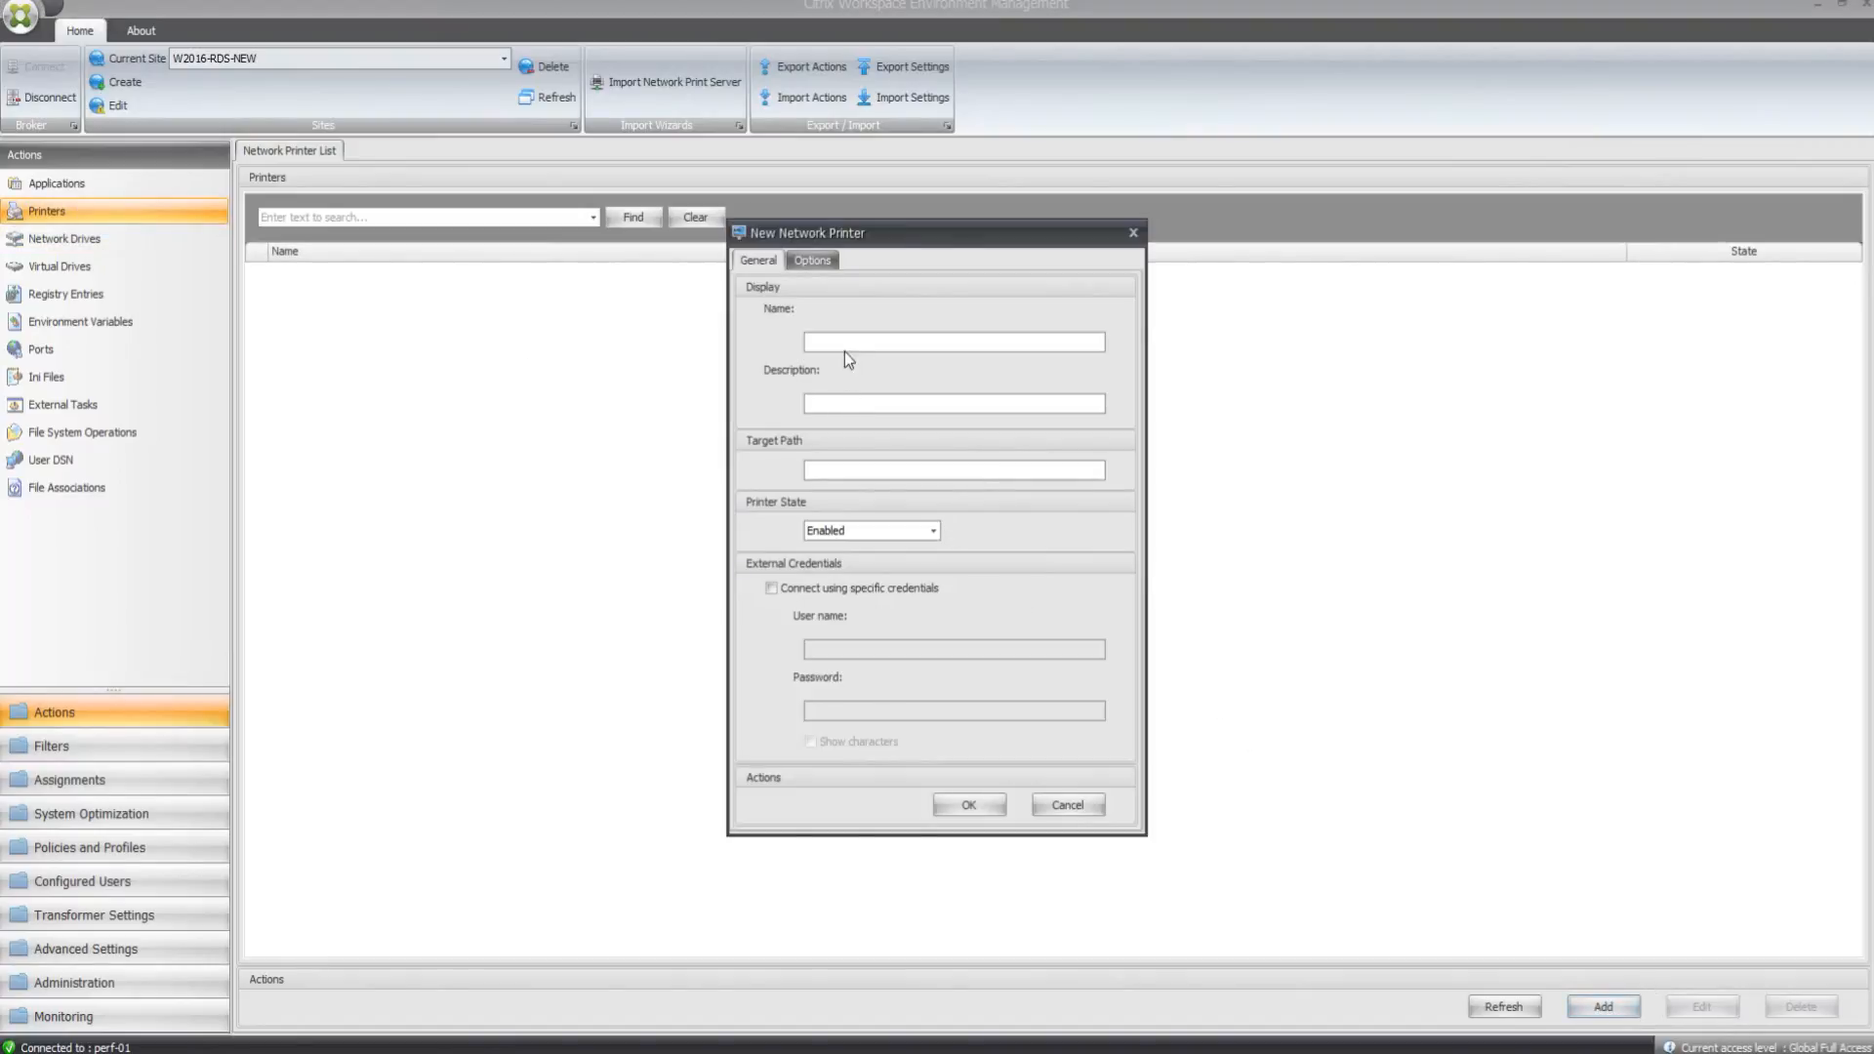
{"action": "left_click", "coordinate": [953, 341]}
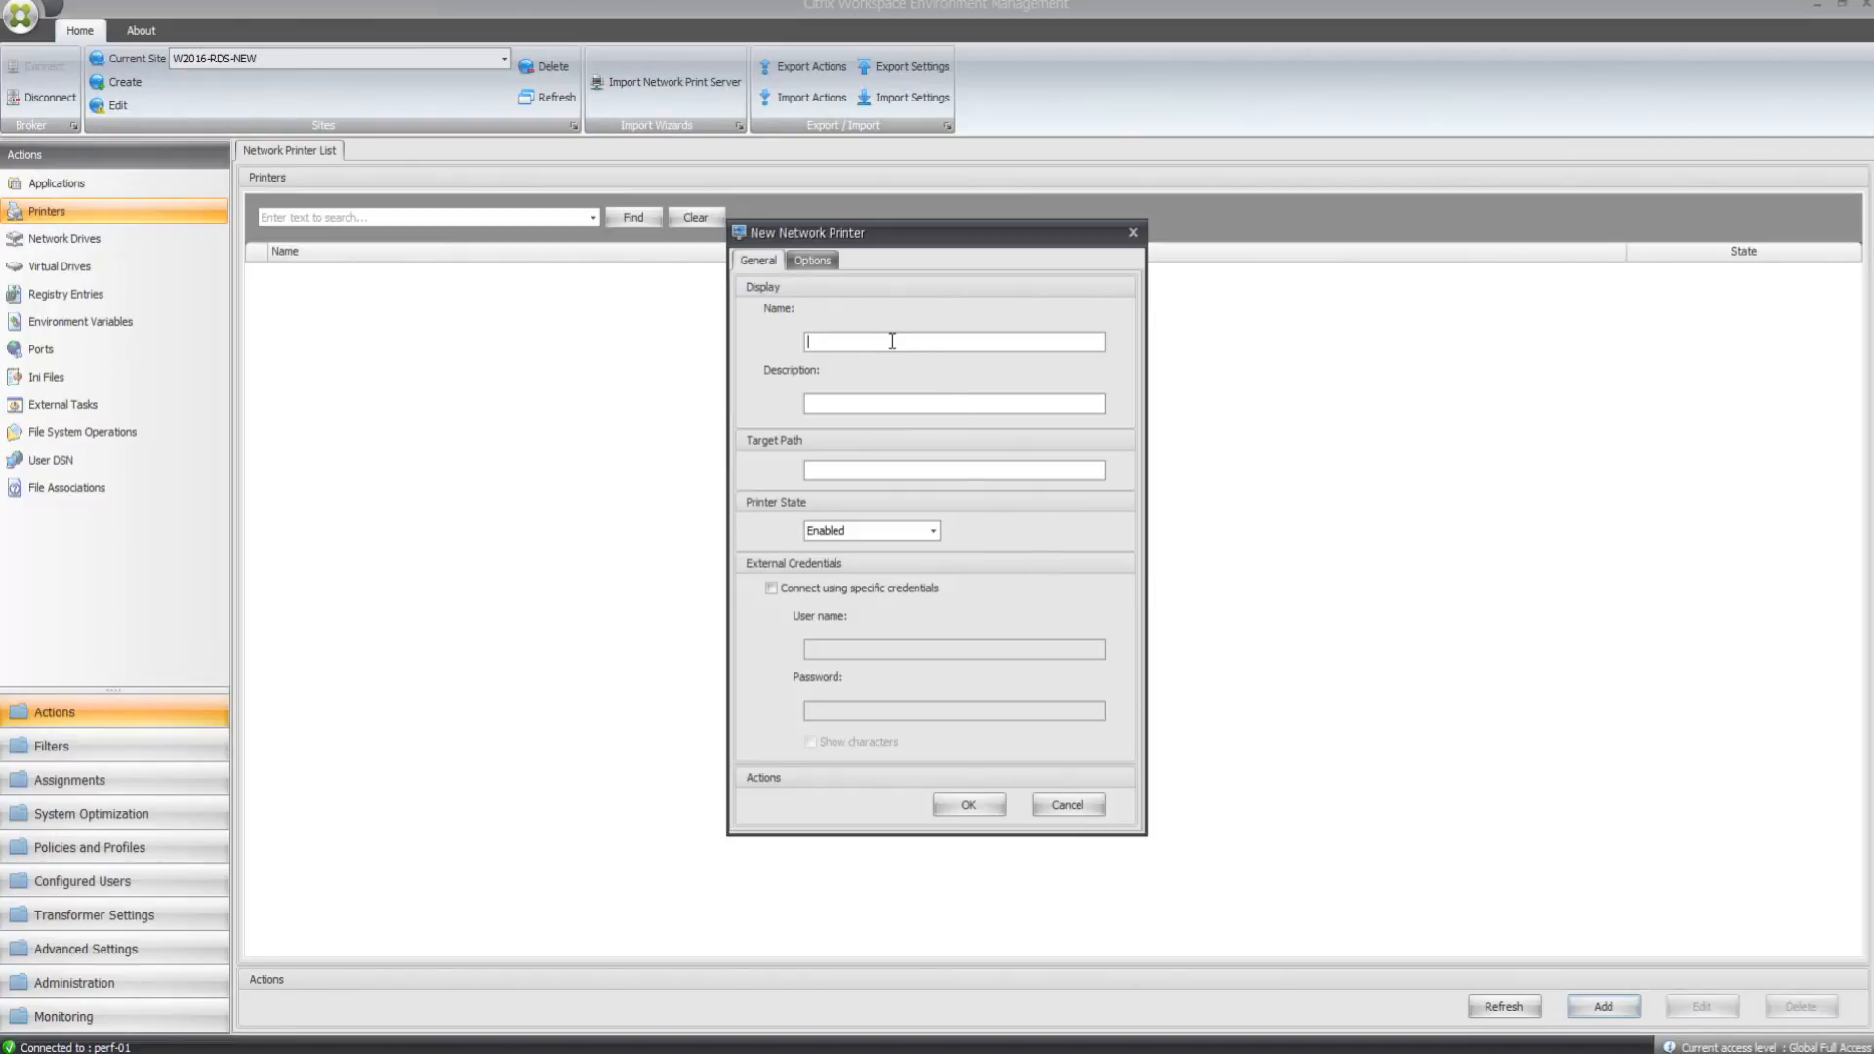
{"action": "type", "text": "Samsung C480FW Printer"}
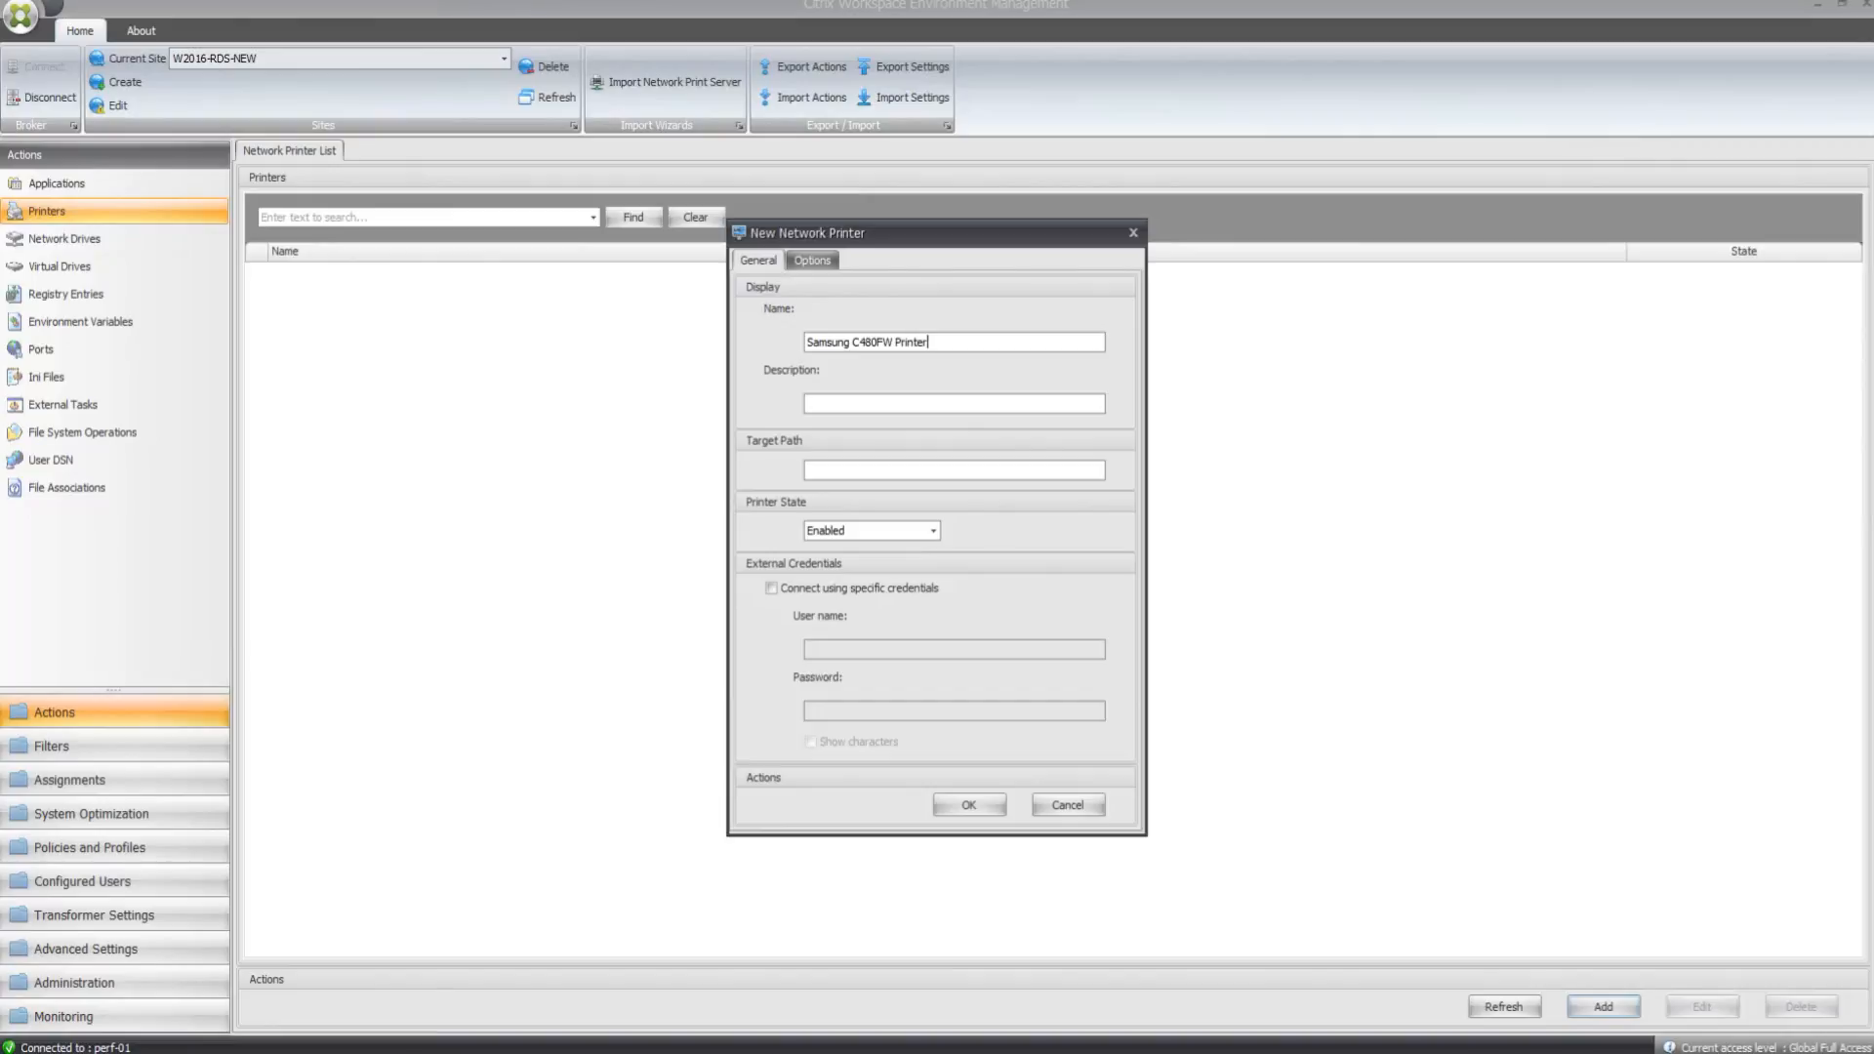
{"action": "left_click", "coordinate": [954, 469]}
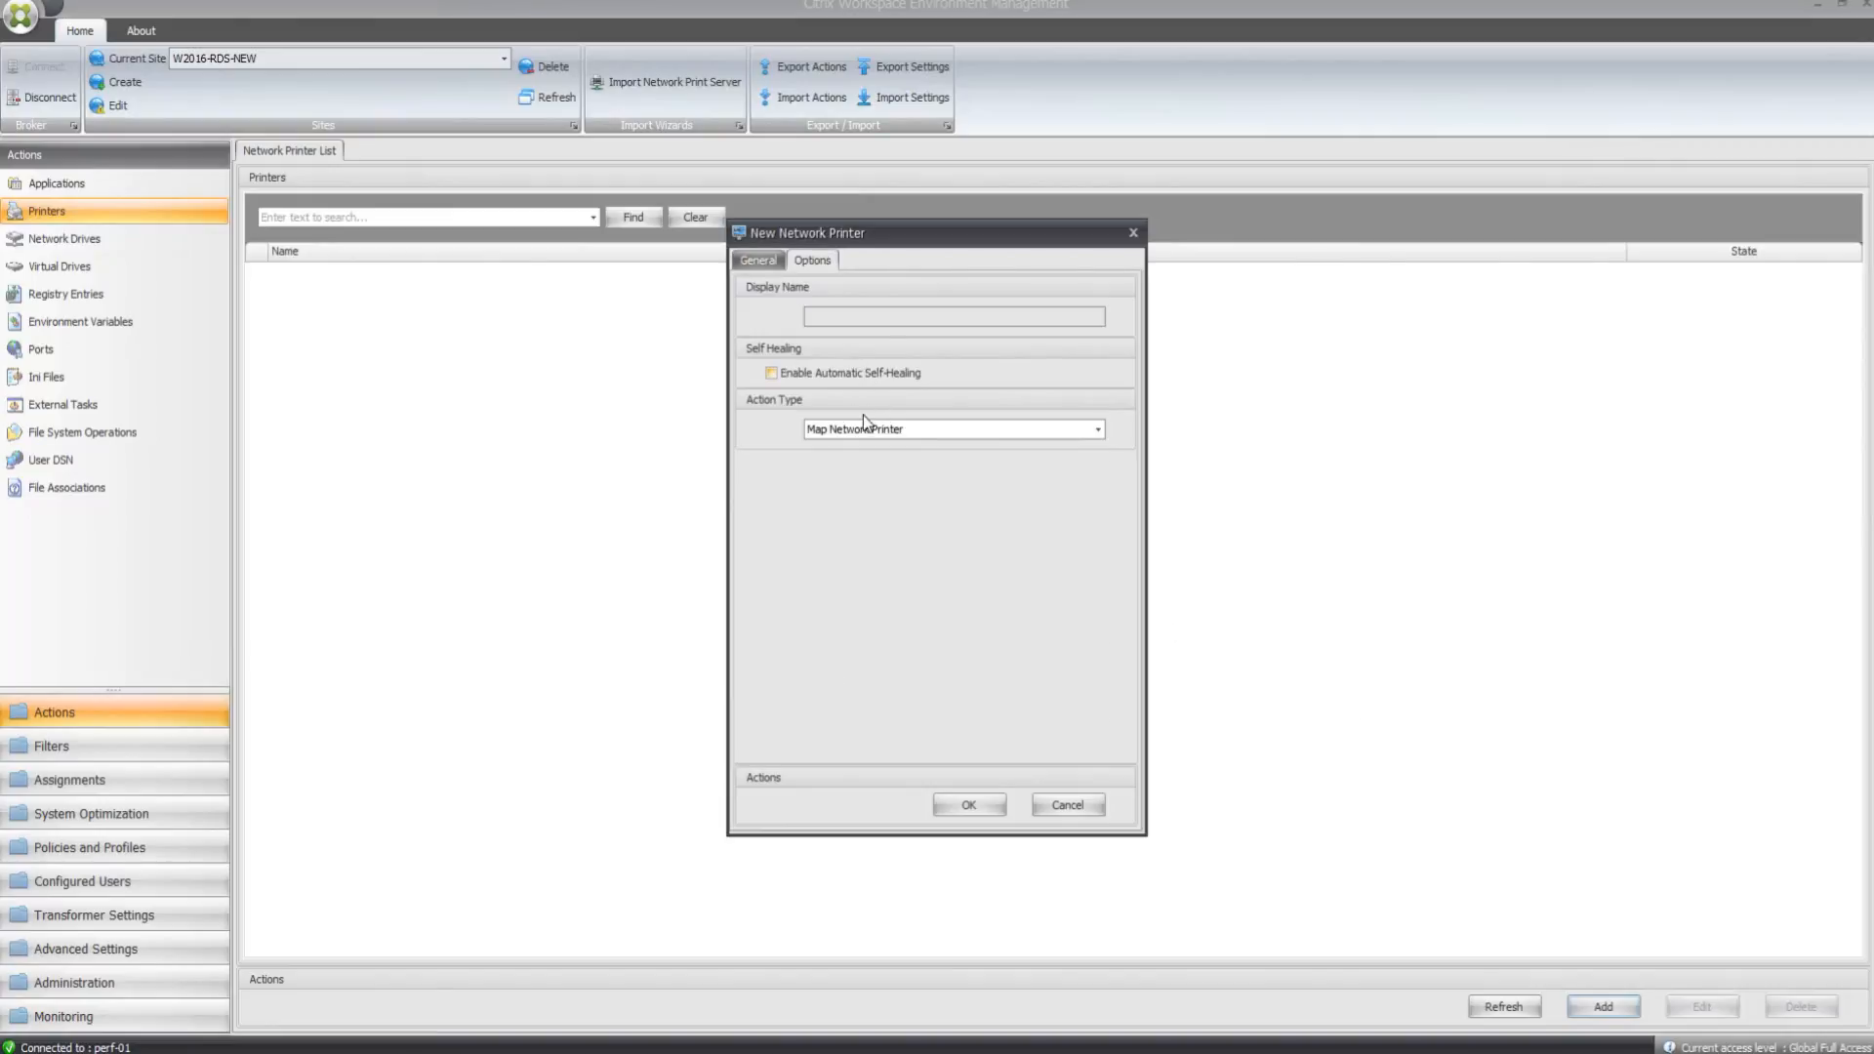
{"action": "left_click", "coordinate": [811, 259]}
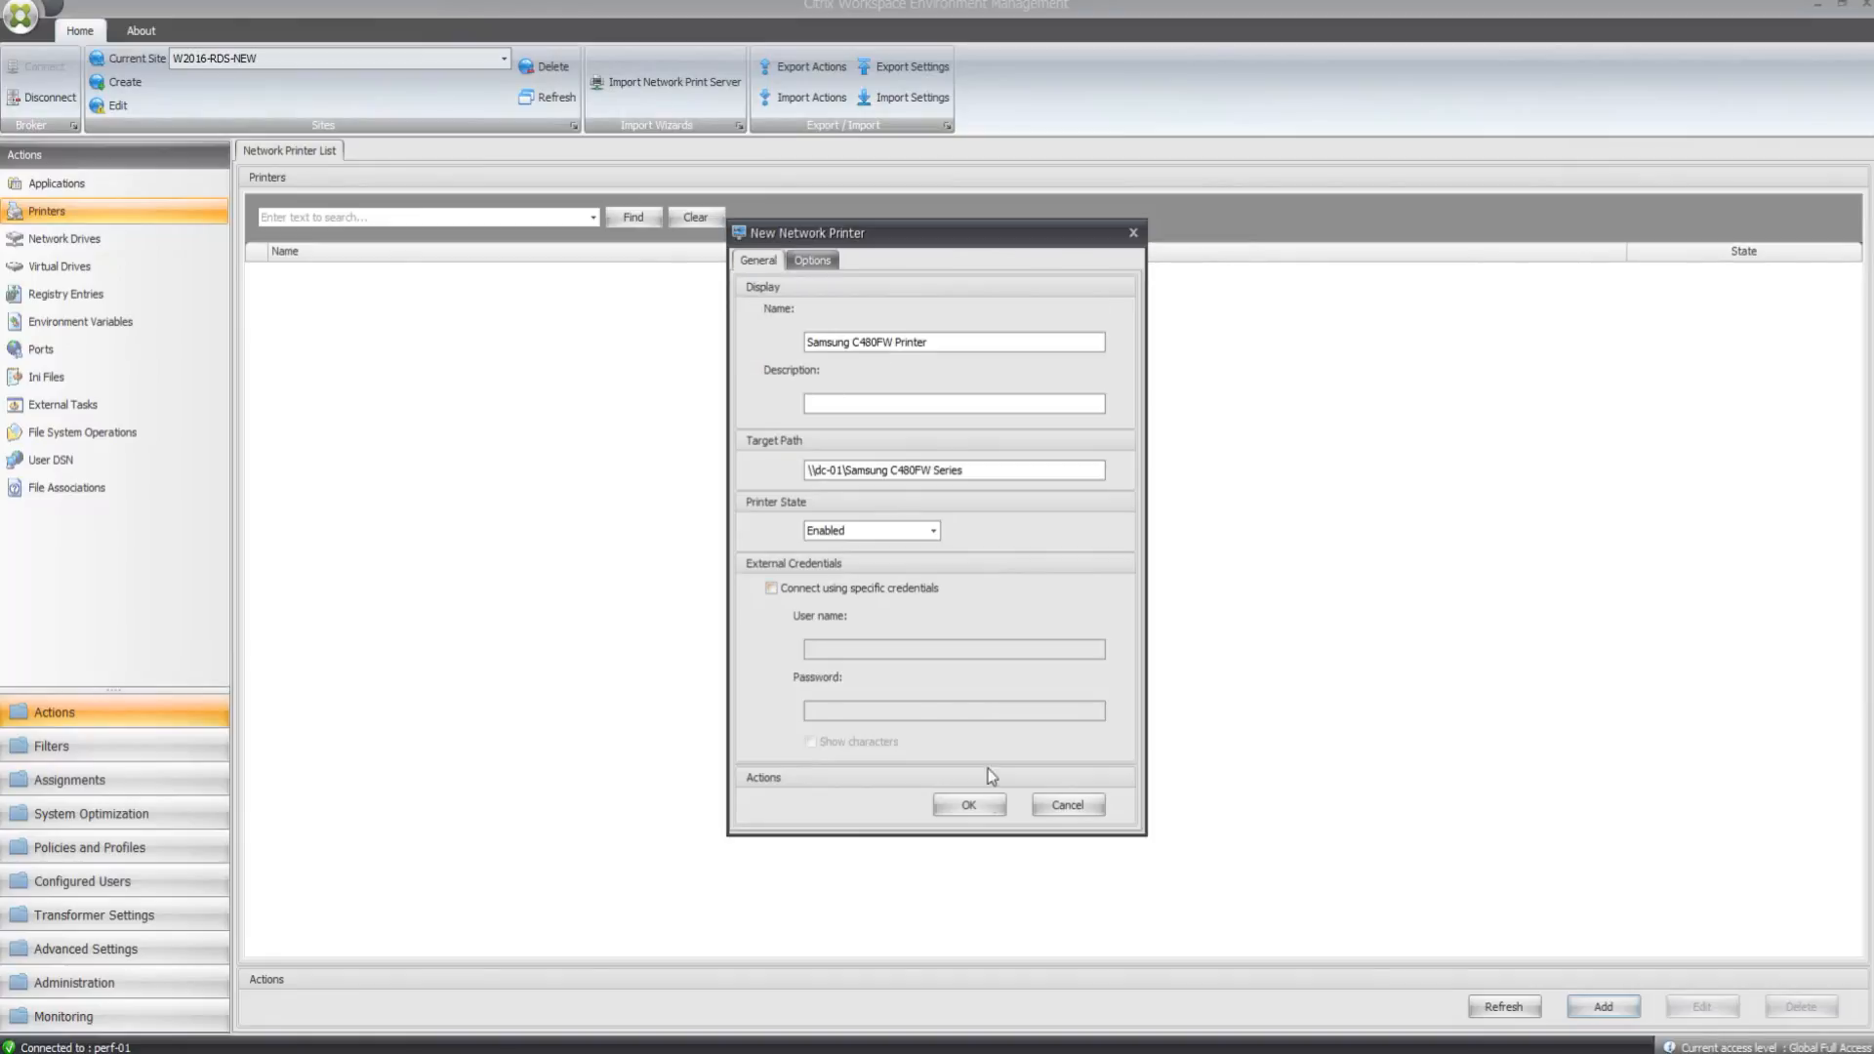
{"action": "left_click", "coordinate": [968, 805]}
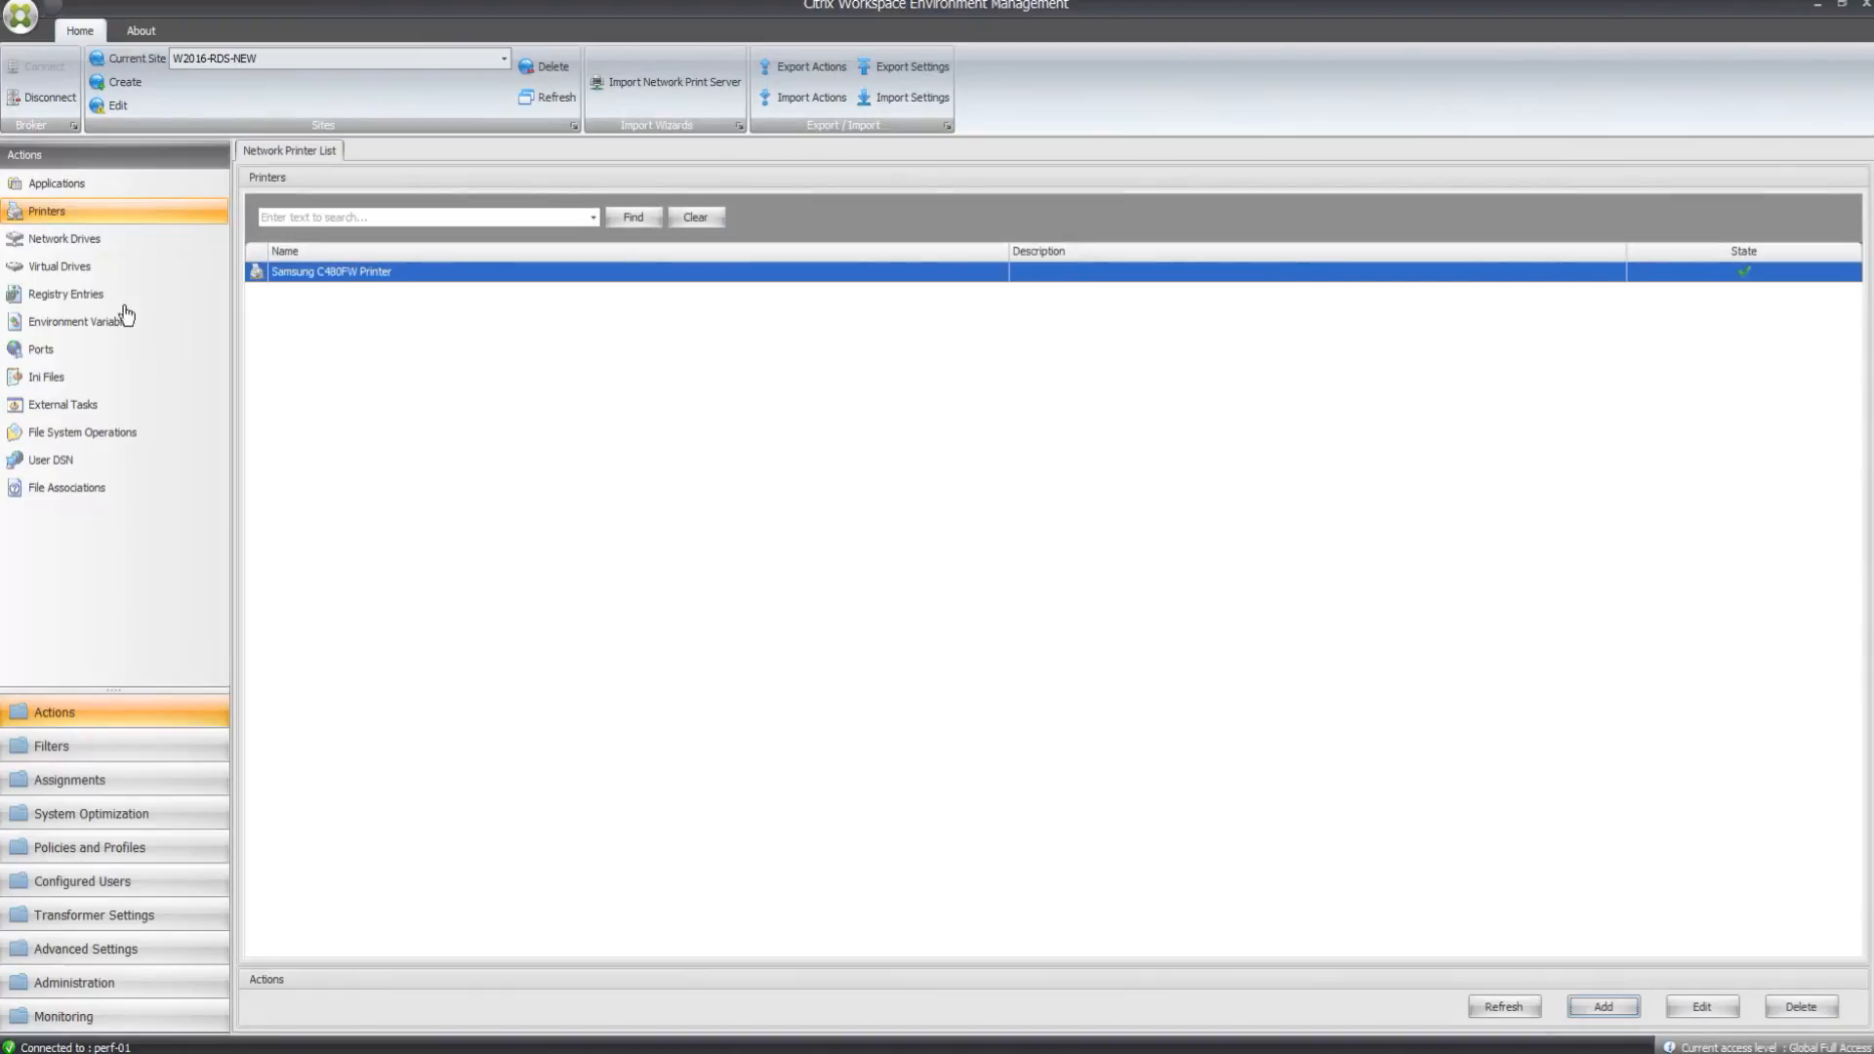
- Add network drive 'Tech Manuals' with target path \\dc-01\techmanuals
{"action": "left_click", "coordinate": [65, 238]}
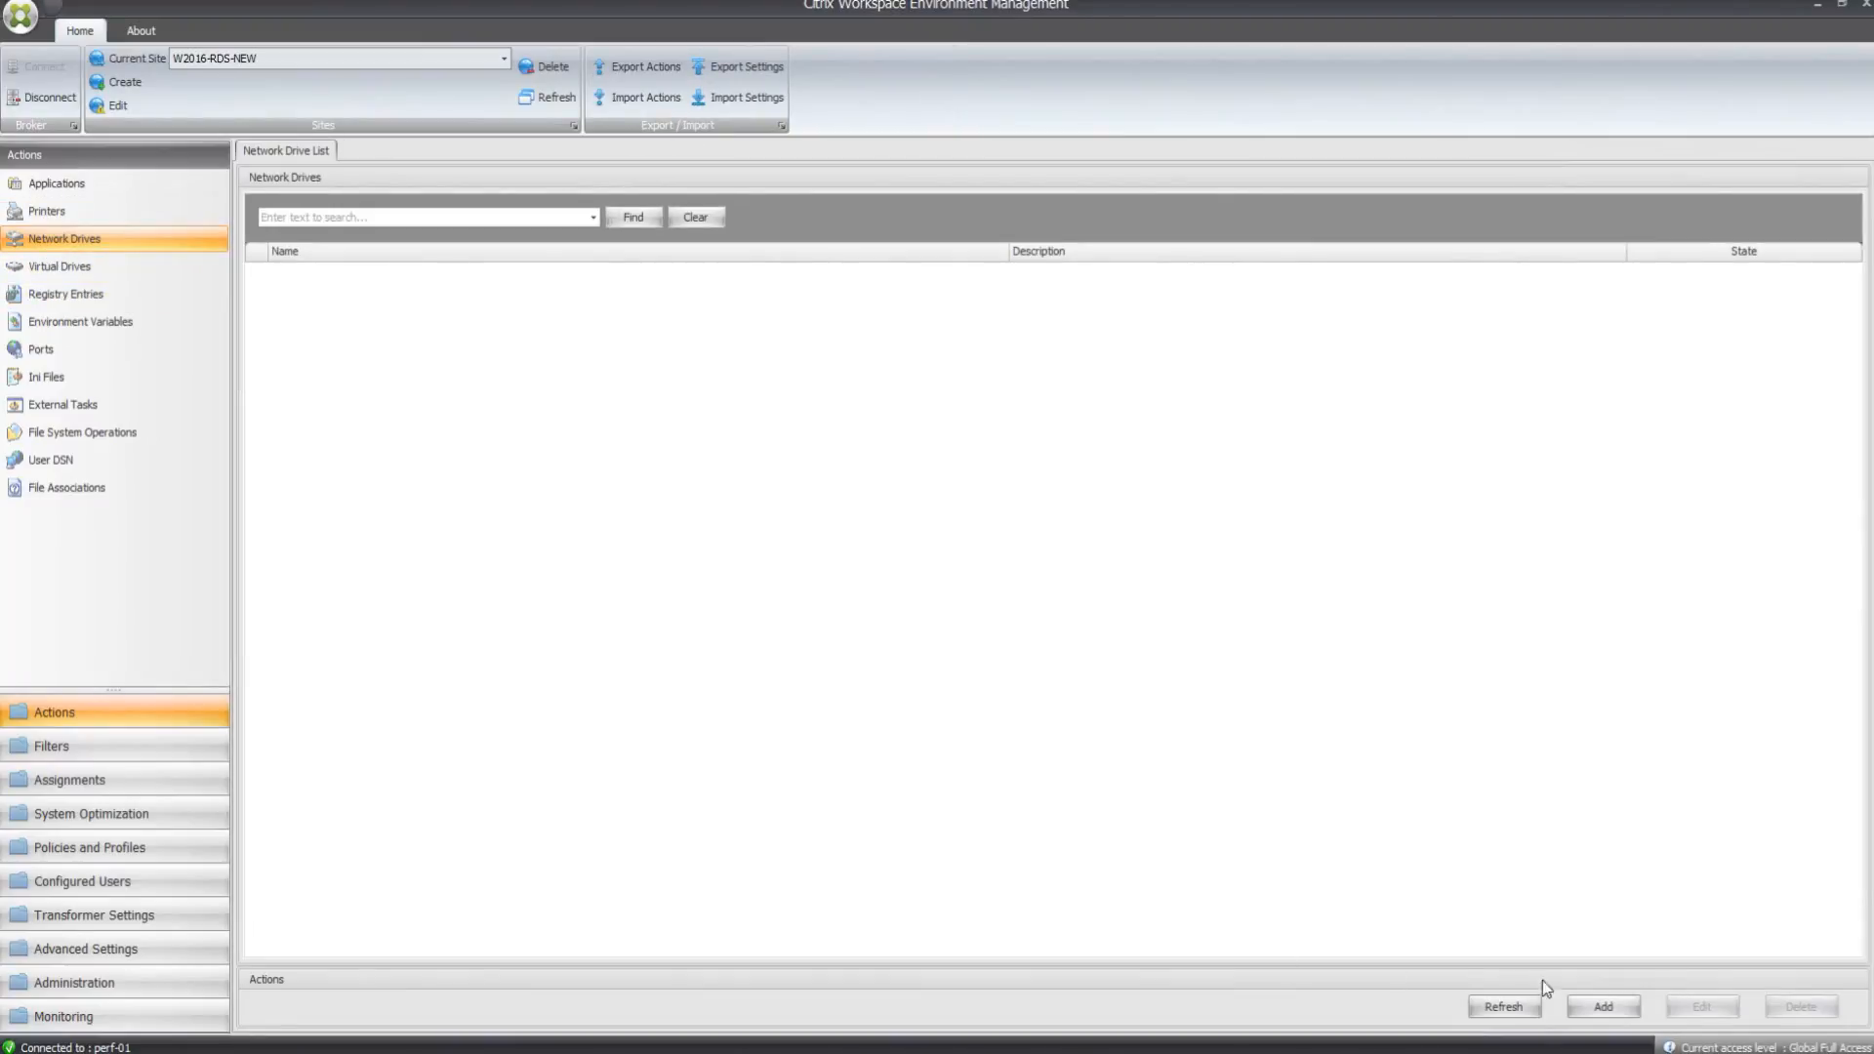
{"action": "left_click", "coordinate": [1601, 1005]}
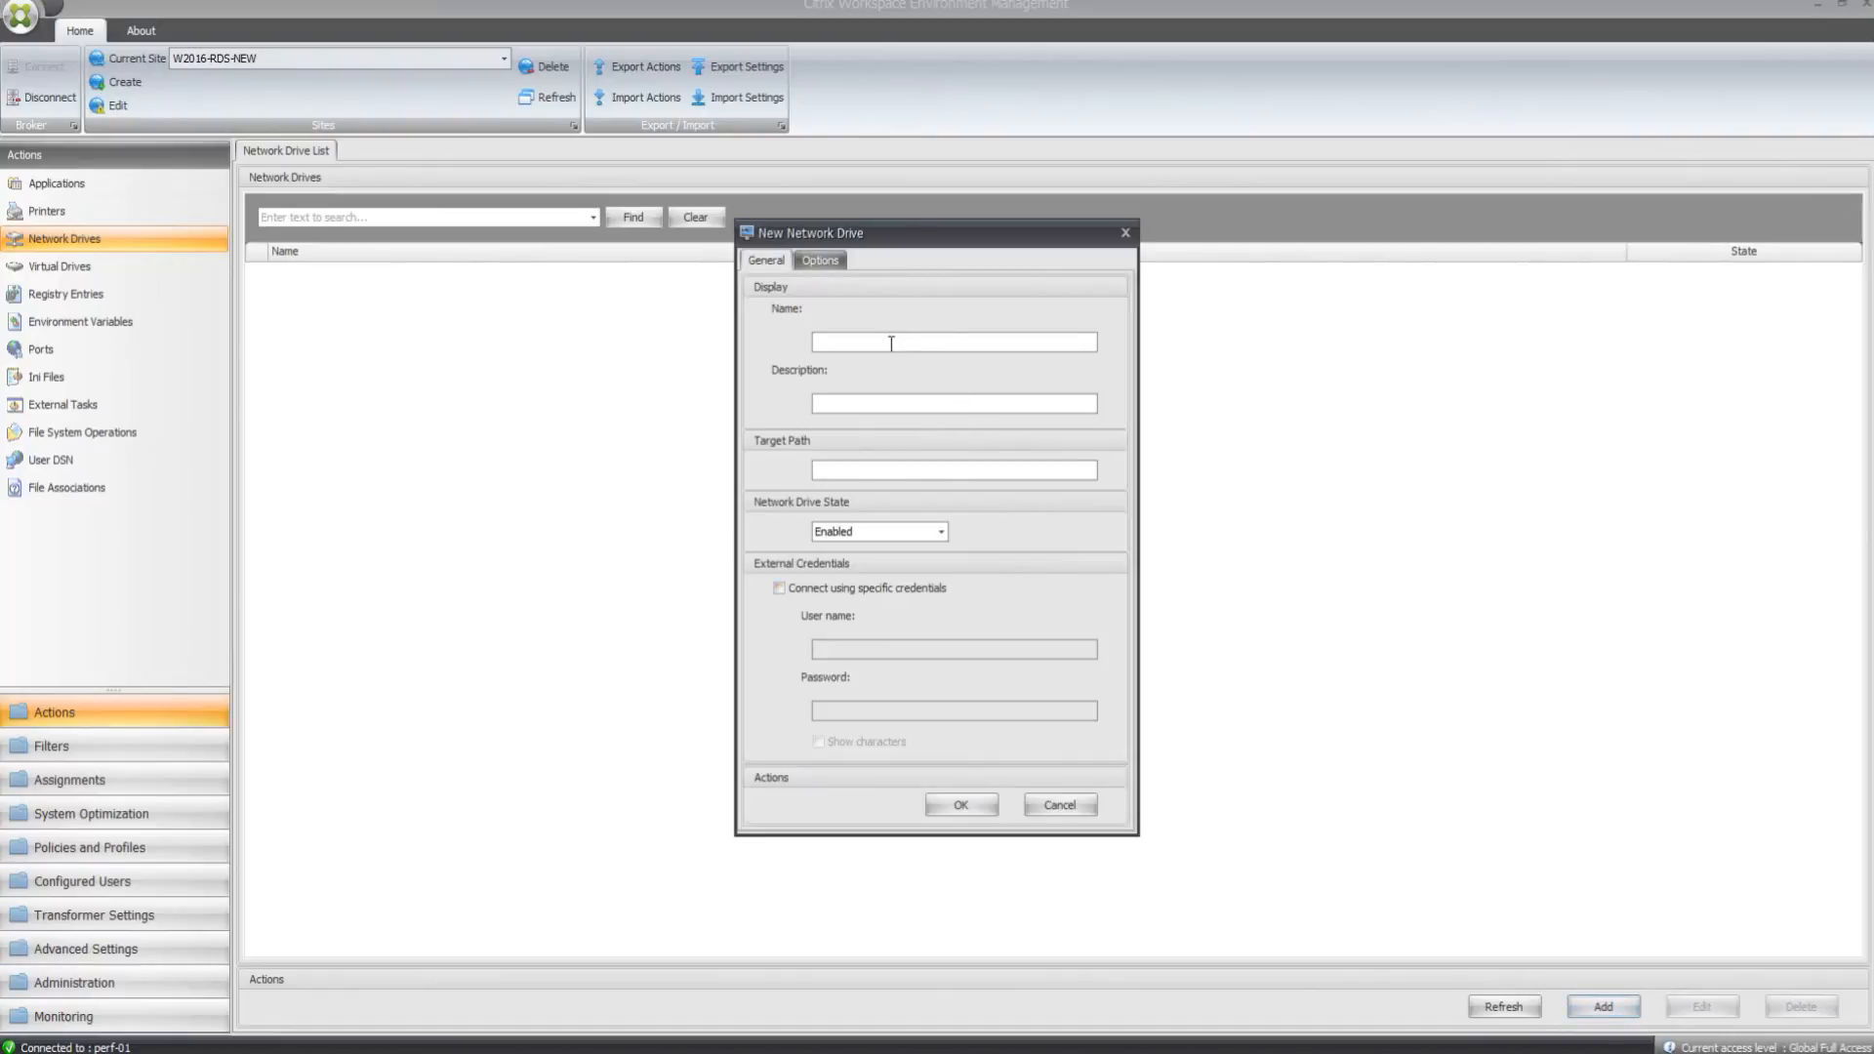
{"action": "type", "text": "Tech Manuals"}
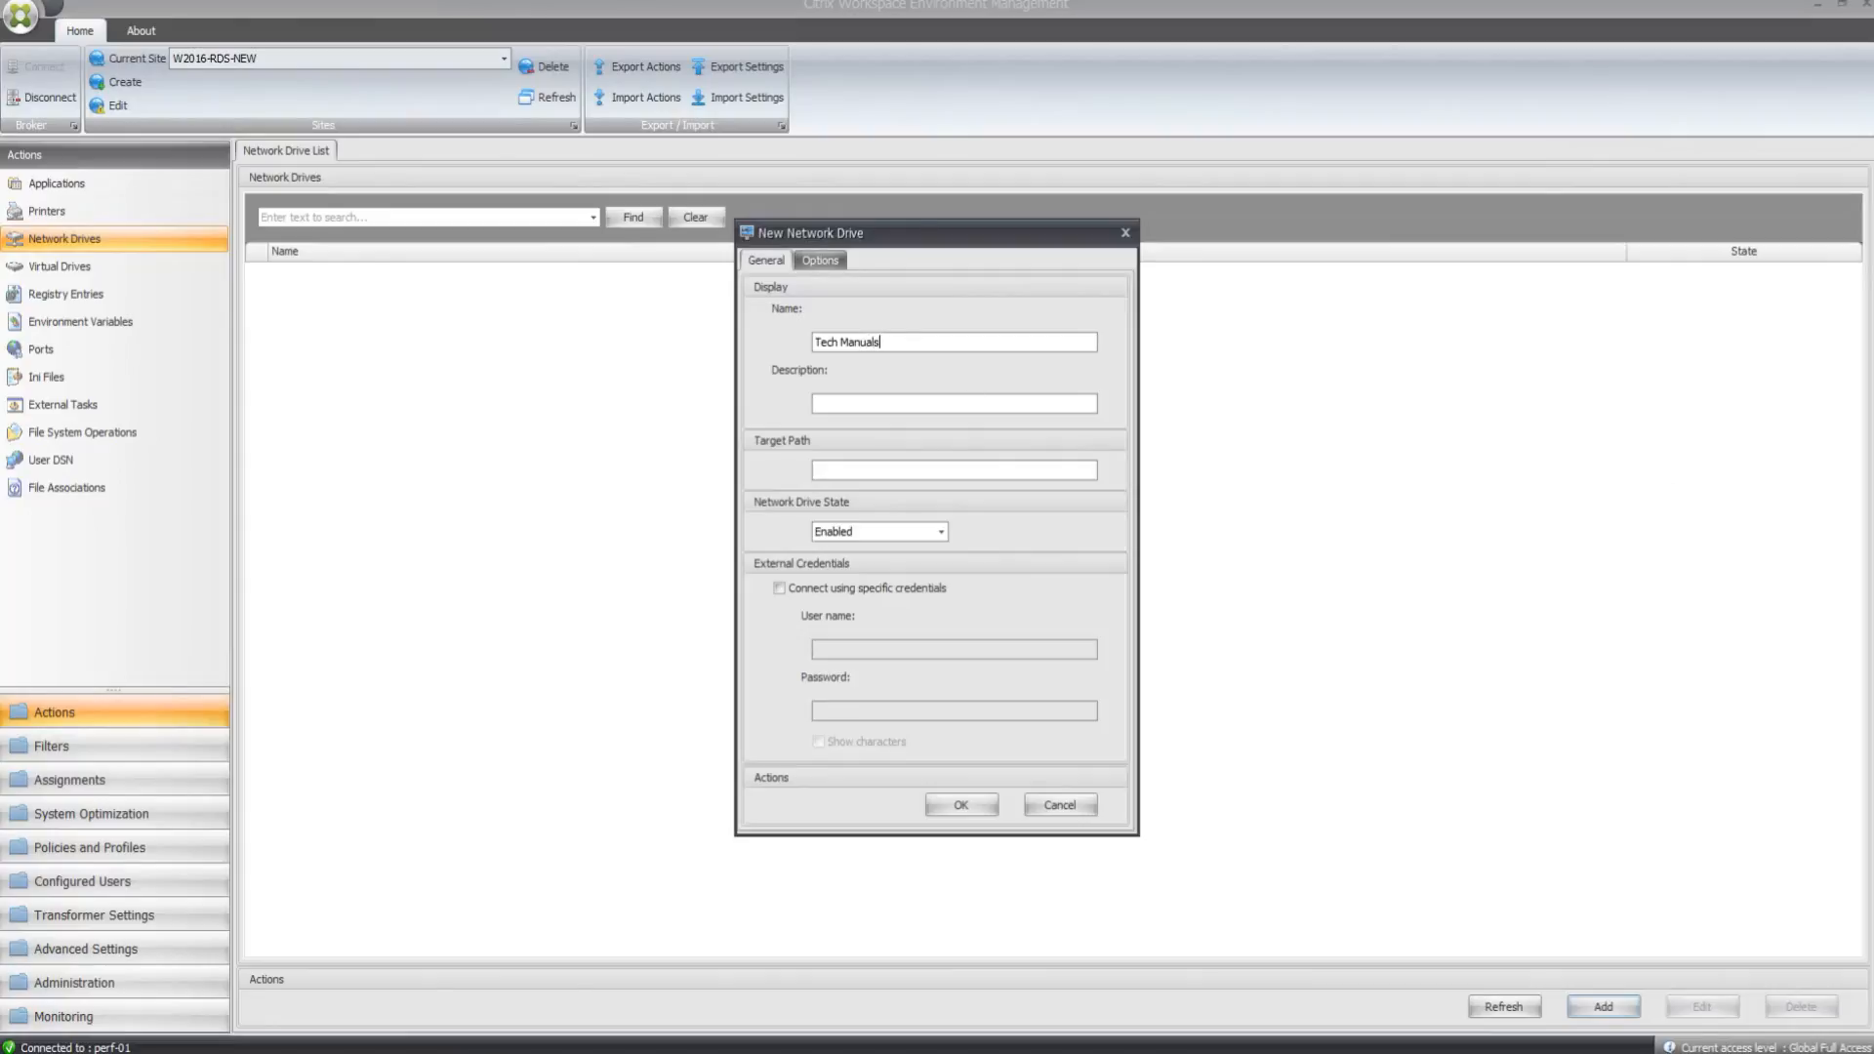
{"action": "mouse_move", "coordinate": [933, 612]}
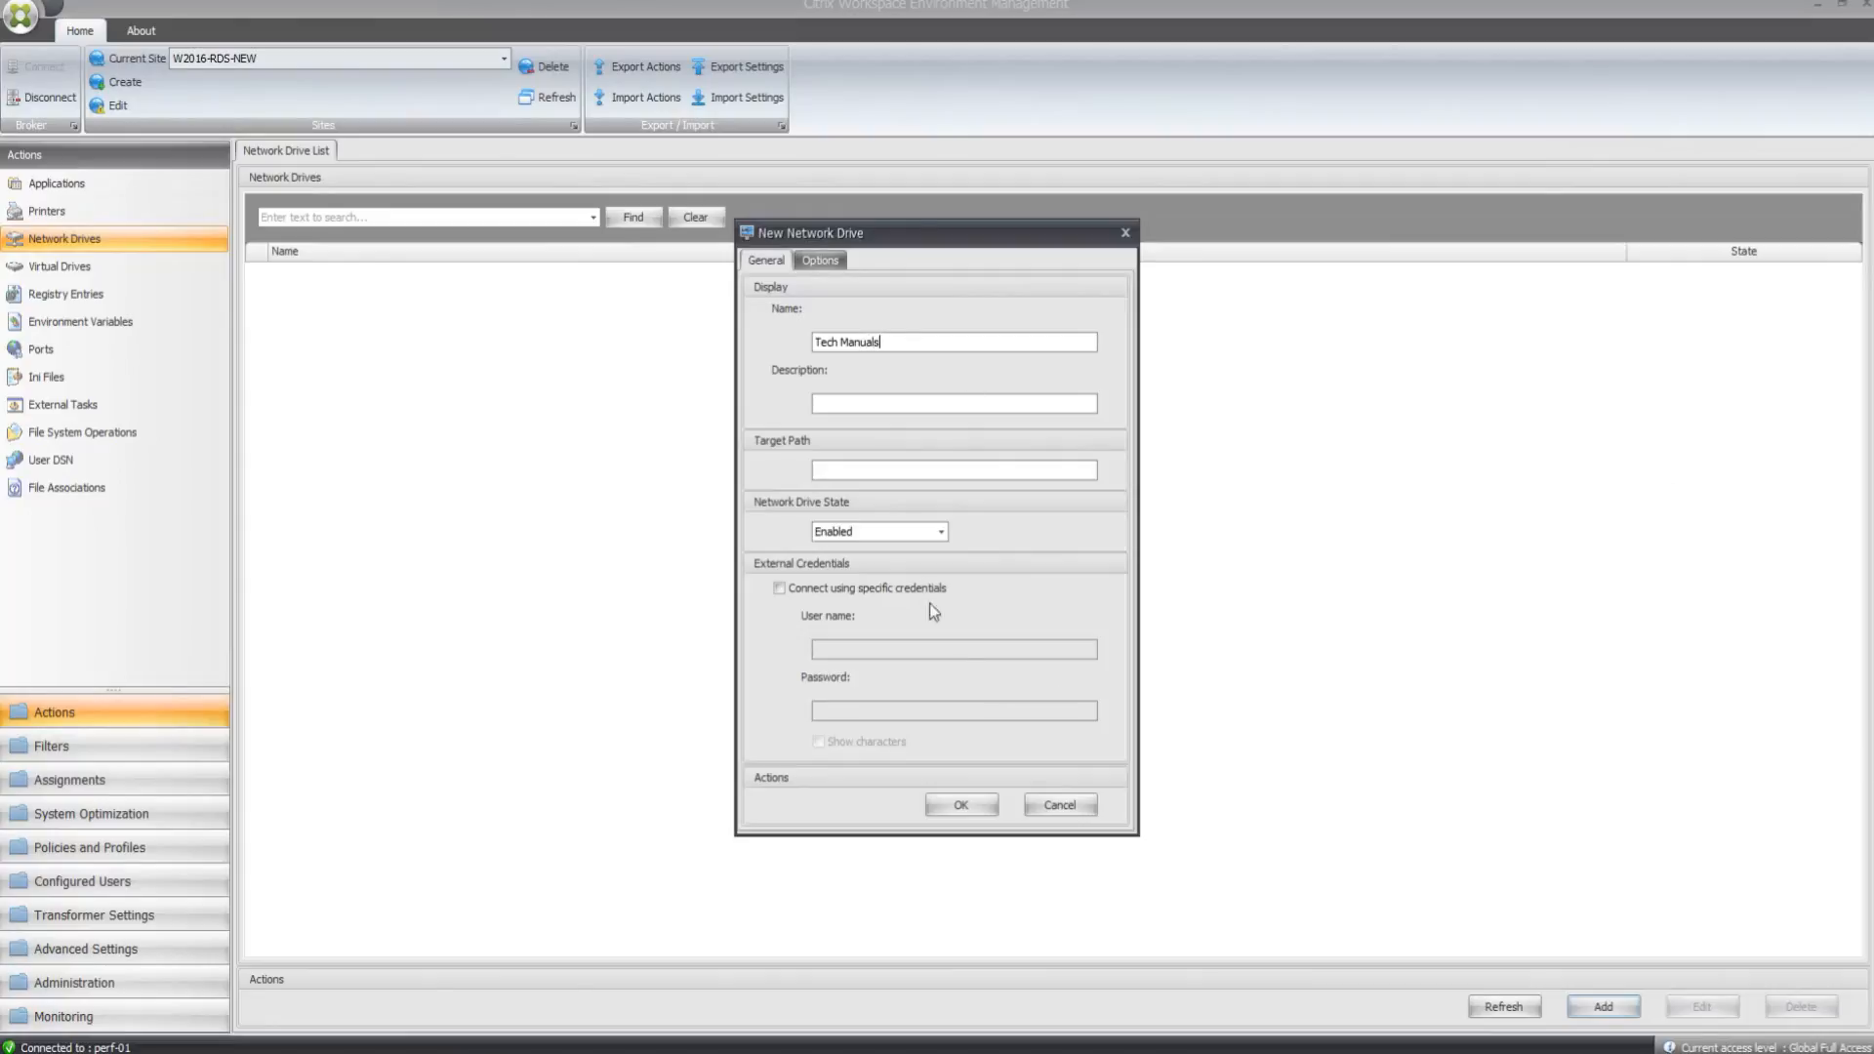
{"action": "type", "text": "\\\\dc-01\\techmanuals"}
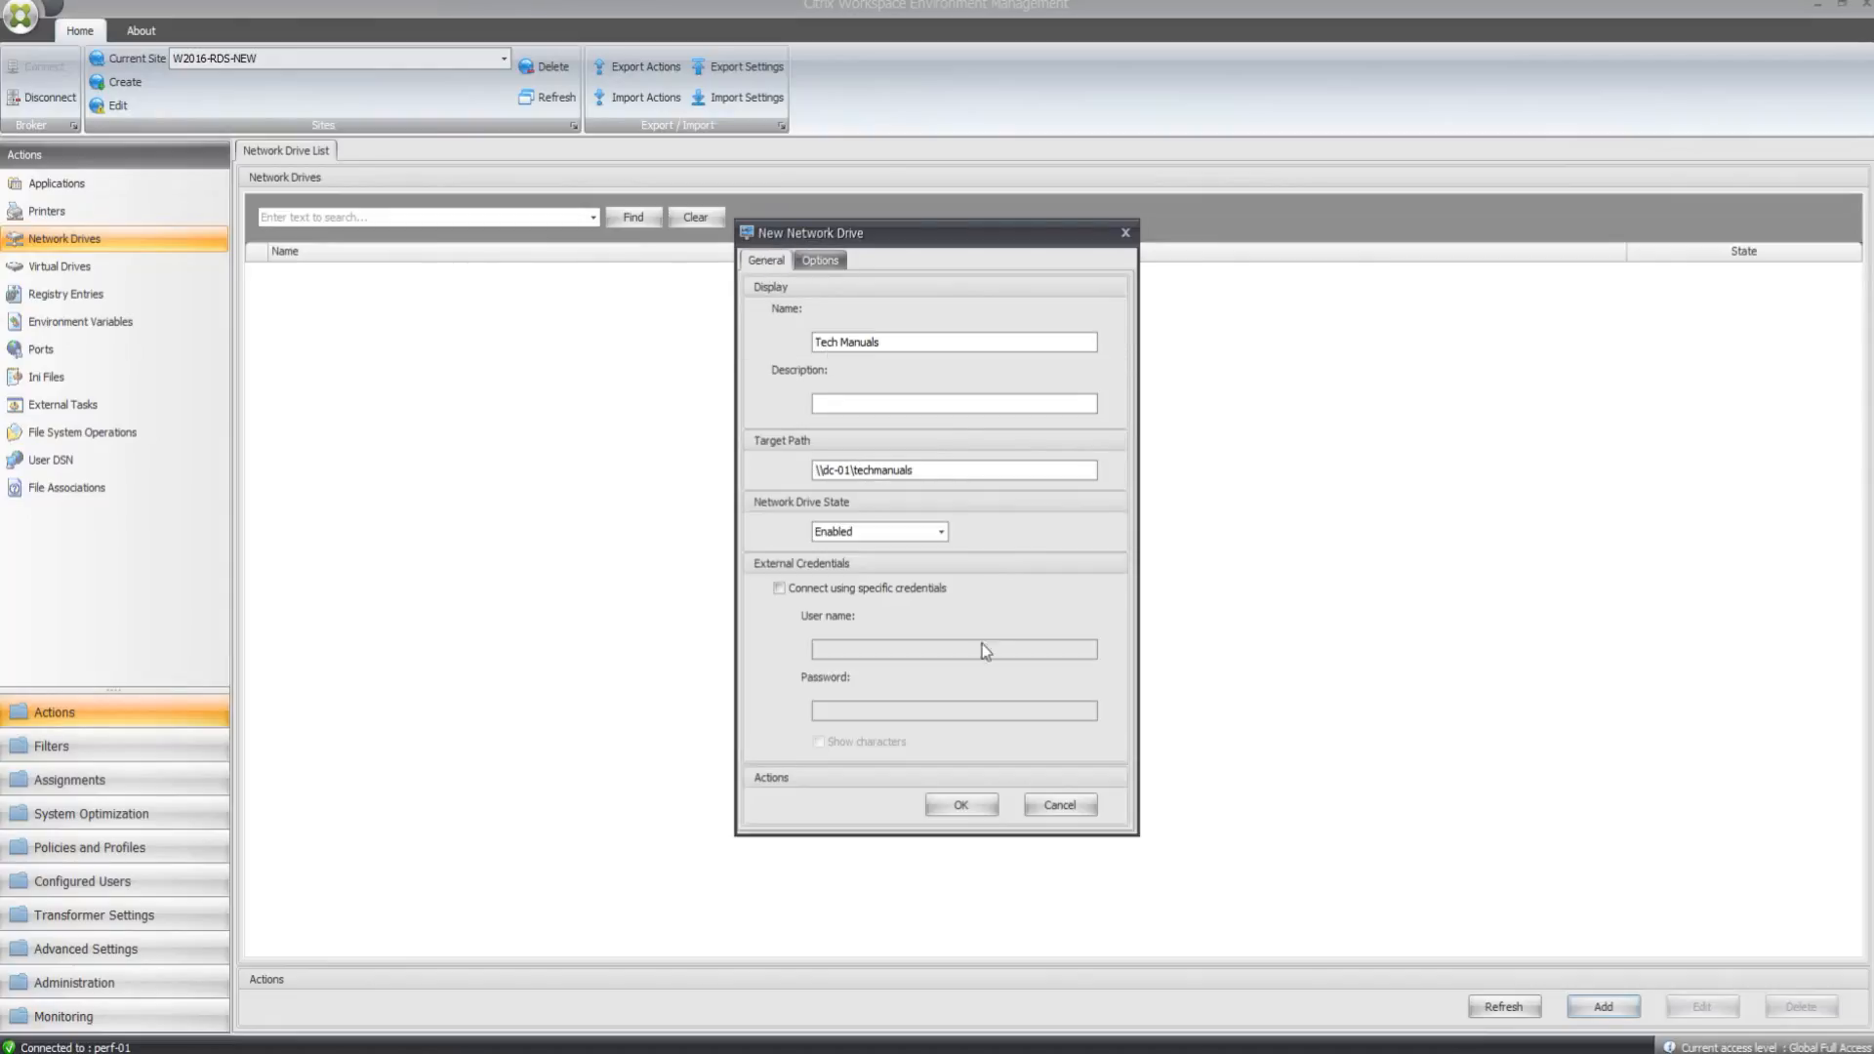
{"action": "left_click", "coordinate": [959, 804]}
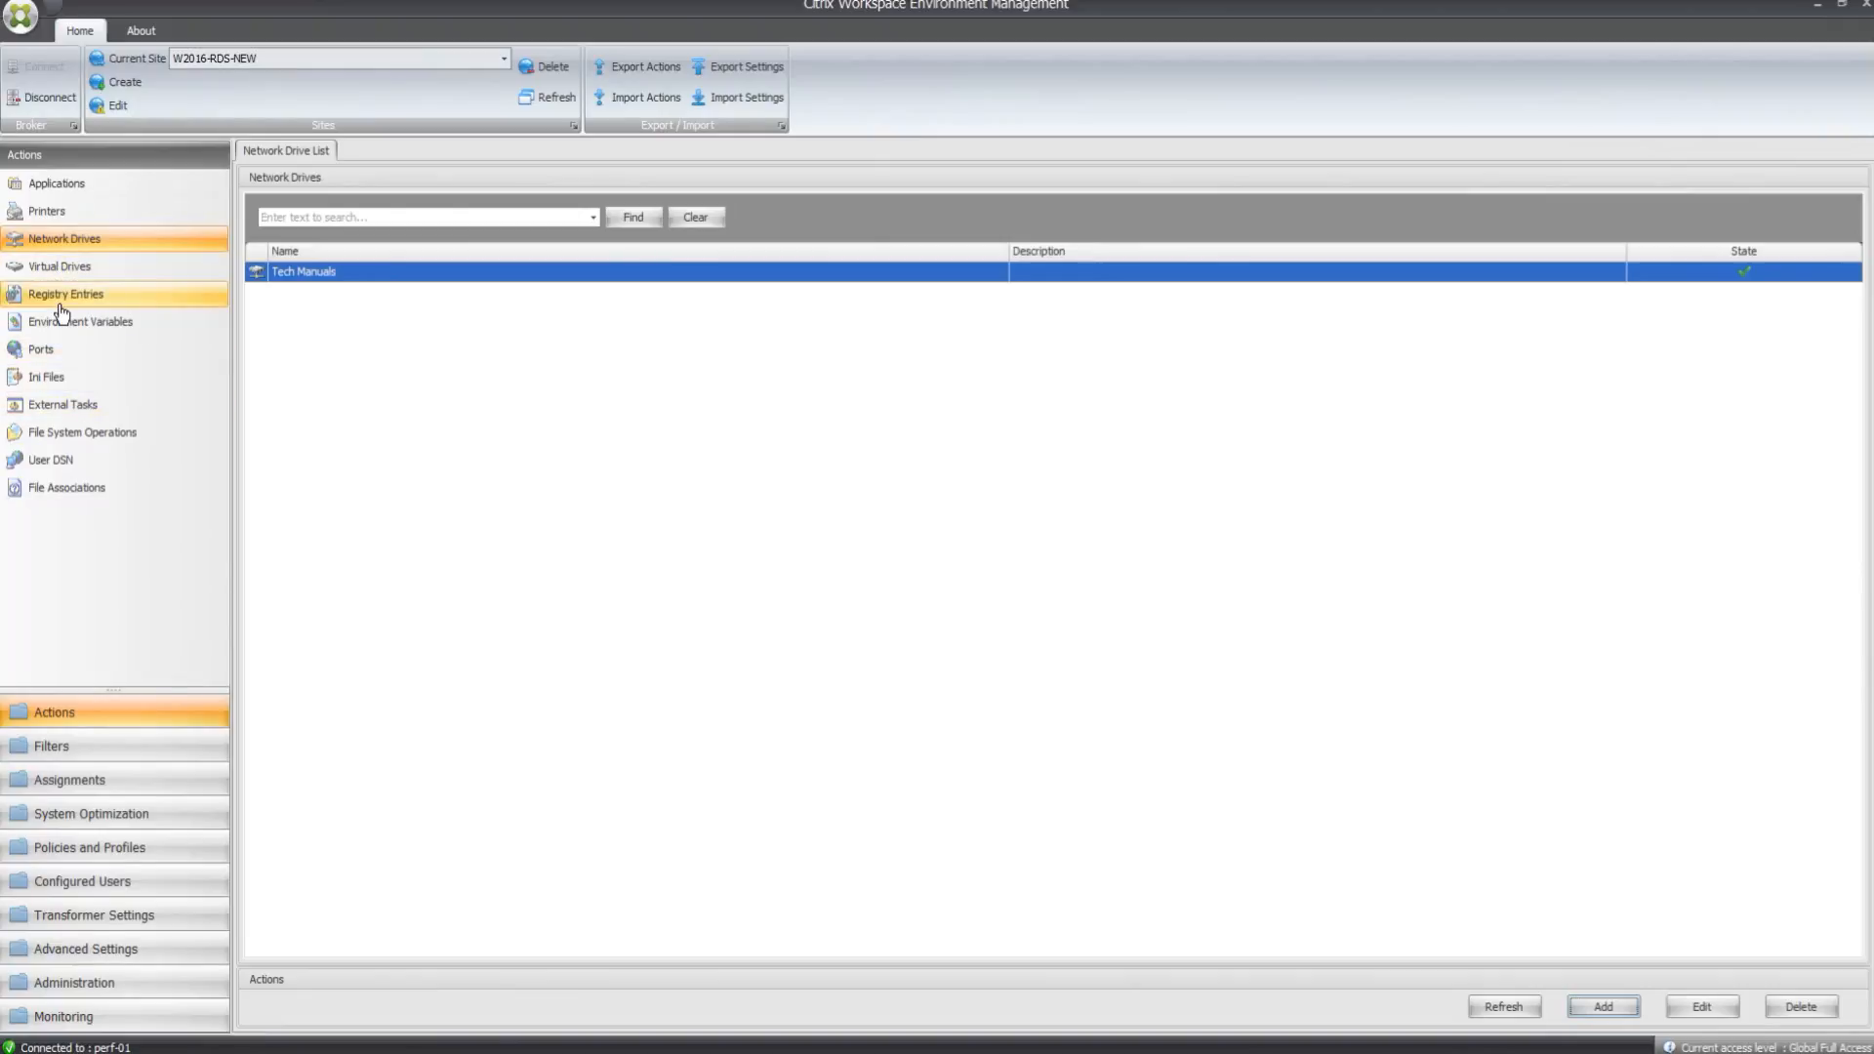
- Add registry value 'Serialize Key' under Explorer\Serialize: StartupDelayInMSec, REG_DWORD, 0
{"action": "left_click", "coordinate": [65, 294]}
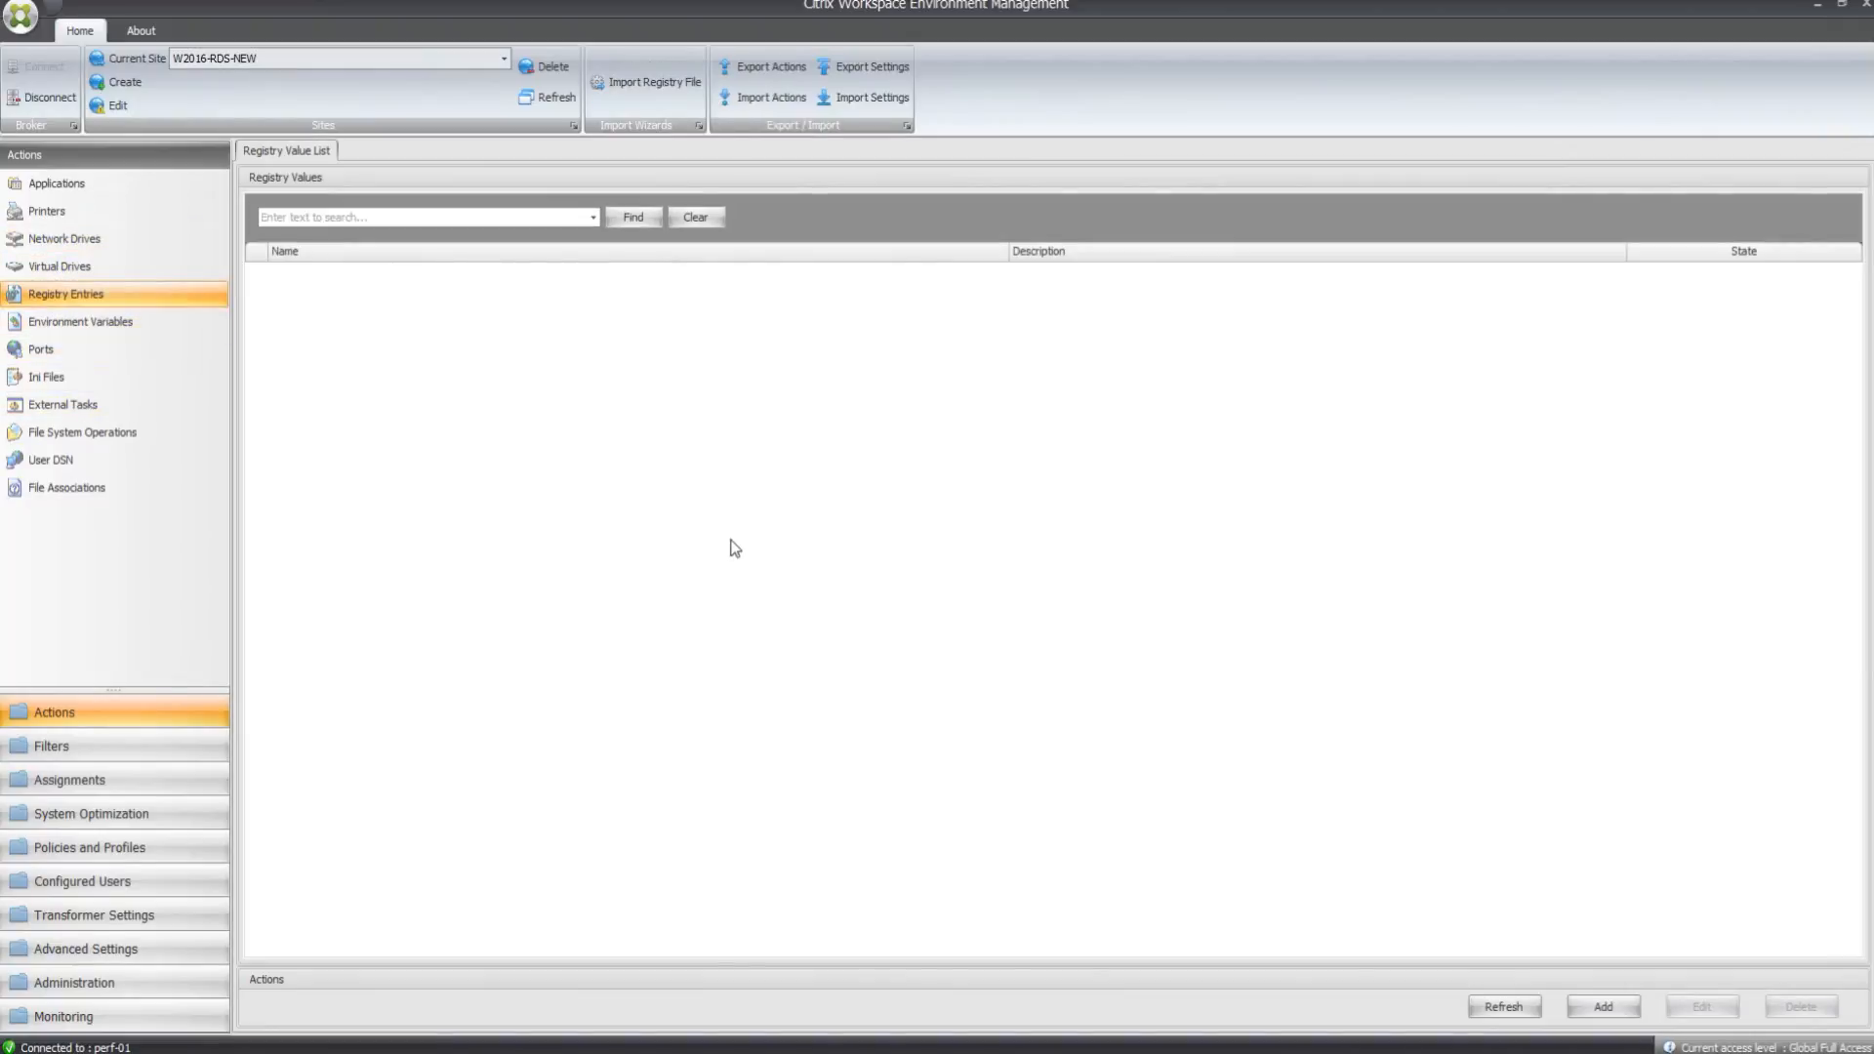
{"action": "right_click", "coordinate": [734, 548]}
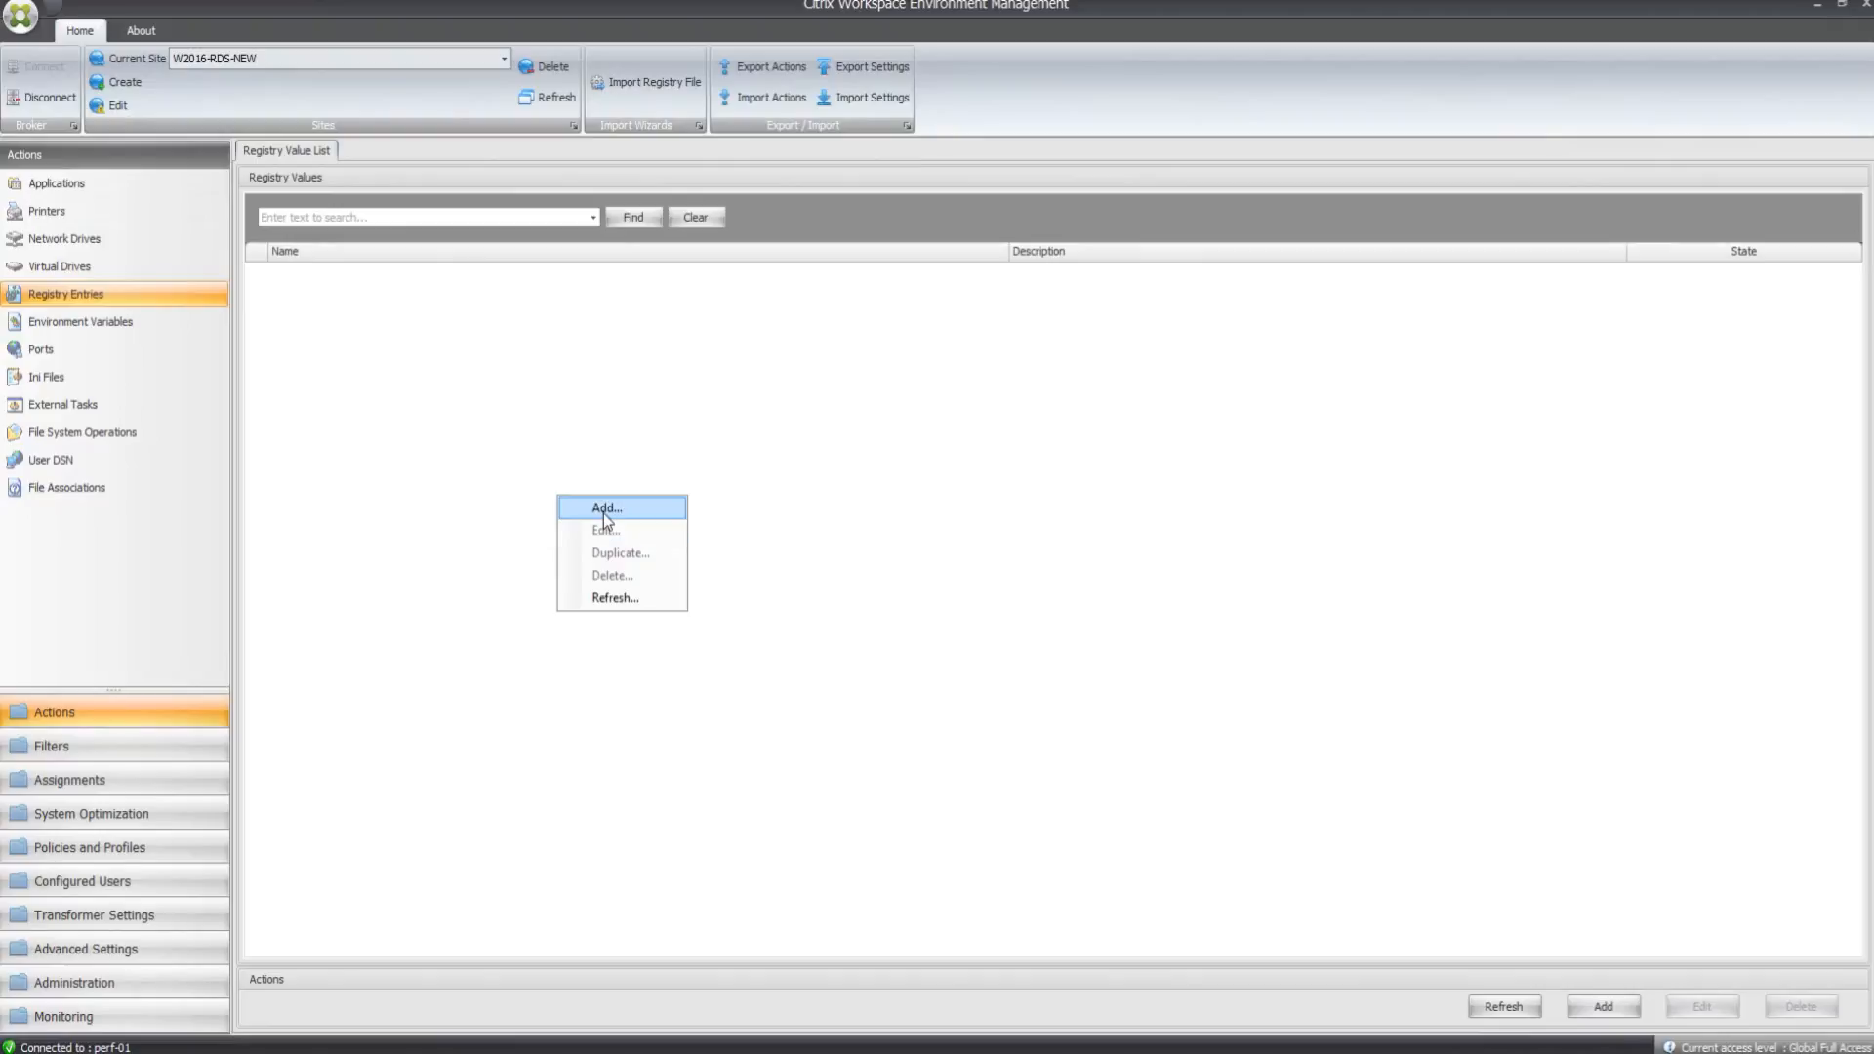
{"action": "left_click", "coordinate": [606, 507]}
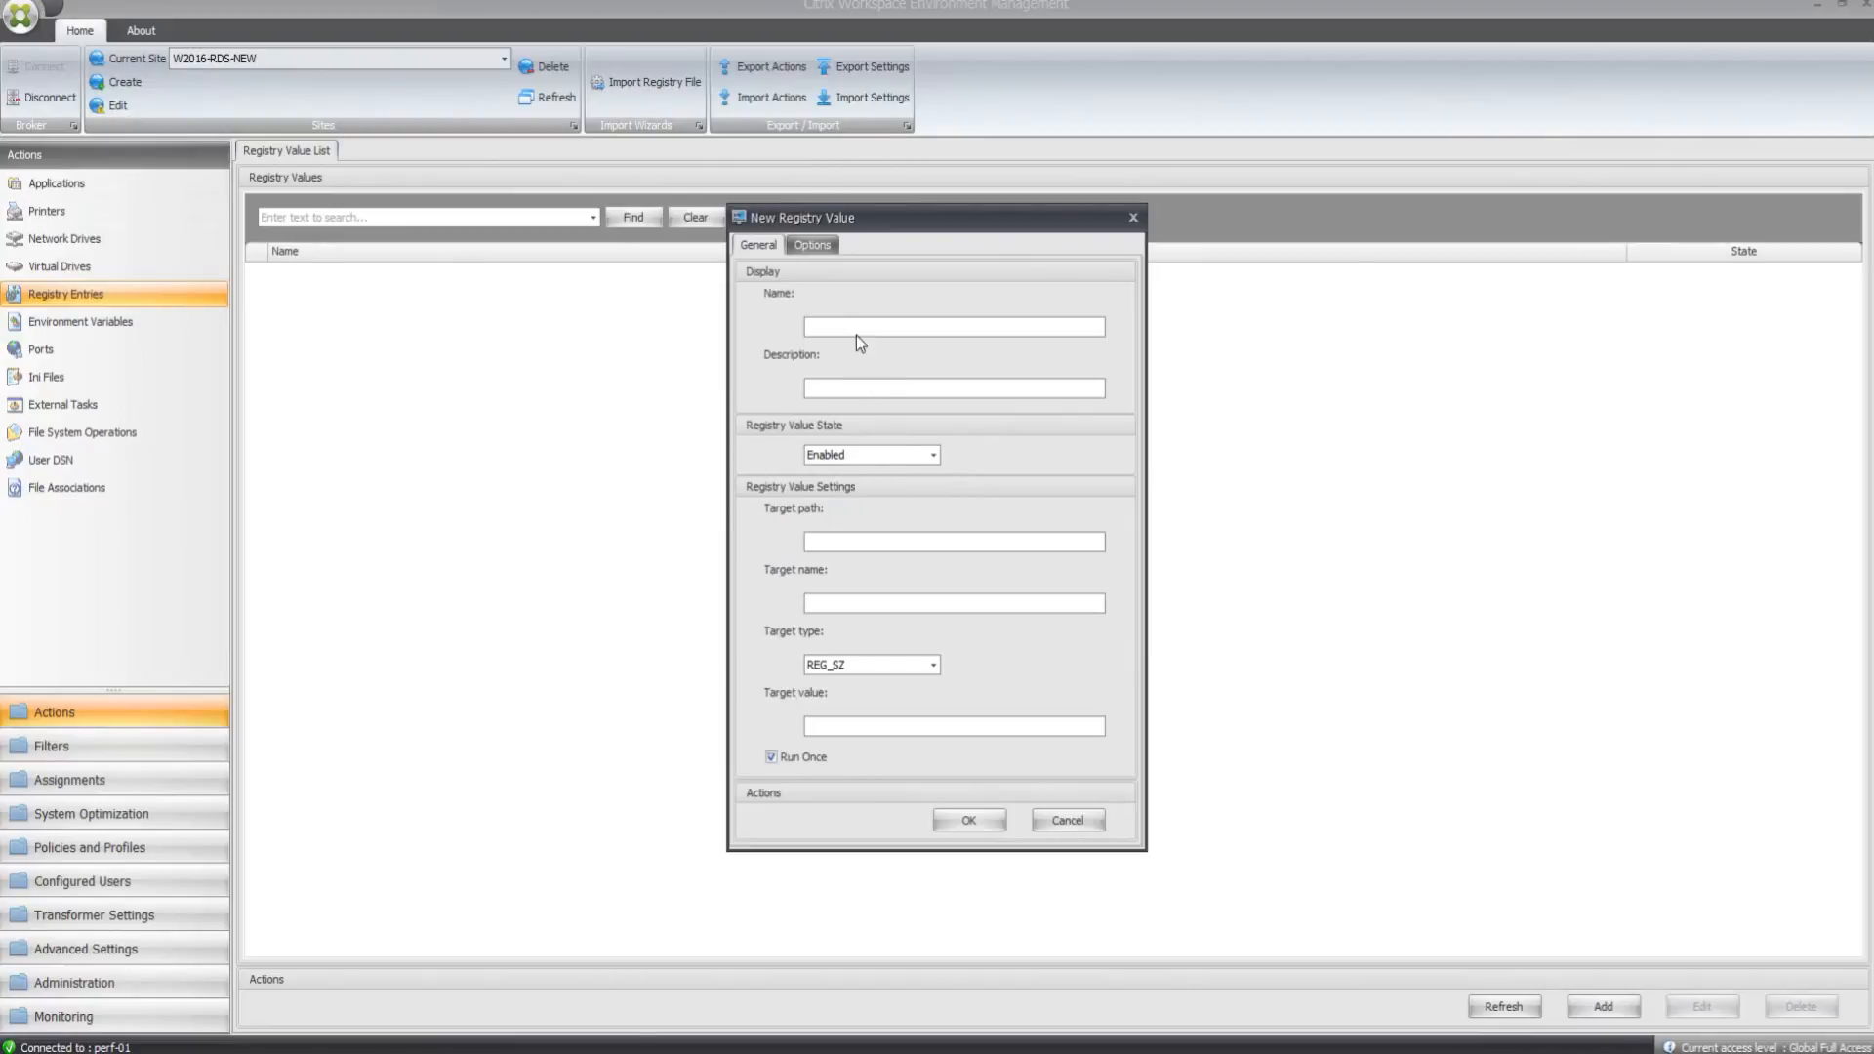
{"action": "type", "text": "Serialize Key"}
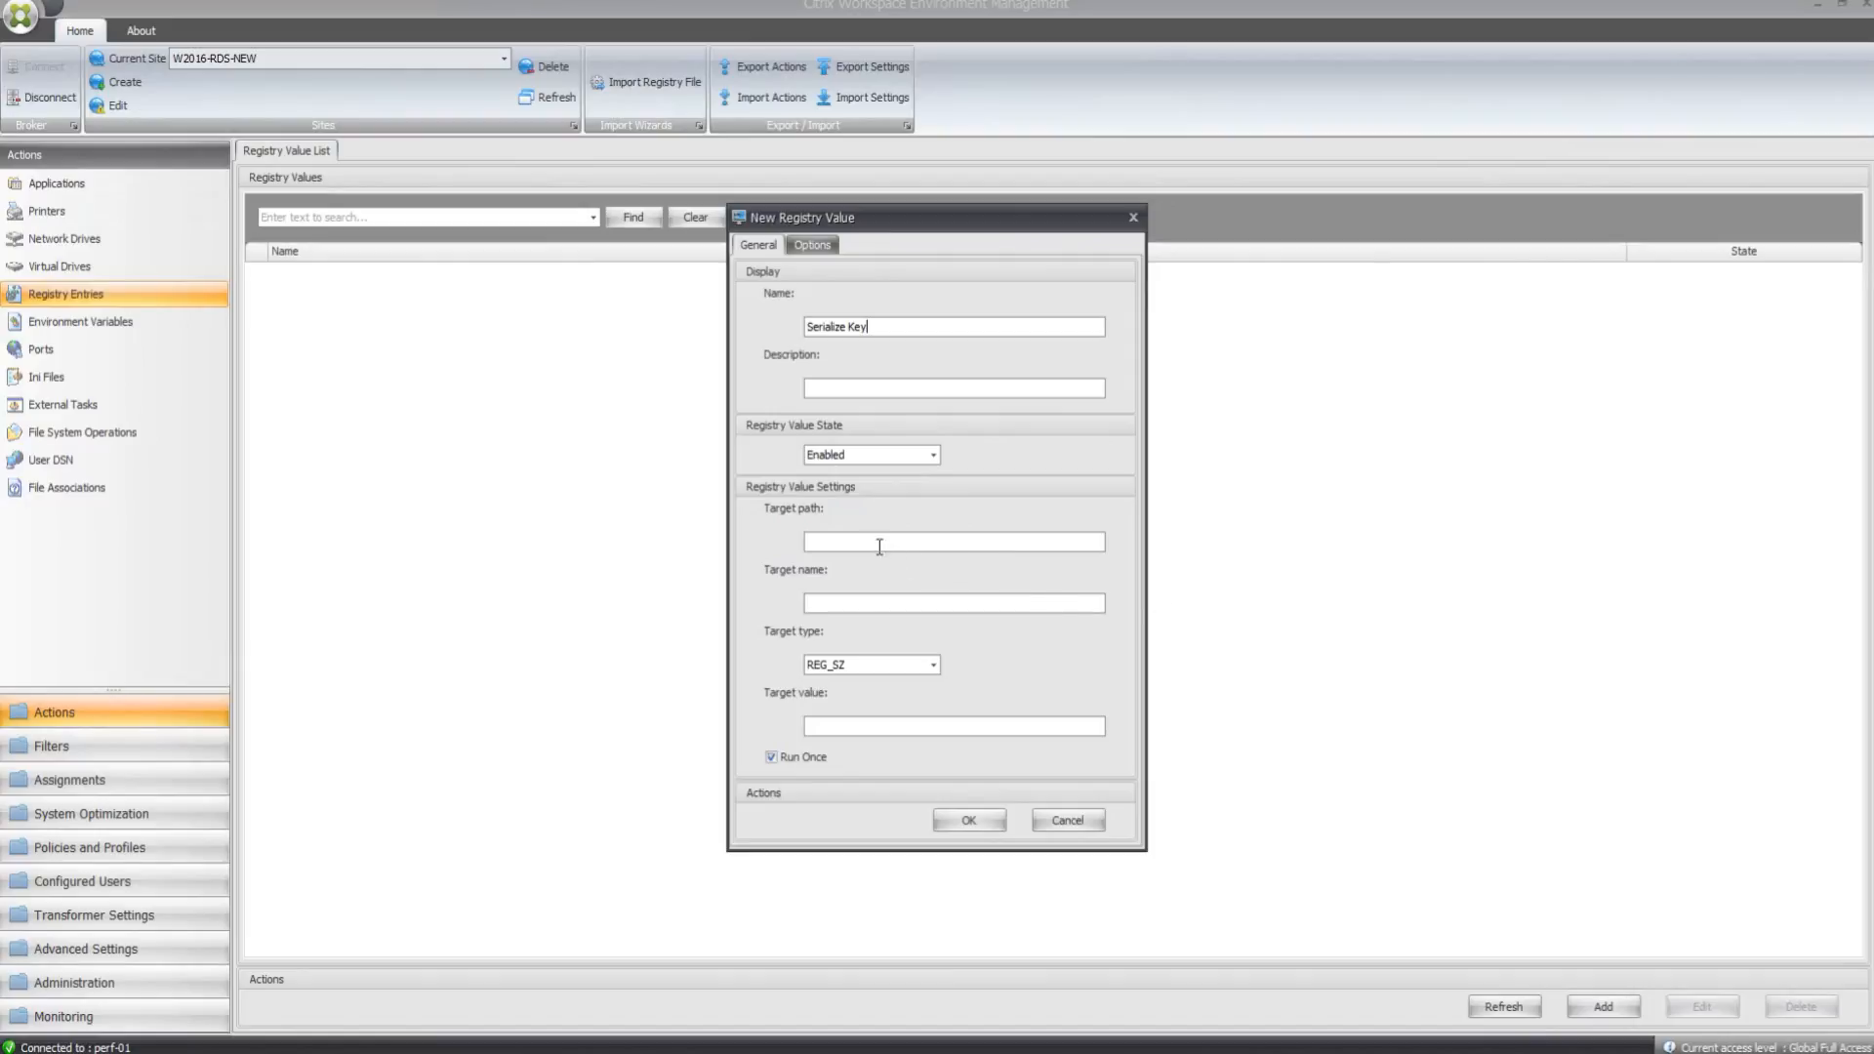
{"action": "type", "text": "SOFTWARE\\Microsoft\\Windows\\CurrentVersion\\Explorer\\Serialize"}
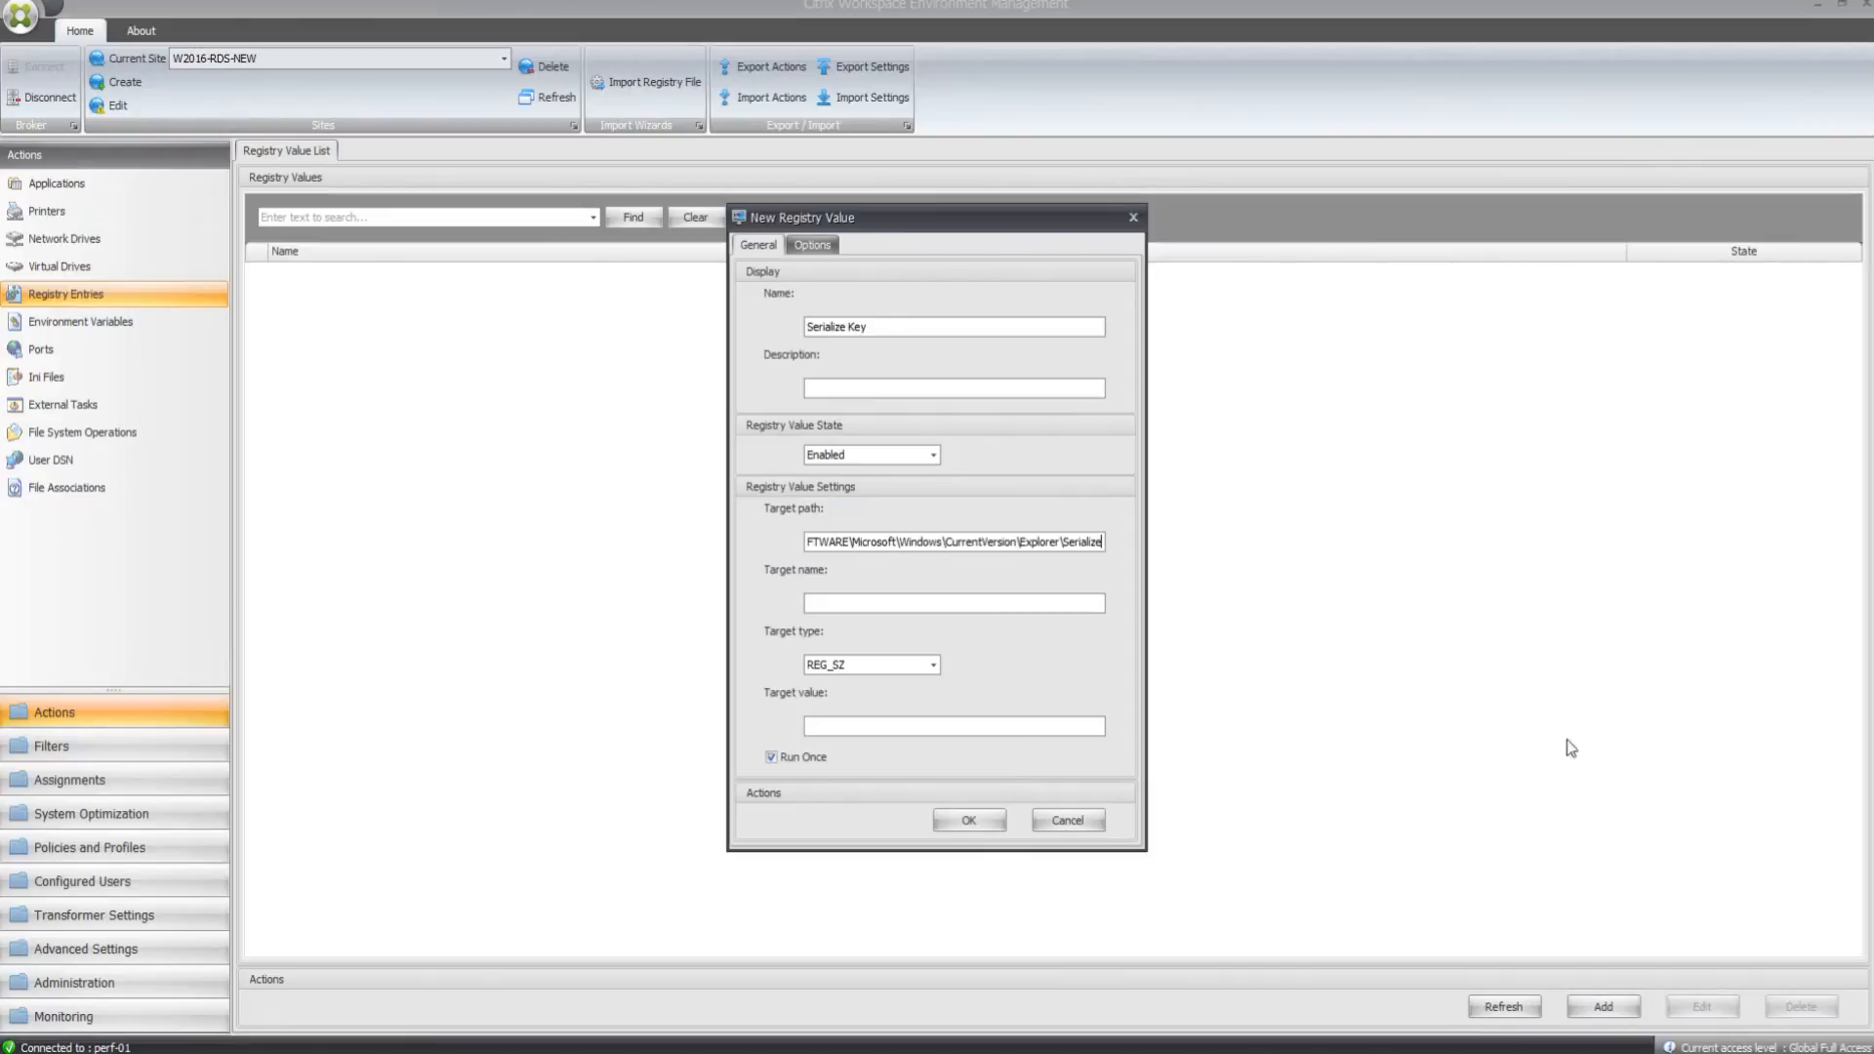
{"action": "type", "text": "StartupDelayInMSec"}
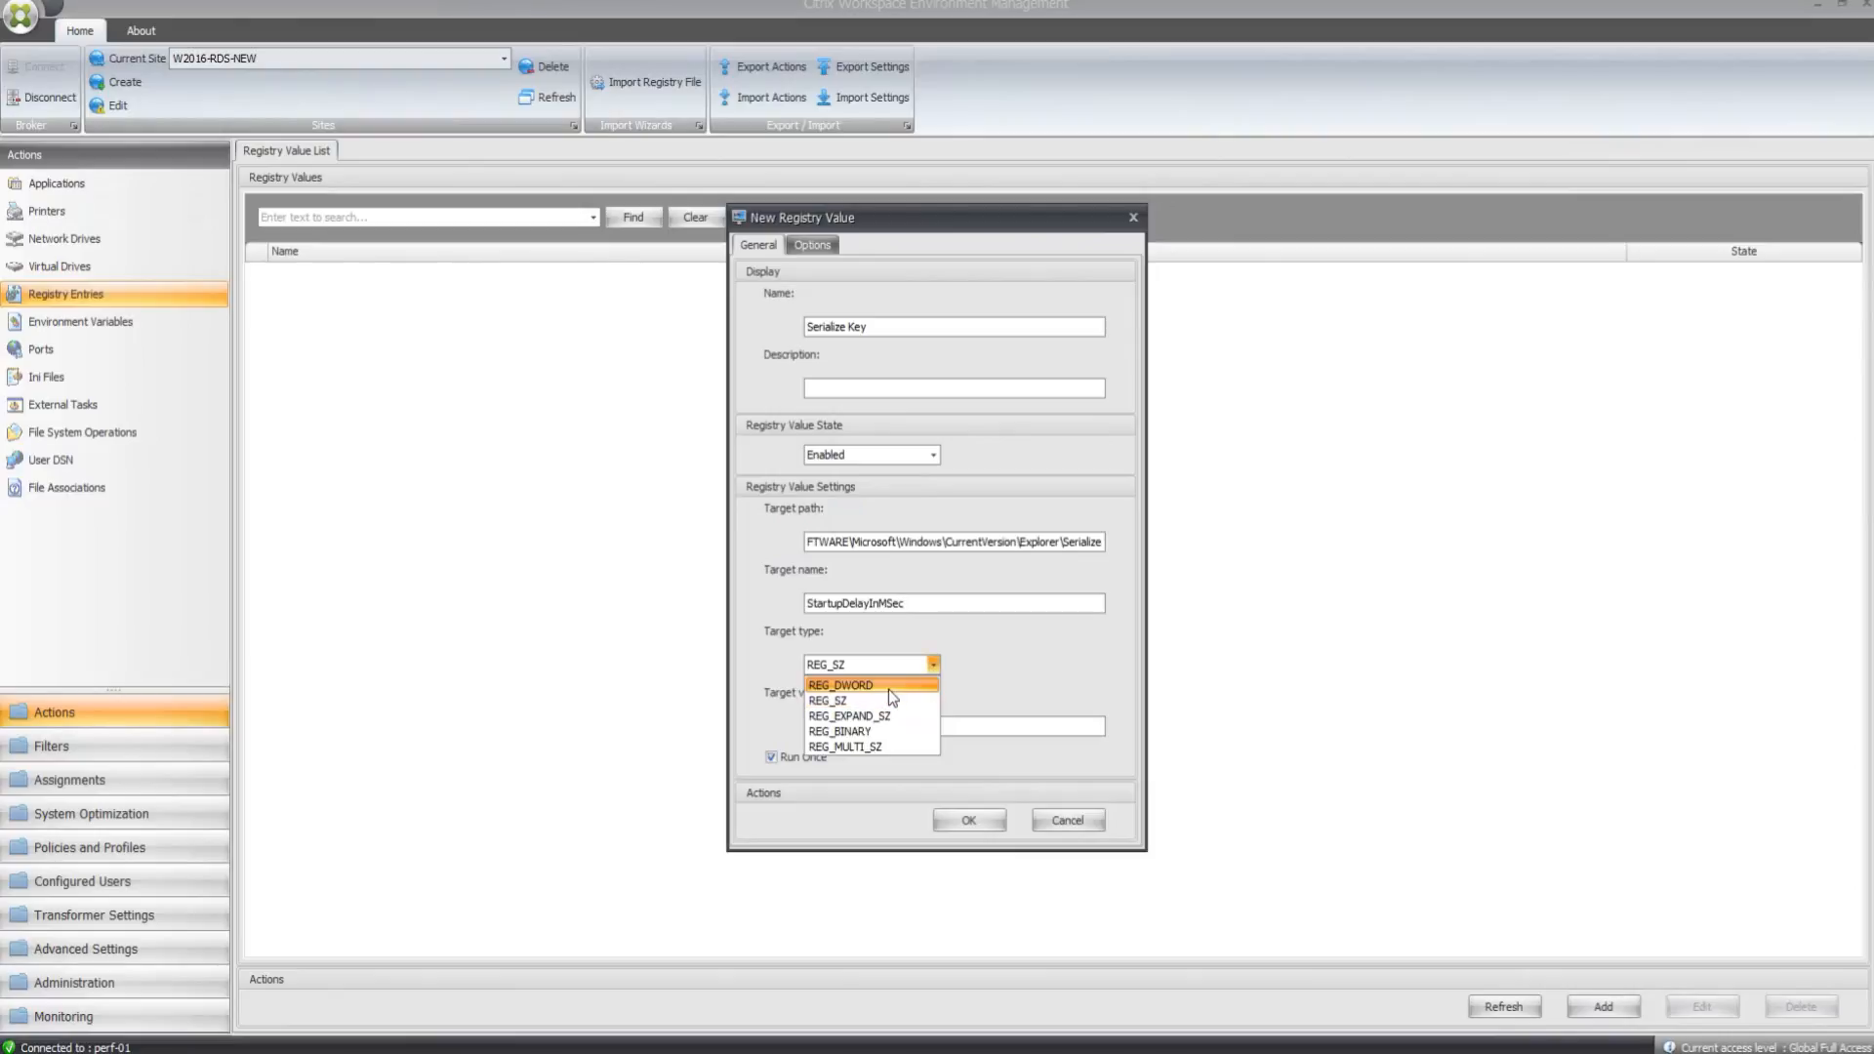
{"action": "left_click", "coordinate": [841, 685]}
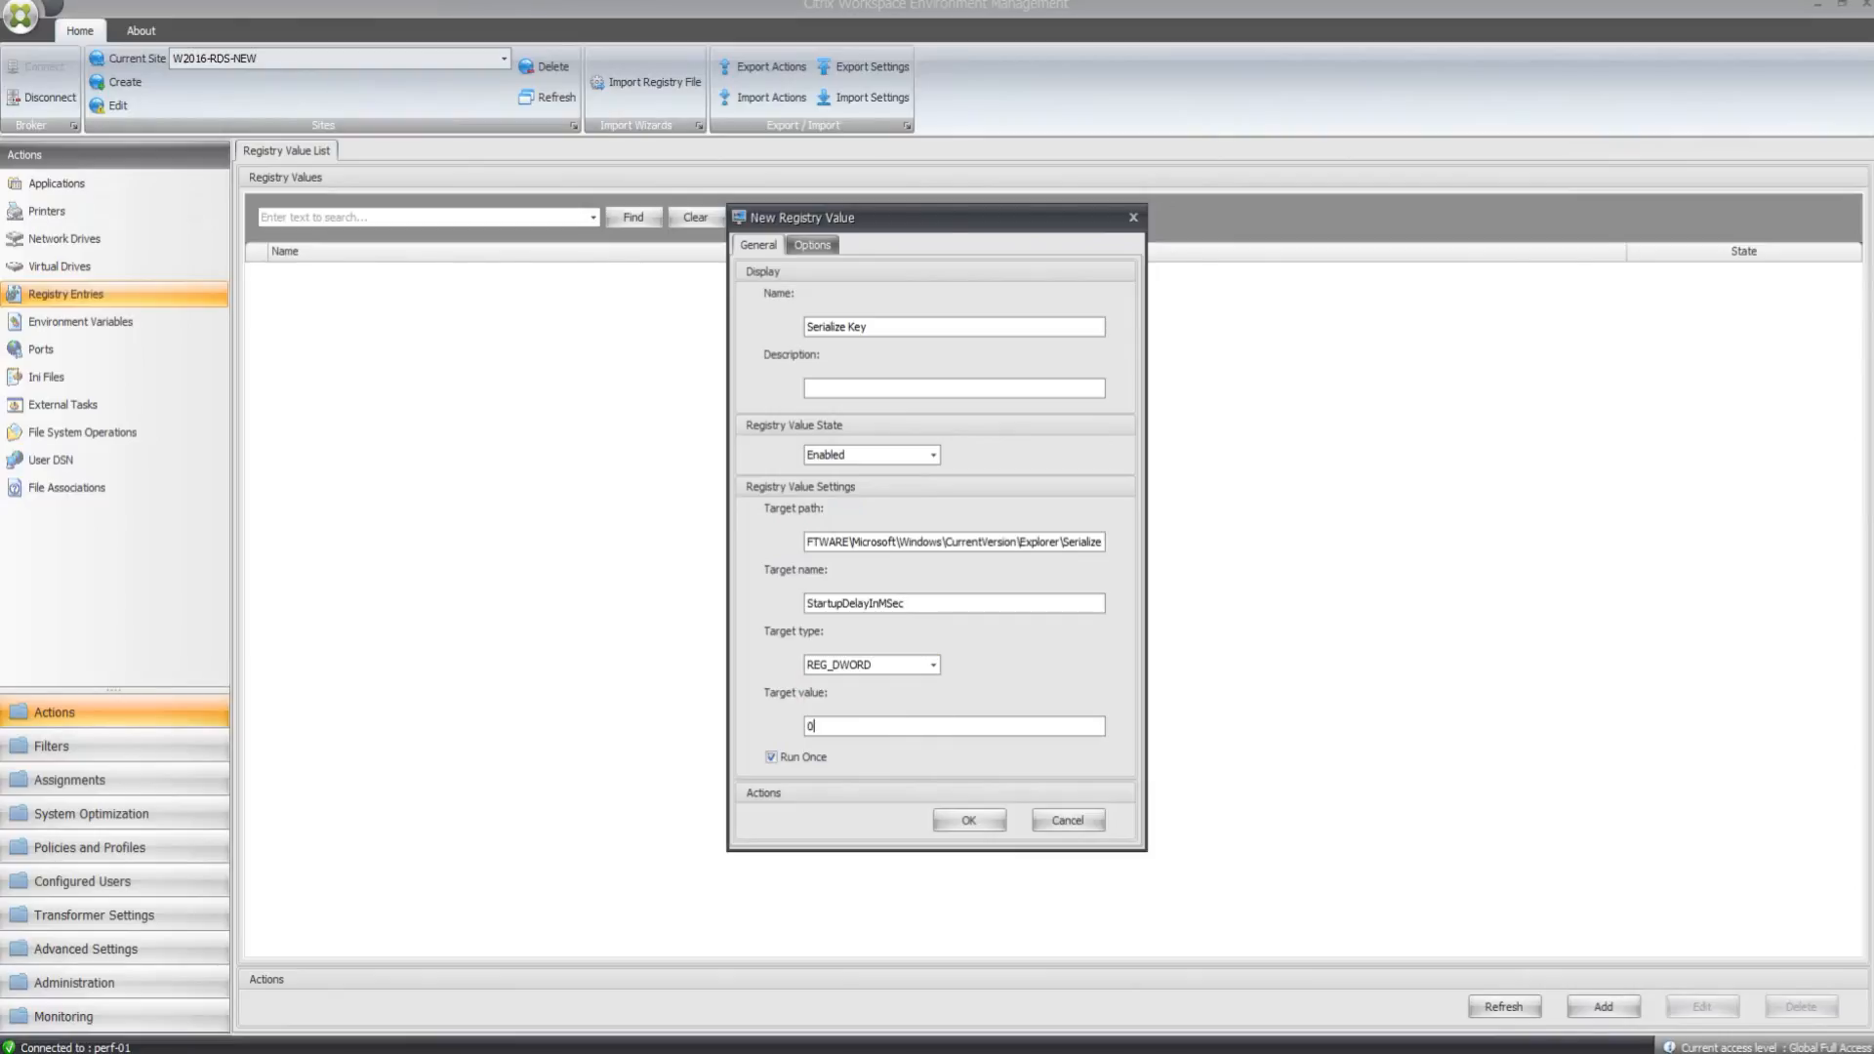
{"action": "left_click", "coordinate": [968, 820]}
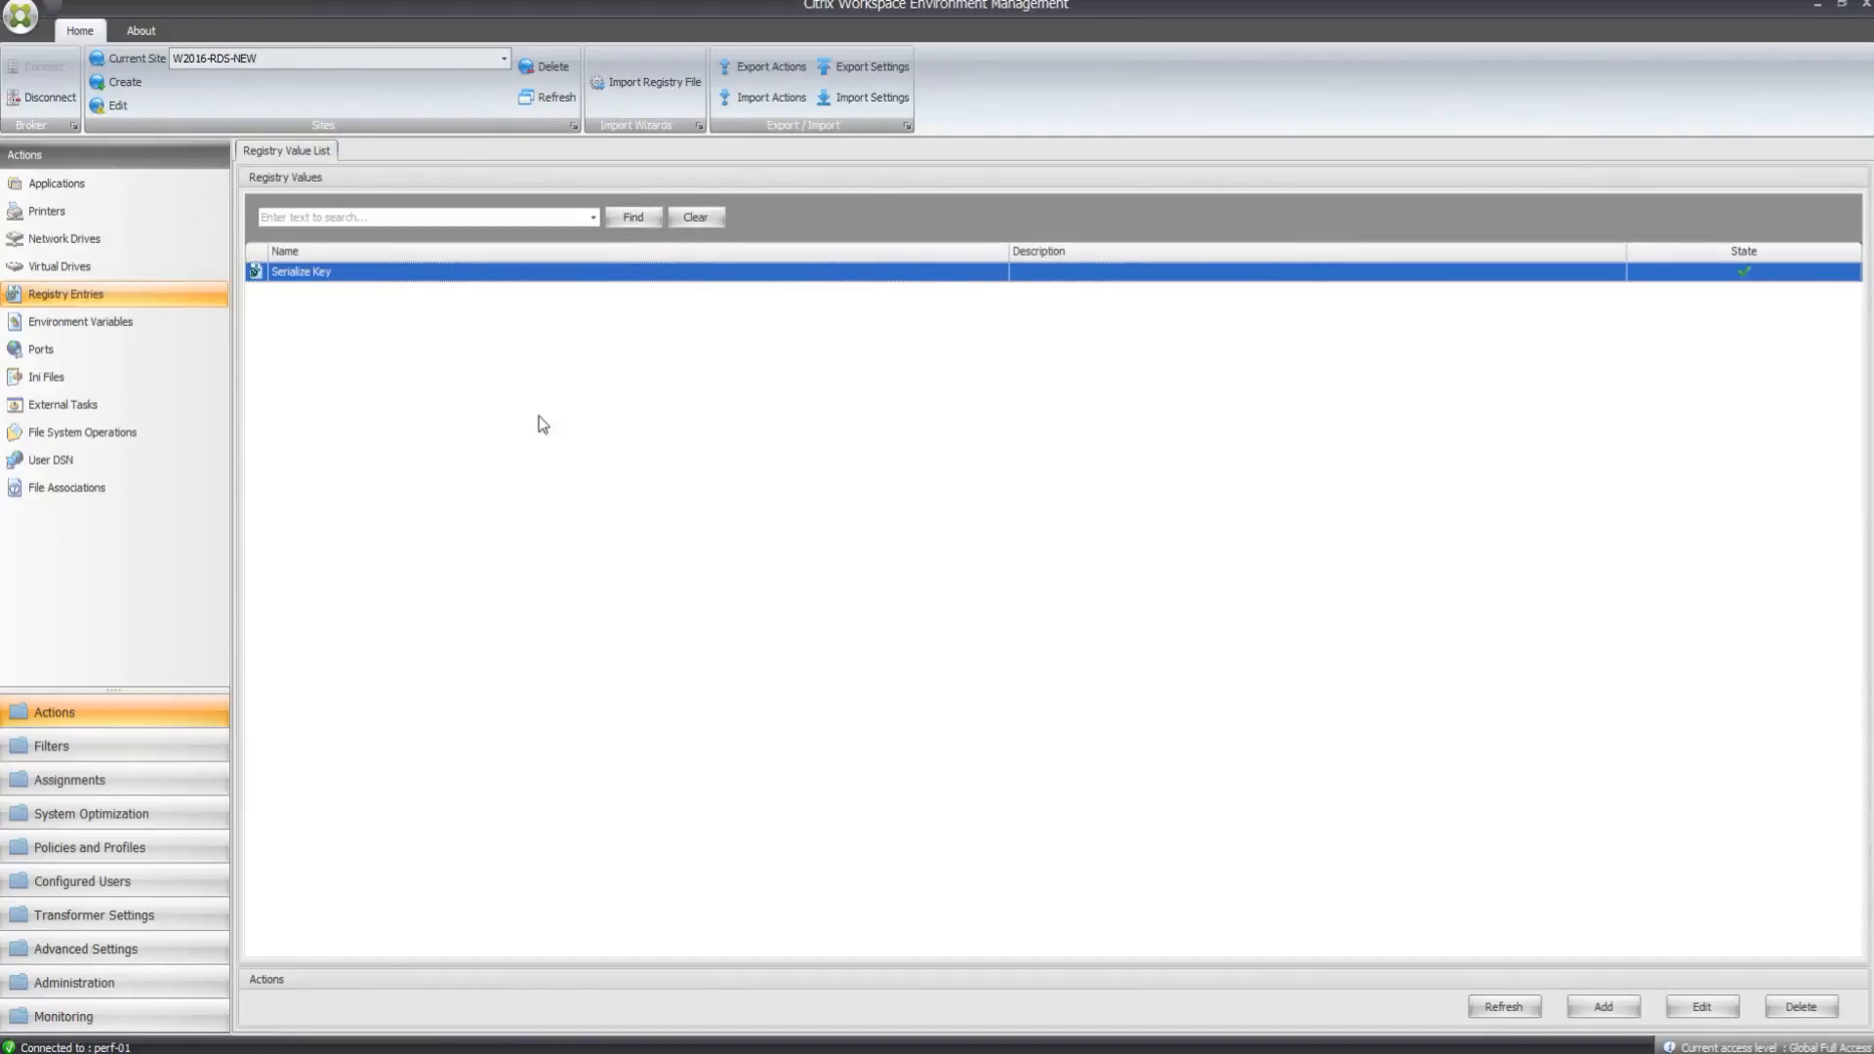
{"action": "mouse_move", "coordinate": [554, 463]}
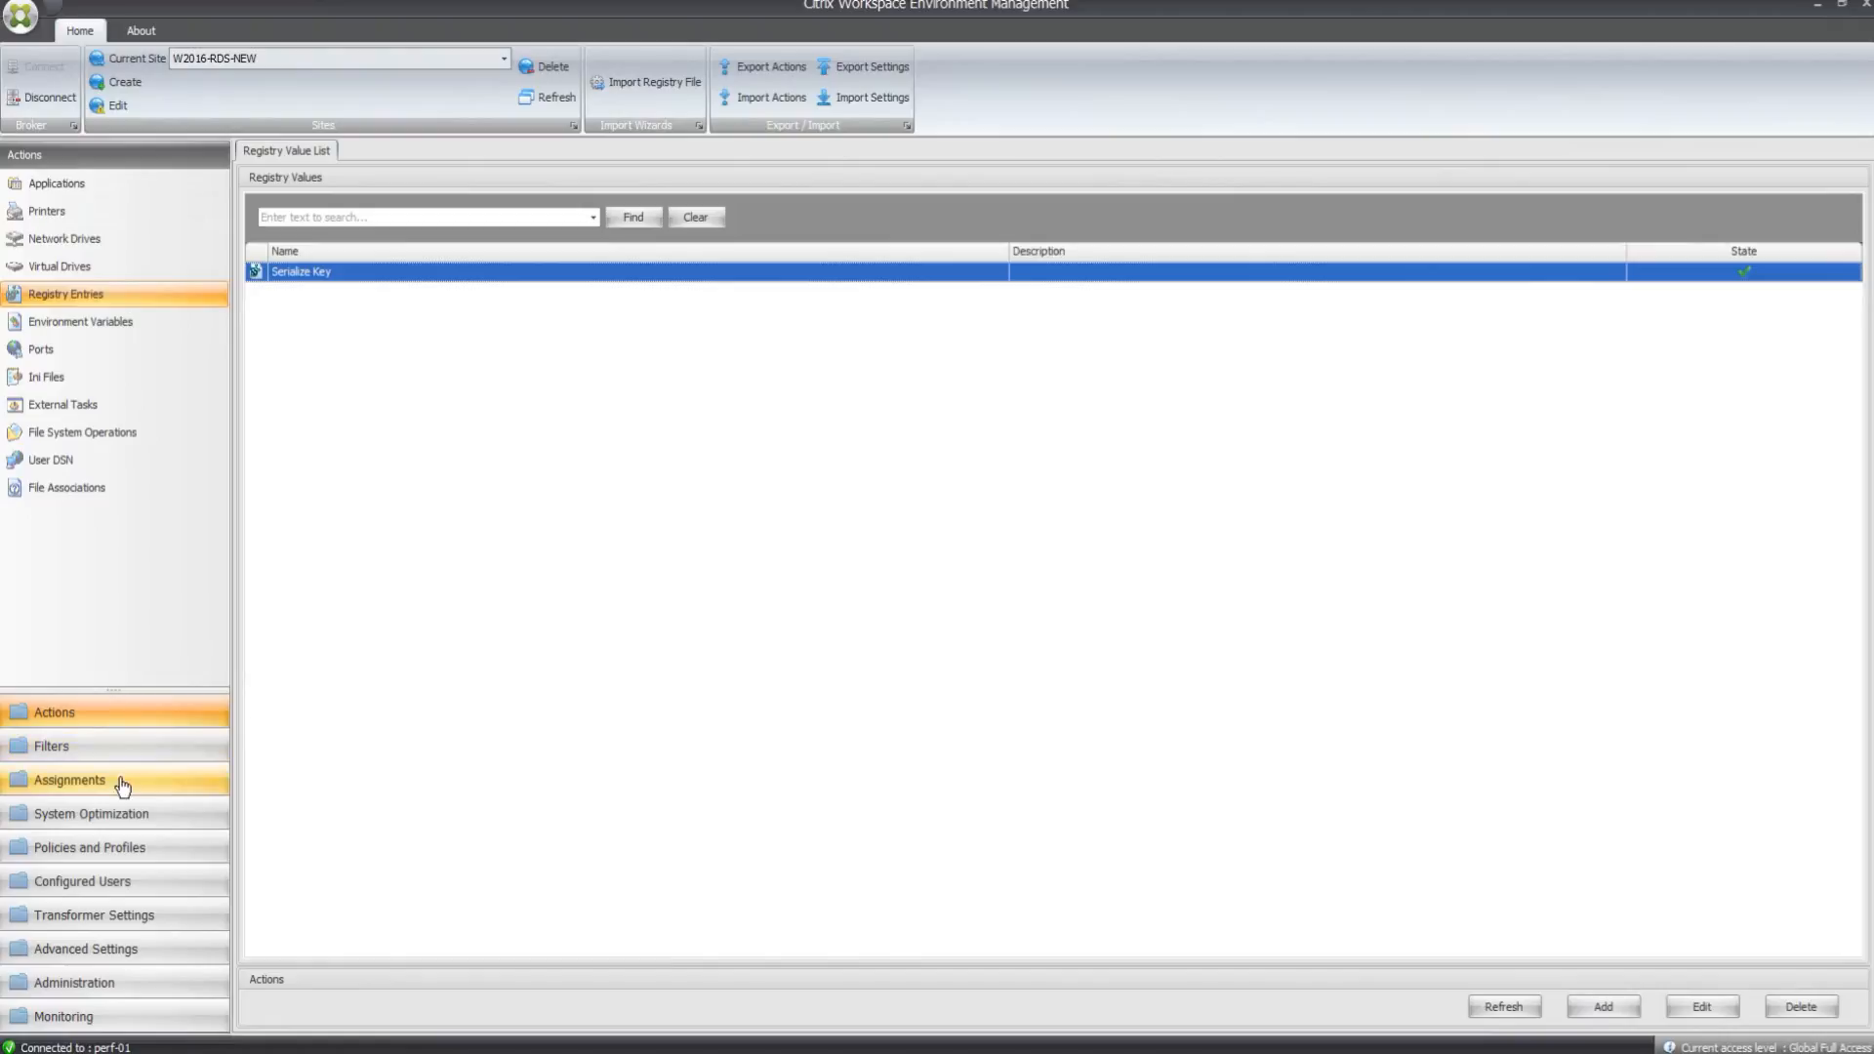
- Assign Notepad to the Citrix users group with the Always True filter
{"action": "left_click", "coordinate": [69, 781]}
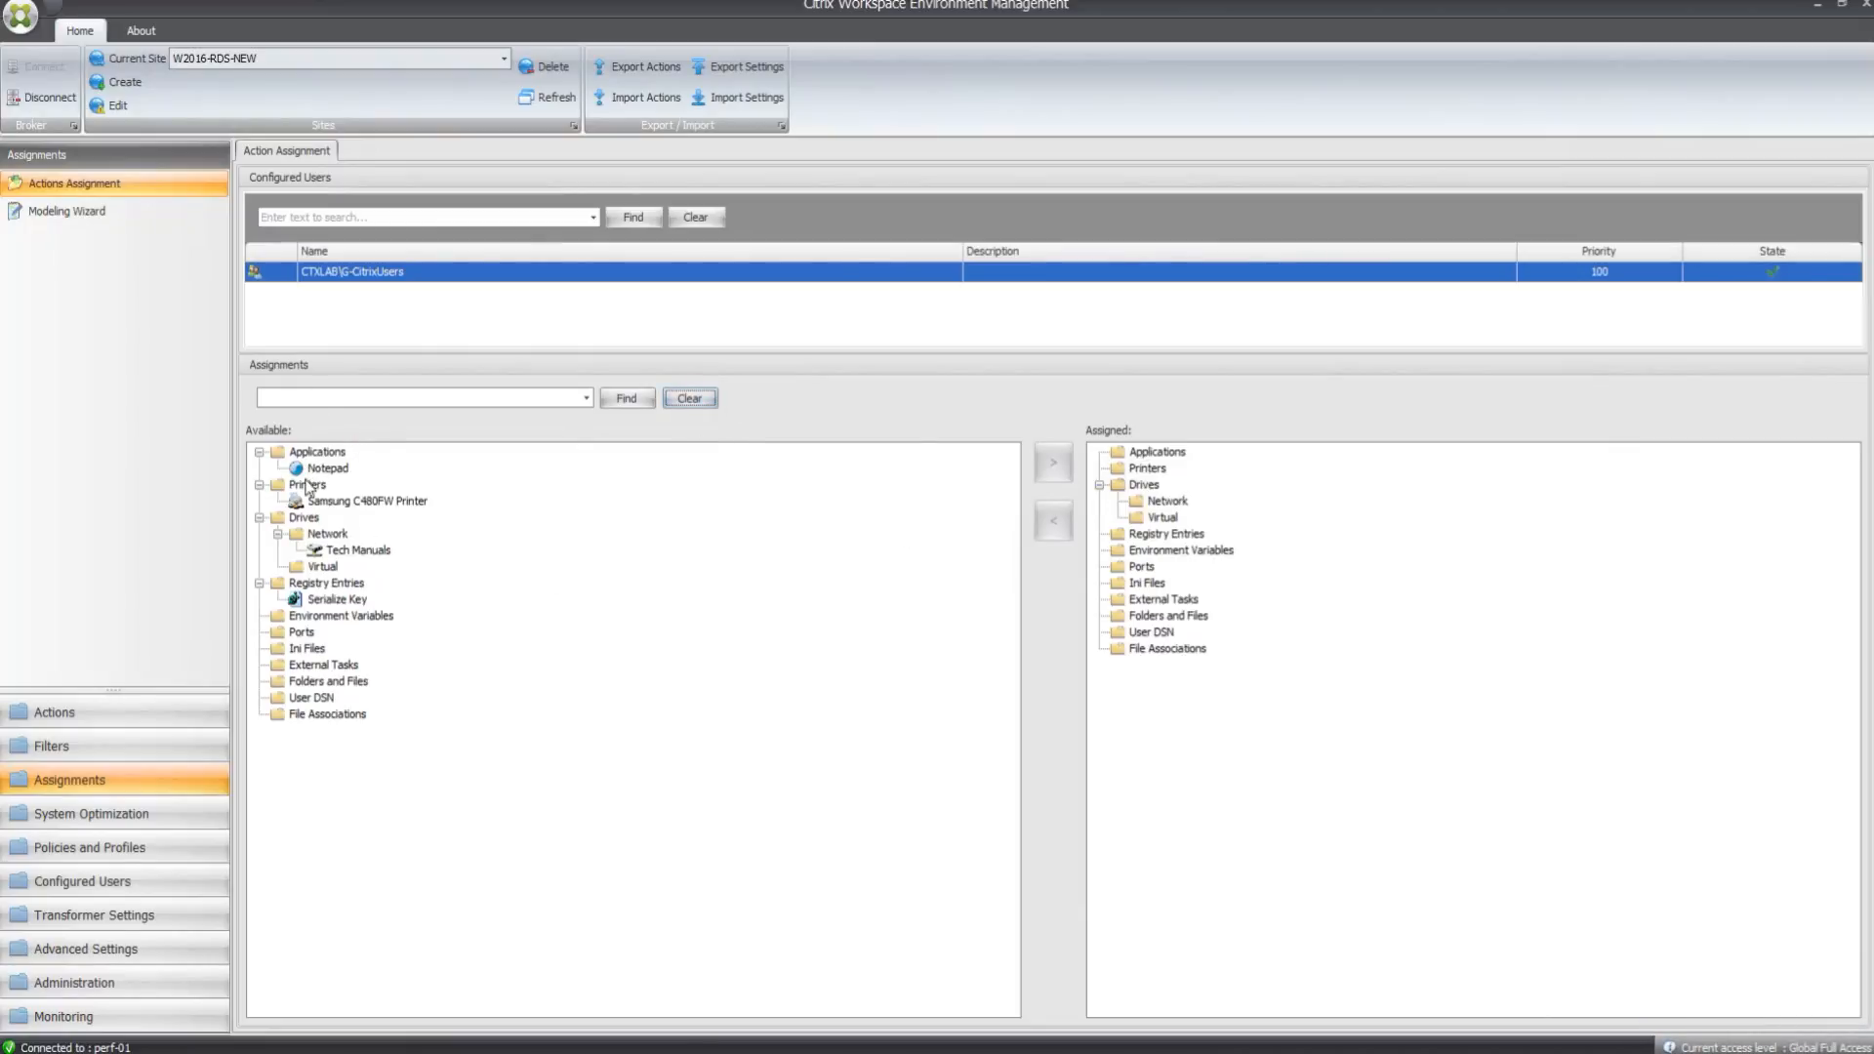
{"action": "left_click", "coordinate": [326, 468]}
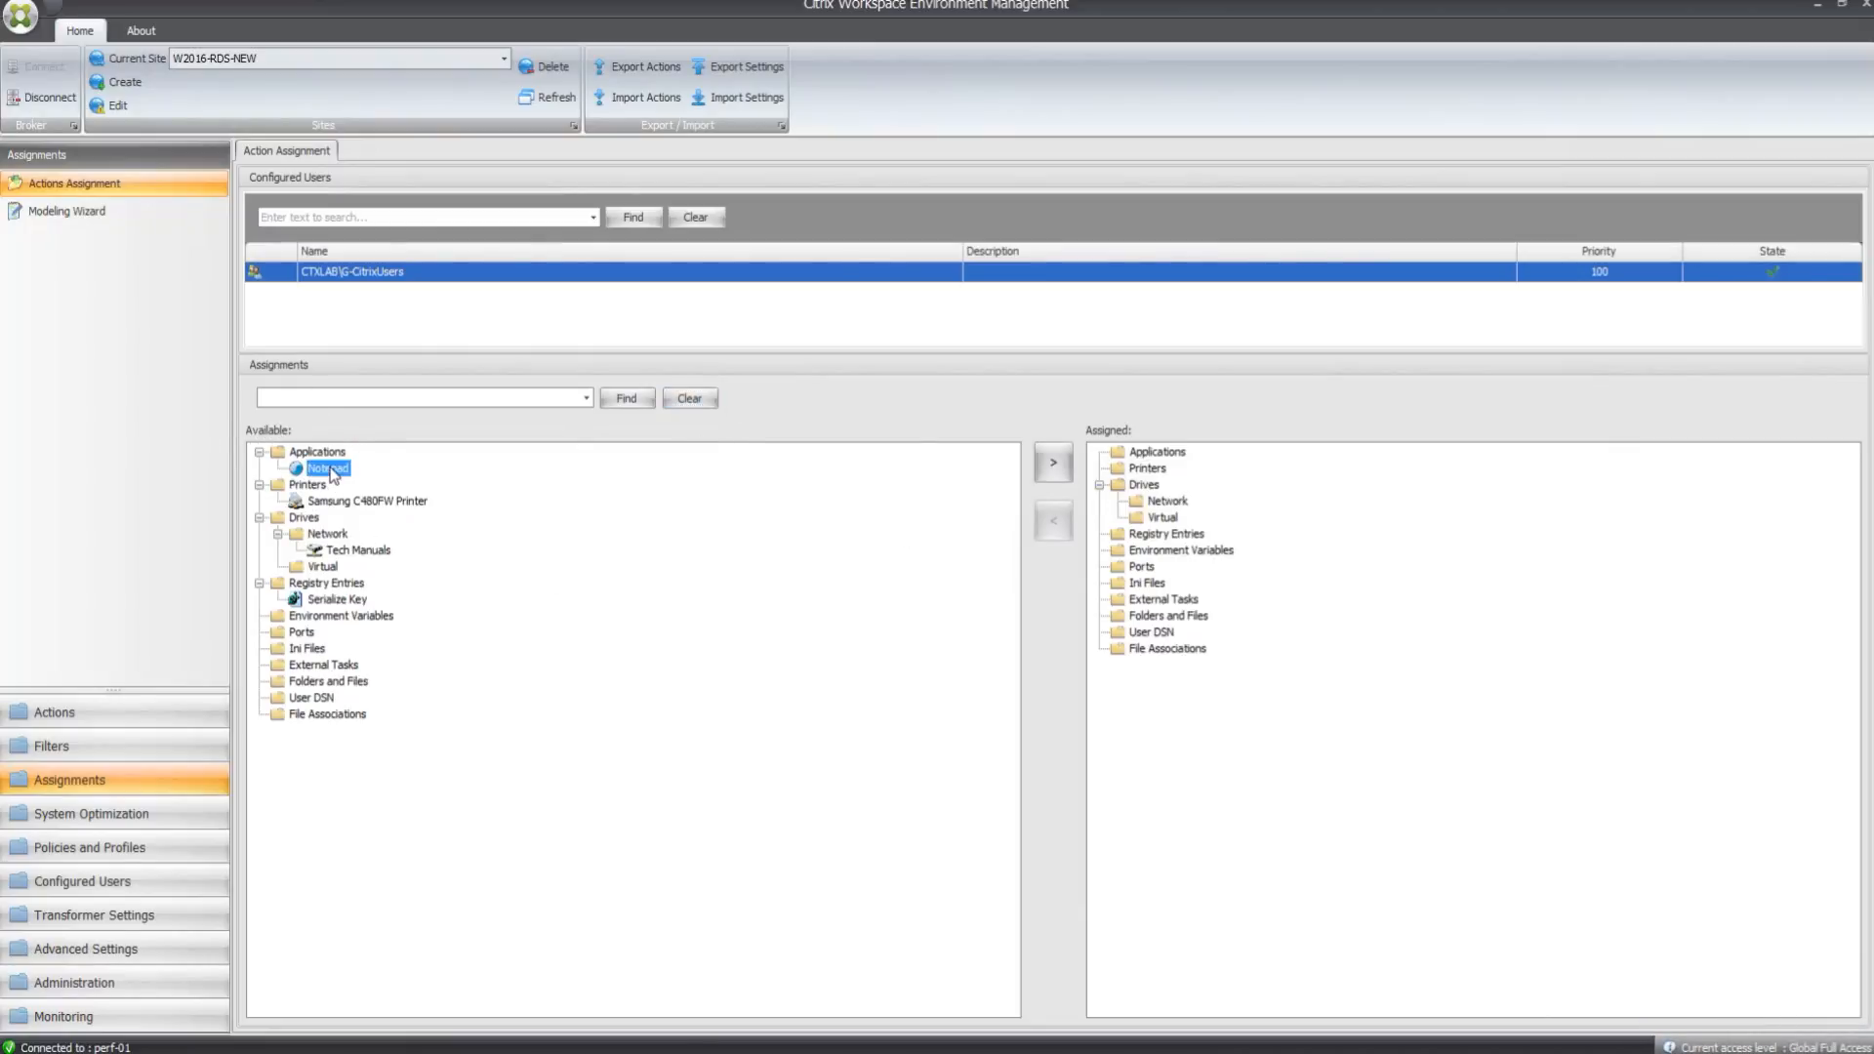
{"action": "left_click", "coordinate": [367, 501]}
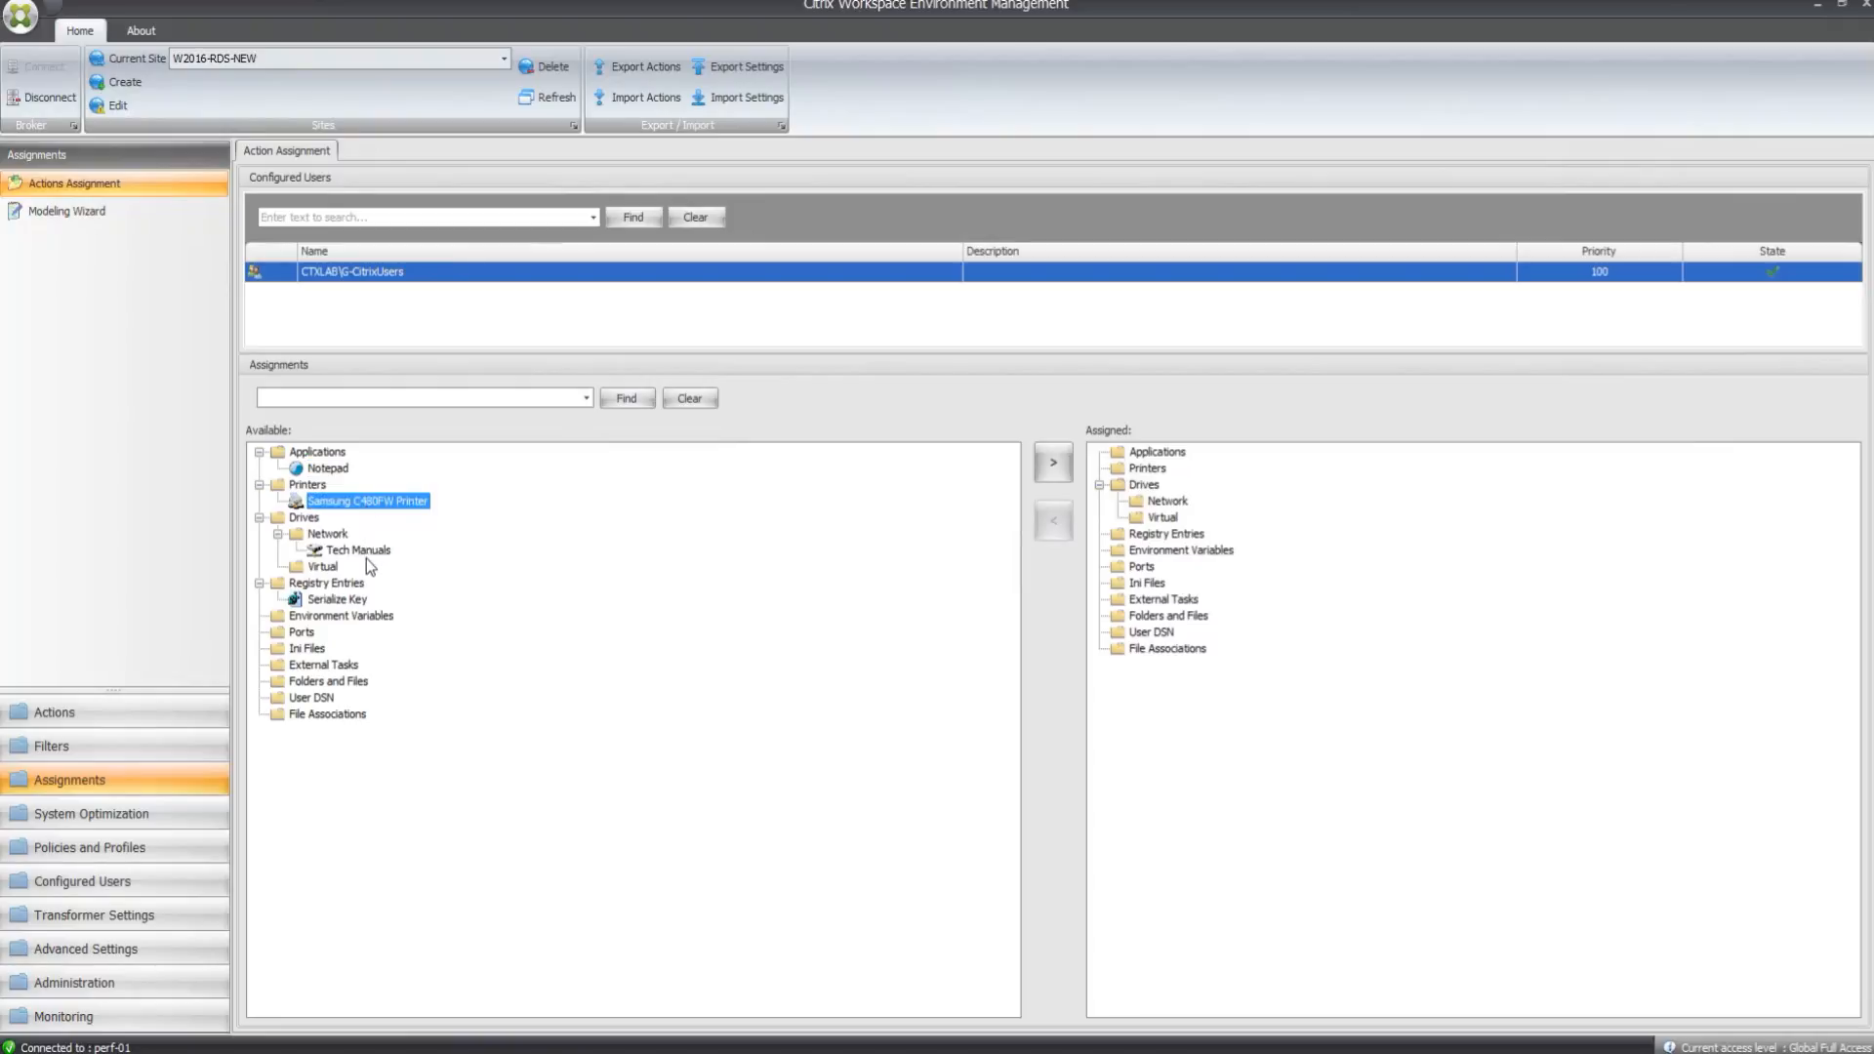
{"action": "left_click", "coordinate": [356, 550]}
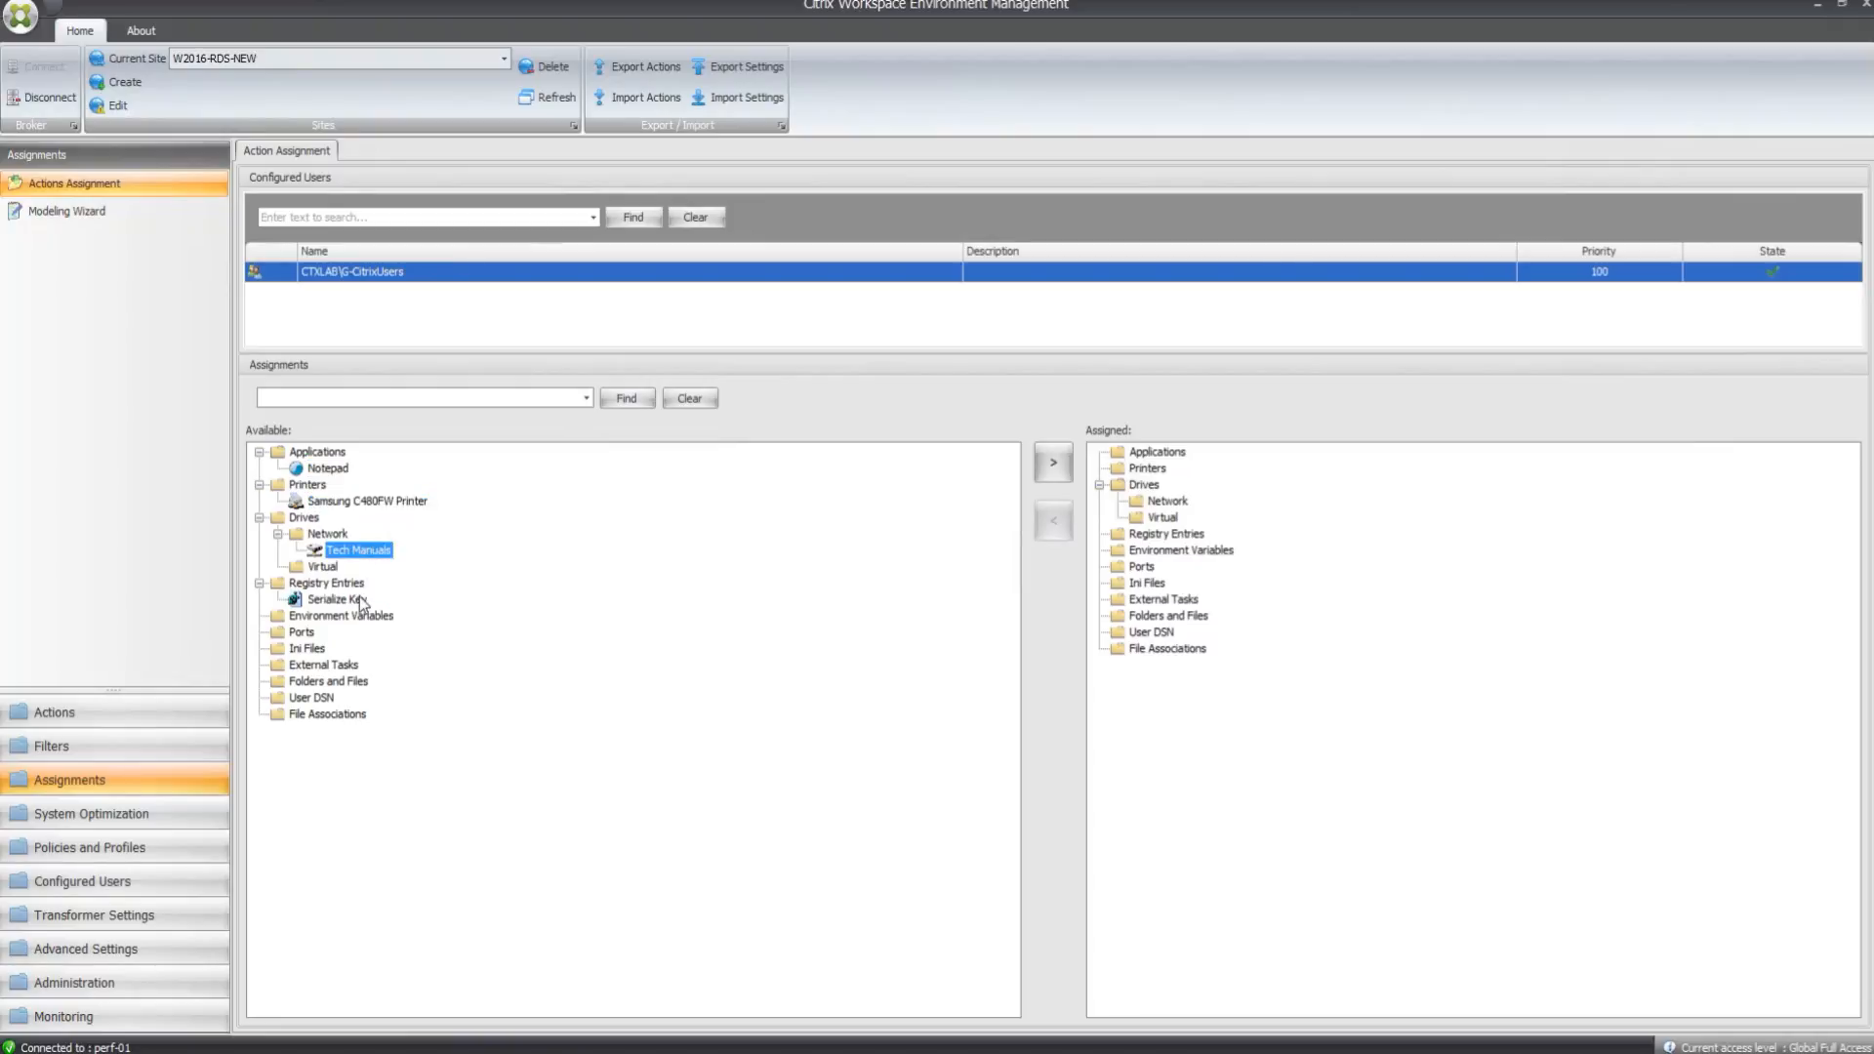
{"action": "left_click", "coordinate": [339, 598]}
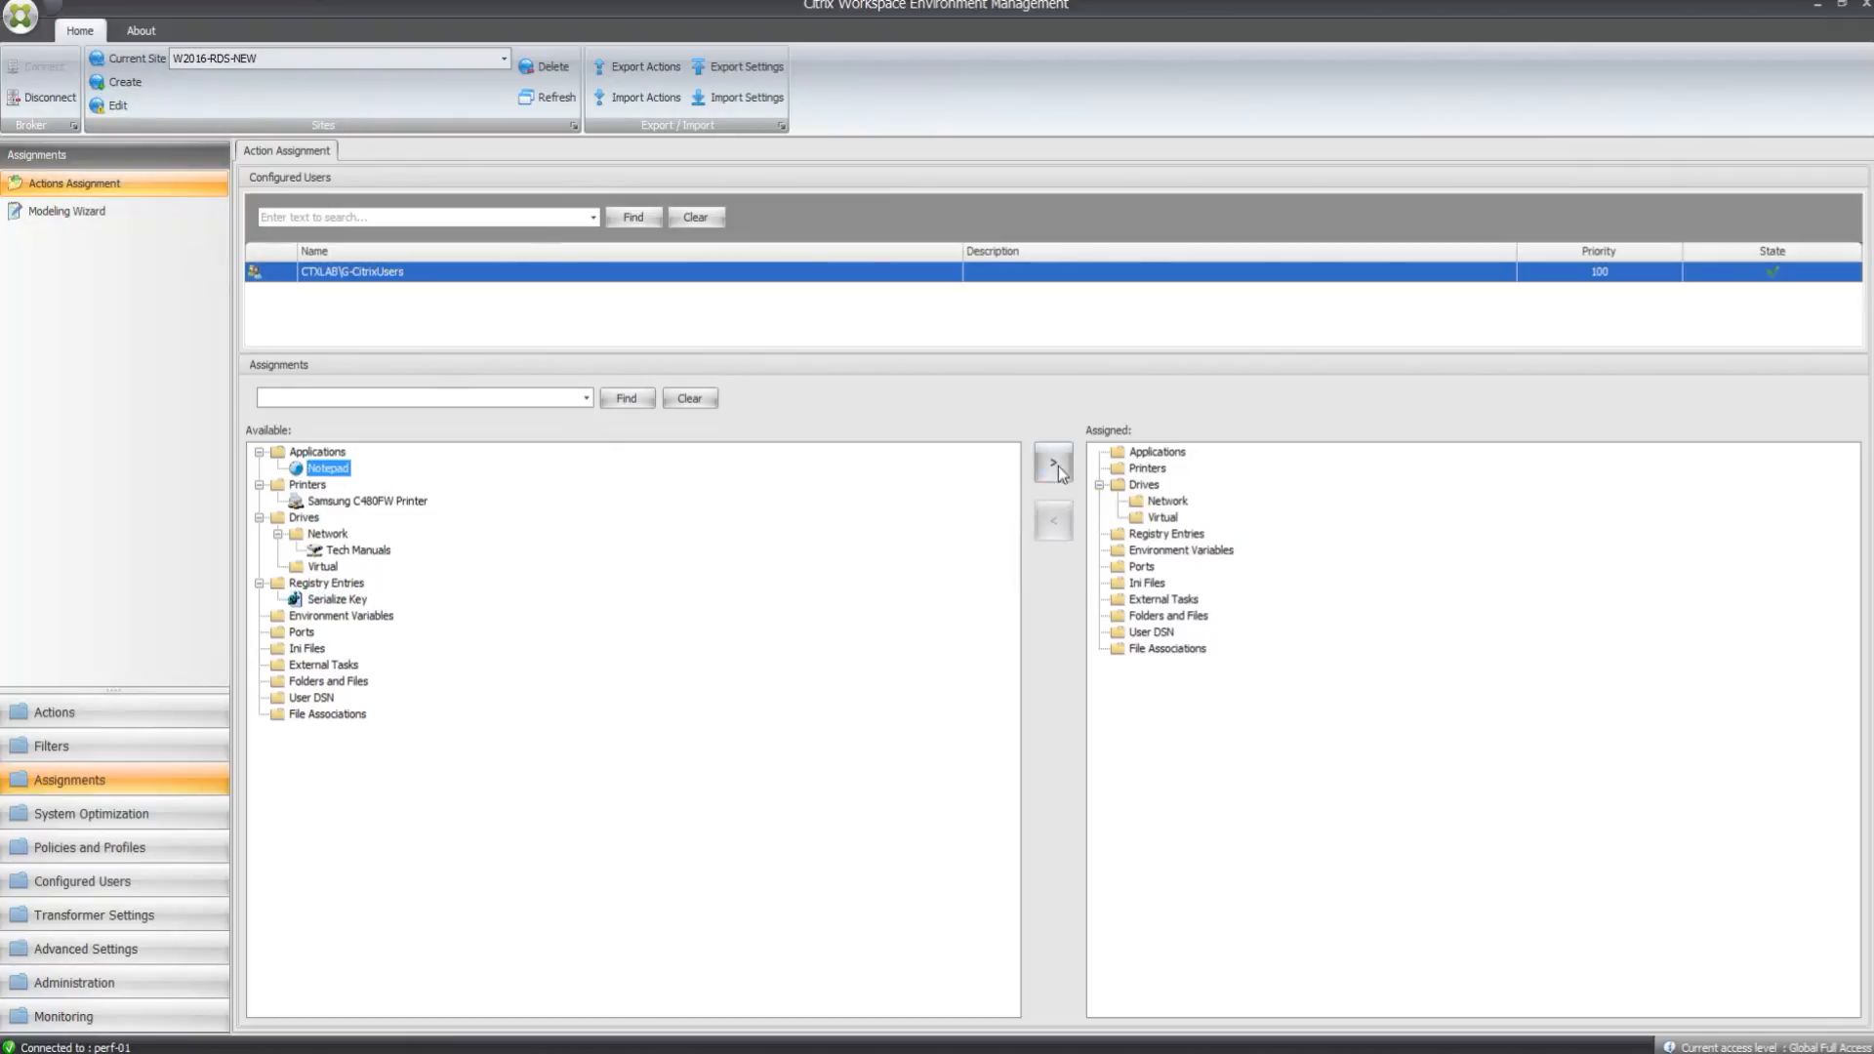
{"action": "left_click", "coordinate": [1052, 463]}
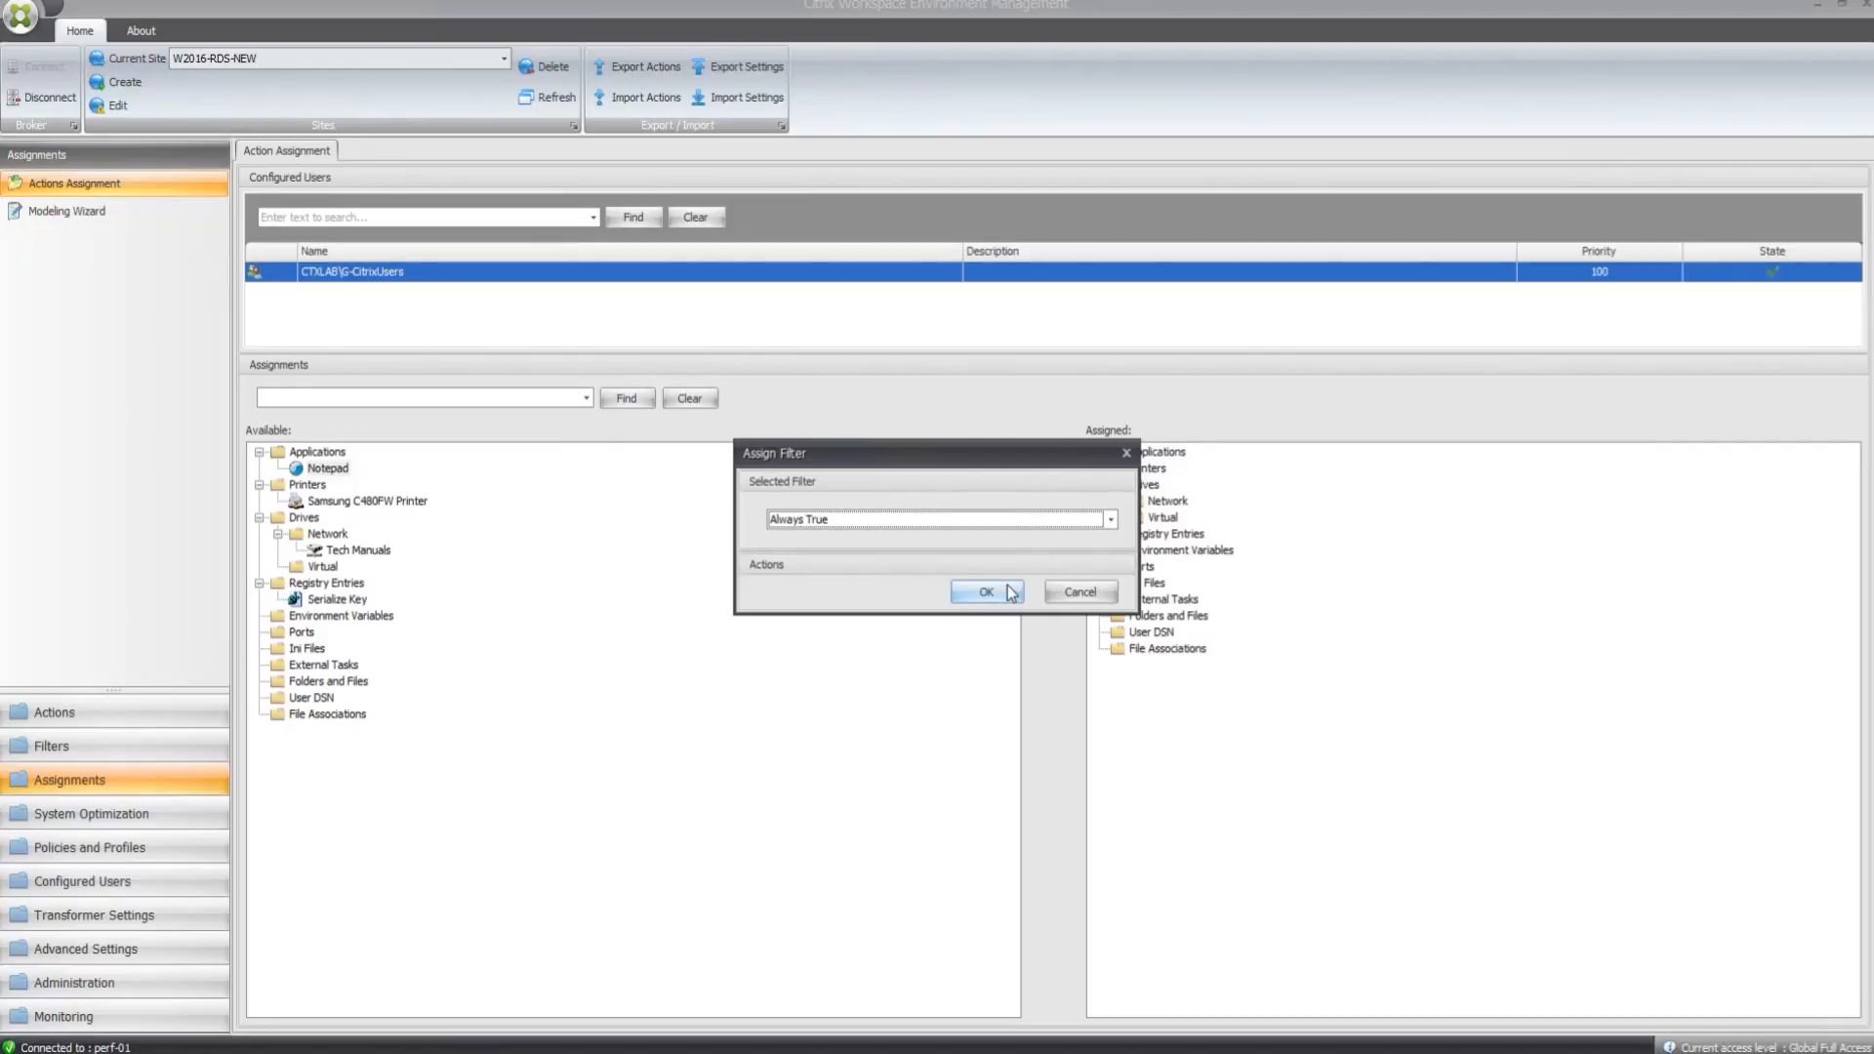
{"action": "left_click", "coordinate": [985, 591]}
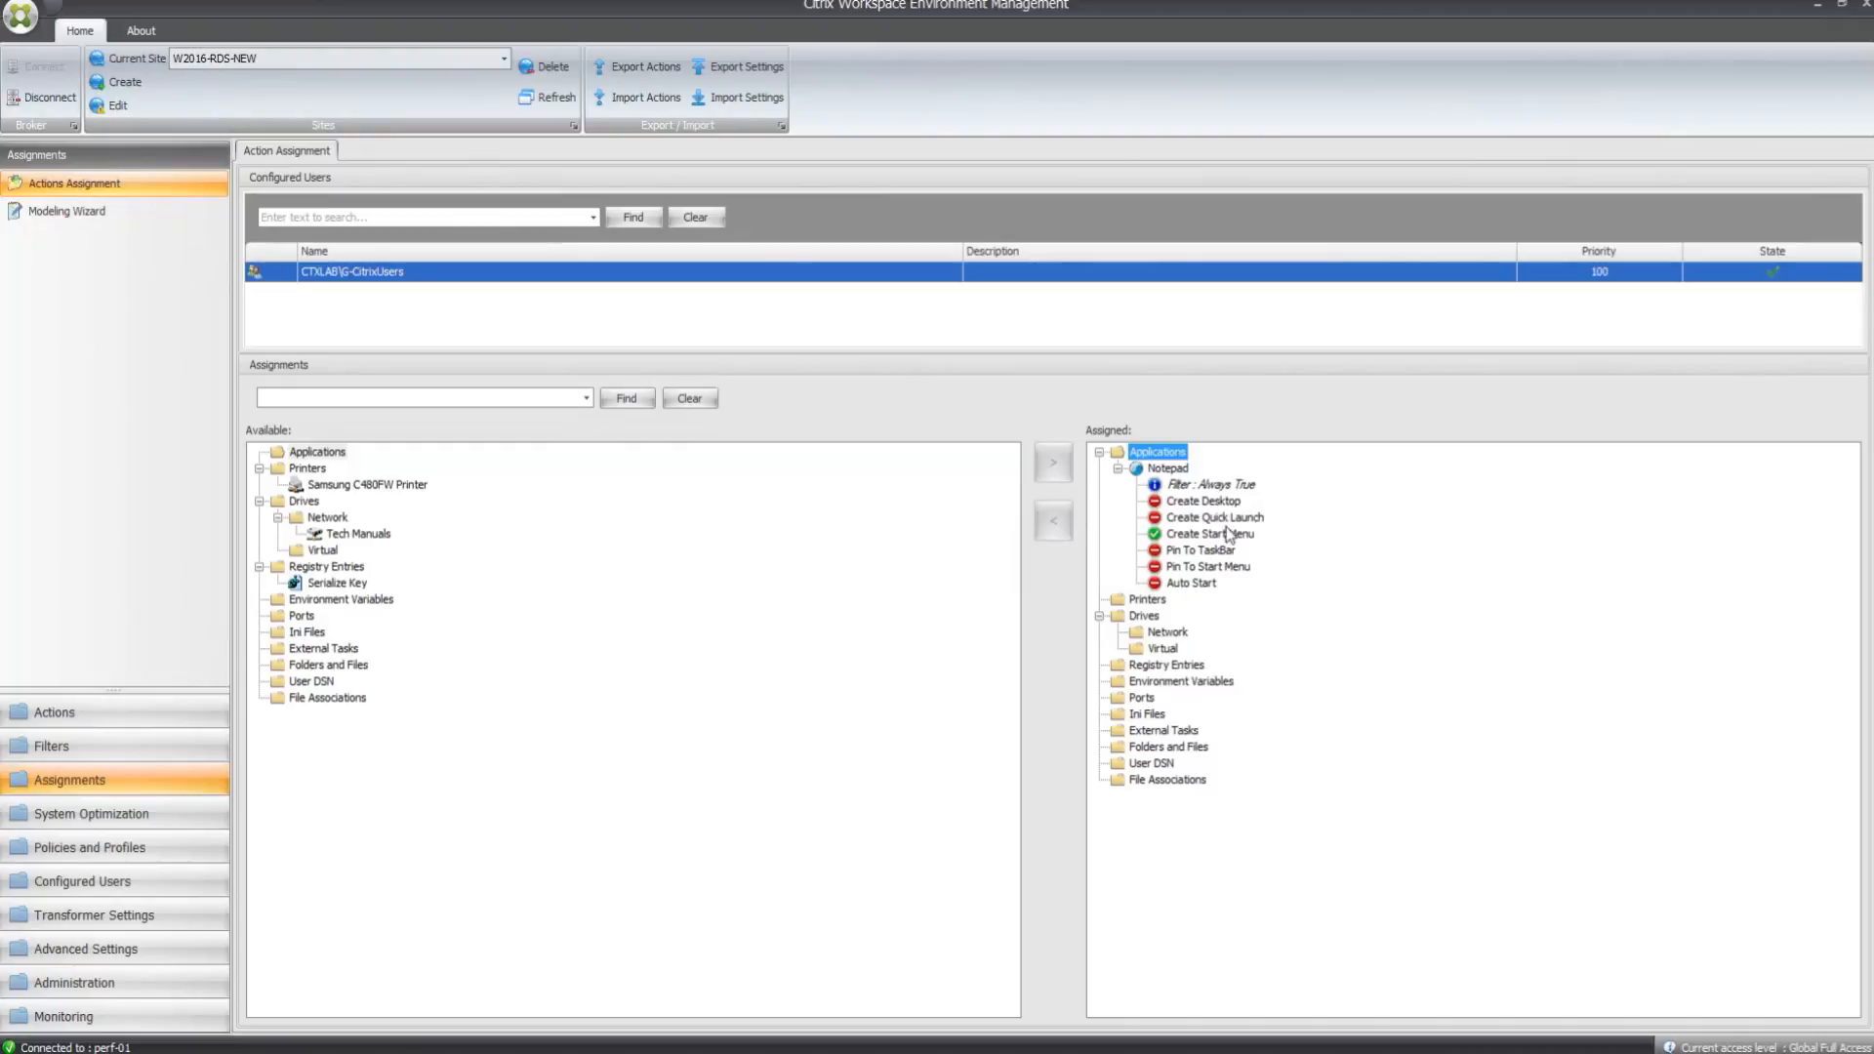
{"action": "right_click", "coordinate": [1203, 501]}
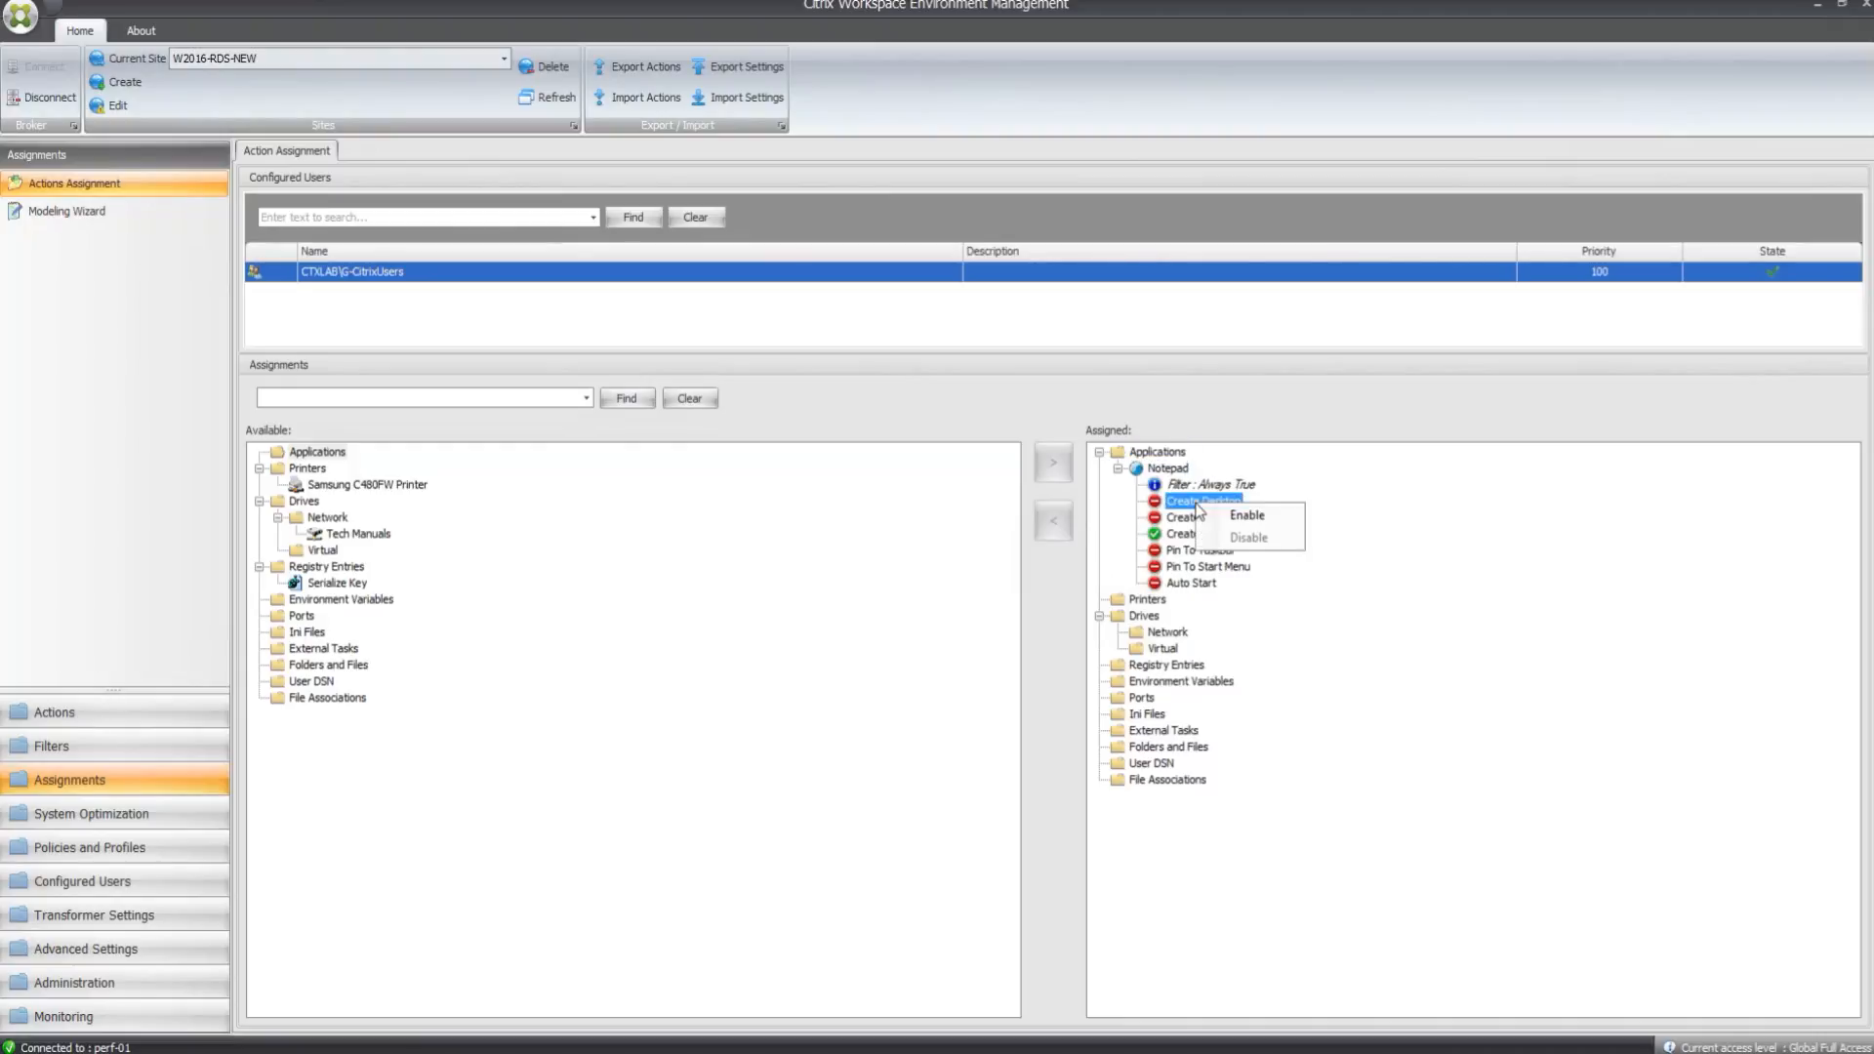
{"action": "left_click", "coordinate": [1247, 514]}
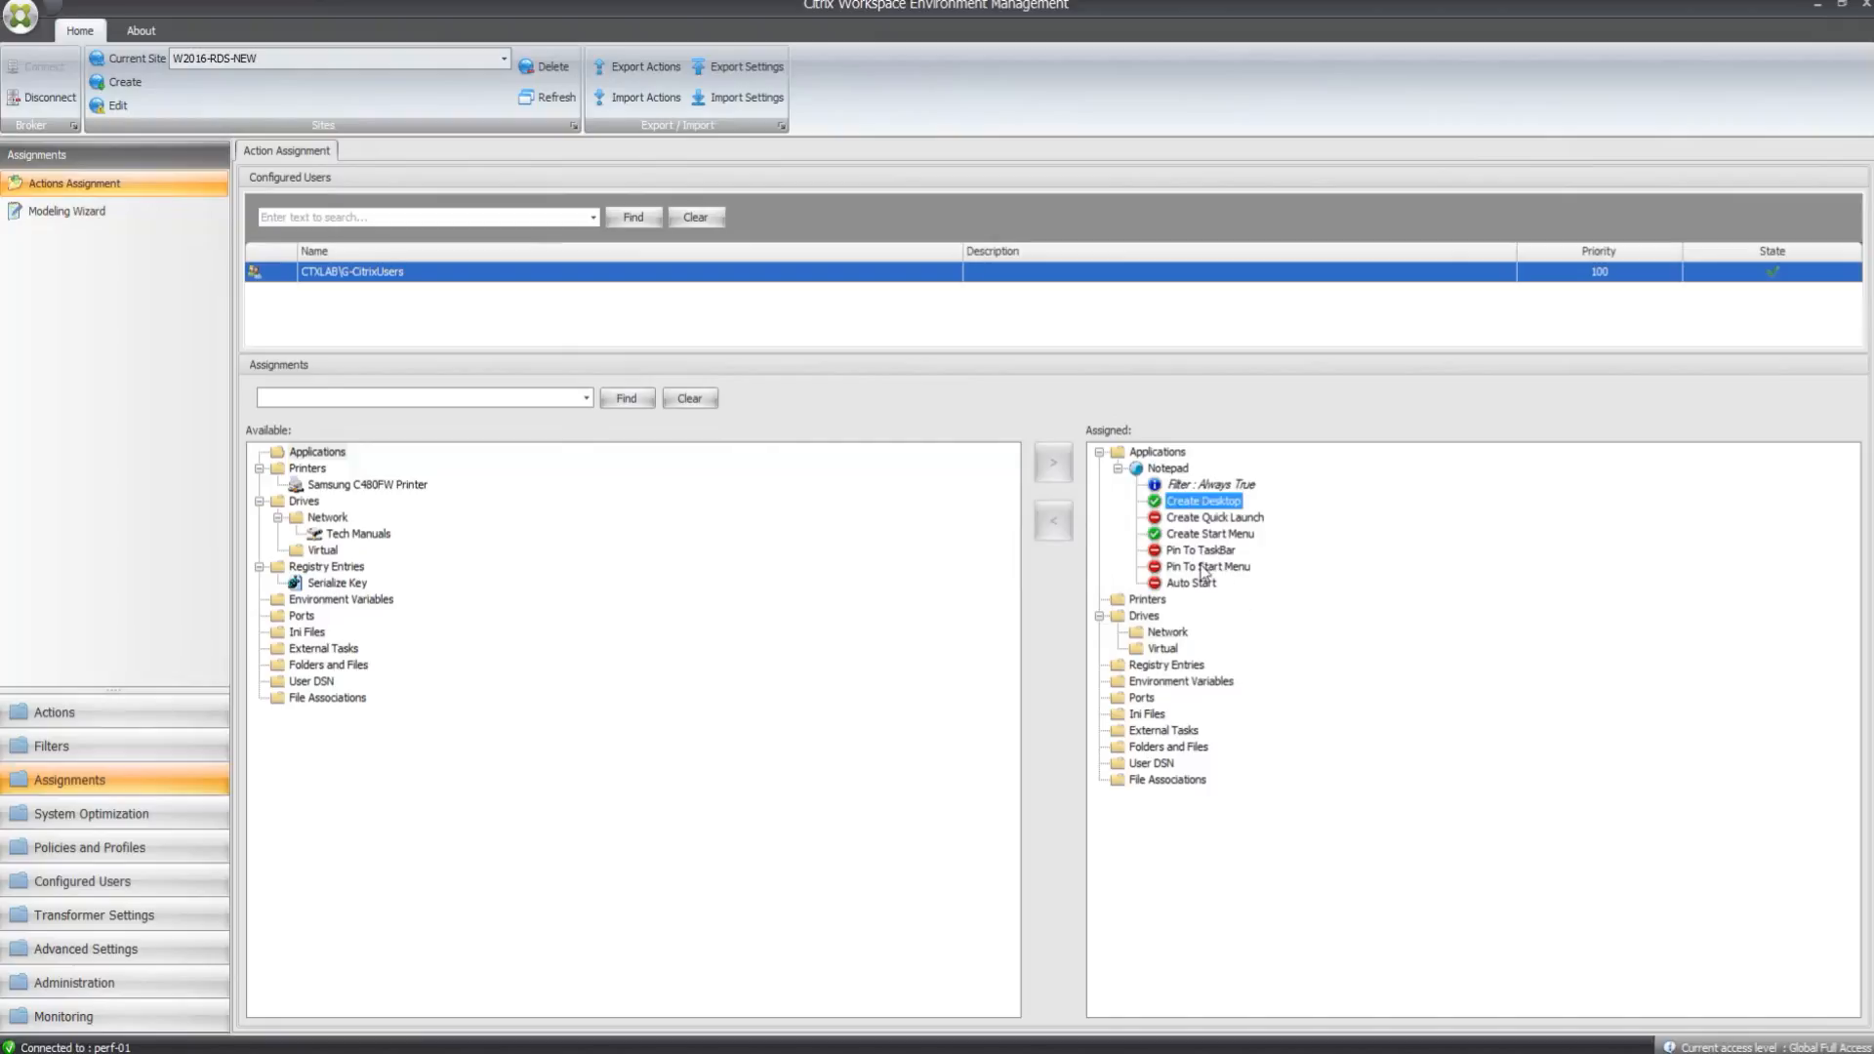
{"action": "right_click", "coordinate": [1207, 565]}
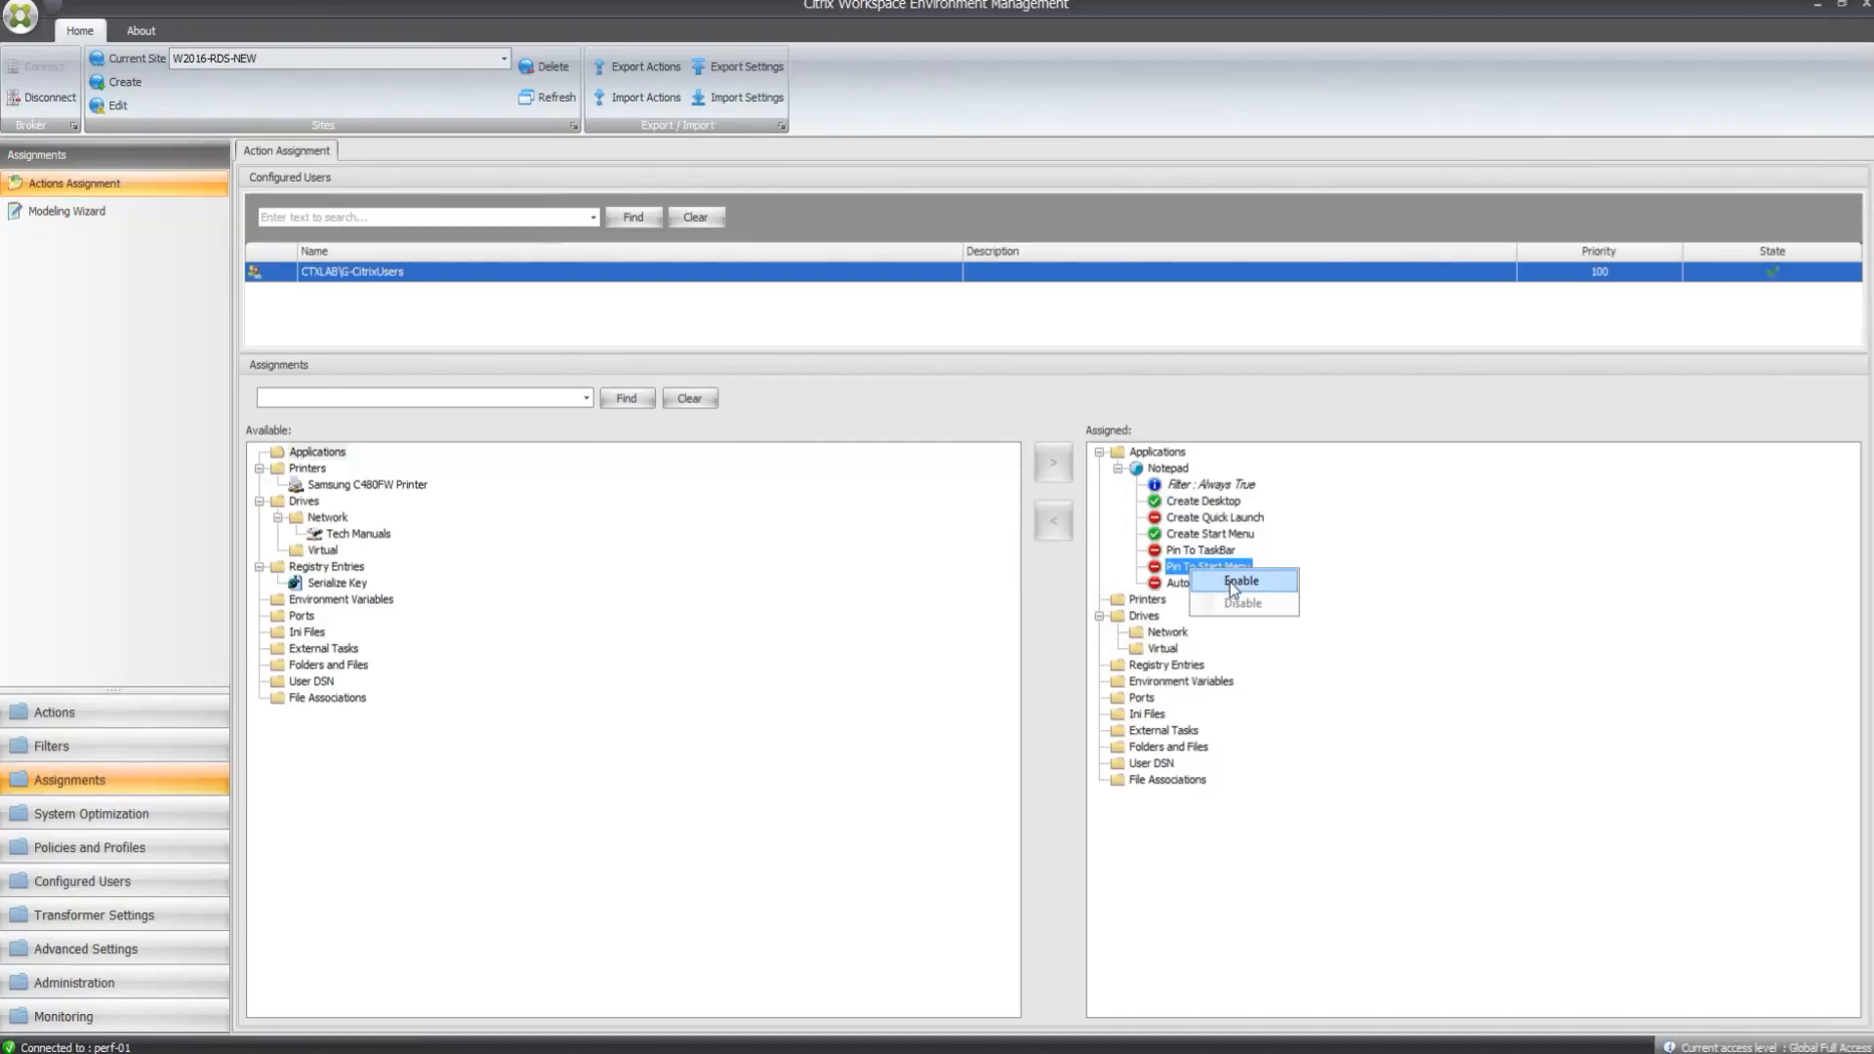
{"action": "left_click", "coordinate": [1239, 580]}
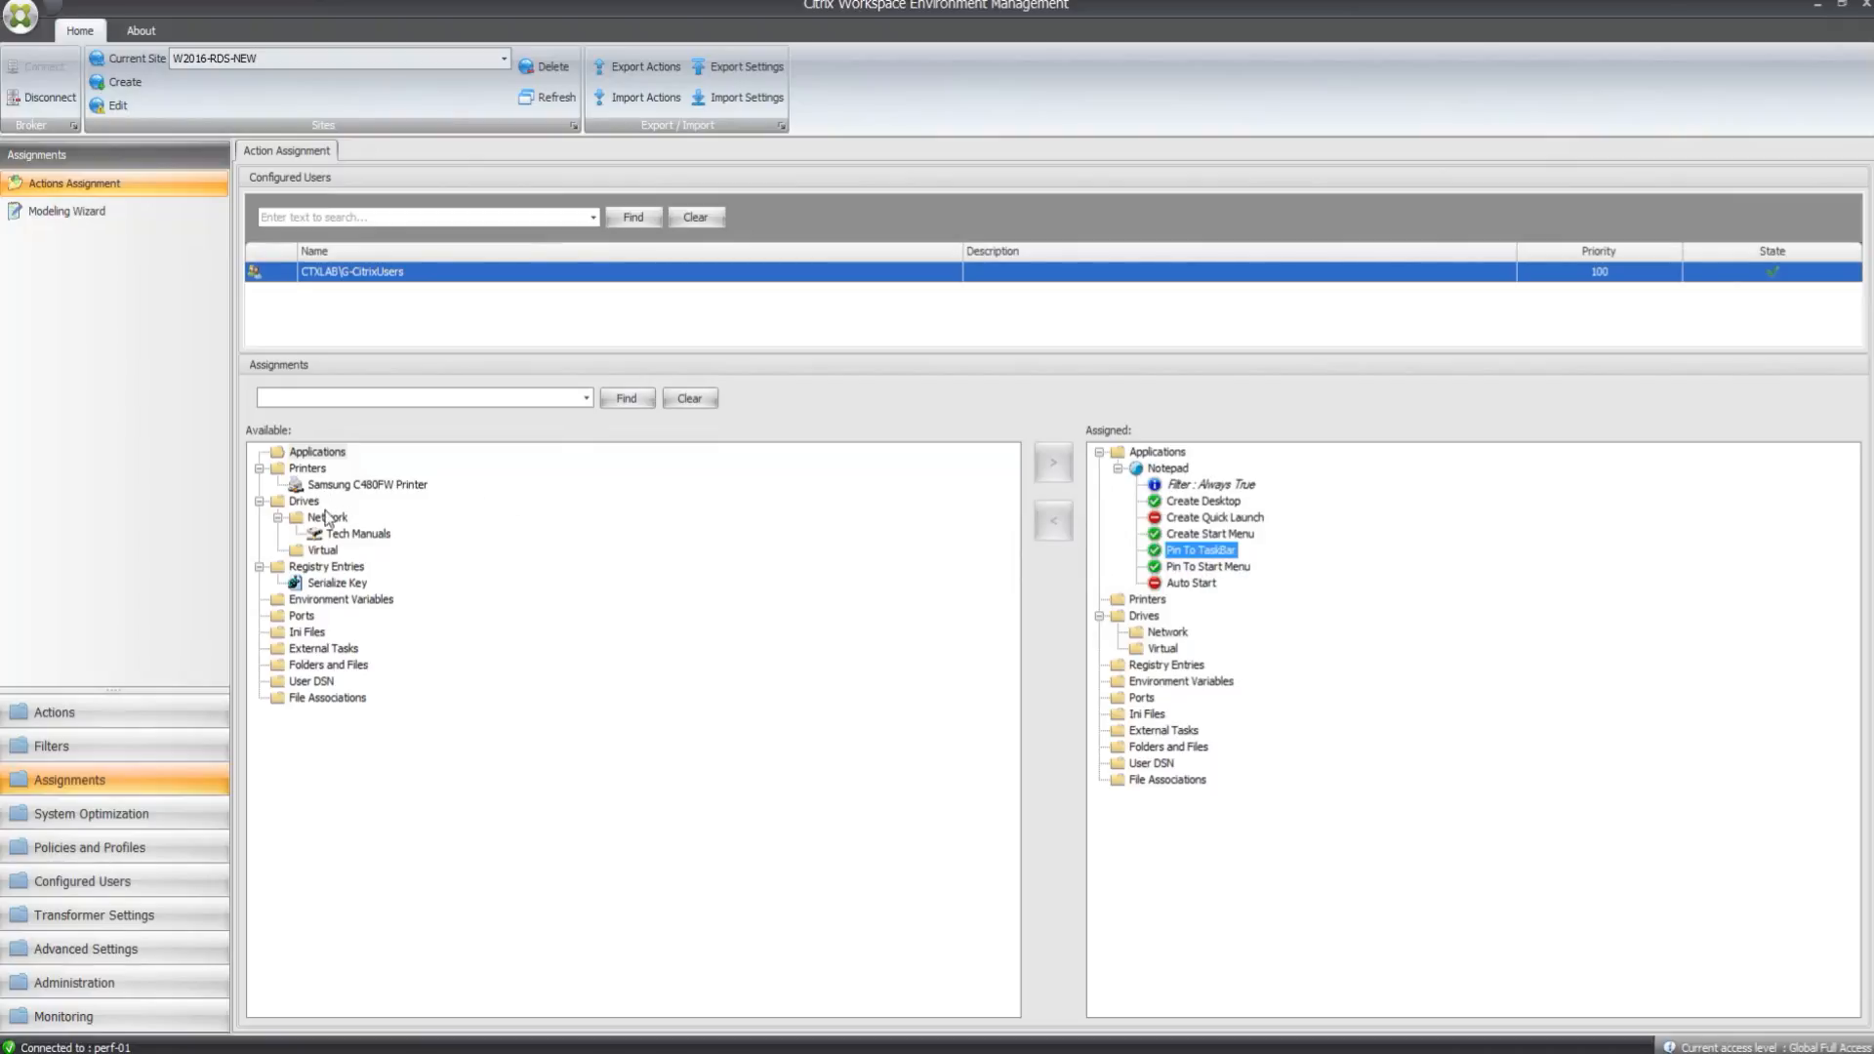
- Assign the Samsung C480FW Printer to the users as the default printer
{"action": "left_click", "coordinate": [366, 484]}
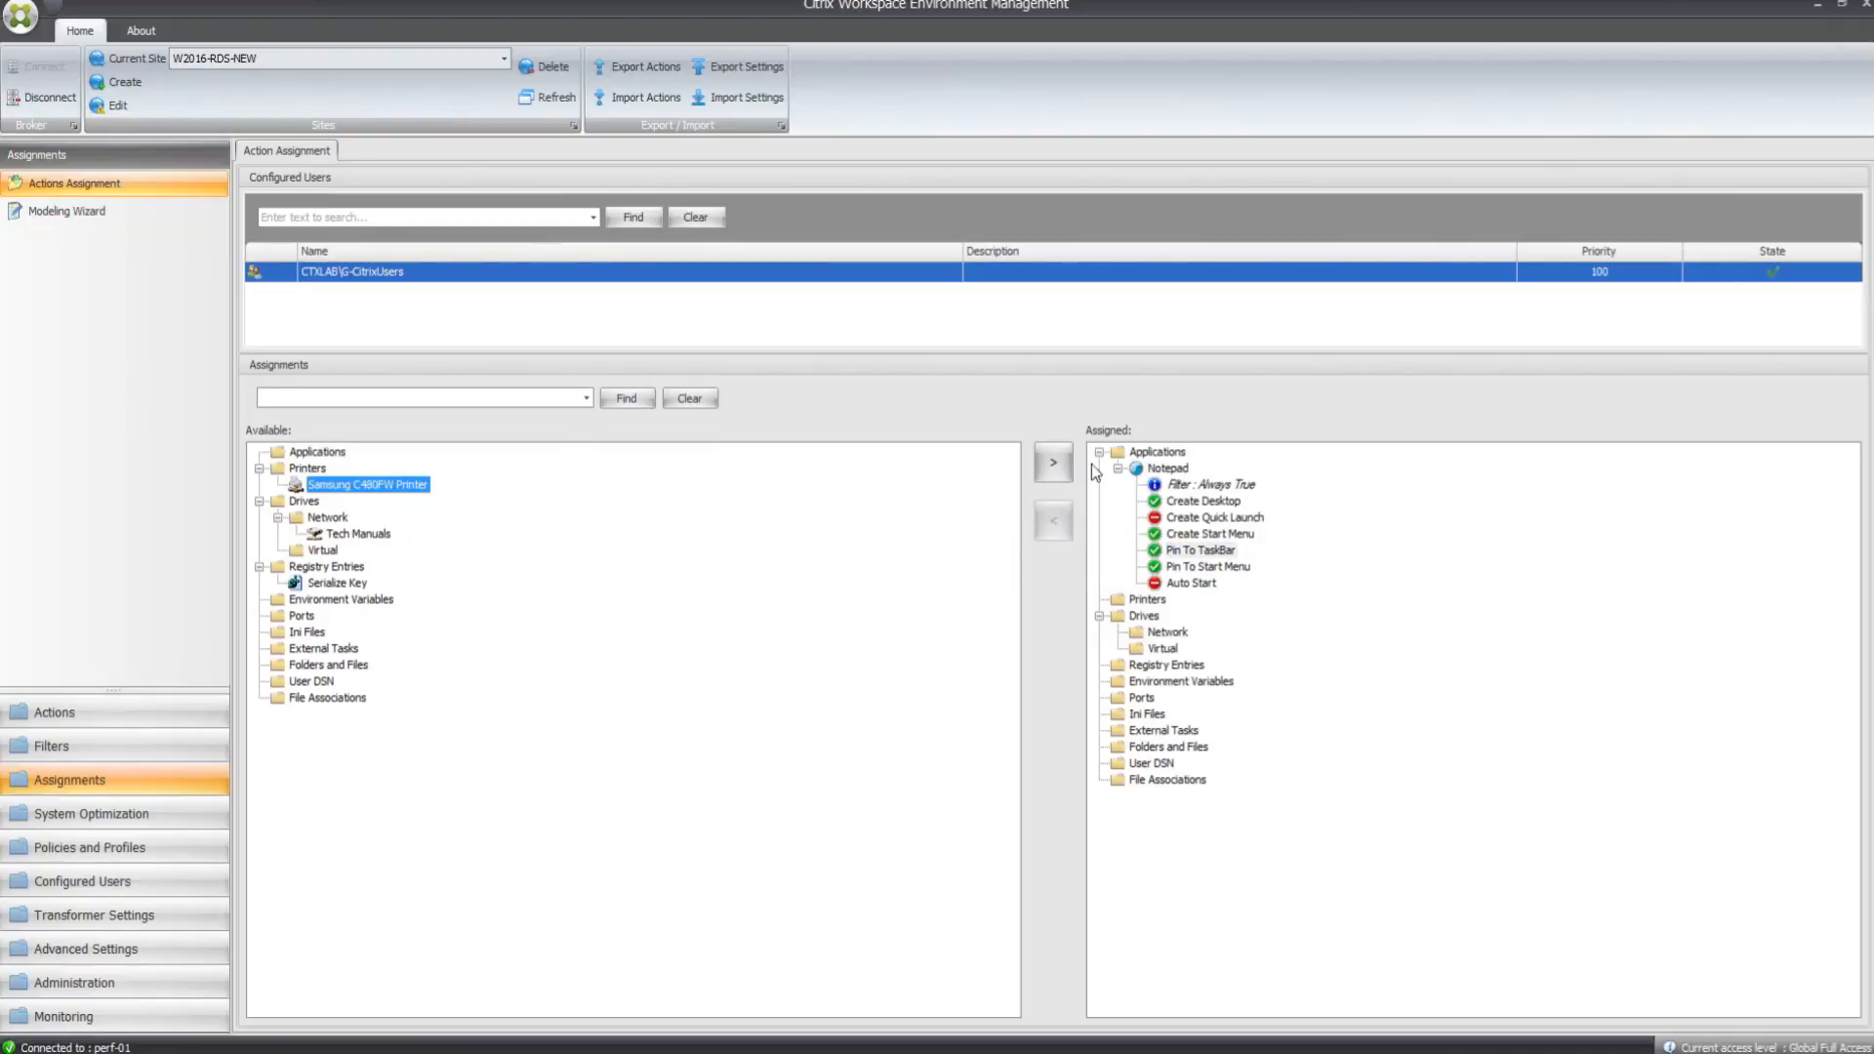
{"action": "left_click", "coordinate": [1052, 463]}
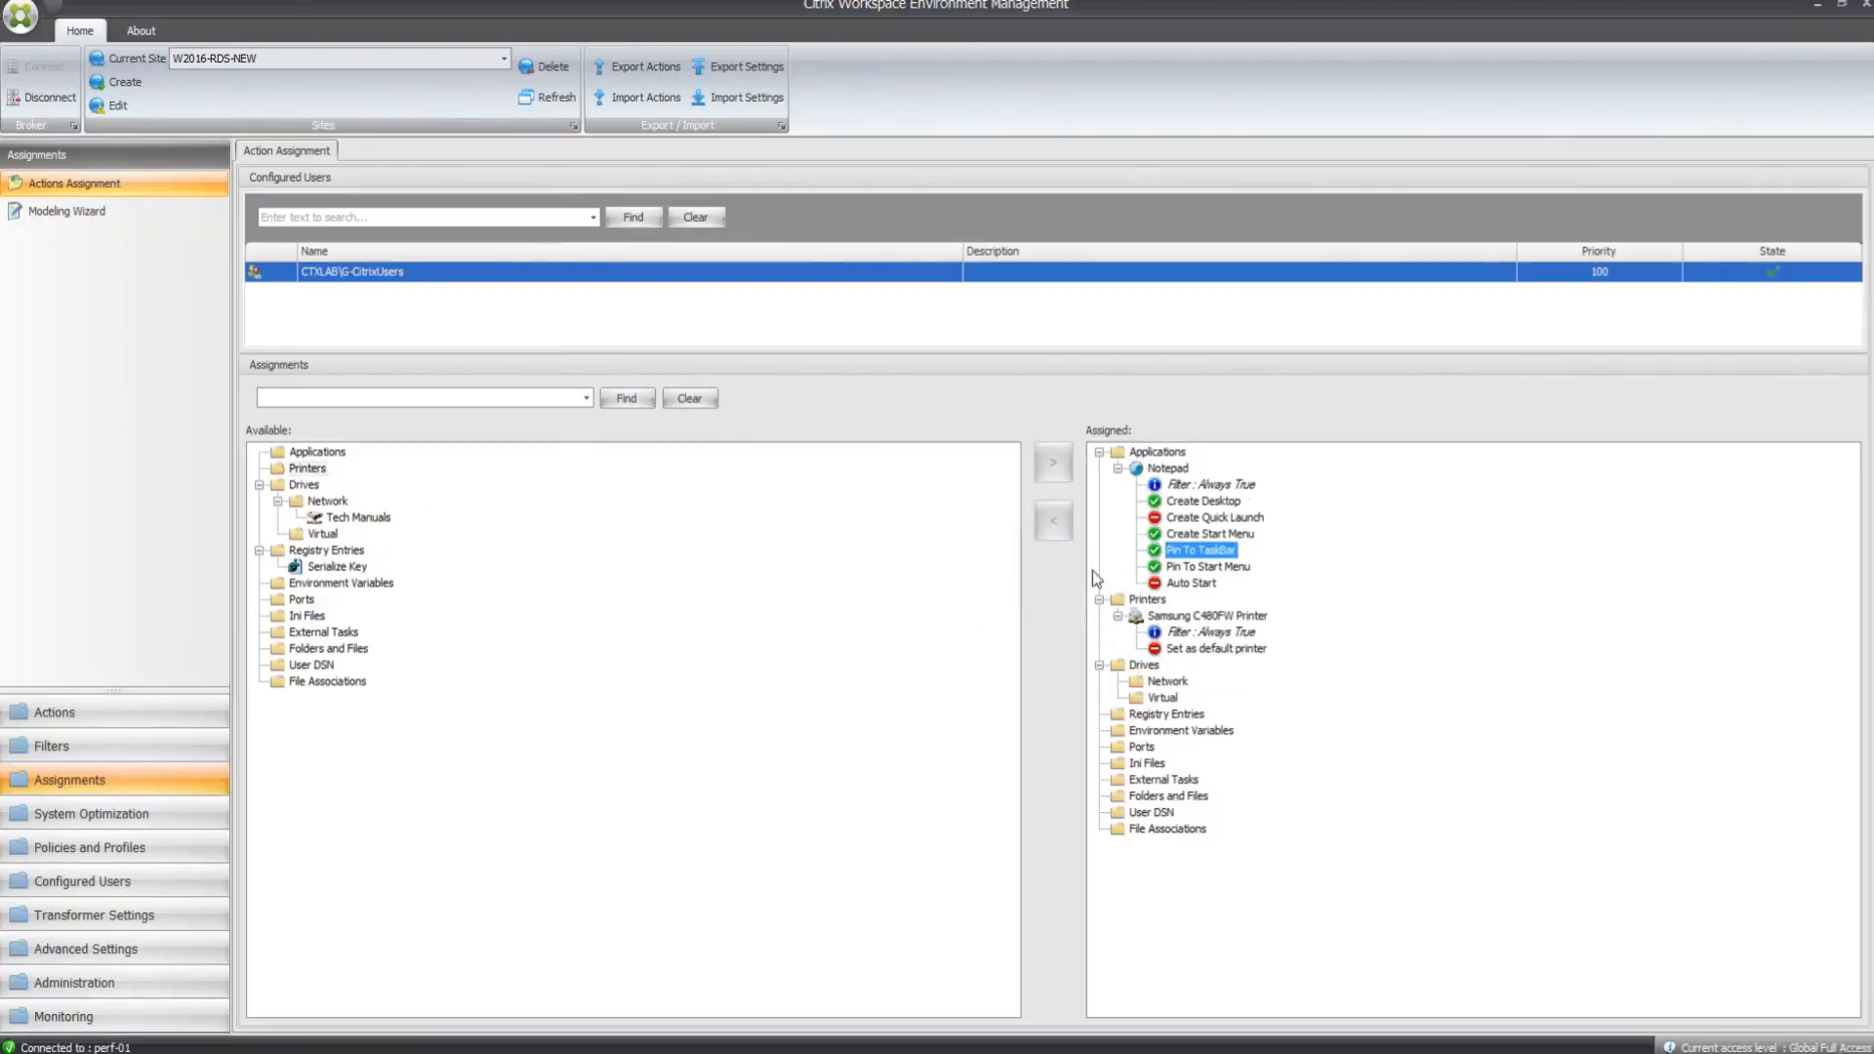
{"action": "mouse_move", "coordinate": [1150, 607]}
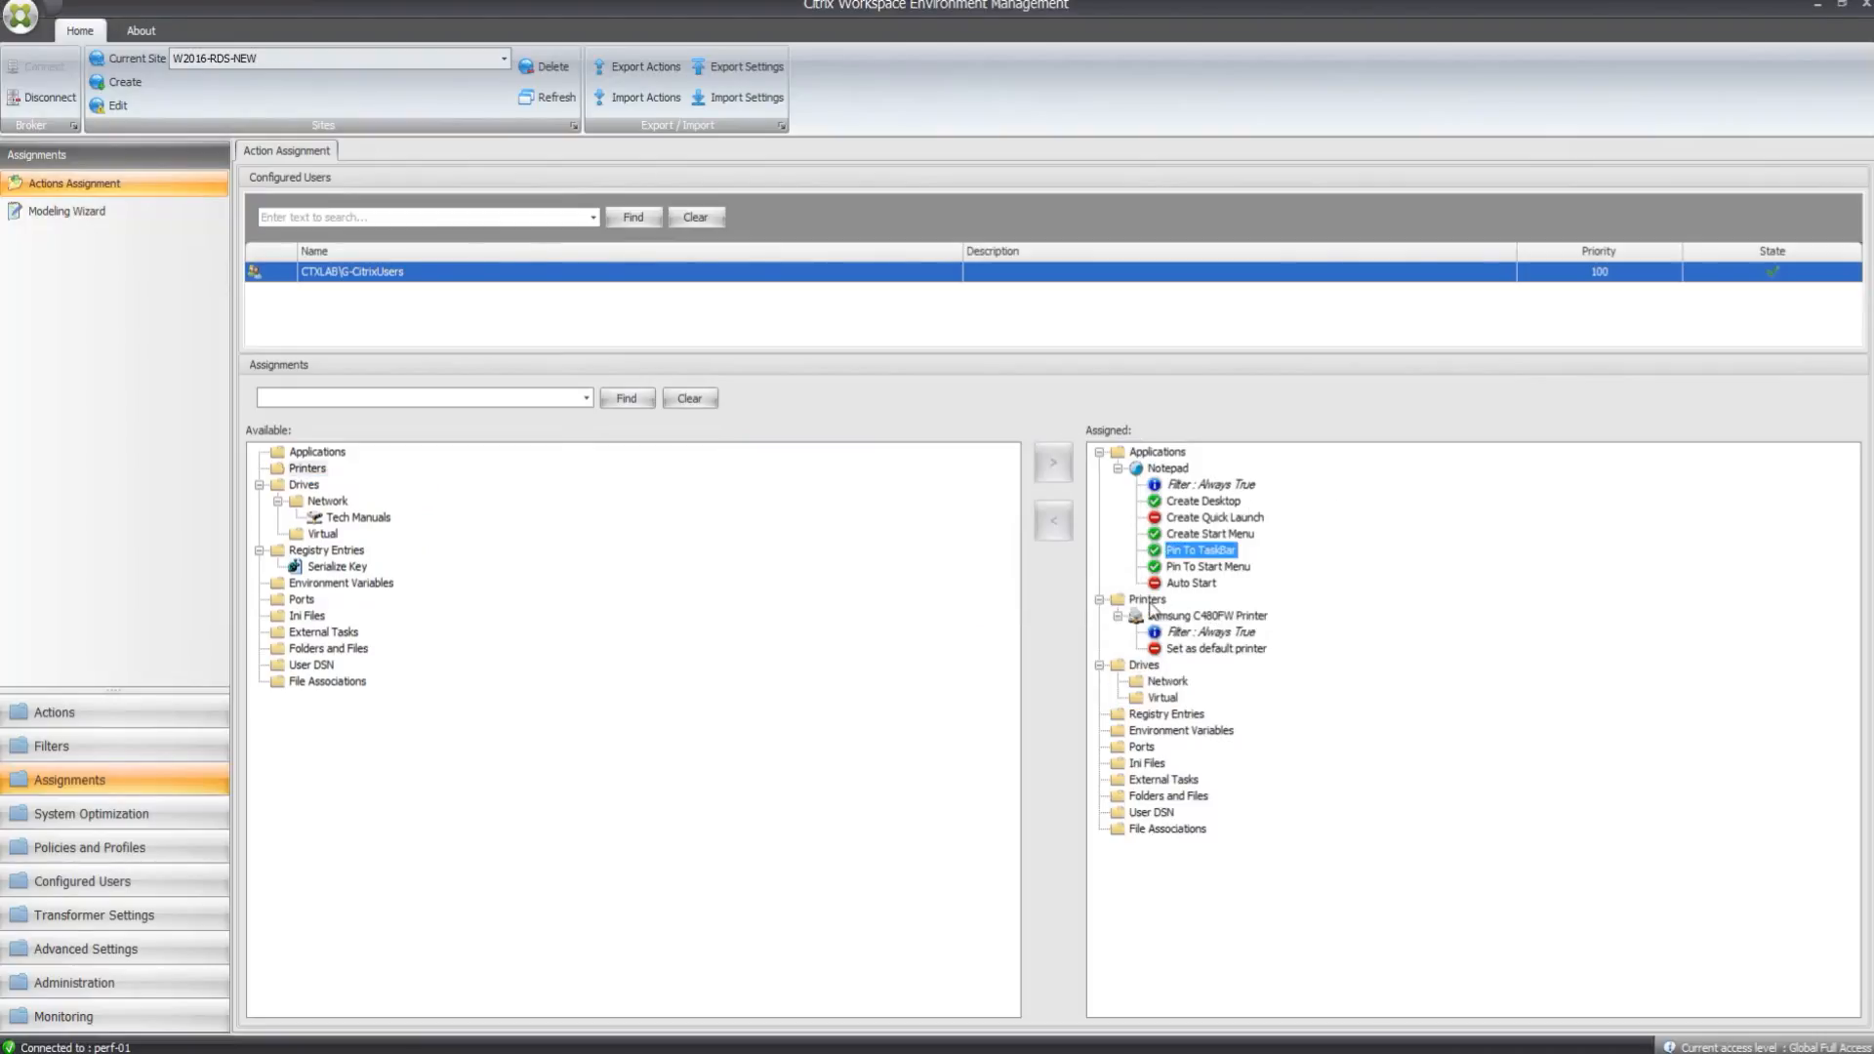
{"action": "left_click", "coordinate": [1215, 649]}
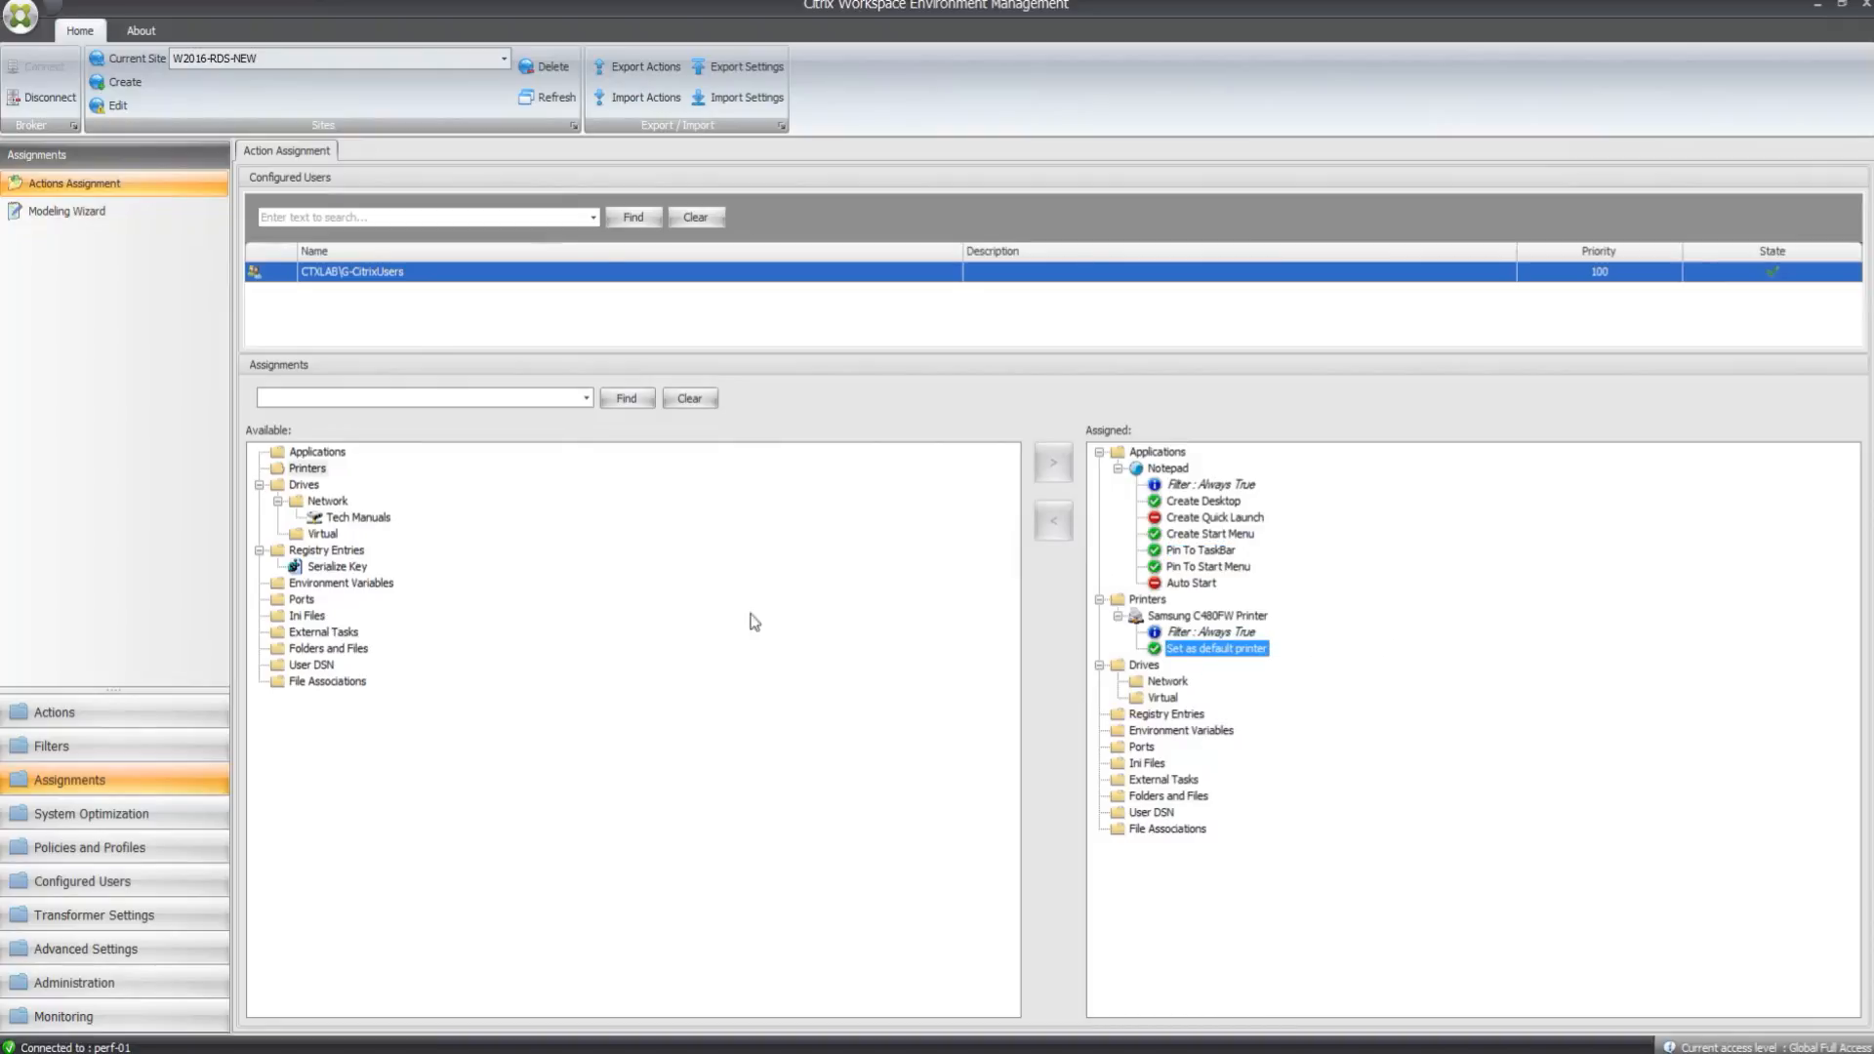
- Assign the Tech Manuals network drive to the users as drive T
{"action": "left_click", "coordinate": [359, 516]}
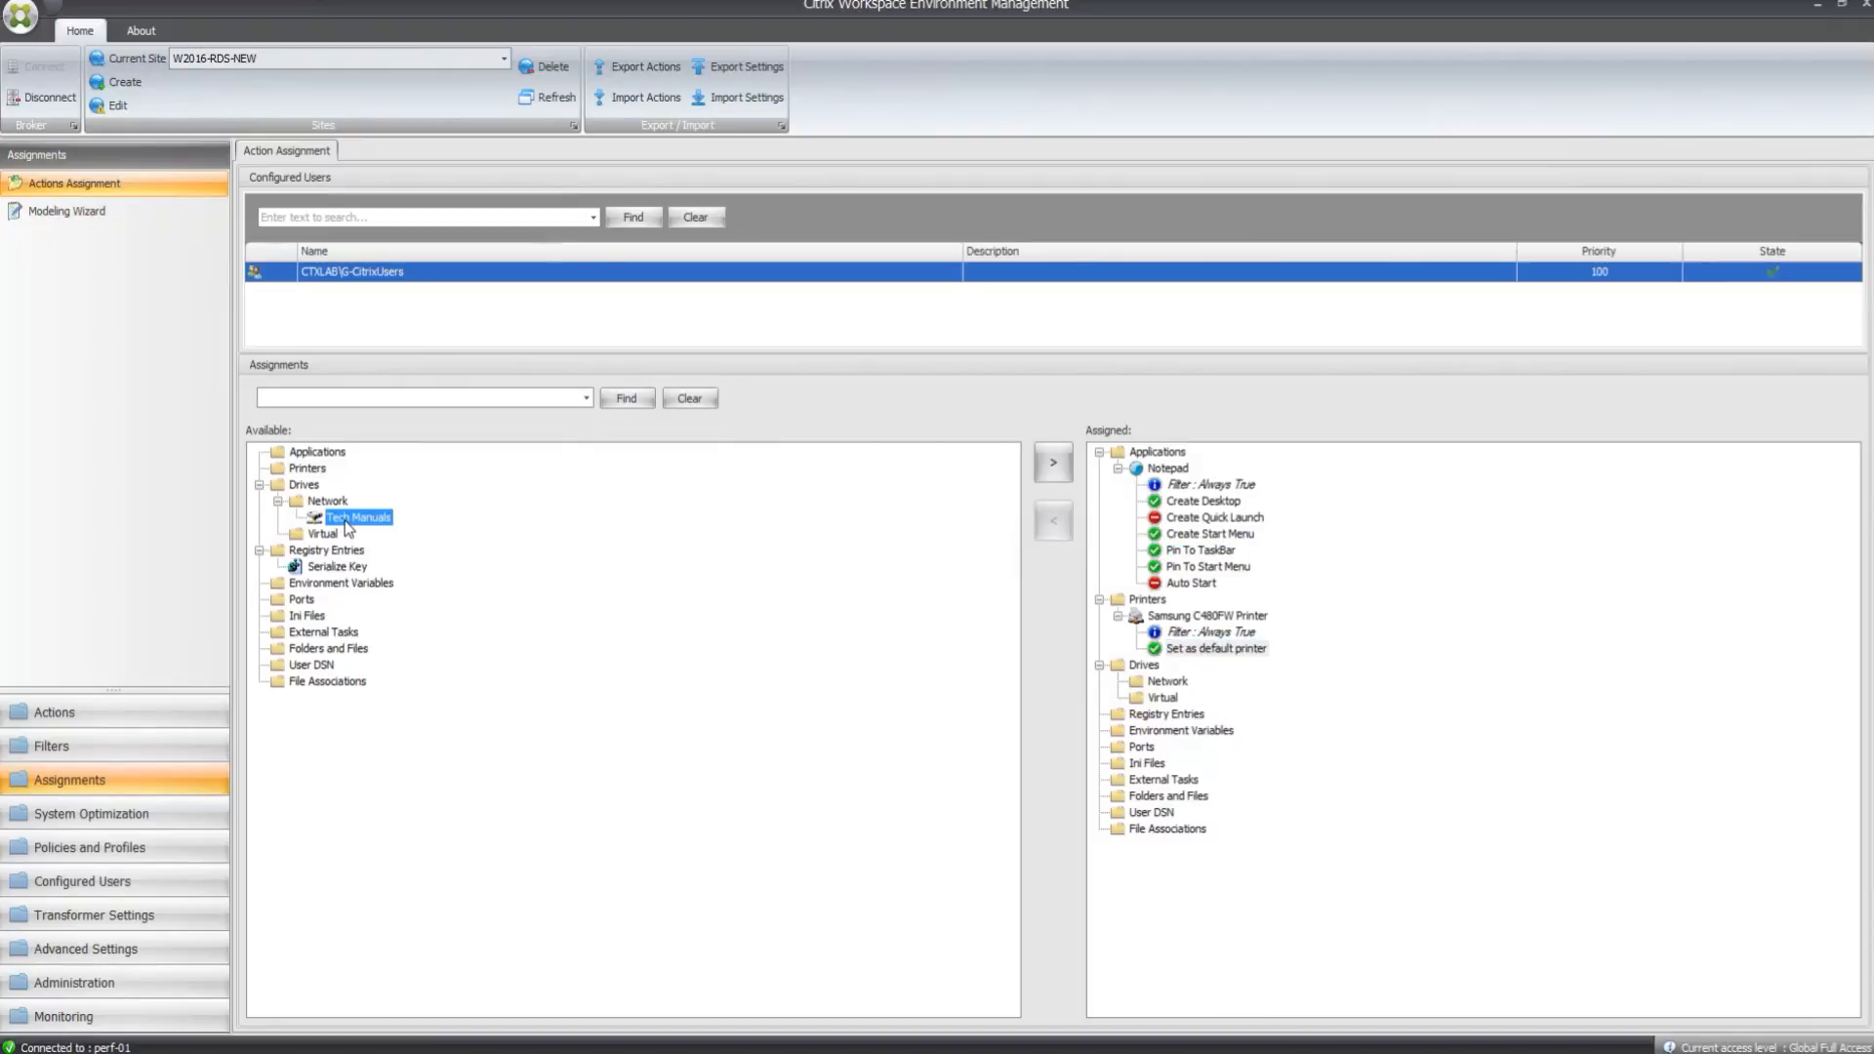
{"action": "left_click", "coordinate": [1052, 462]}
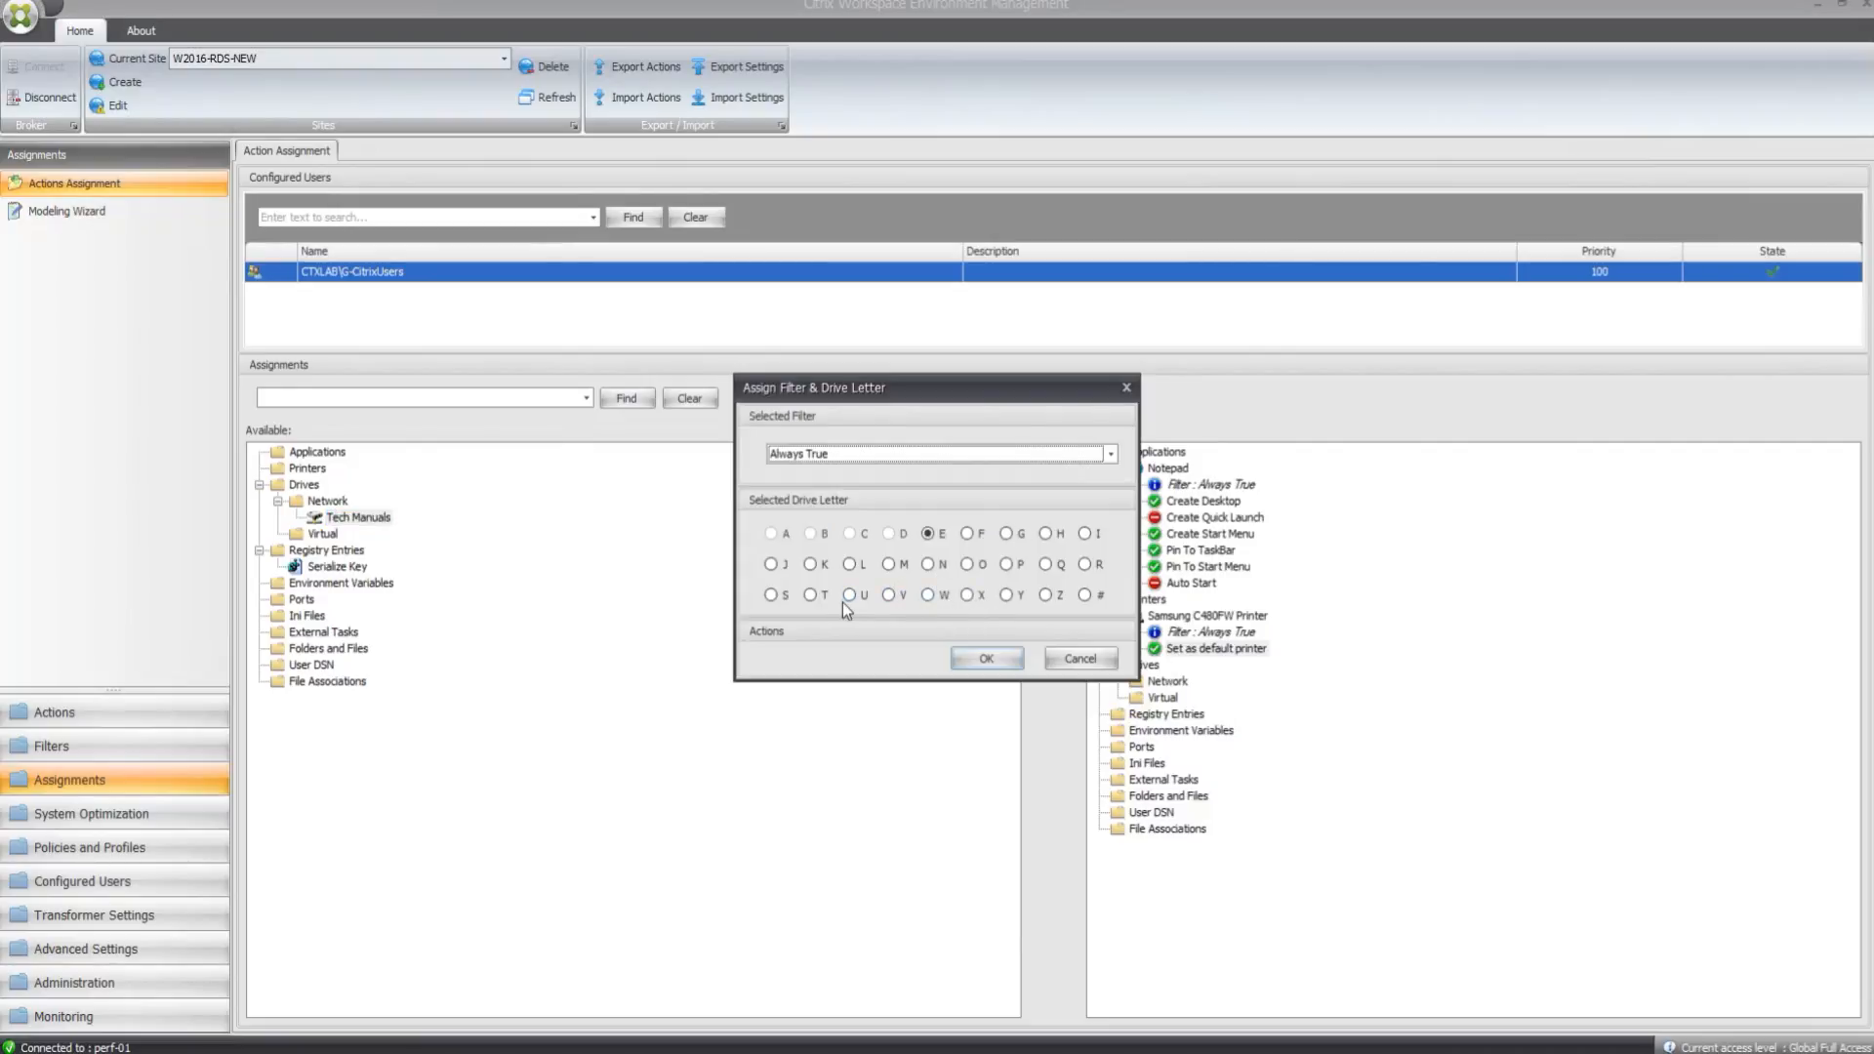
{"action": "left_click", "coordinate": [985, 659]}
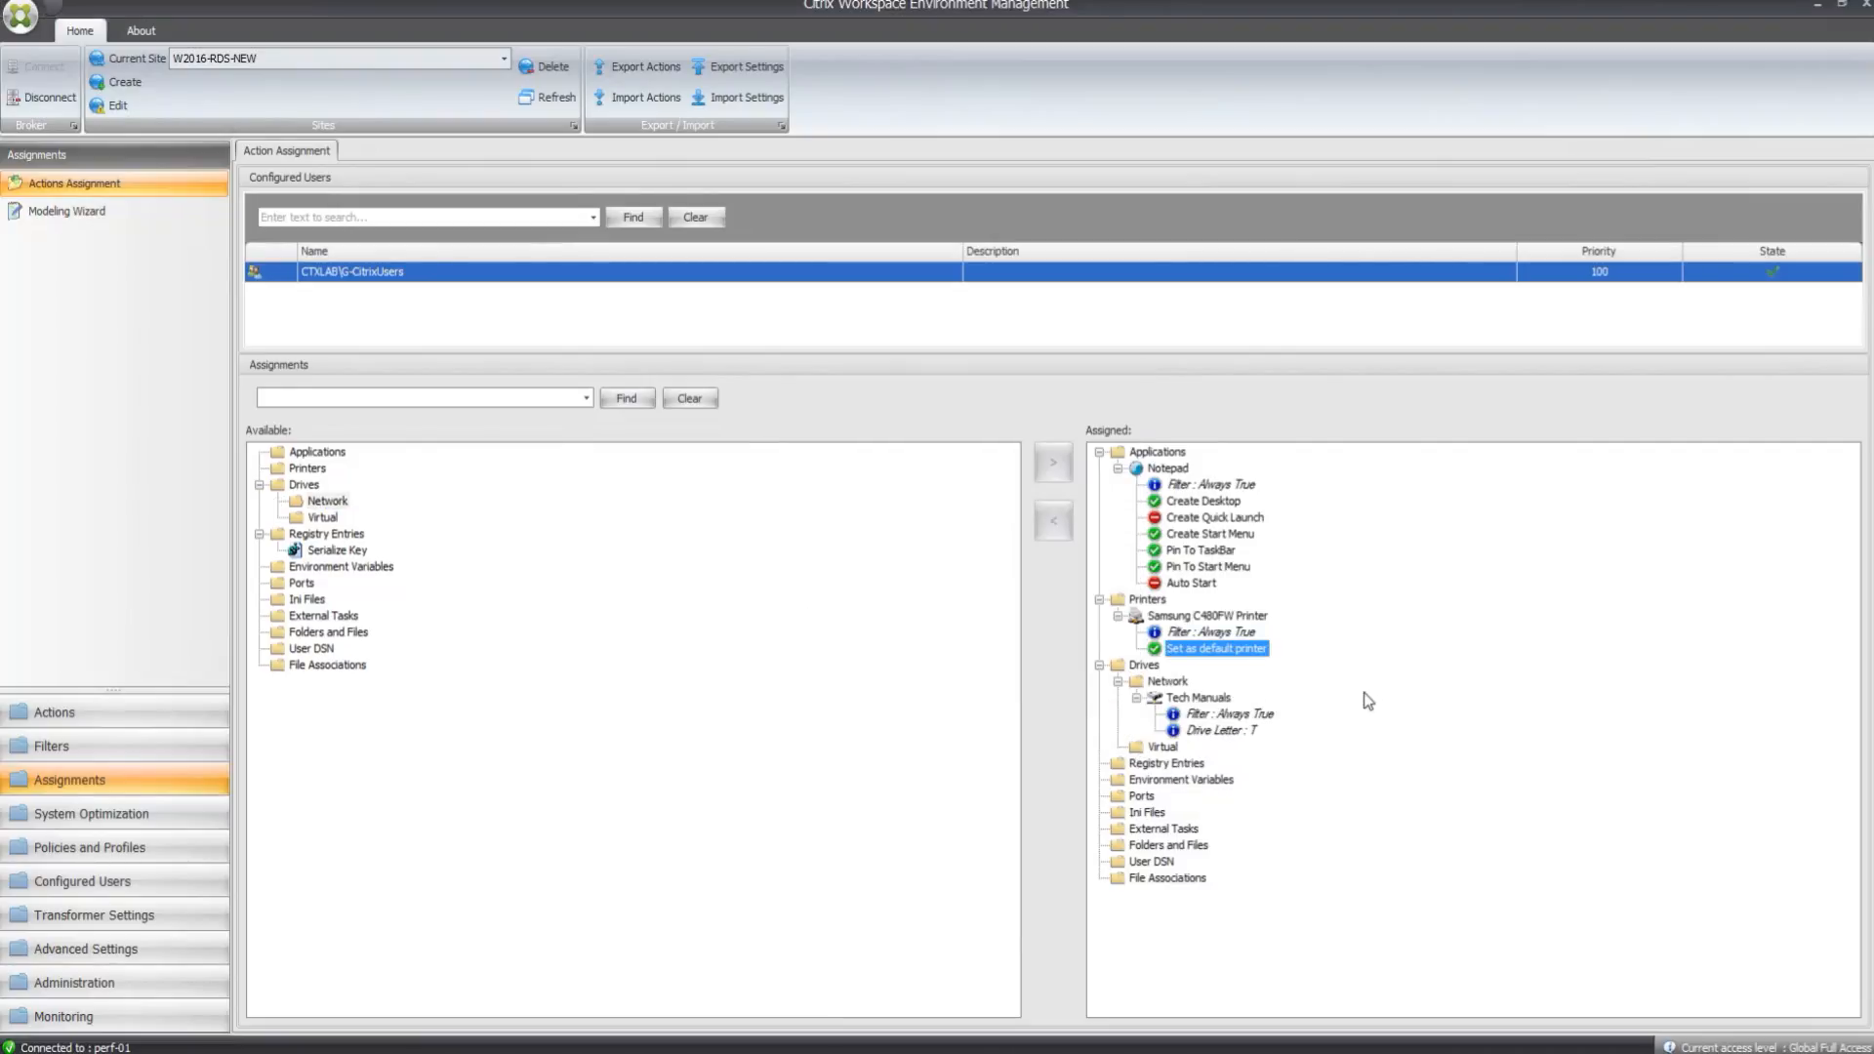
{"action": "mouse_move", "coordinate": [1229, 740]}
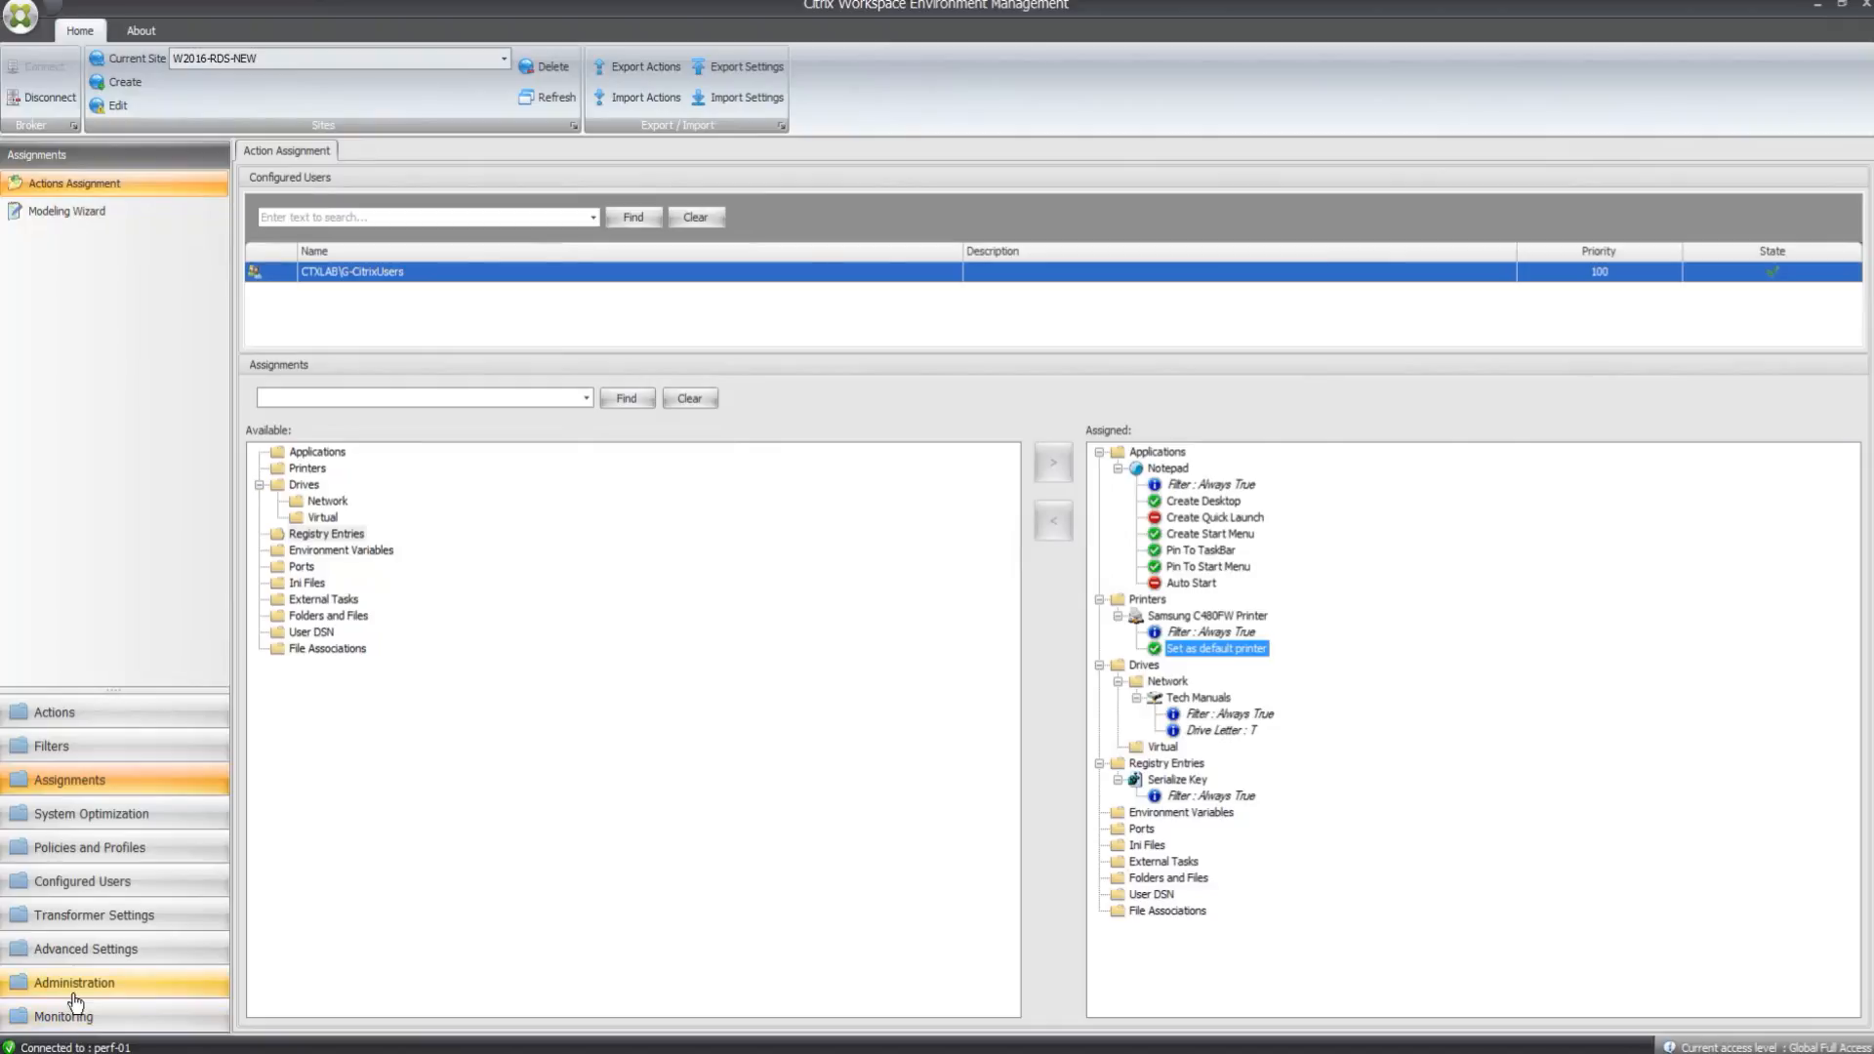
- Run Refresh Agent Host Settings on the W2016-VDA1 agent in Administration > Agents
{"action": "left_click", "coordinate": [74, 983]}
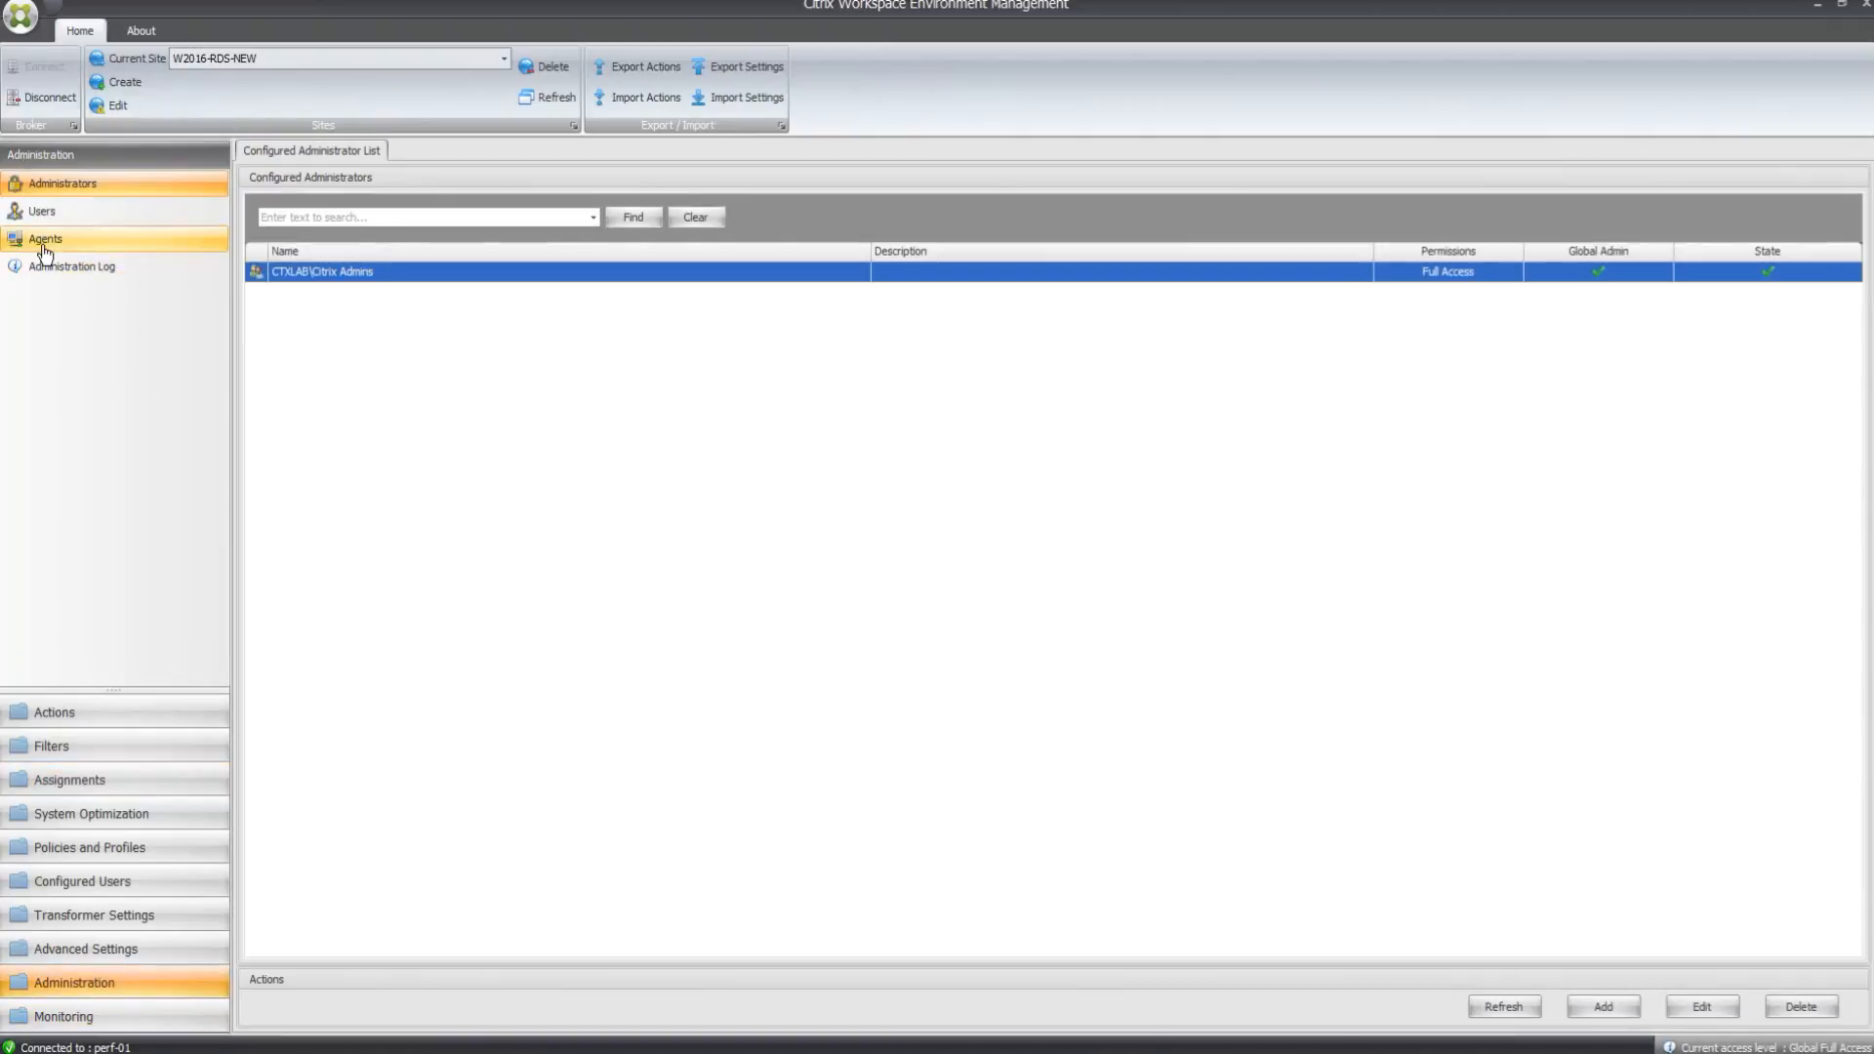
{"action": "left_click", "coordinate": [46, 238]}
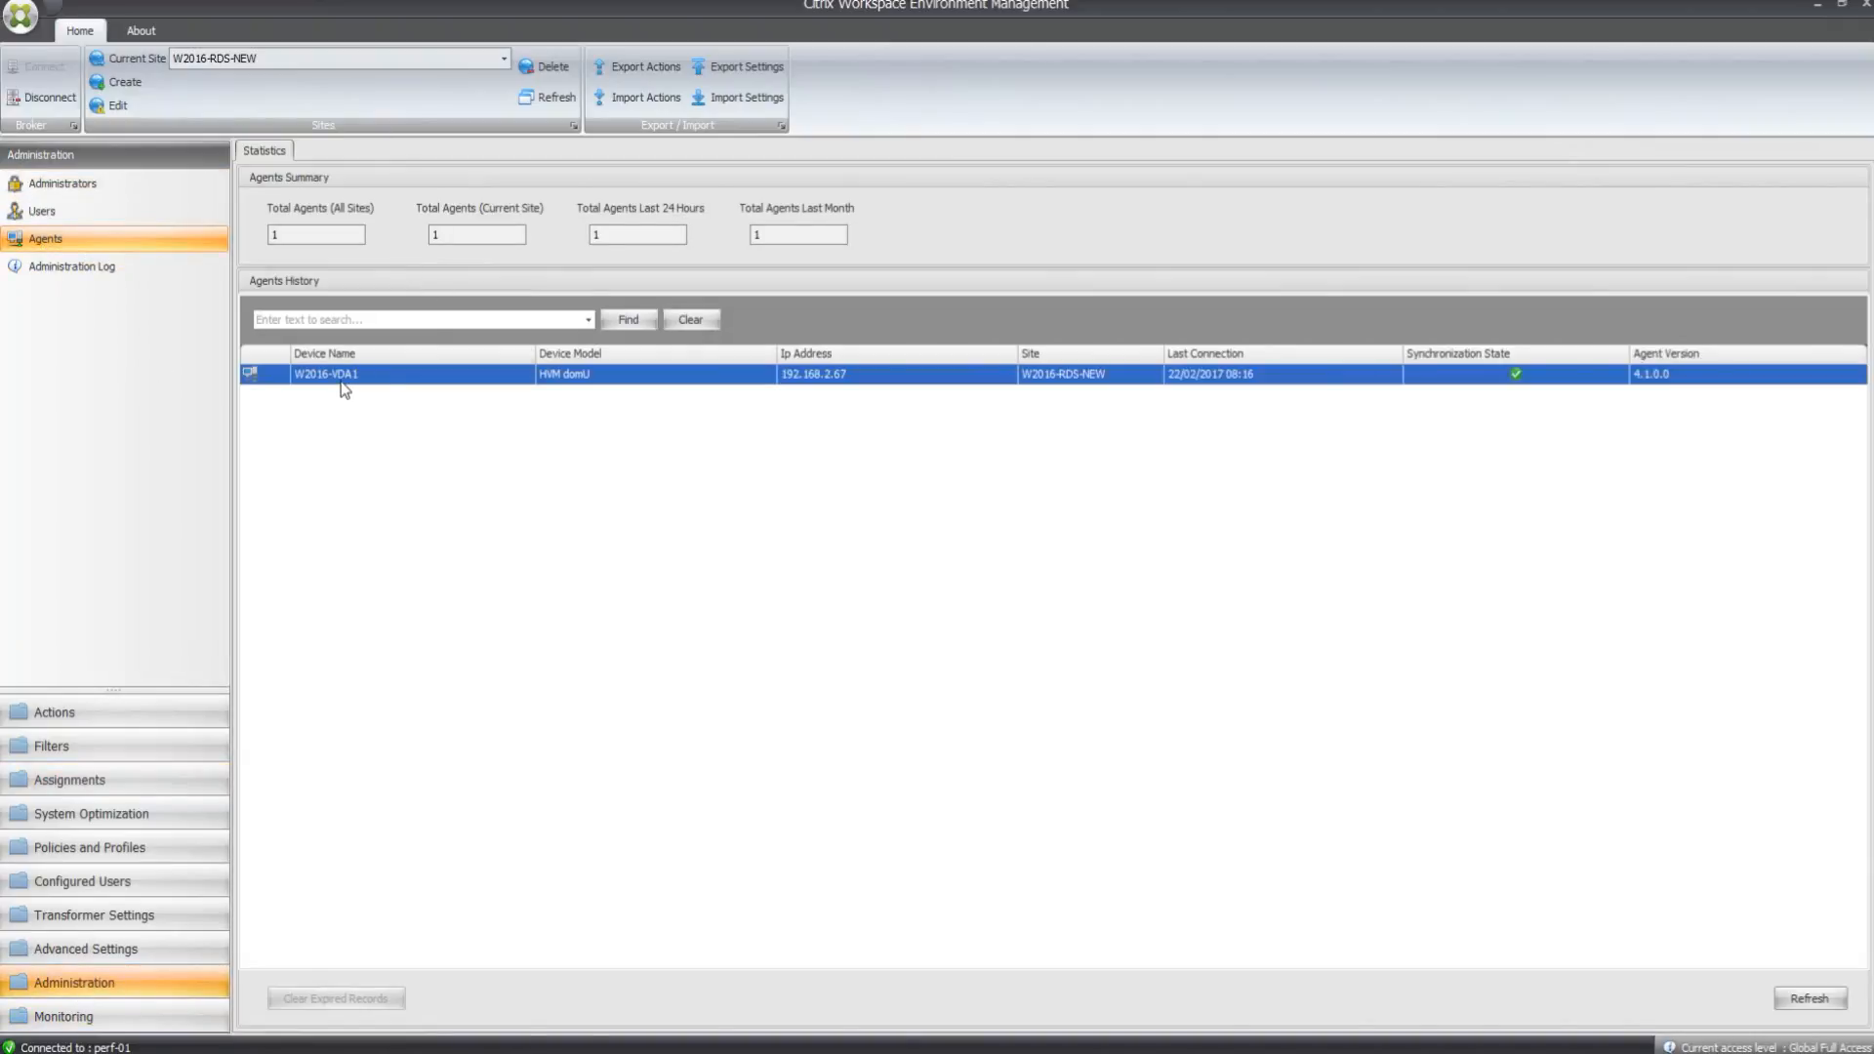
{"action": "right_click", "coordinate": [340, 374]}
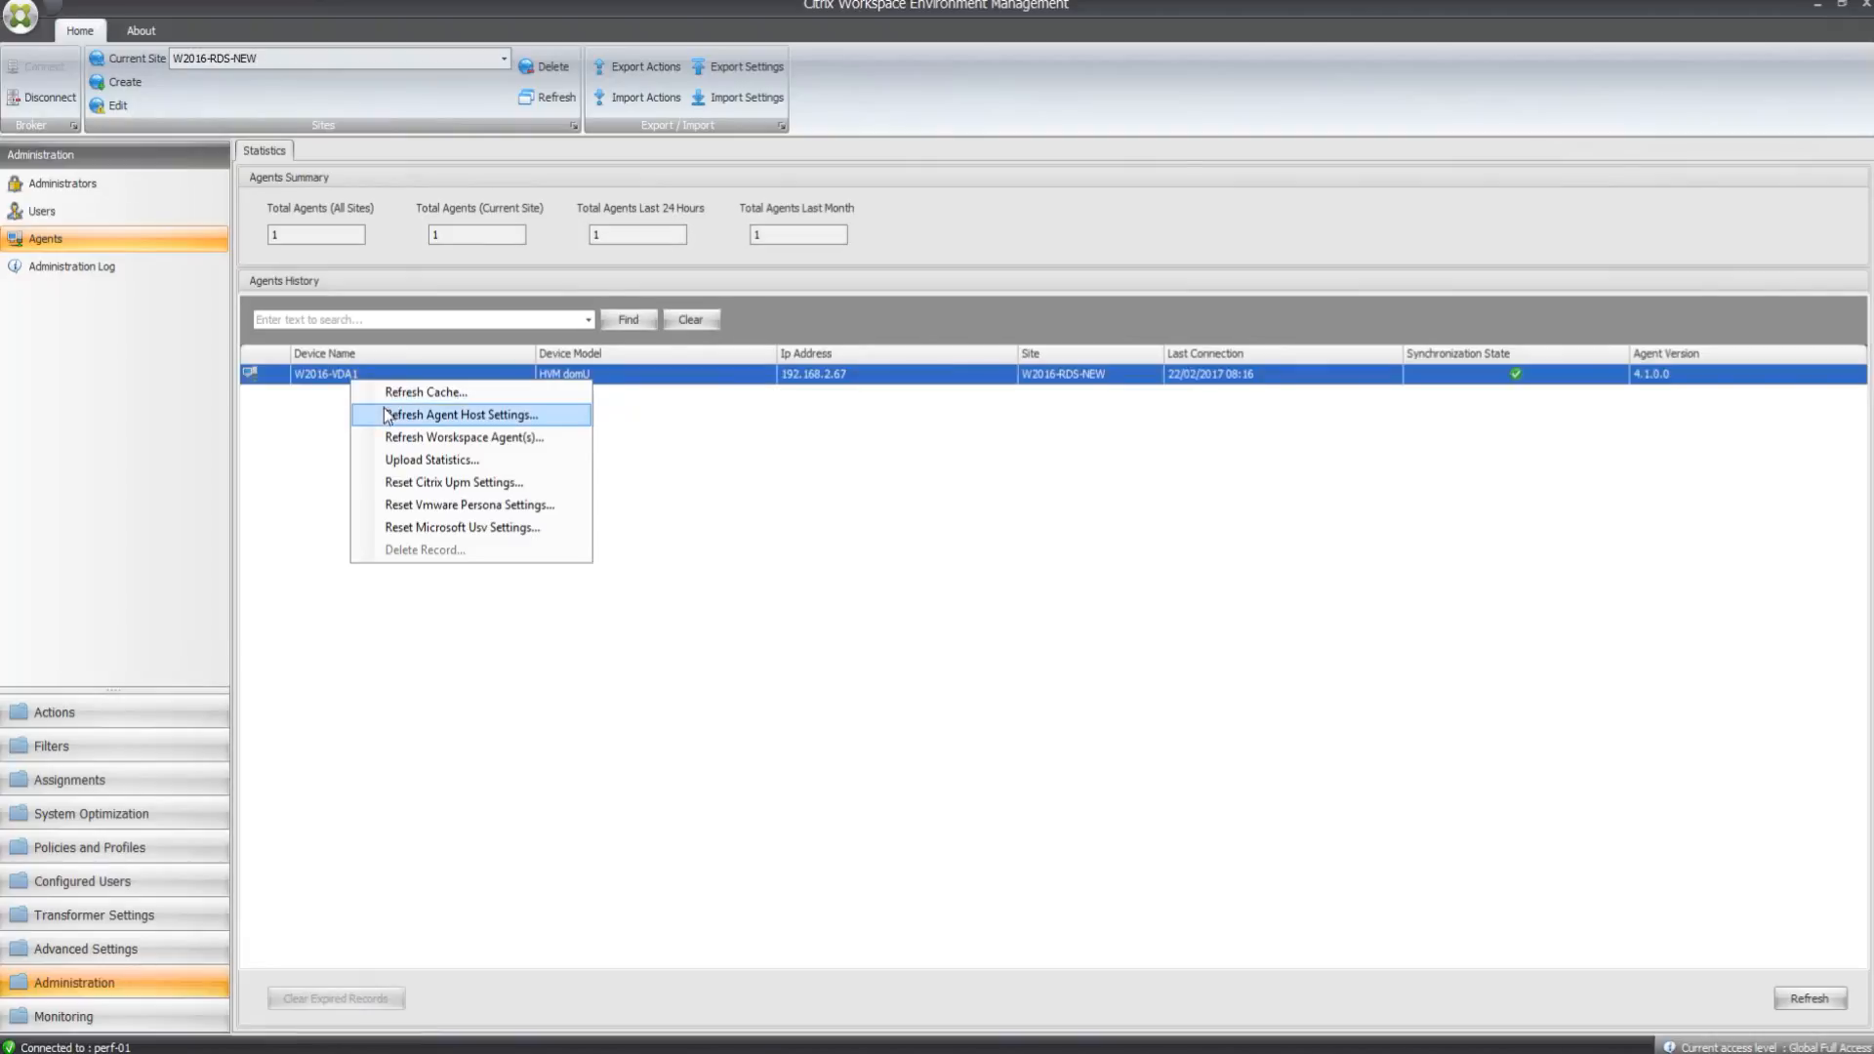
{"action": "left_click", "coordinate": [459, 415]}
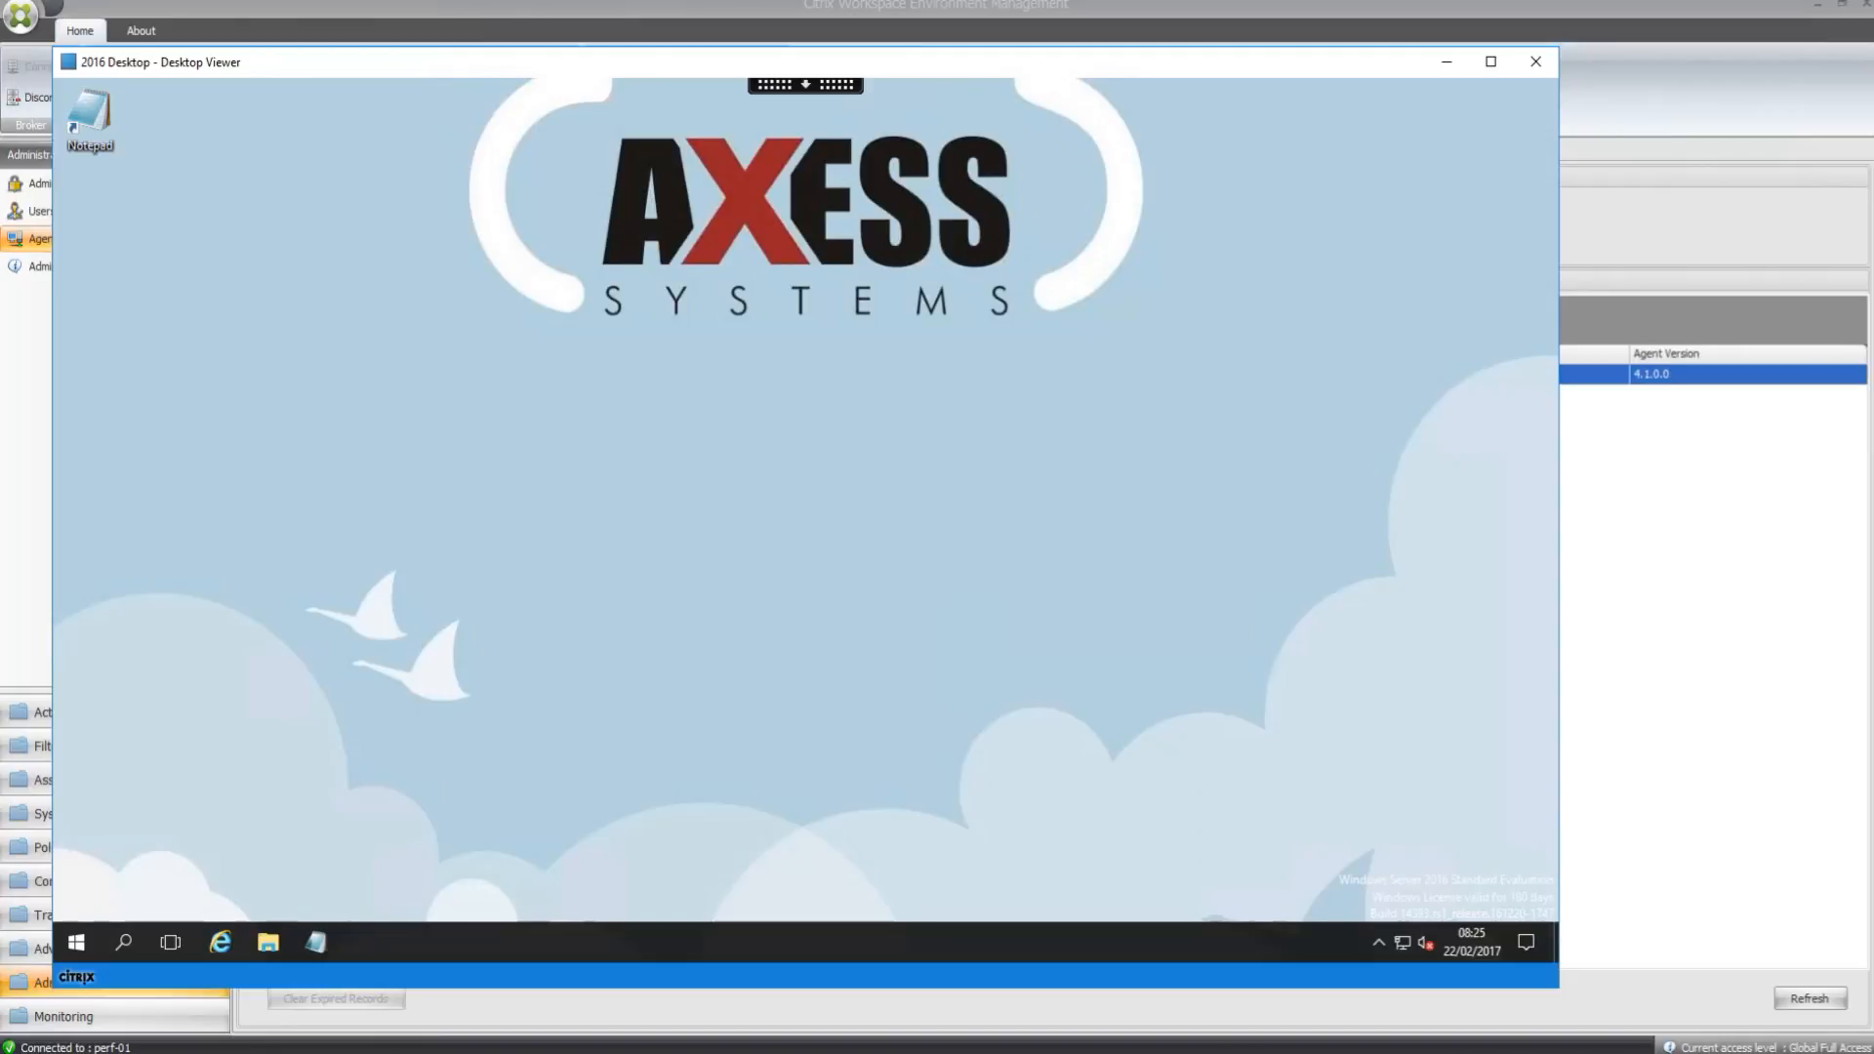
{"action": "mouse_move", "coordinate": [1382, 710]}
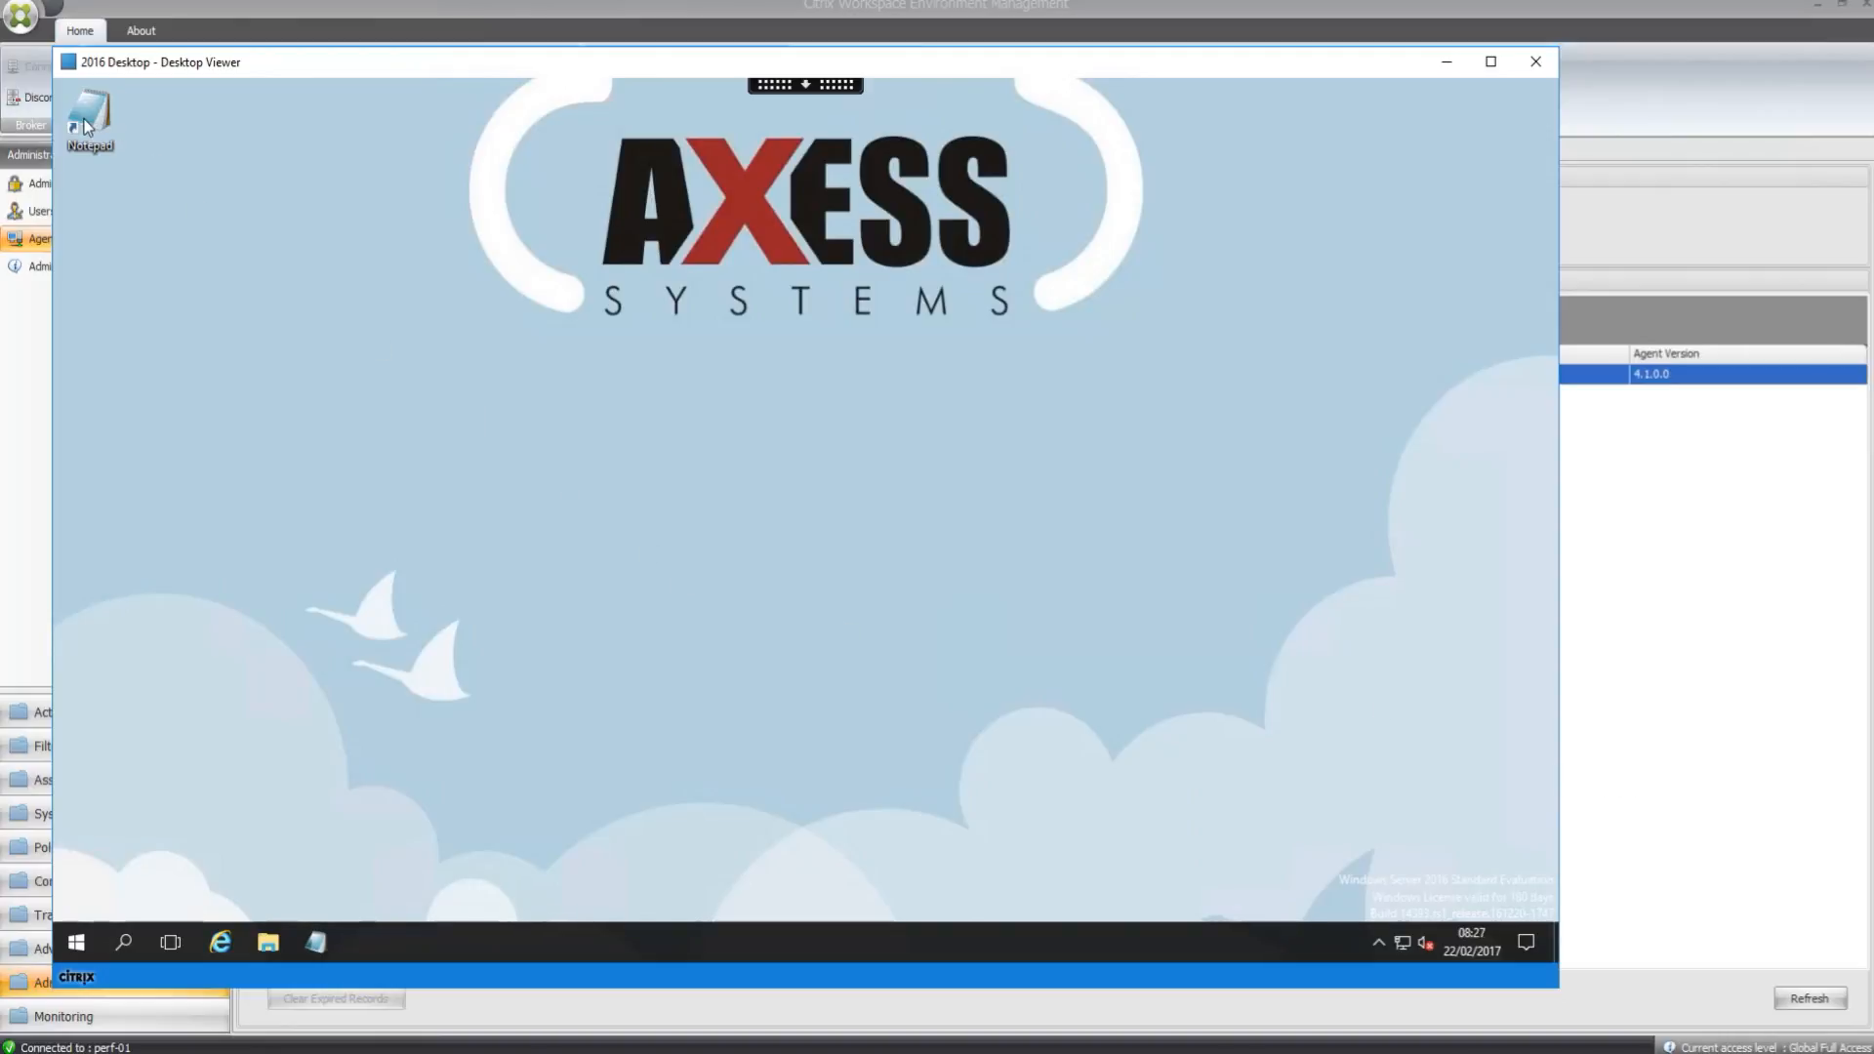
{"action": "mouse_move", "coordinate": [466, 779]}
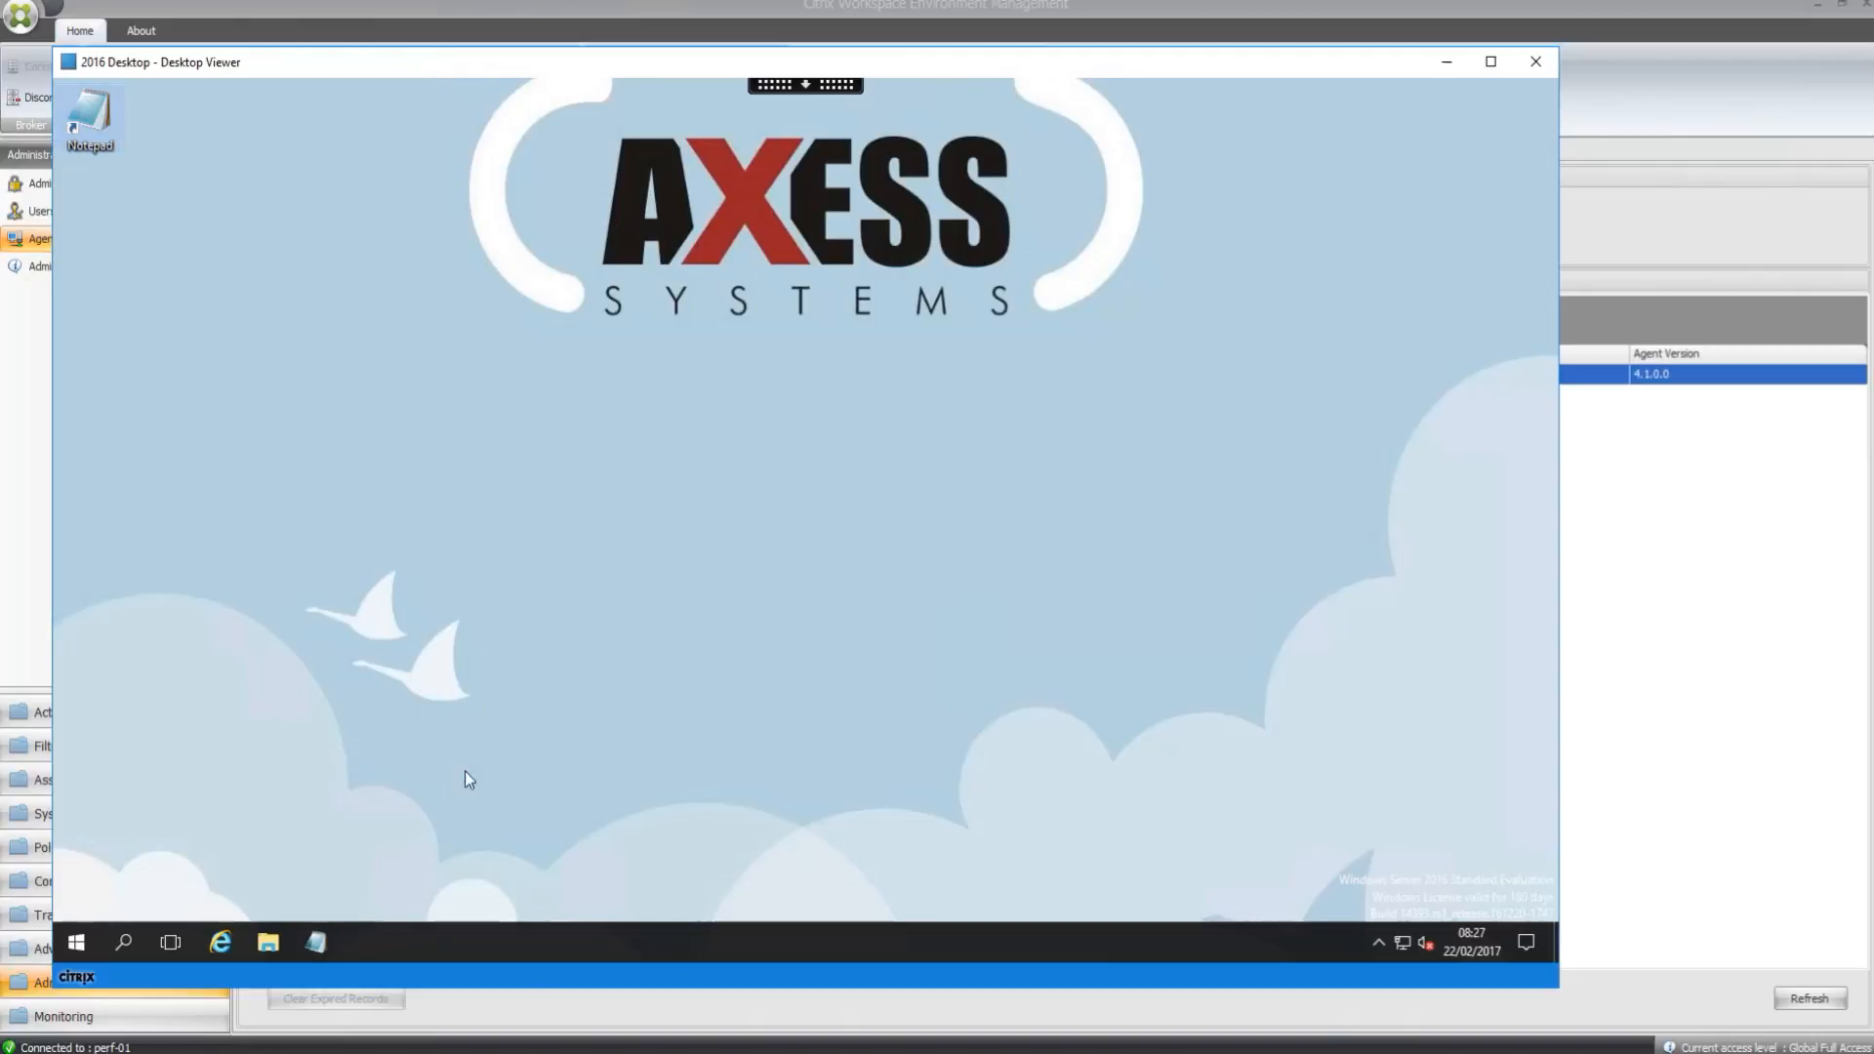
{"action": "double_click", "coordinate": [90, 119]}
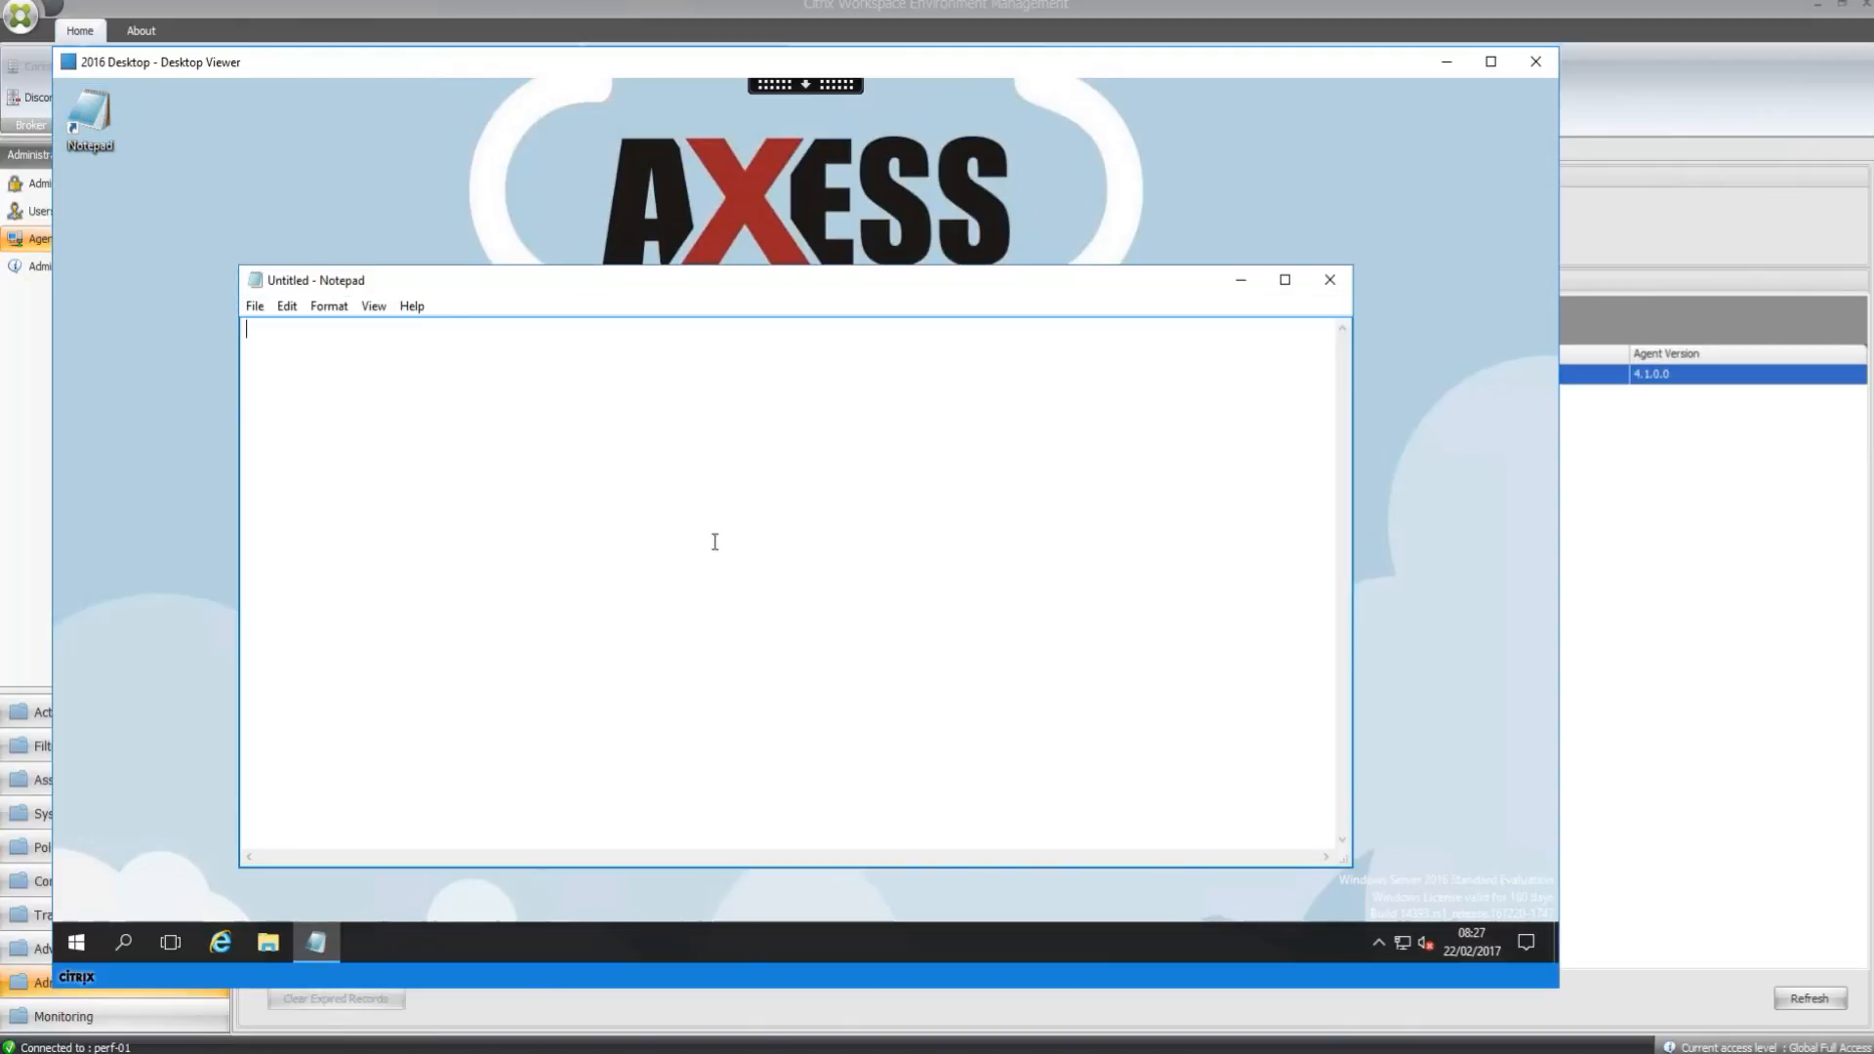
{"action": "left_click", "coordinate": [75, 943]}
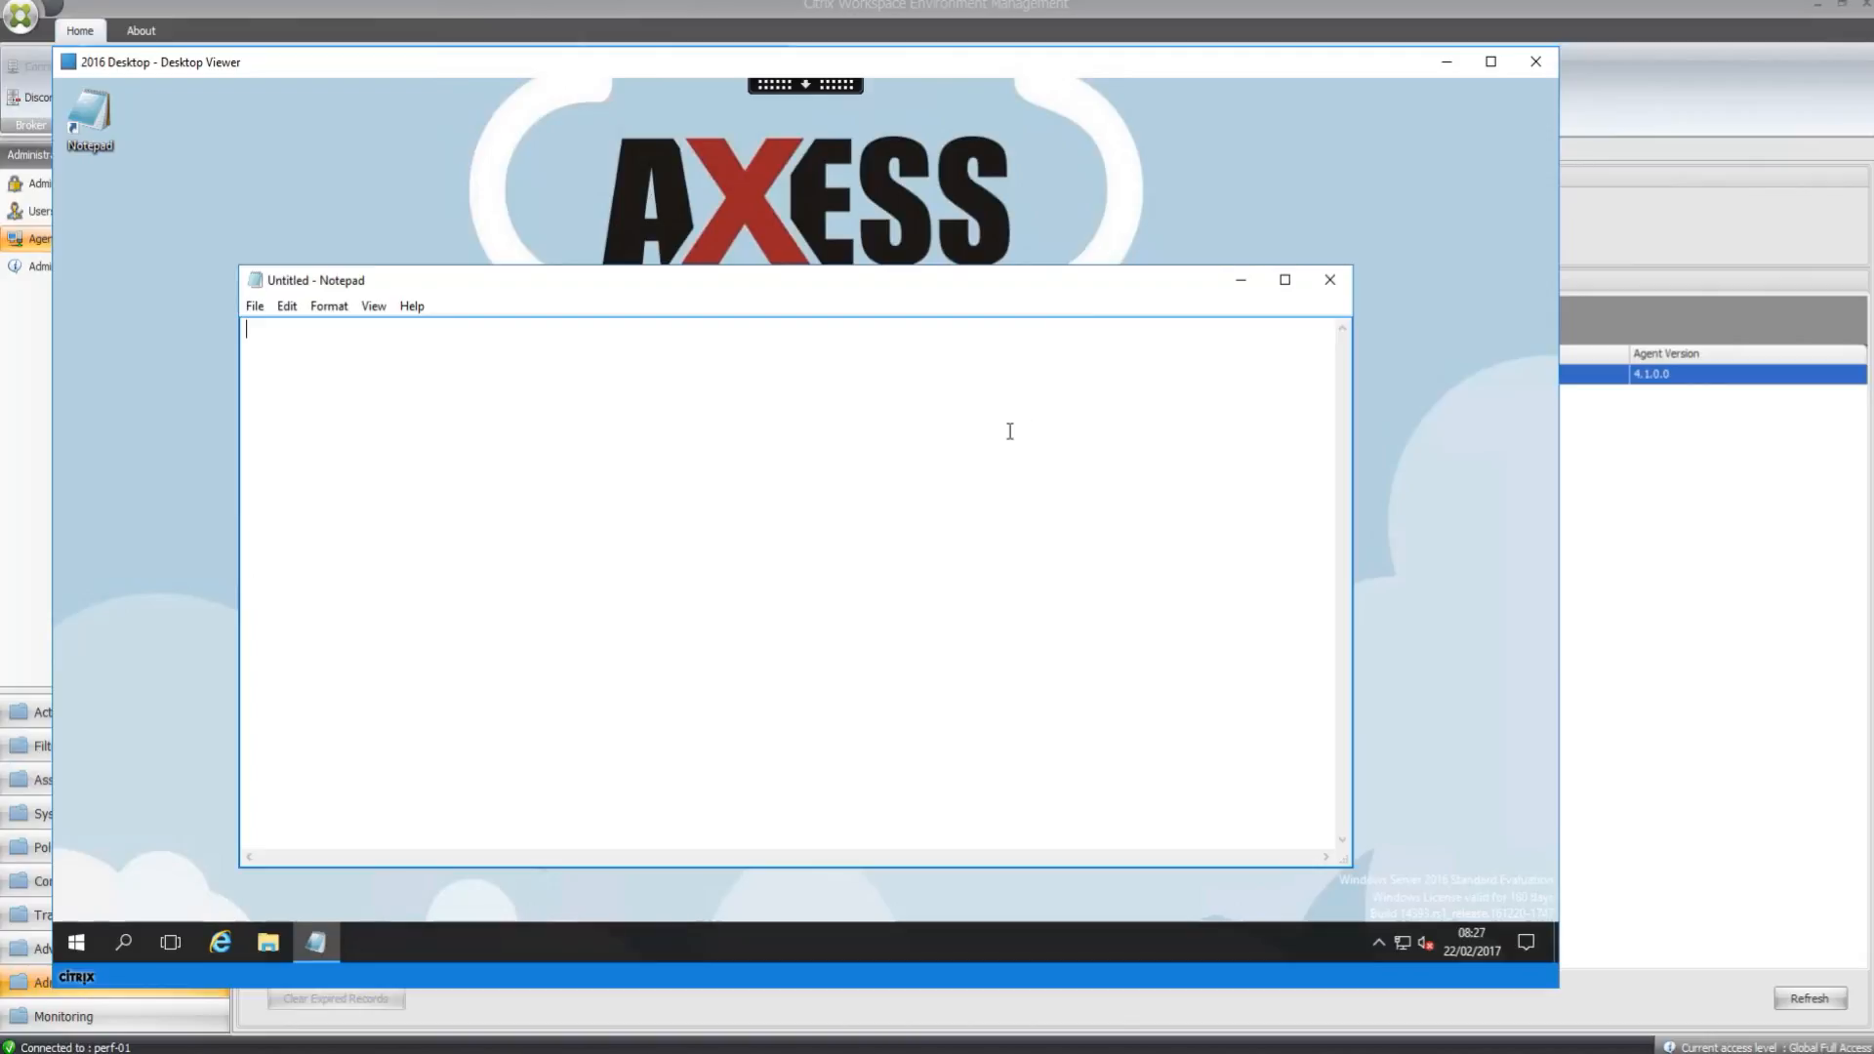
{"action": "left_click", "coordinate": [1330, 280]}
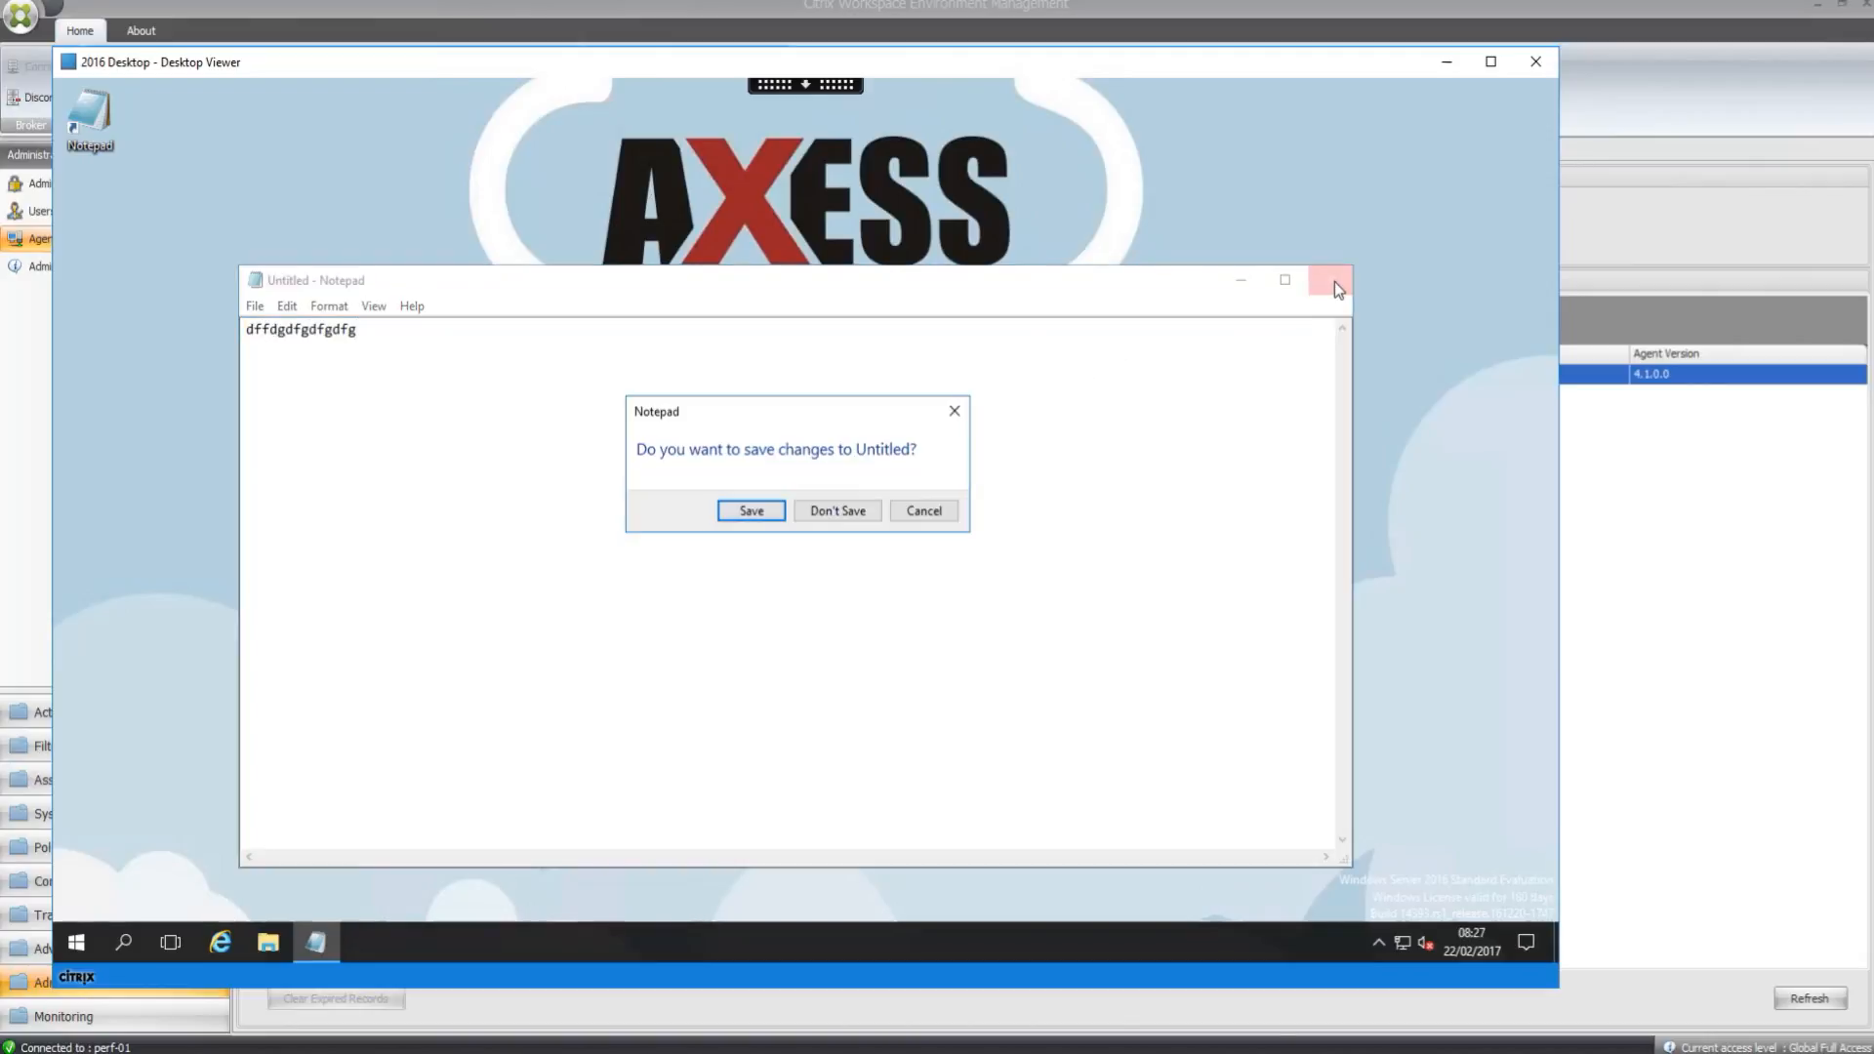
{"action": "left_click", "coordinate": [837, 510]}
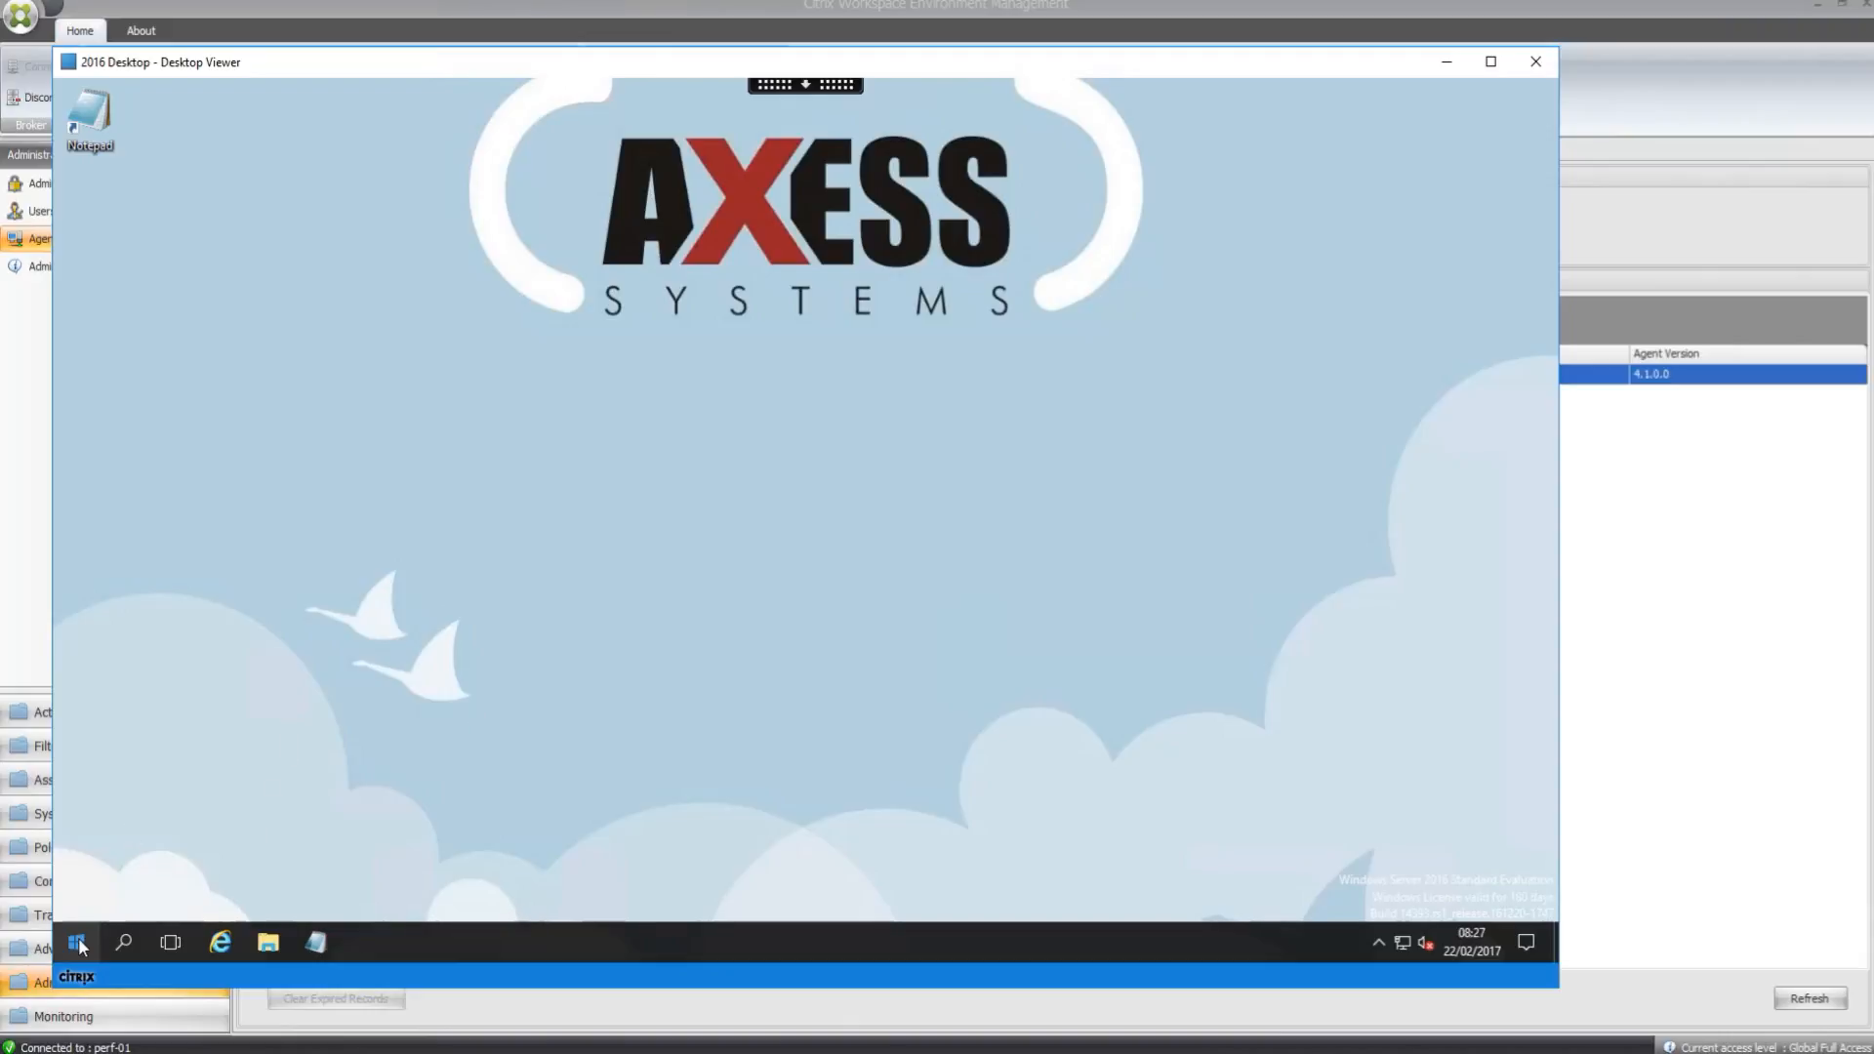
{"action": "right_click", "coordinate": [76, 943]}
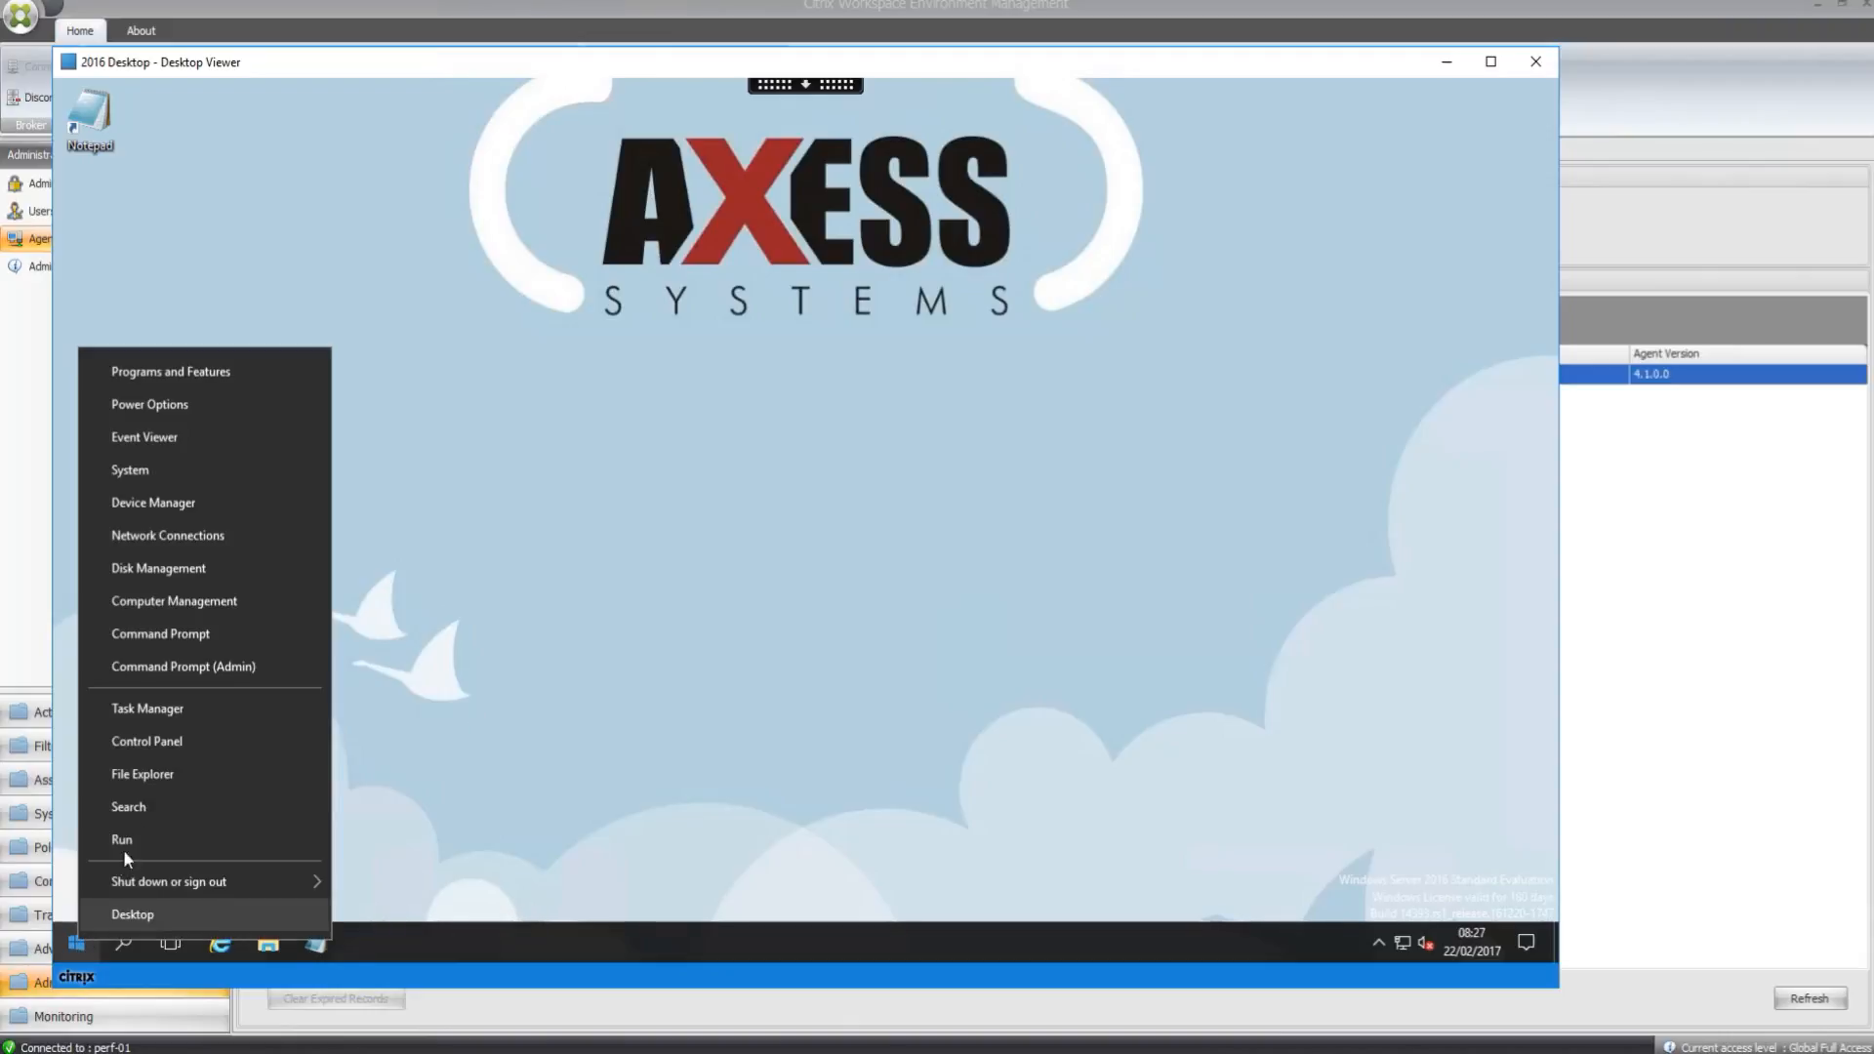
{"action": "left_click", "coordinate": [146, 741]}
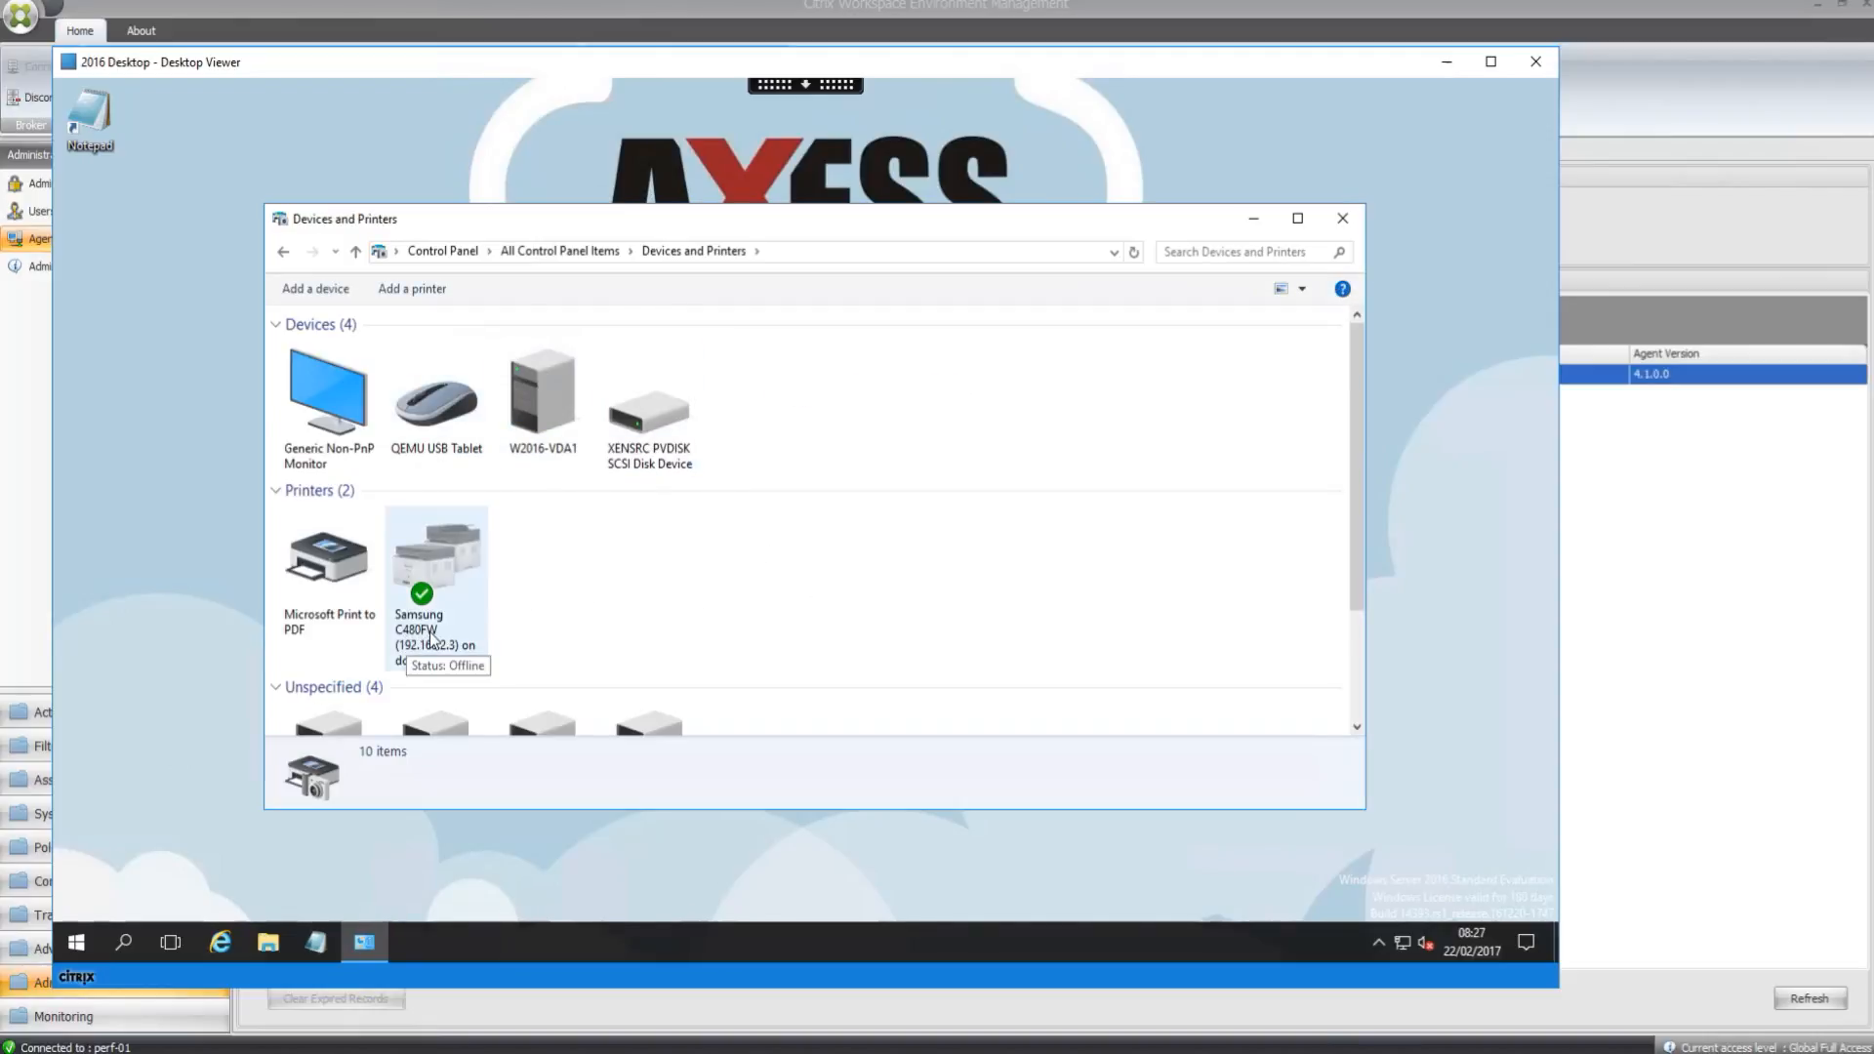
{"action": "mouse_move", "coordinate": [799, 594]}
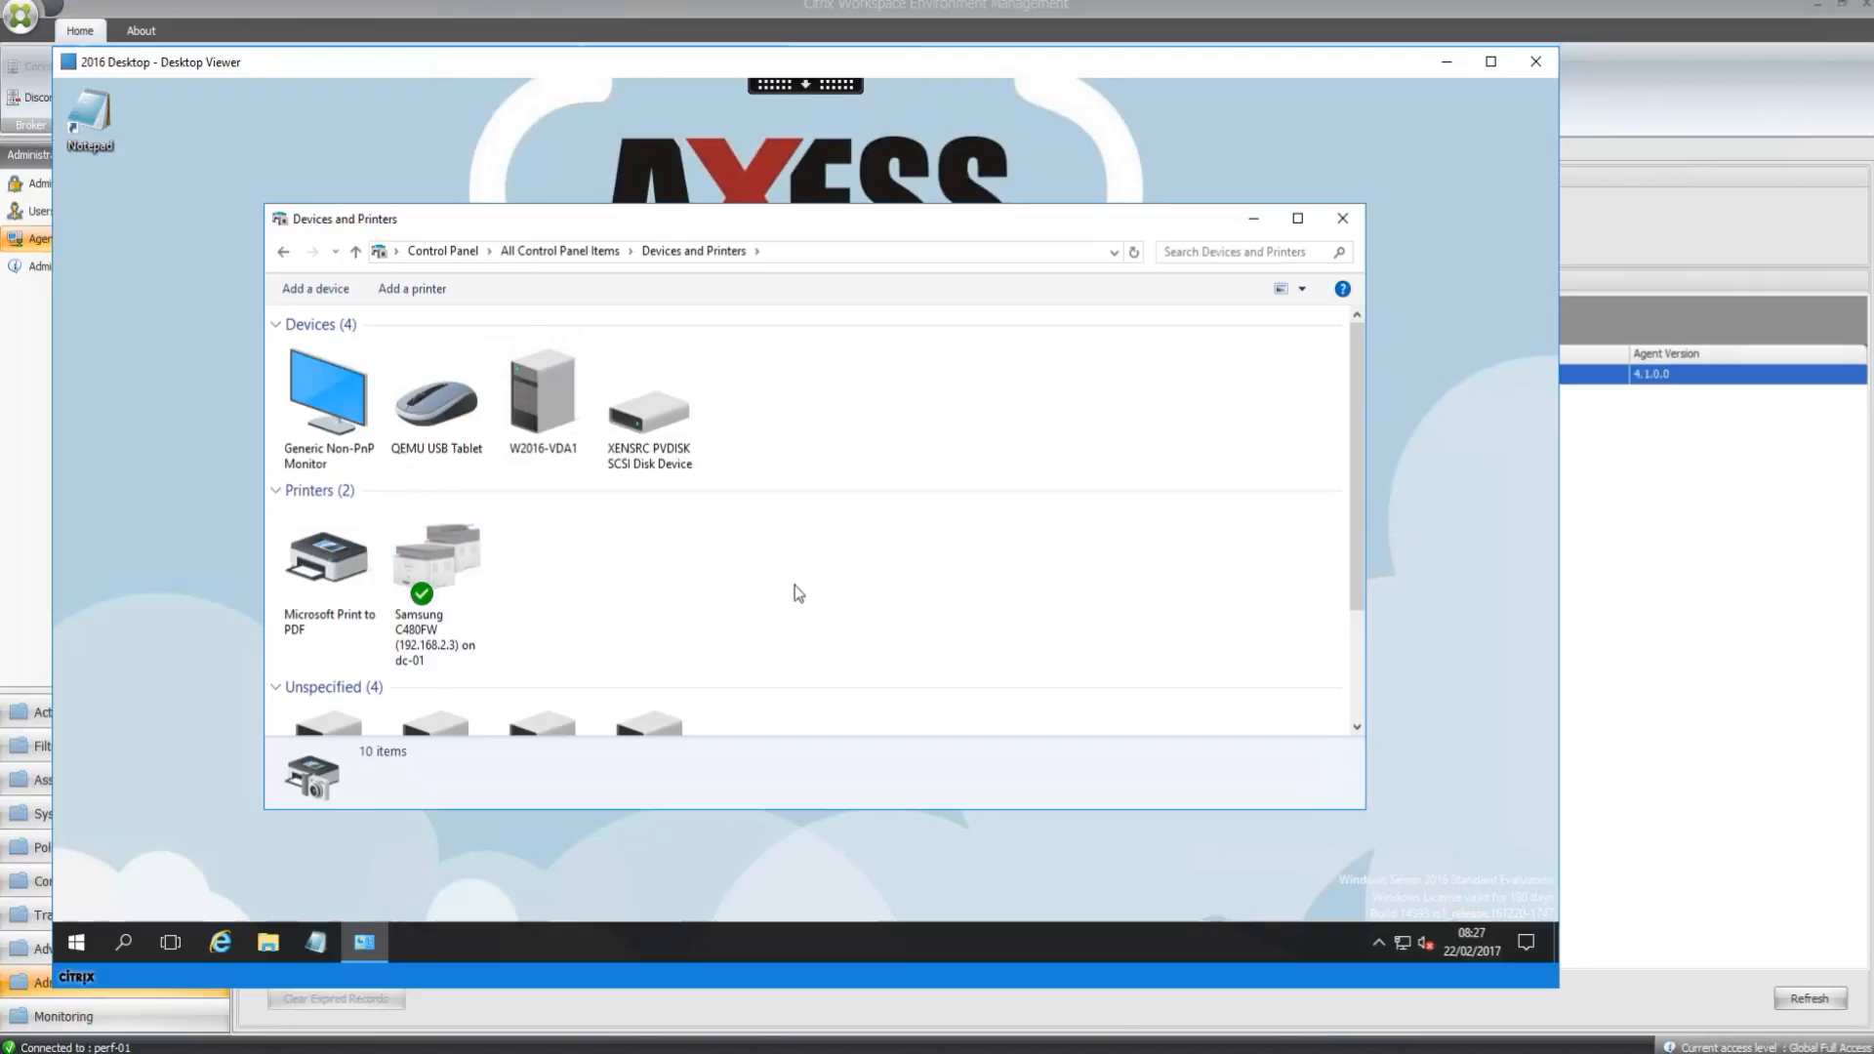
{"action": "mouse_move", "coordinate": [1135, 387]}
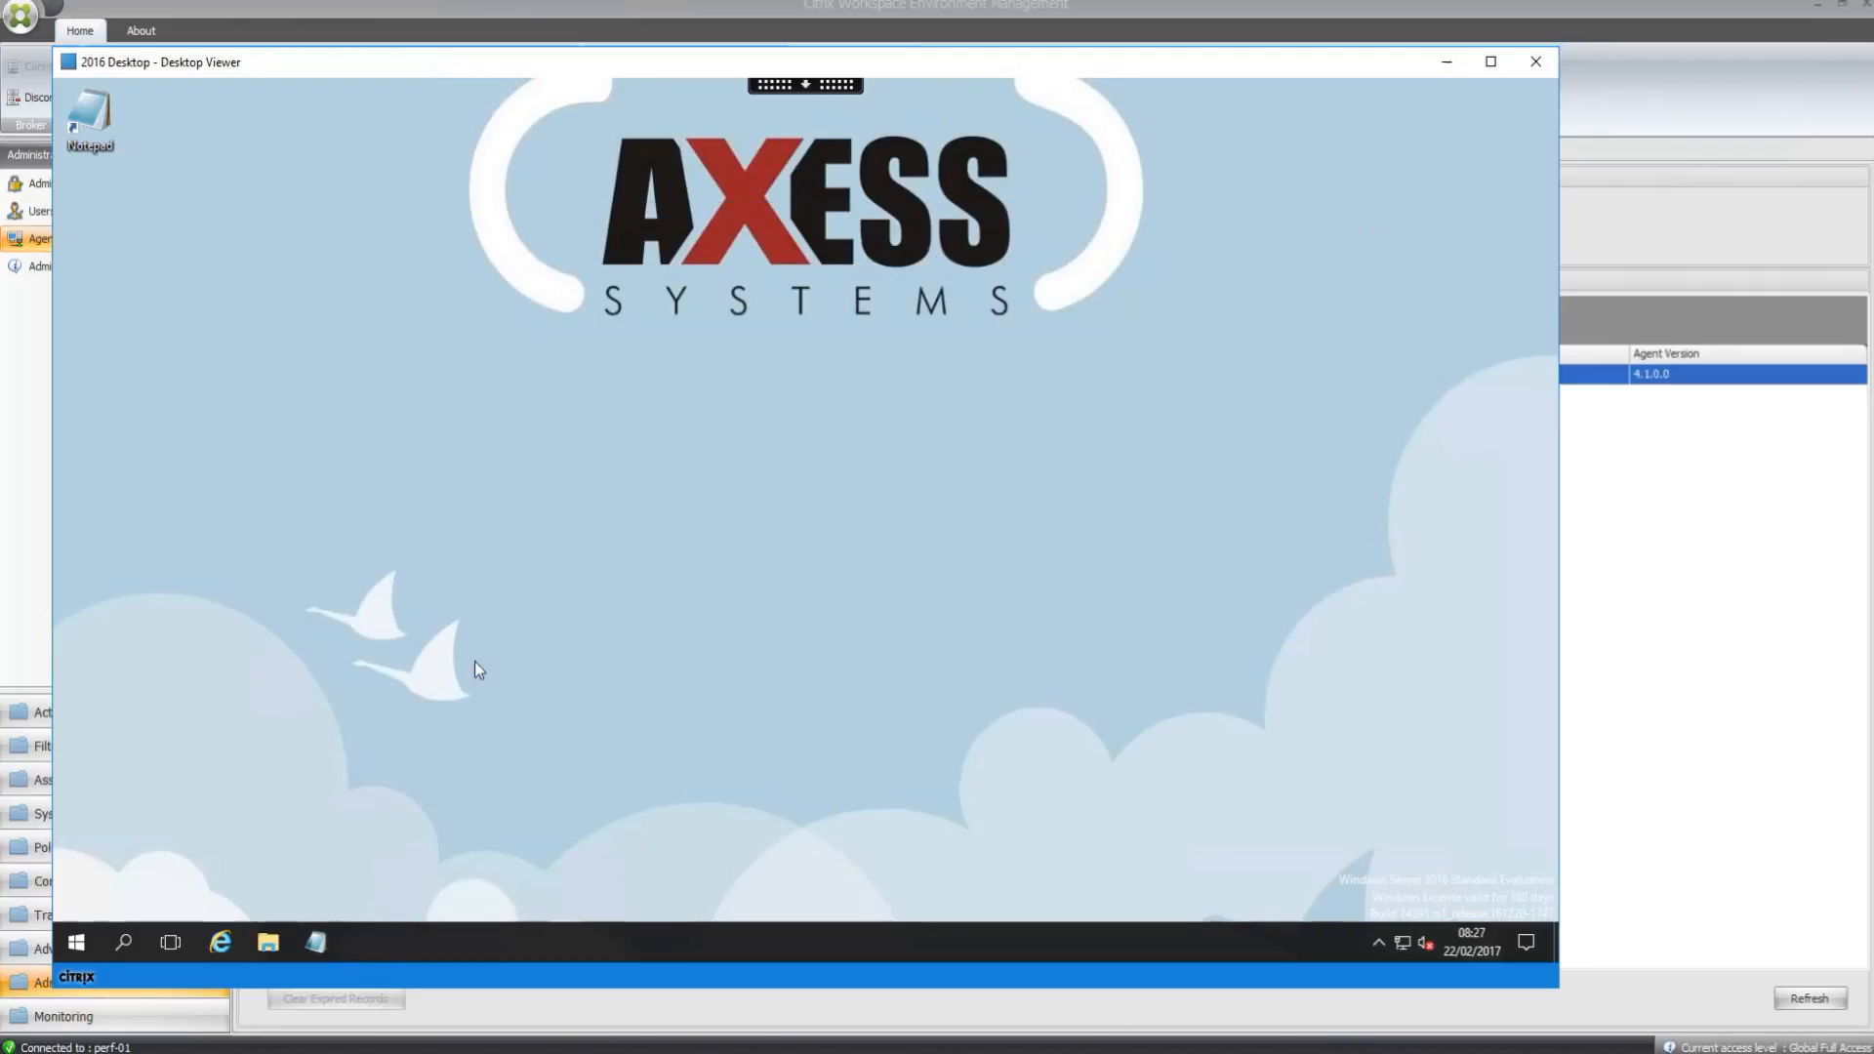
{"action": "left_click", "coordinate": [268, 943]}
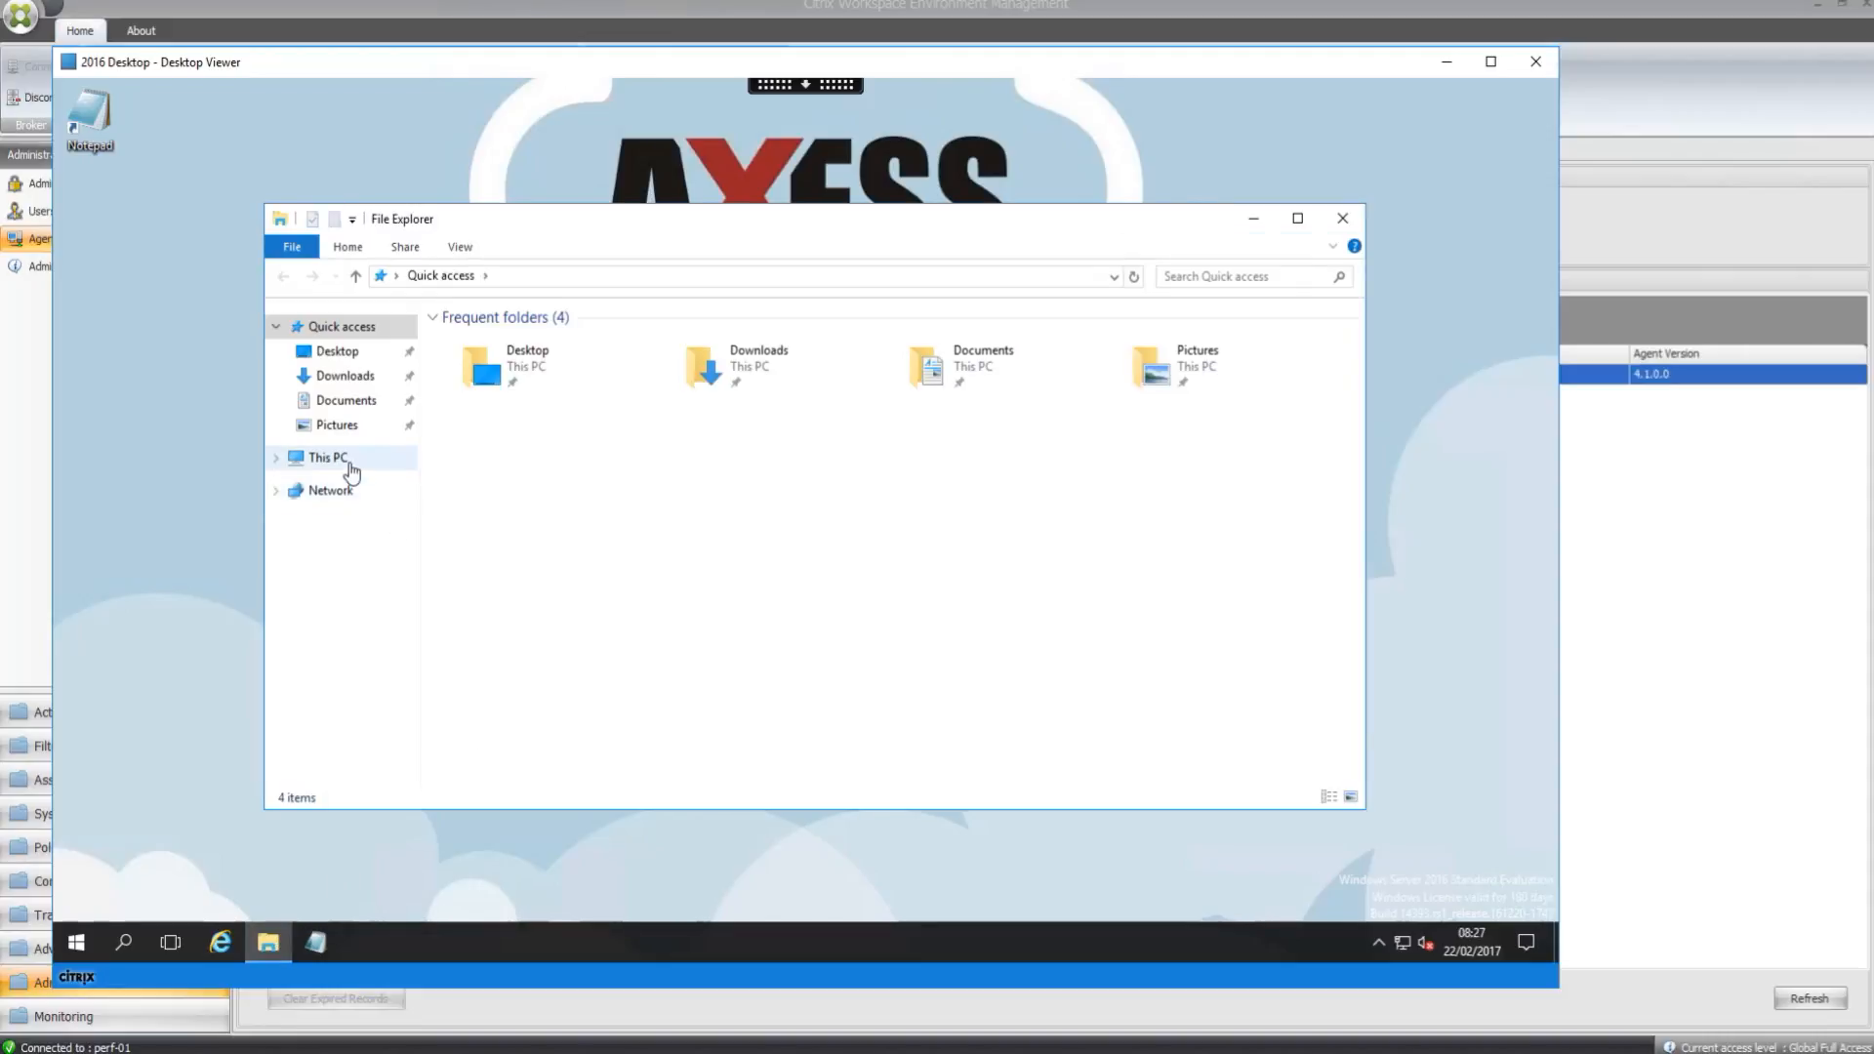
{"action": "left_click", "coordinate": [328, 457]}
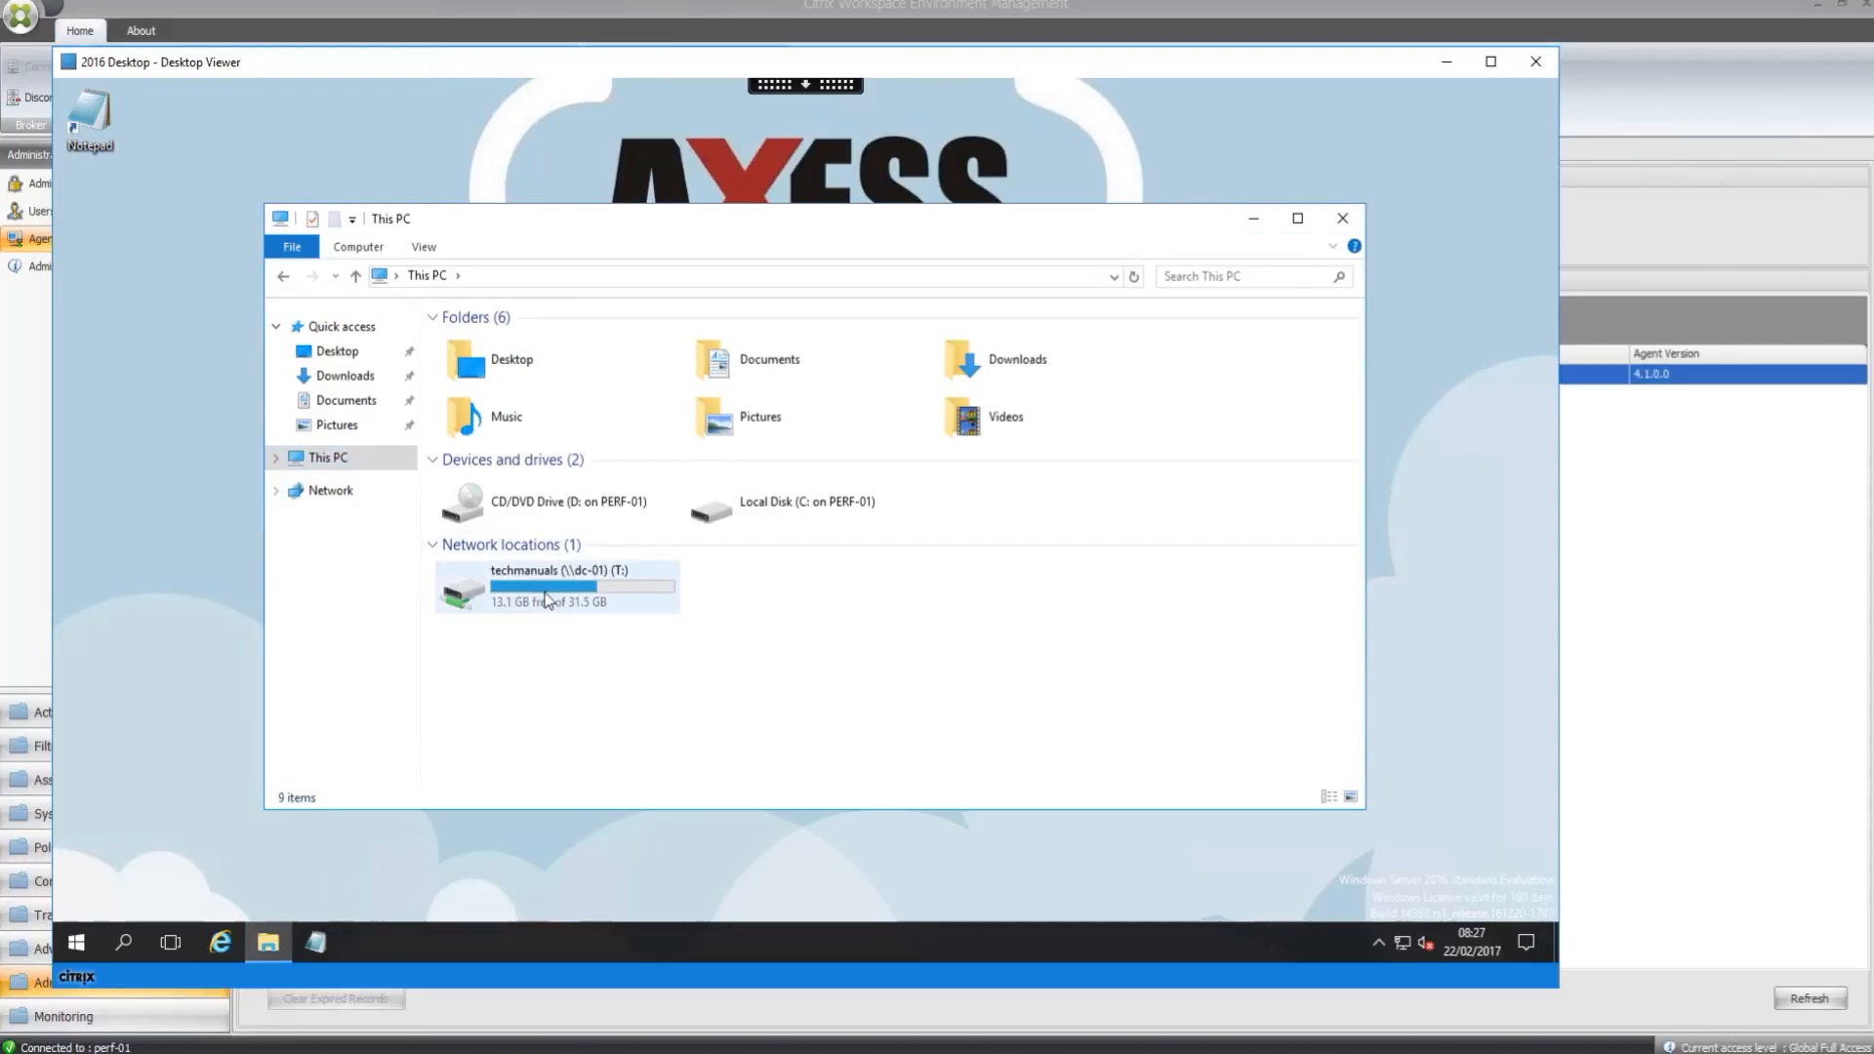
{"action": "double_click", "coordinate": [558, 586]}
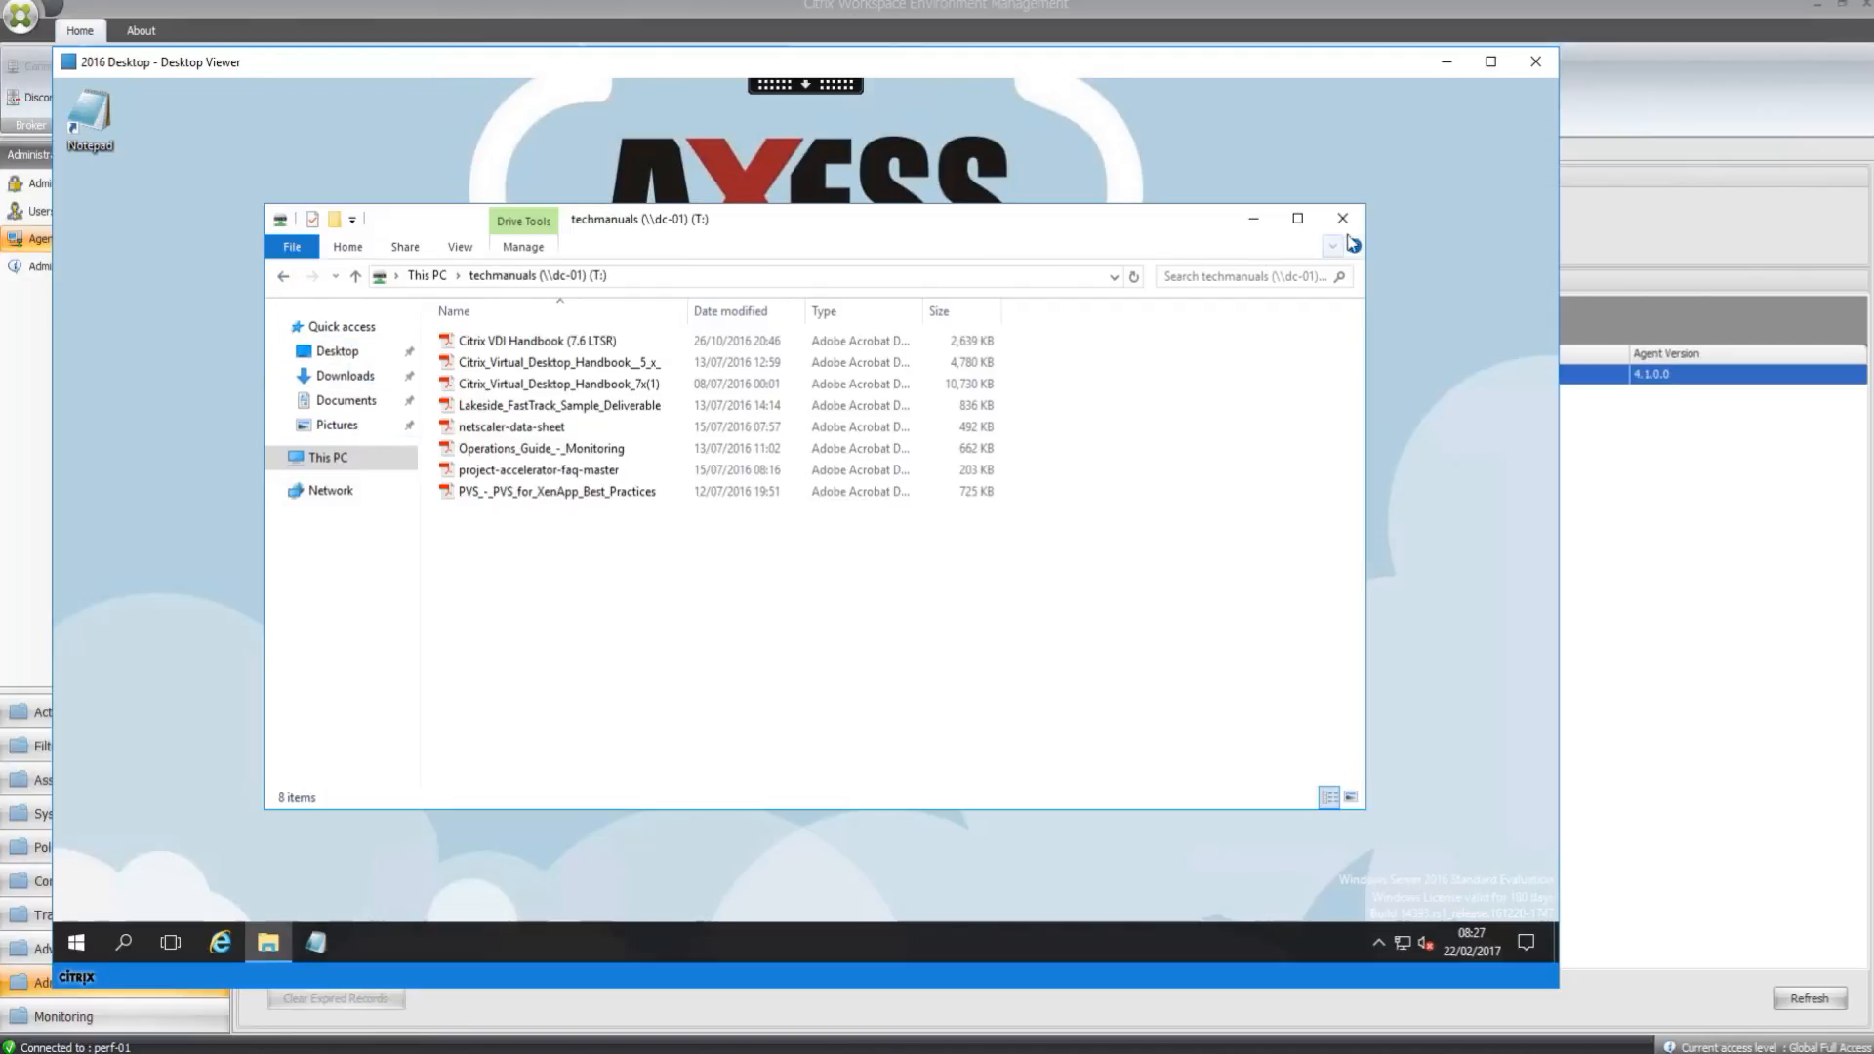
{"action": "left_click", "coordinate": [1341, 218]}
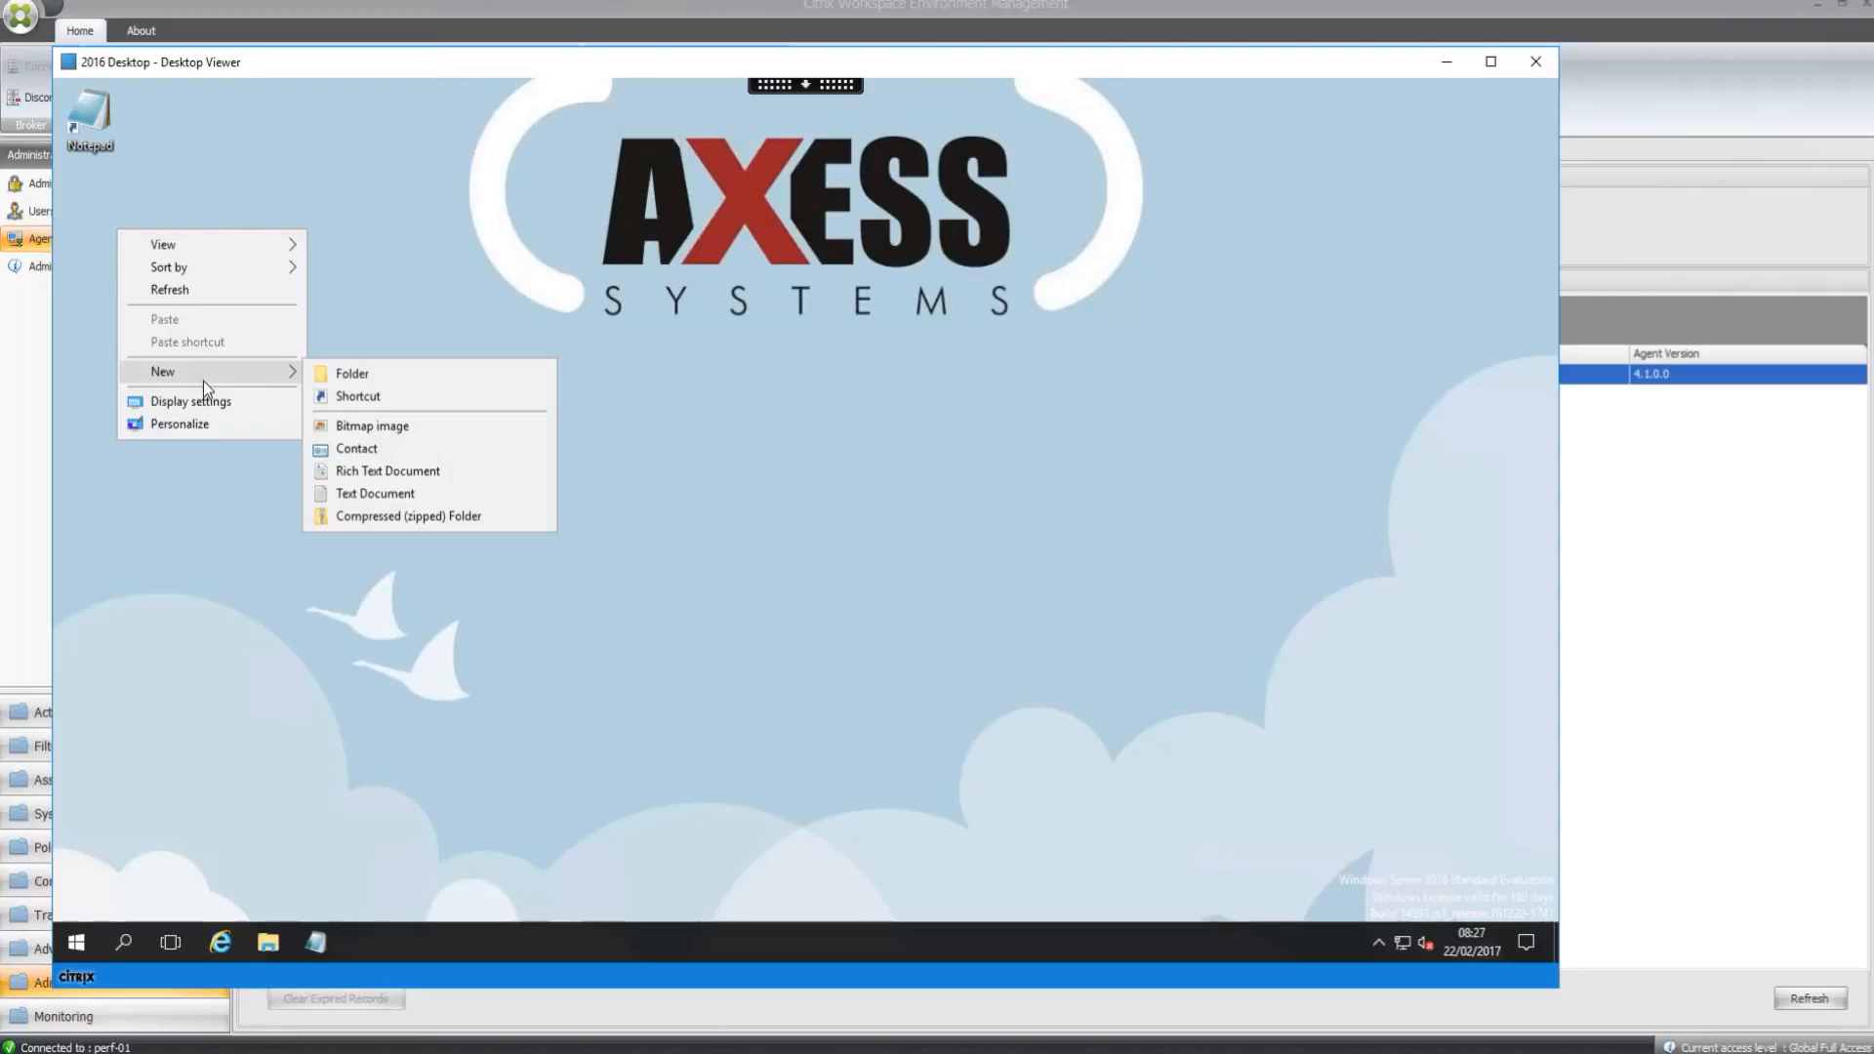
- Create a desktop shortcut with location 'regedit' in the 2016 Desktop session
{"action": "left_click", "coordinate": [357, 395]}
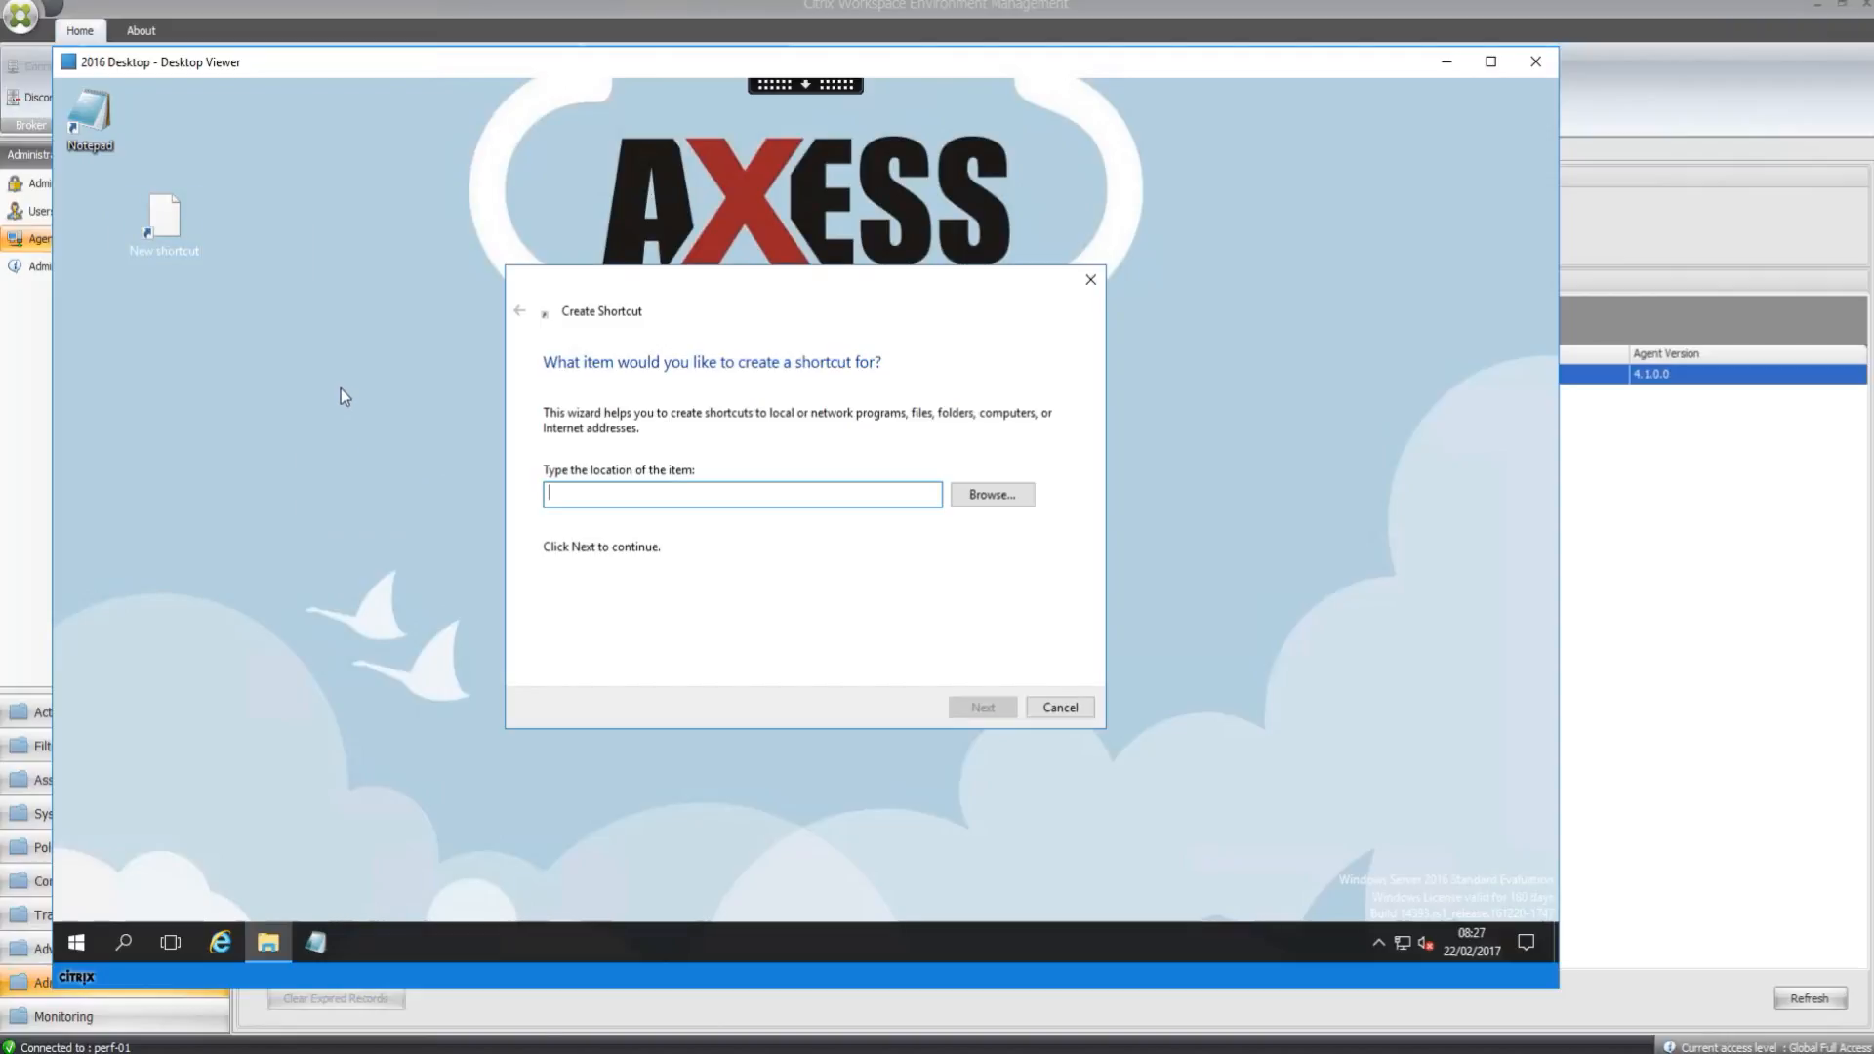
{"action": "type", "text": "regedit"}
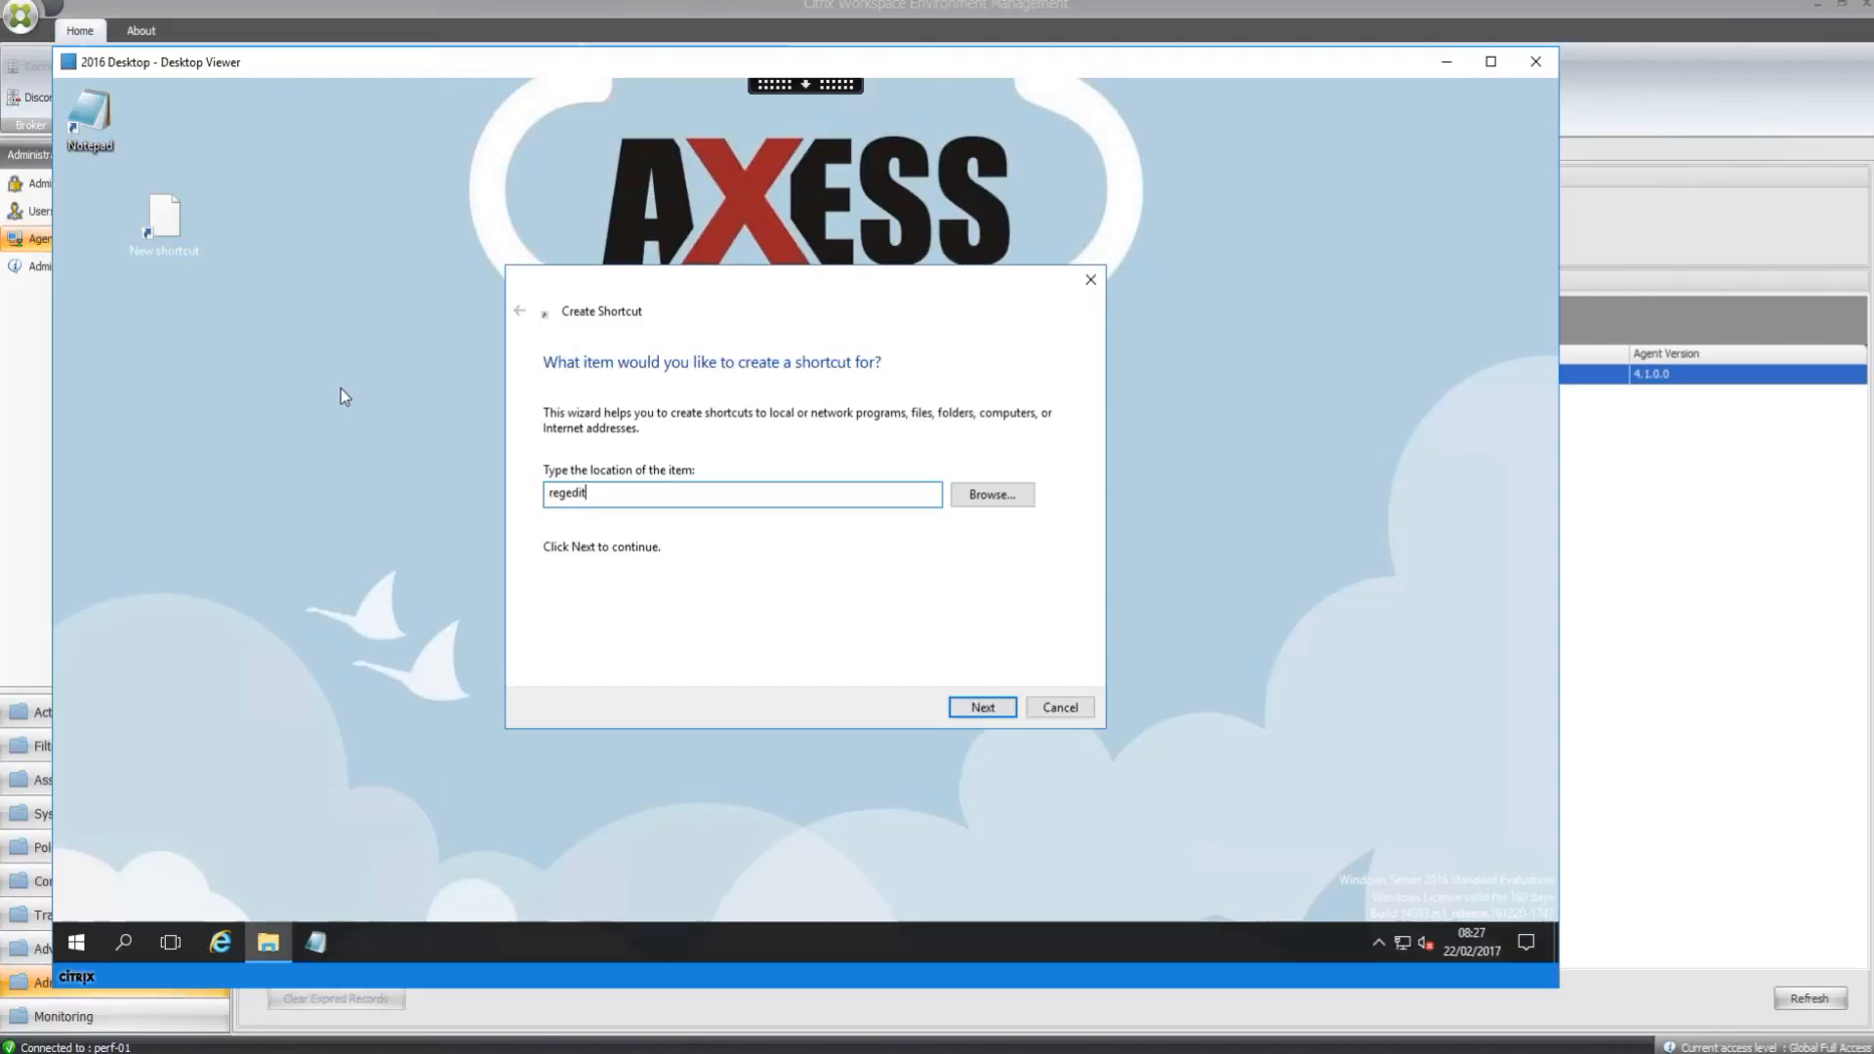
{"action": "left_click", "coordinate": [981, 707]}
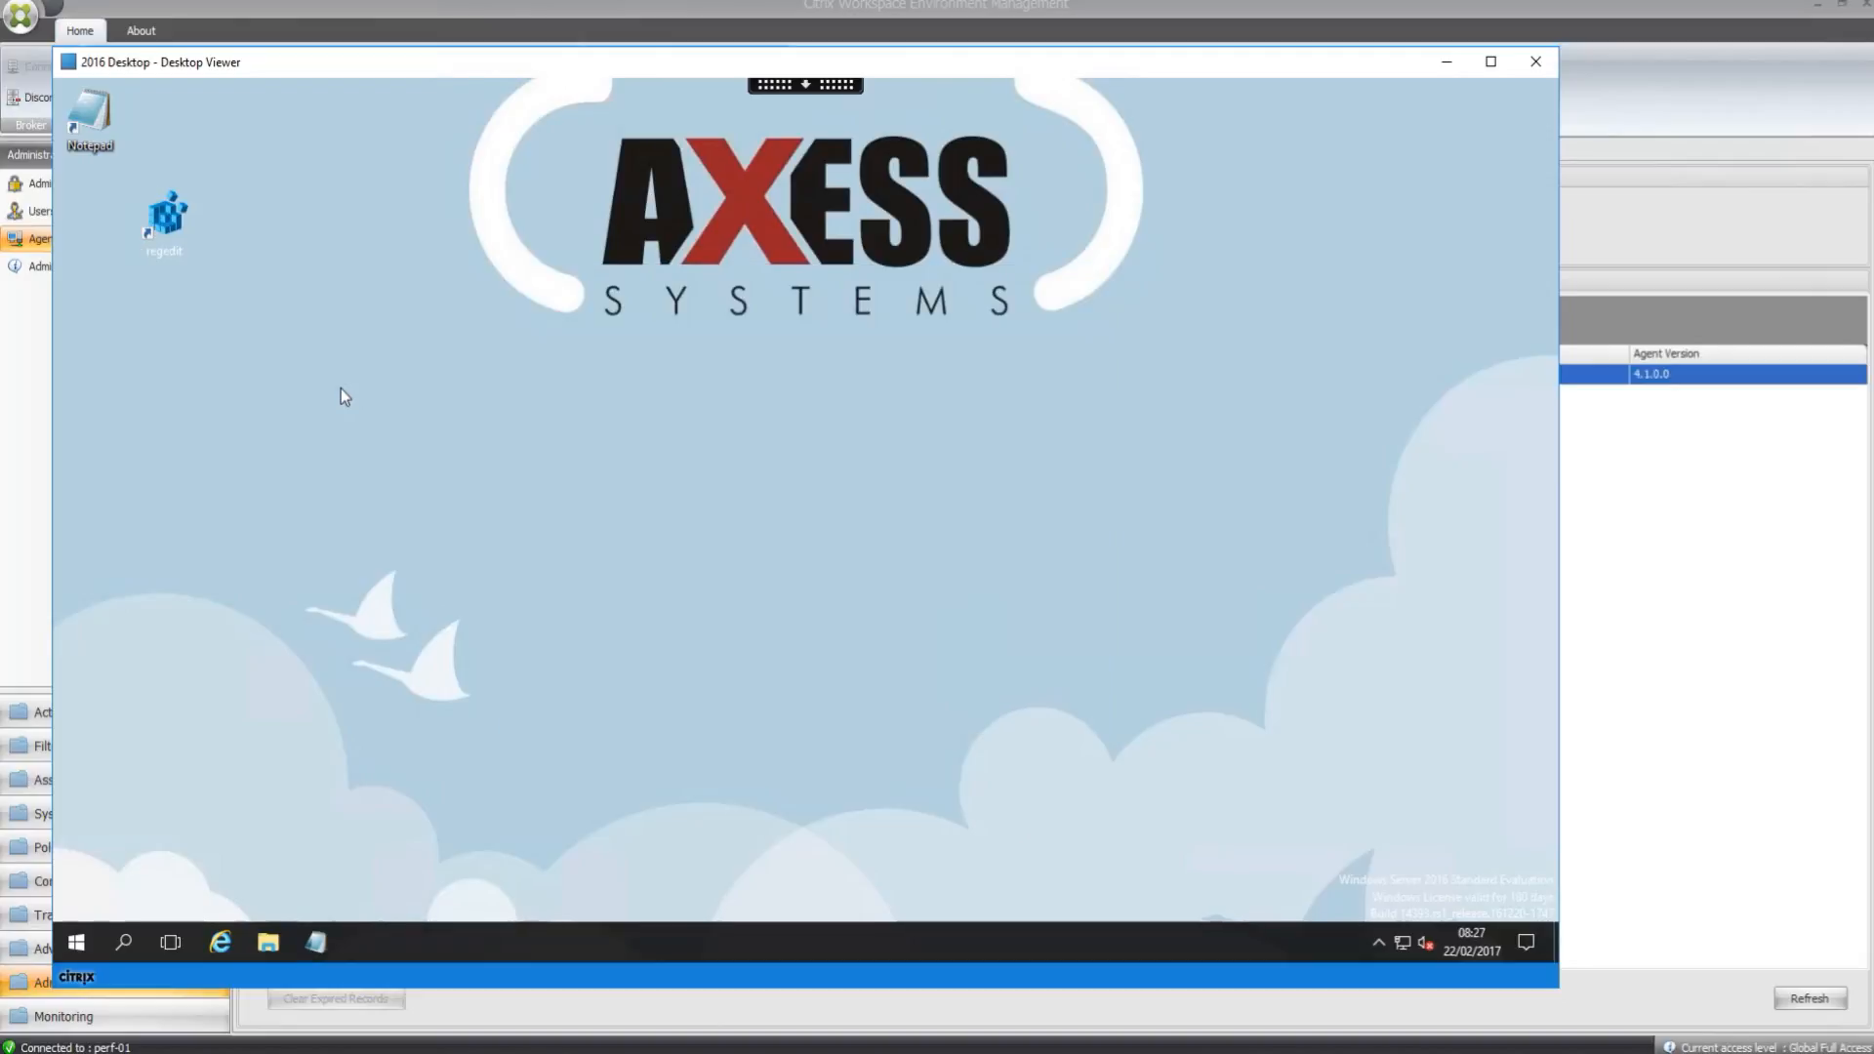
{"action": "left_click", "coordinate": [164, 224]}
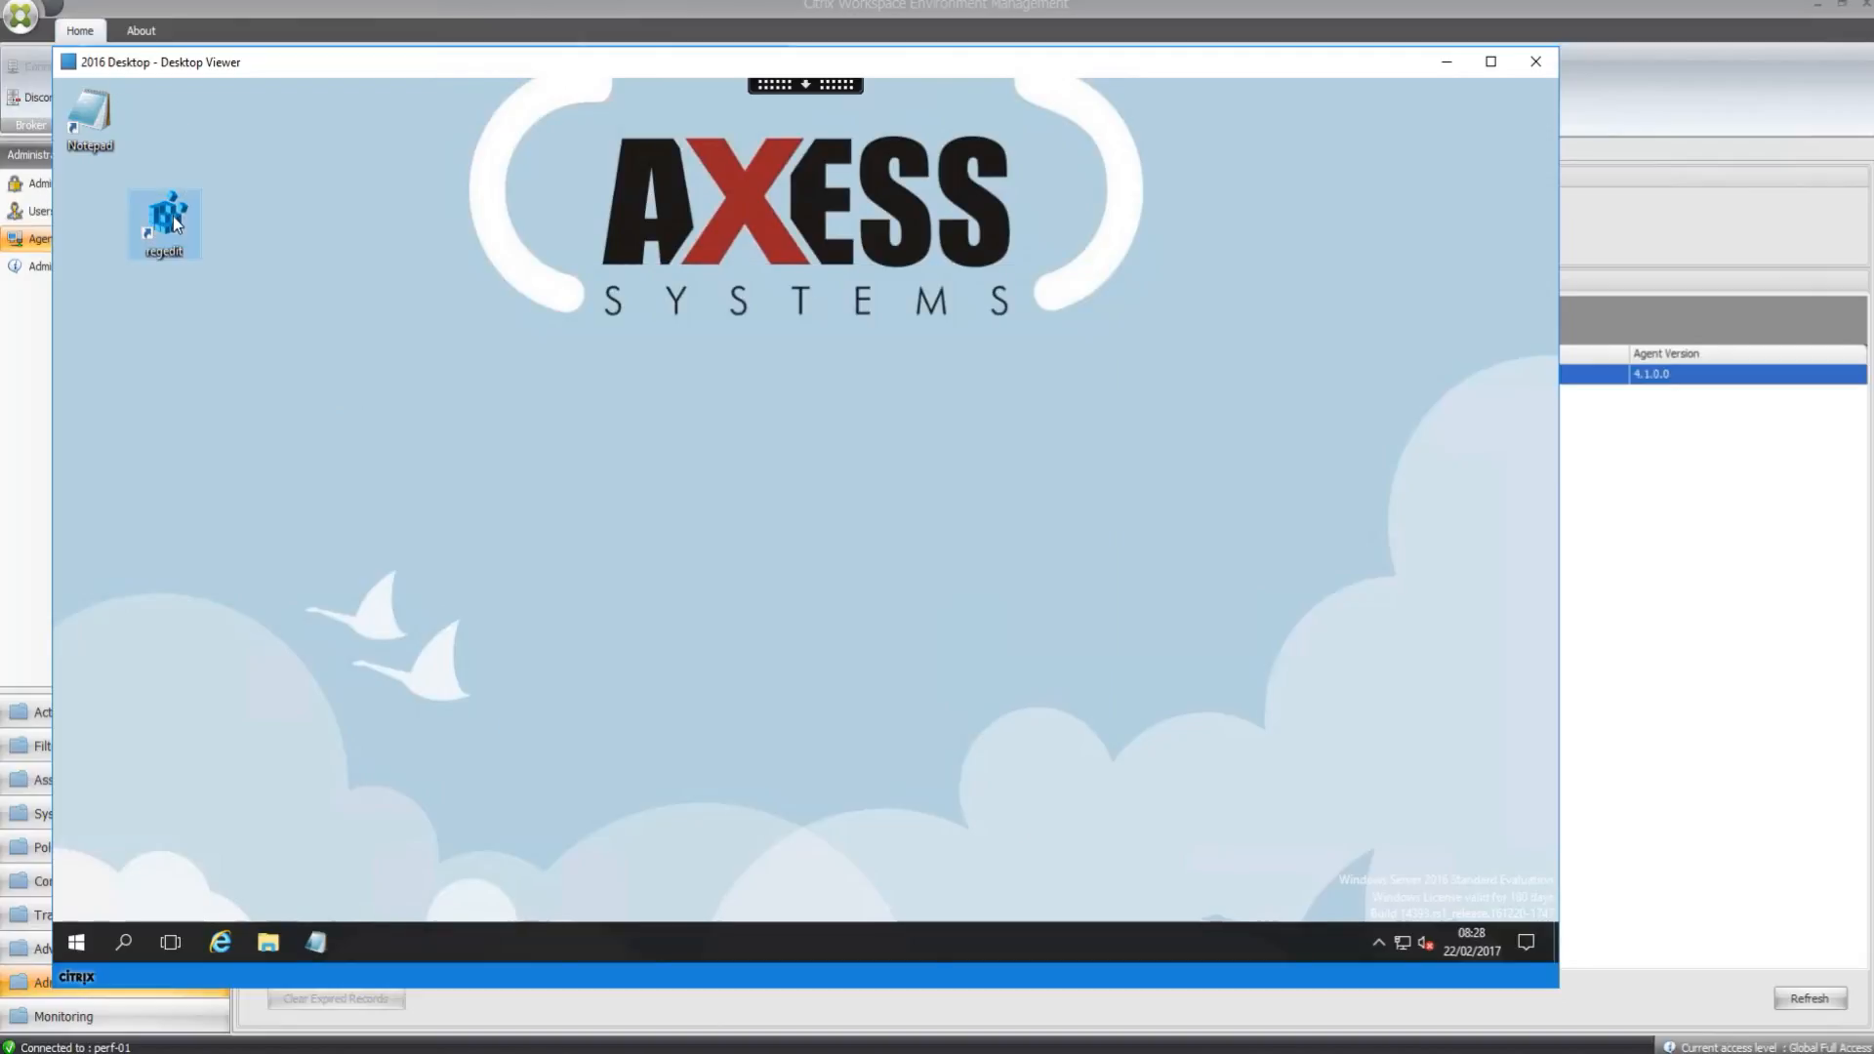
- Check StartupDelayInMSec is 0 under Explorer\Serialize, then drag regedit below Notepad
{"action": "double_click", "coordinate": [164, 222]}
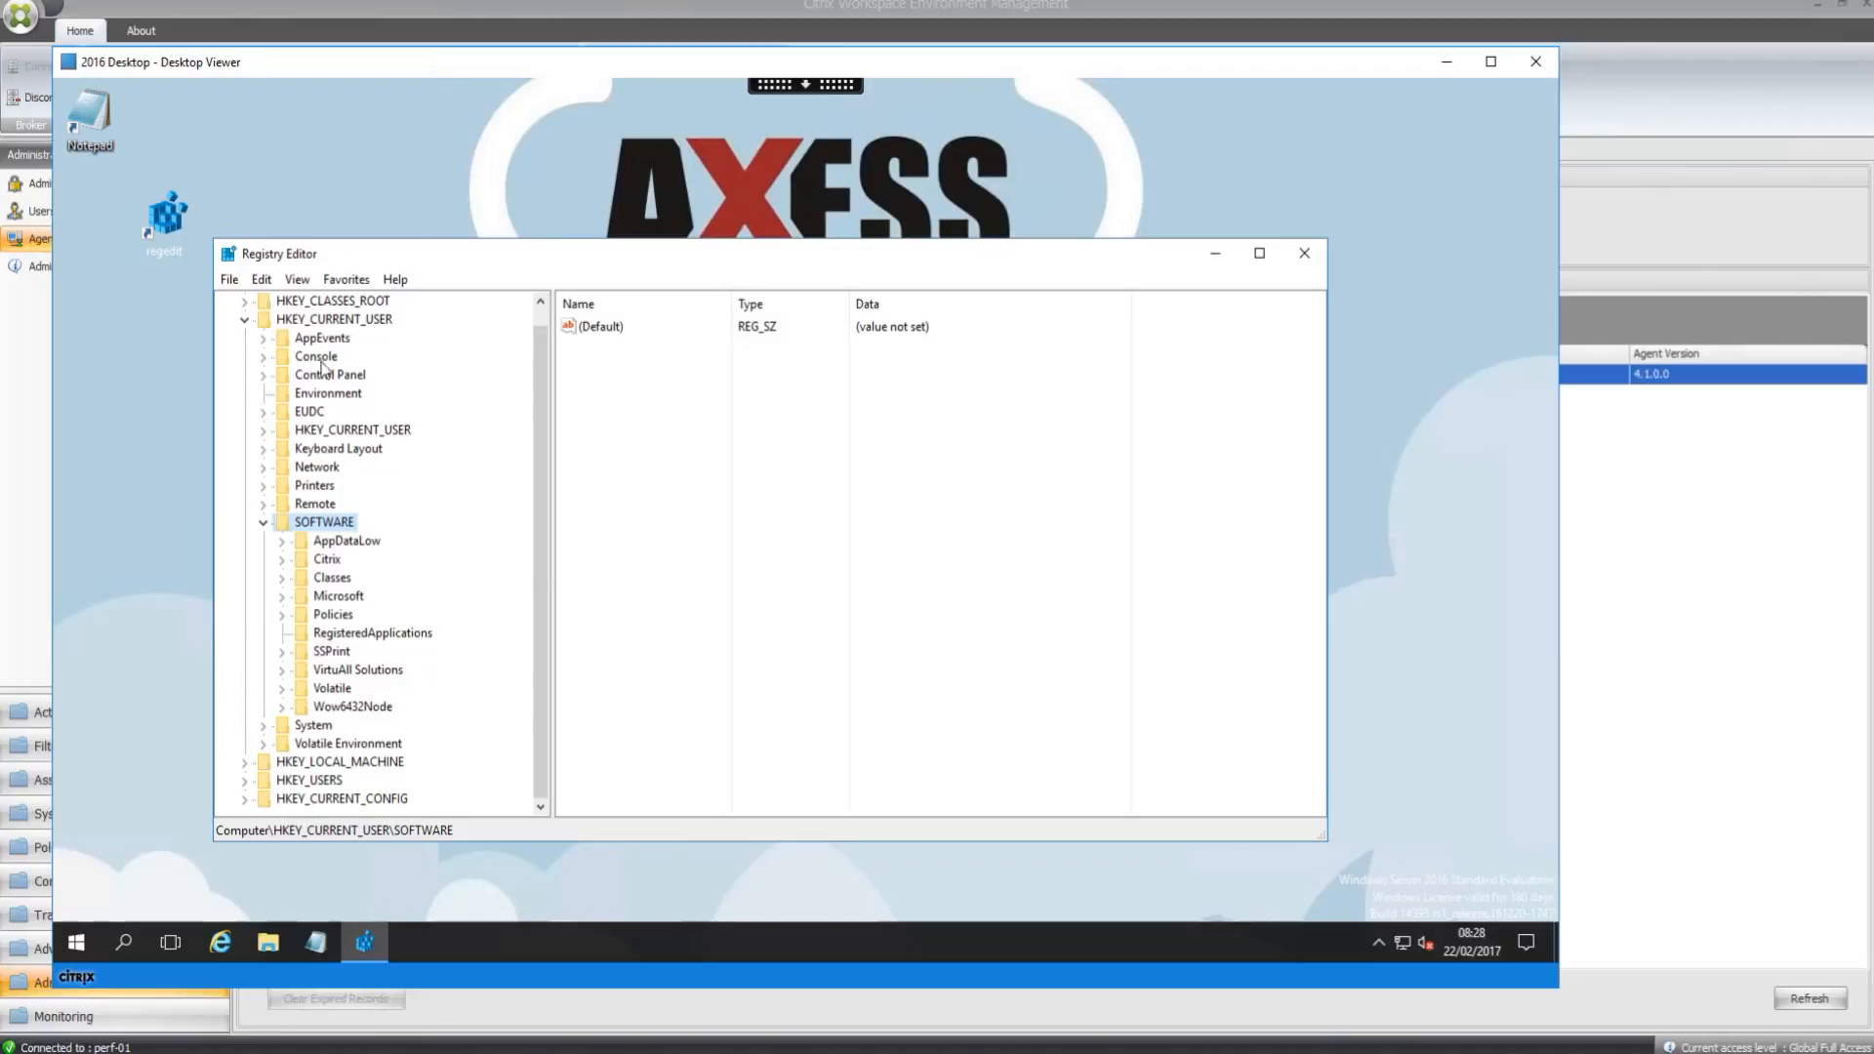
{"action": "mouse_move", "coordinate": [347, 603]}
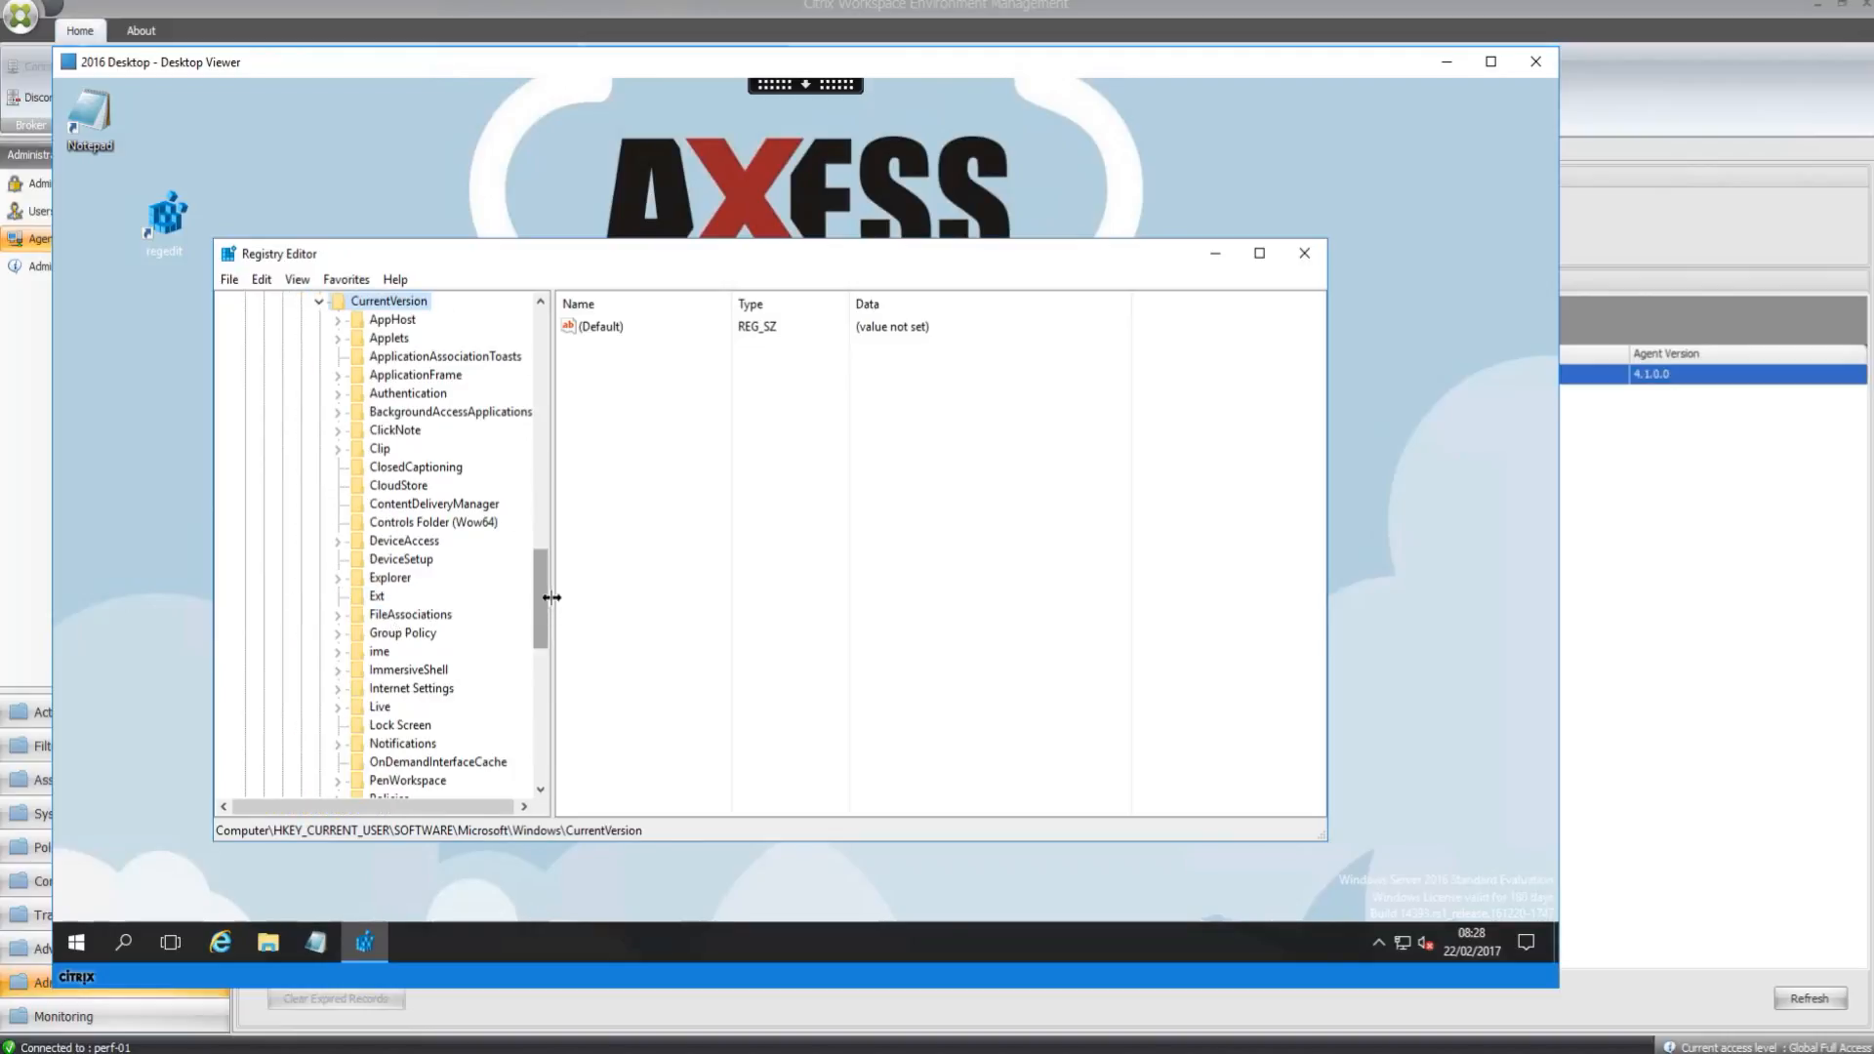
{"action": "scroll", "scroll_direction": "down", "scroll_amount": 3}
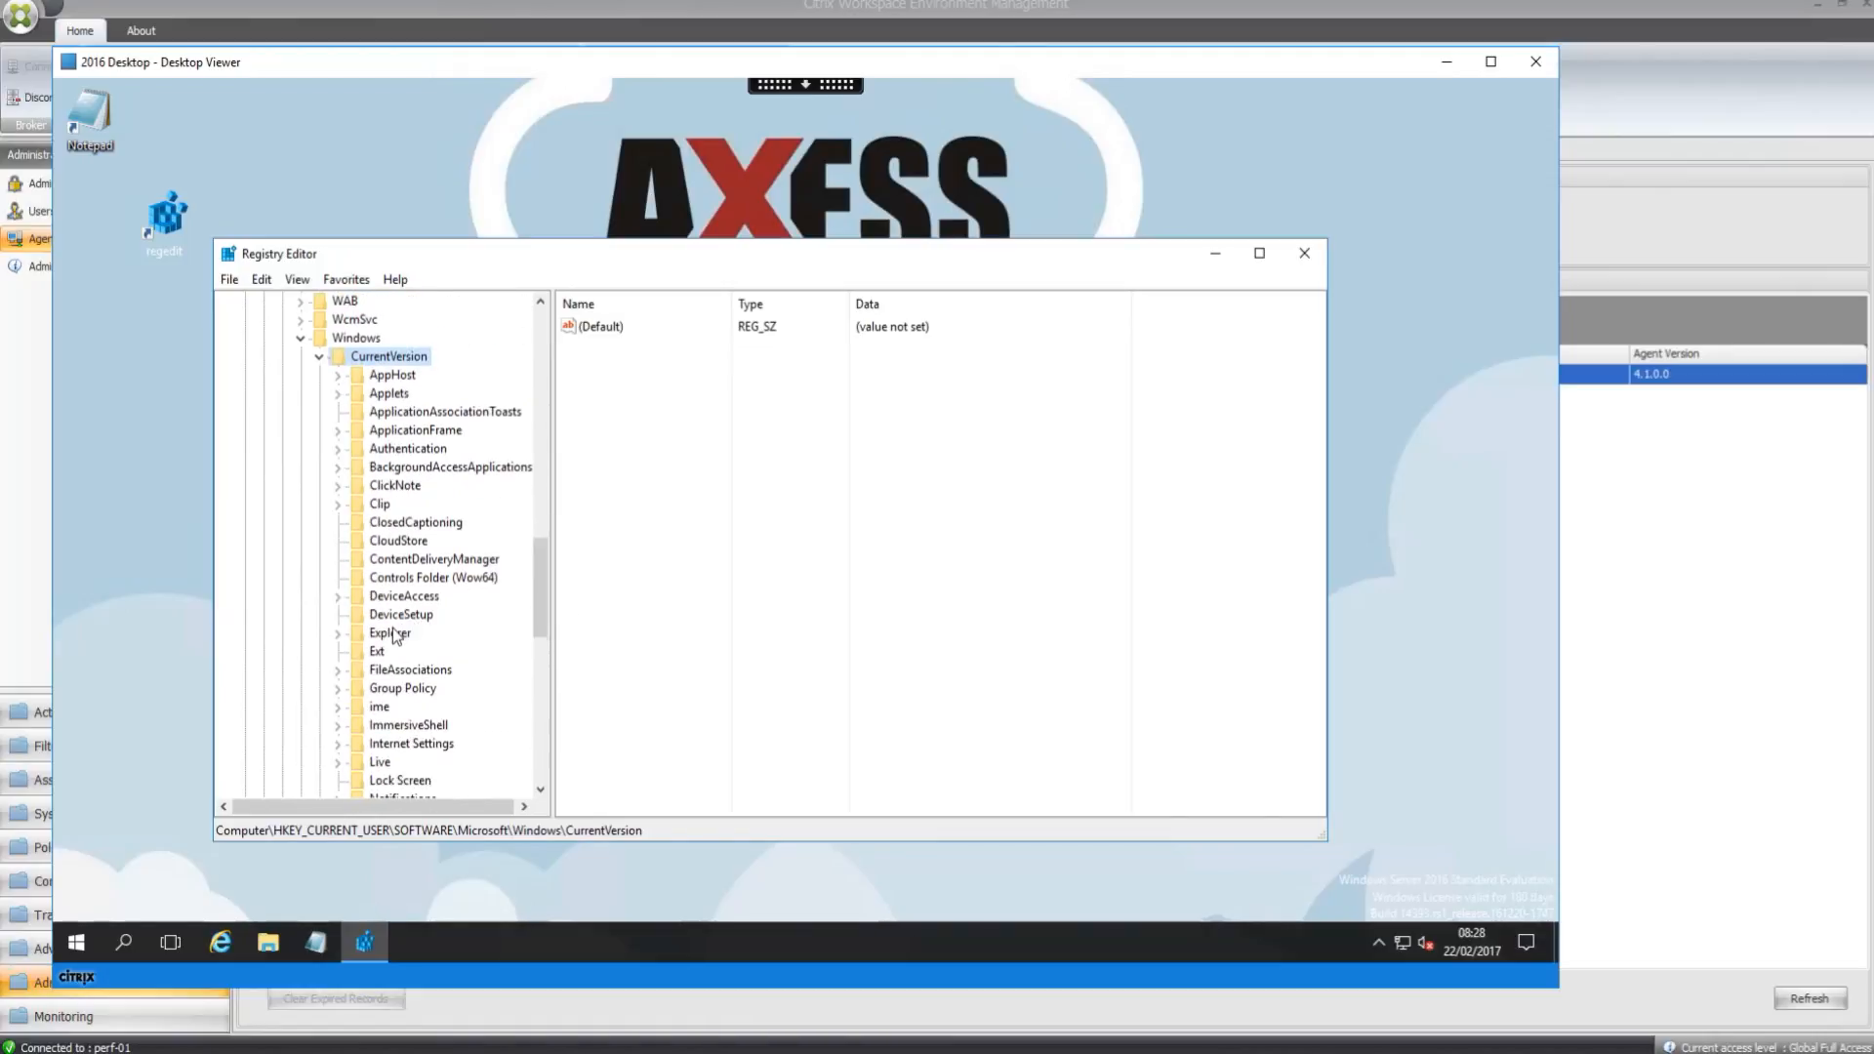
{"action": "left_click", "coordinate": [390, 632]}
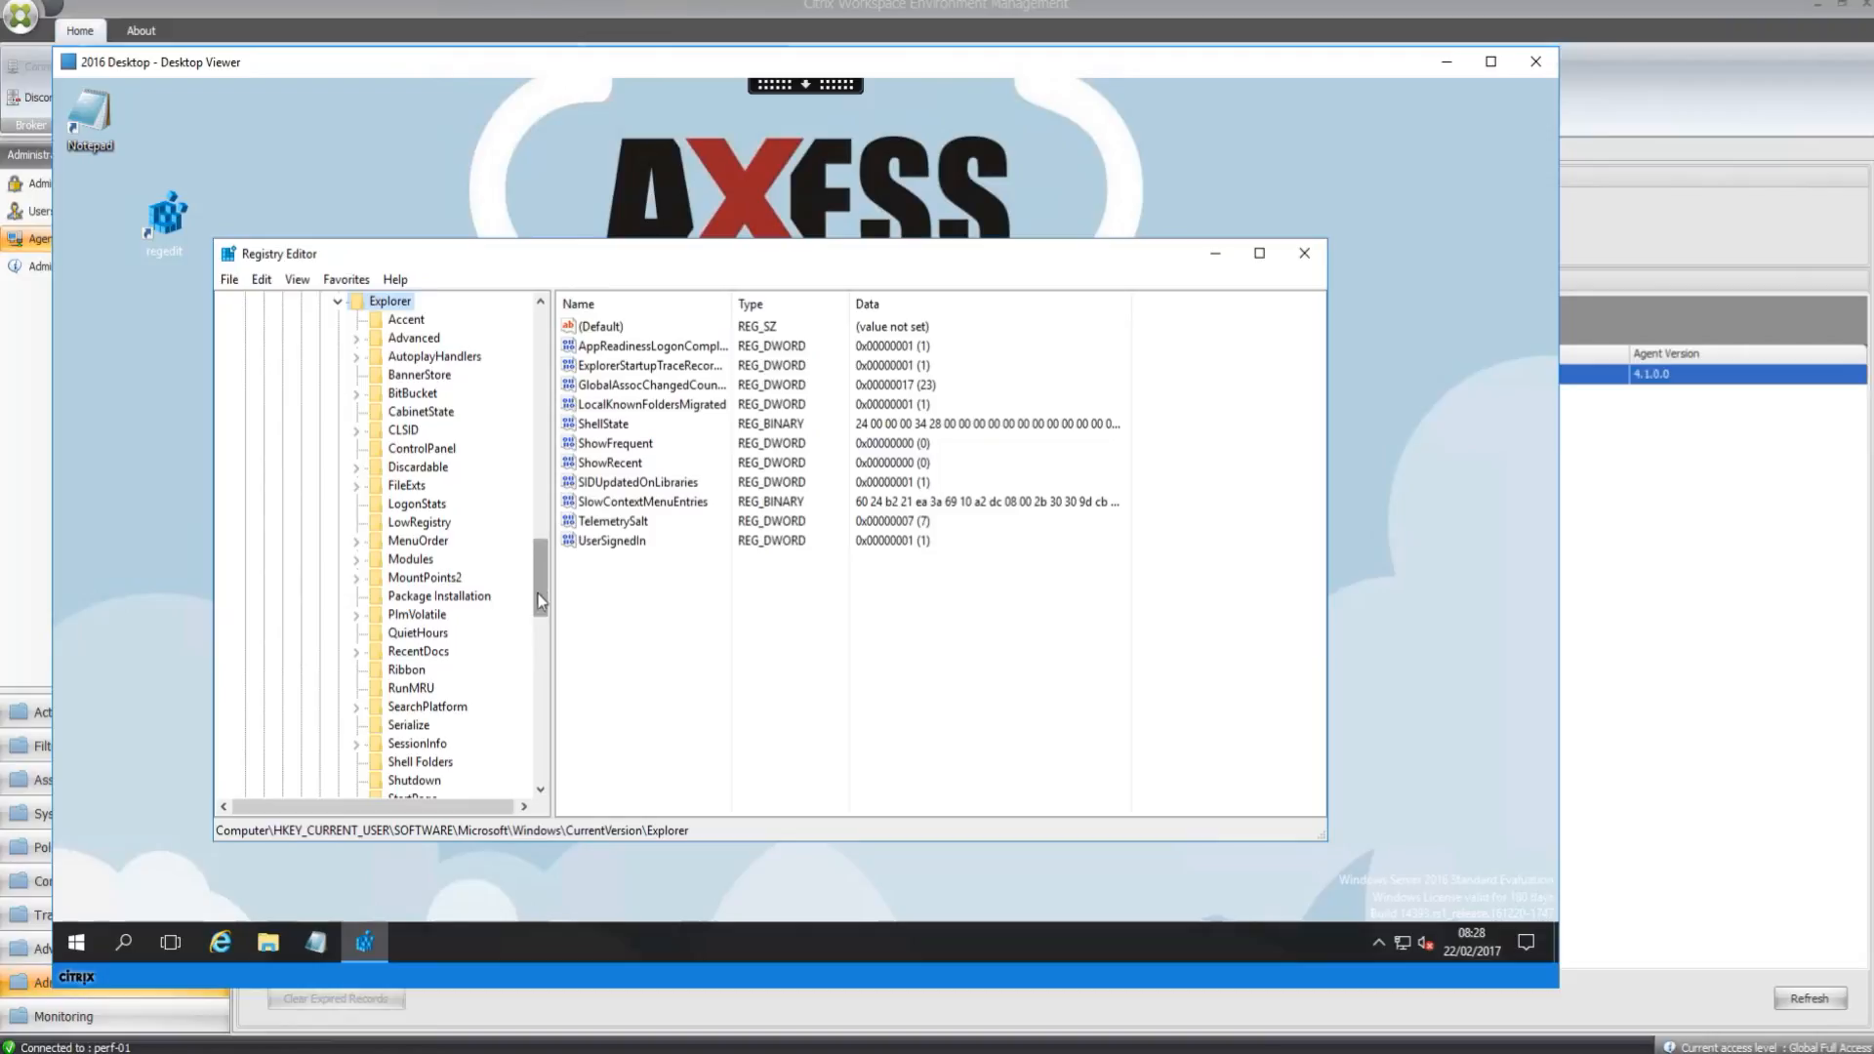
{"action": "scroll", "scroll_direction": "down", "scroll_amount": 3}
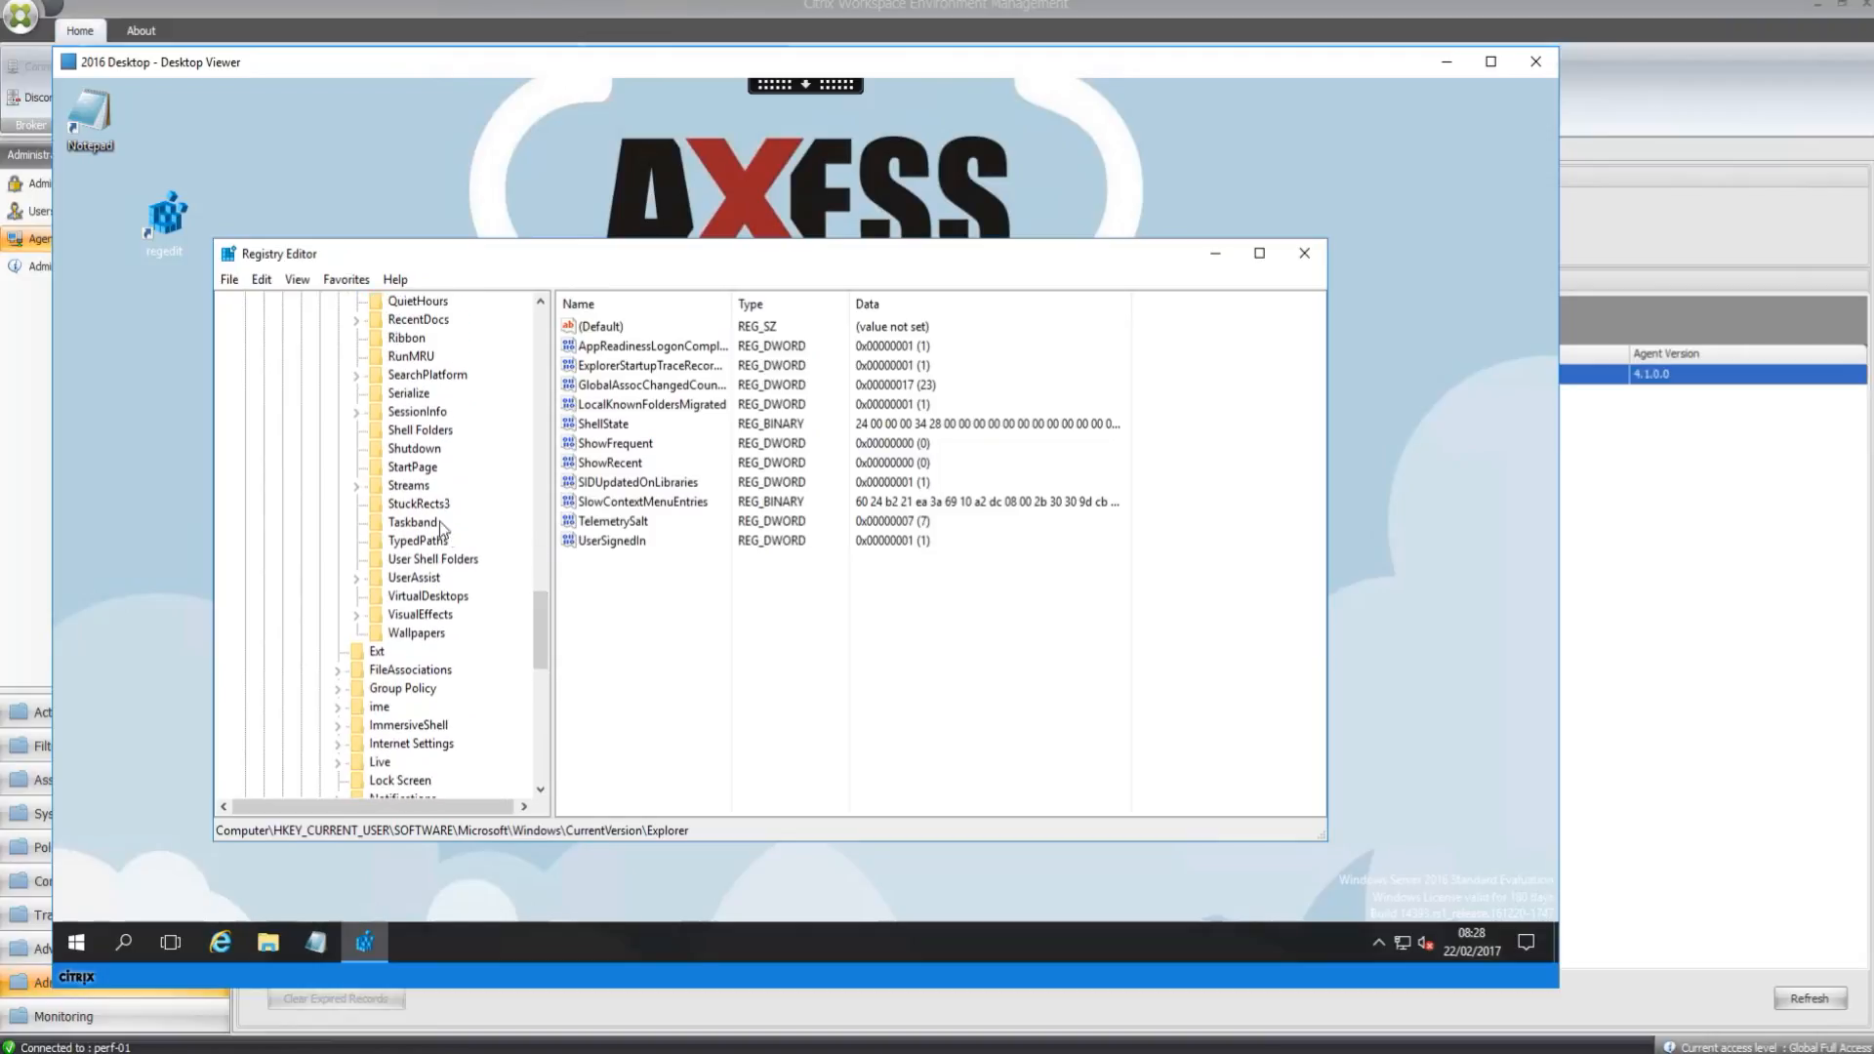
{"action": "left_click", "coordinate": [409, 393]}
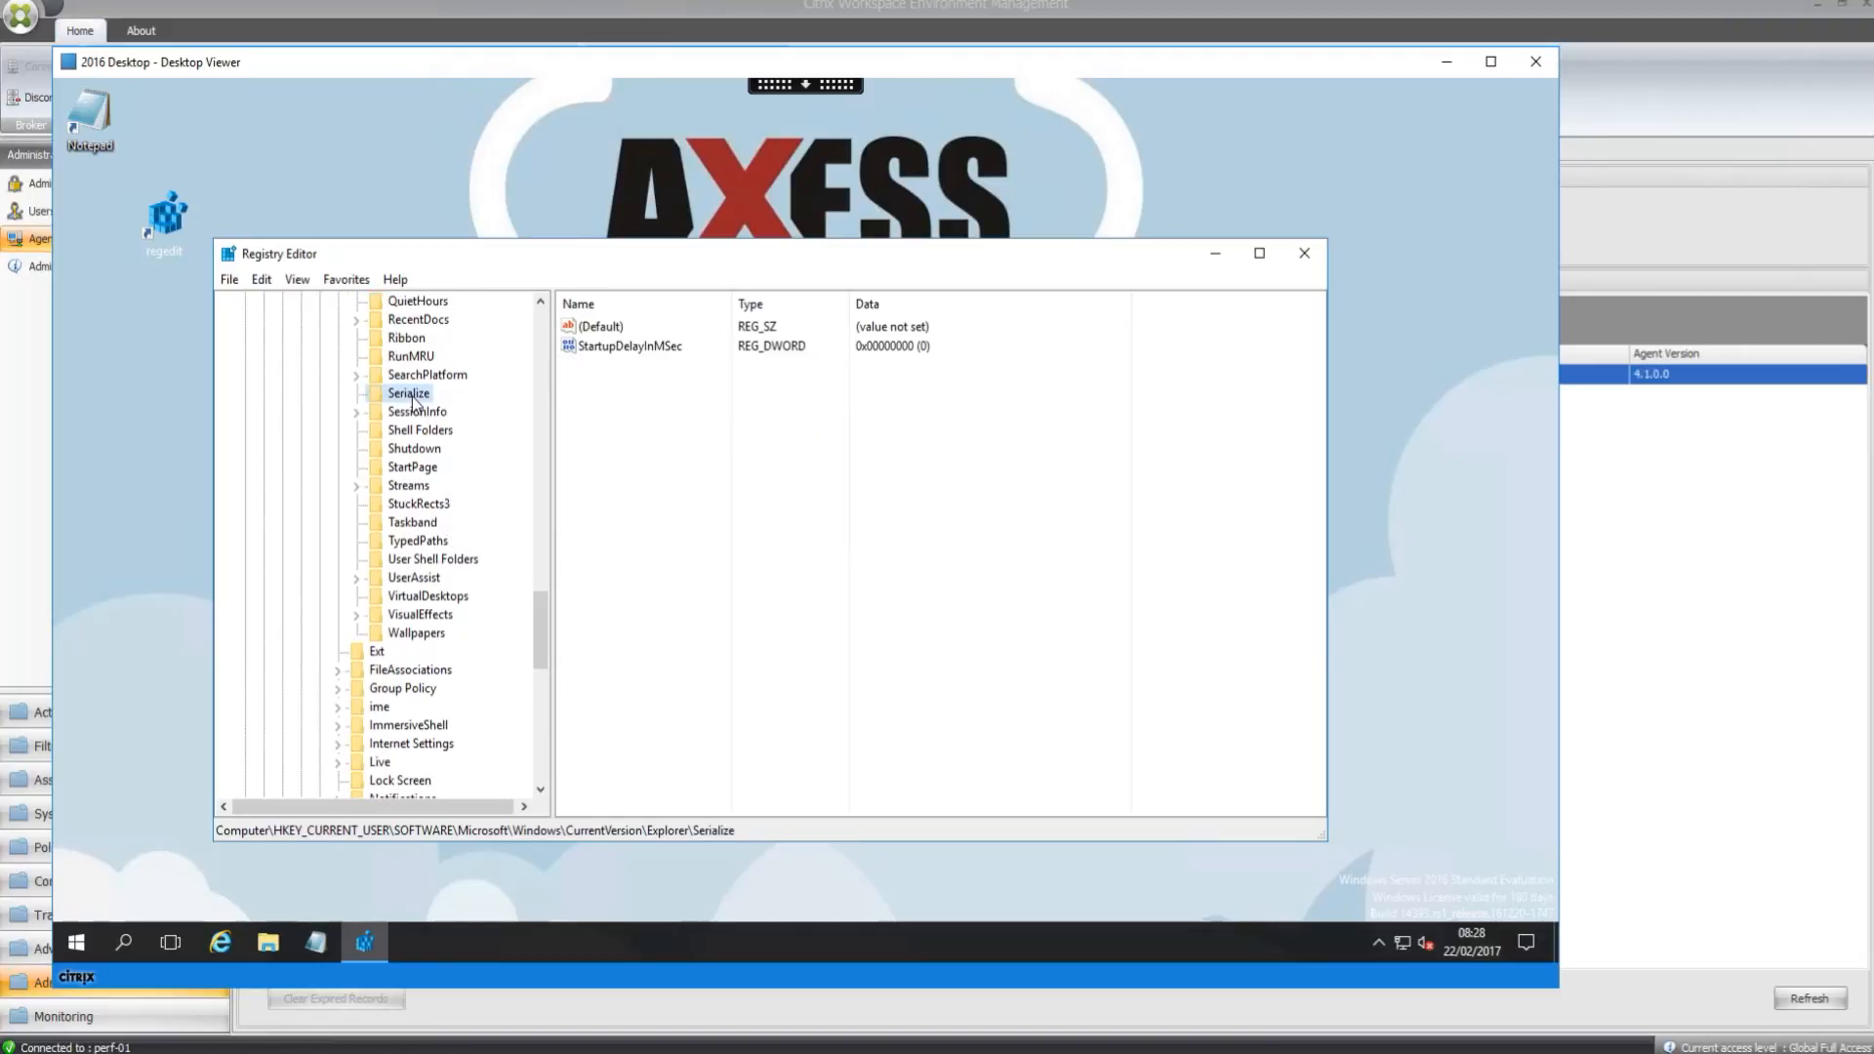
{"action": "left_click", "coordinate": [630, 346]}
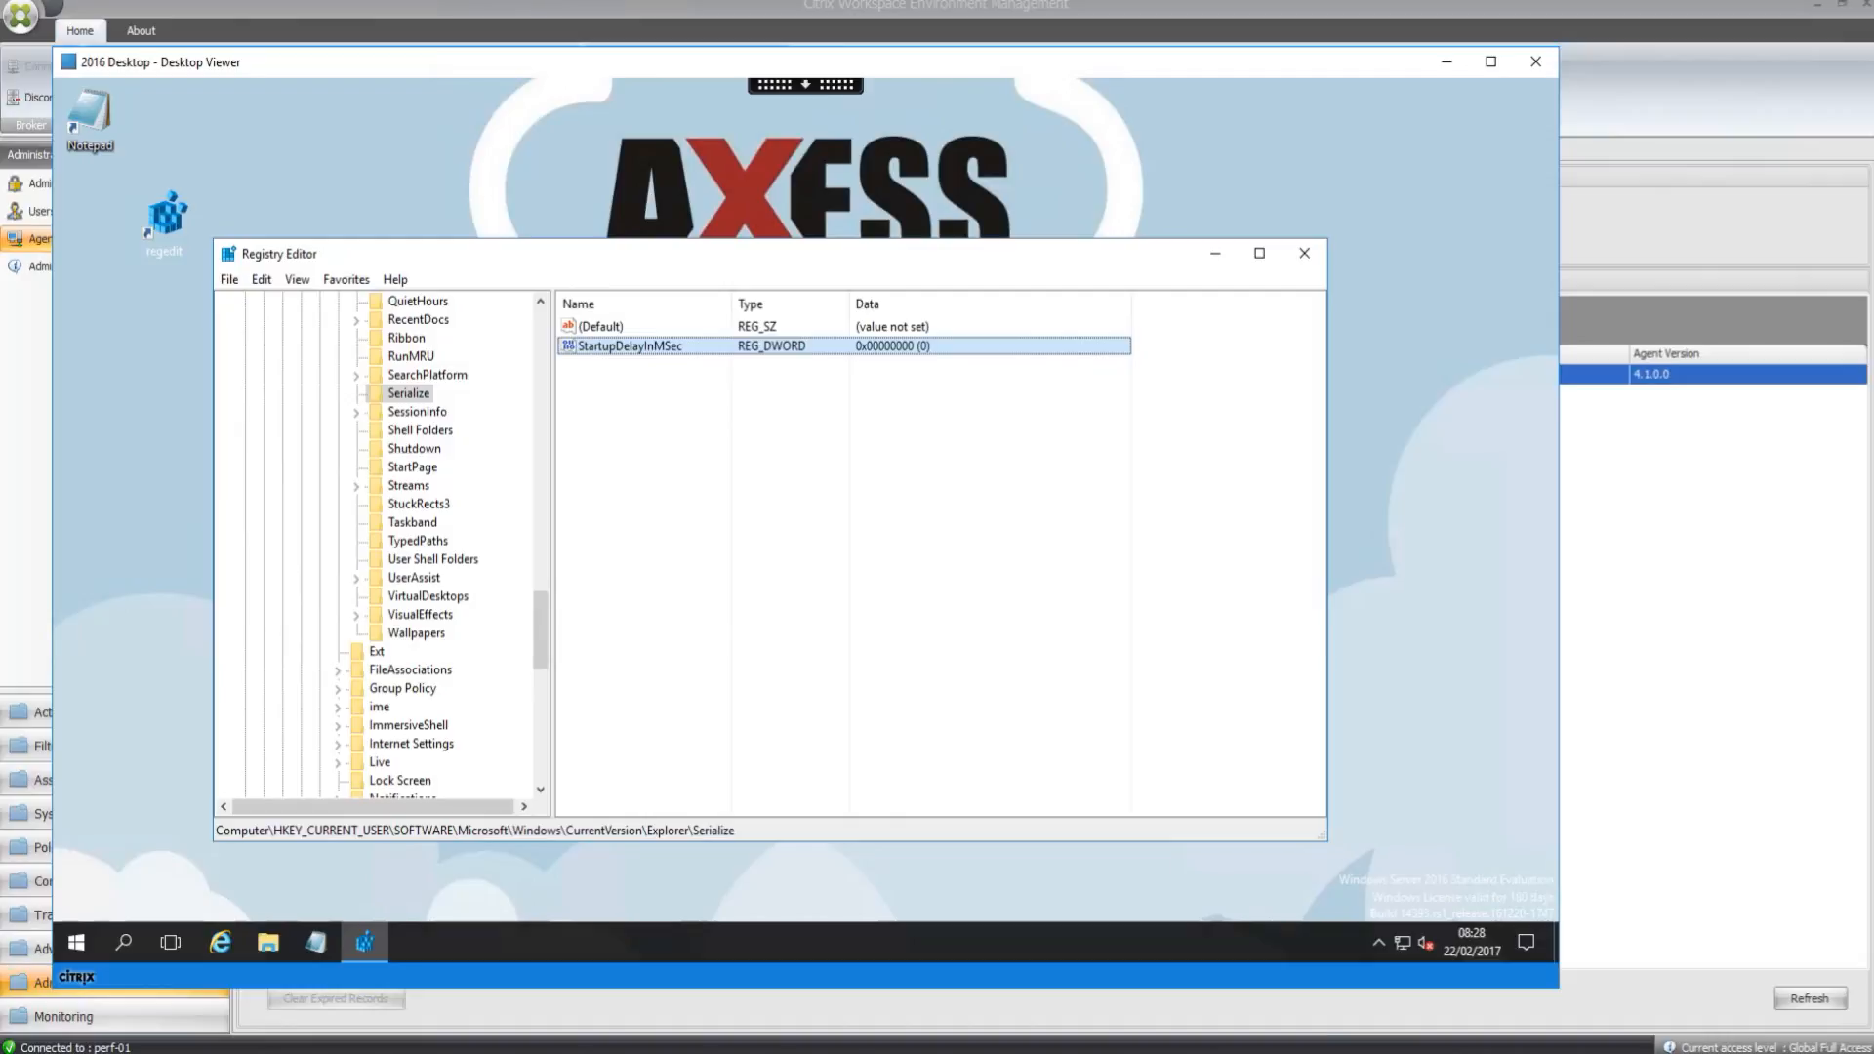
{"action": "left_click", "coordinate": [1303, 252]}
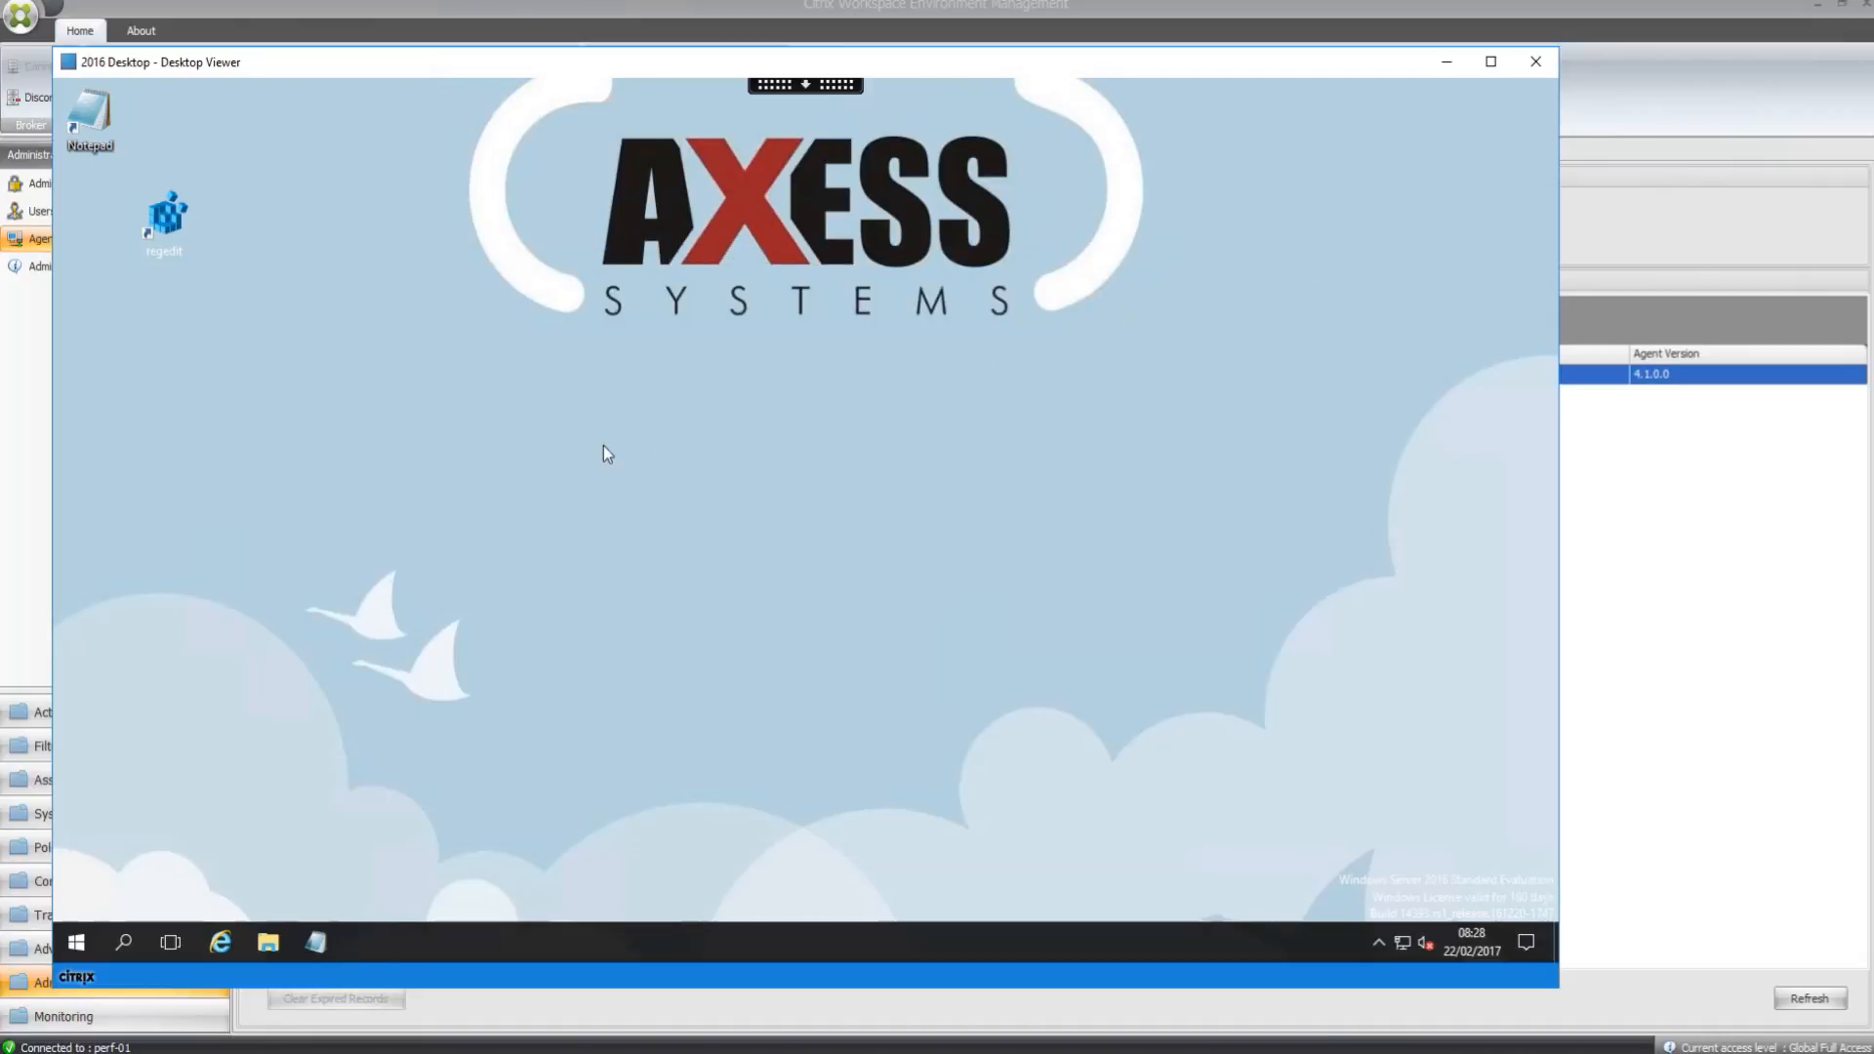
{"action": "left_click_drag", "start_coordinate": [164, 222], "coordinate": [92, 222]}
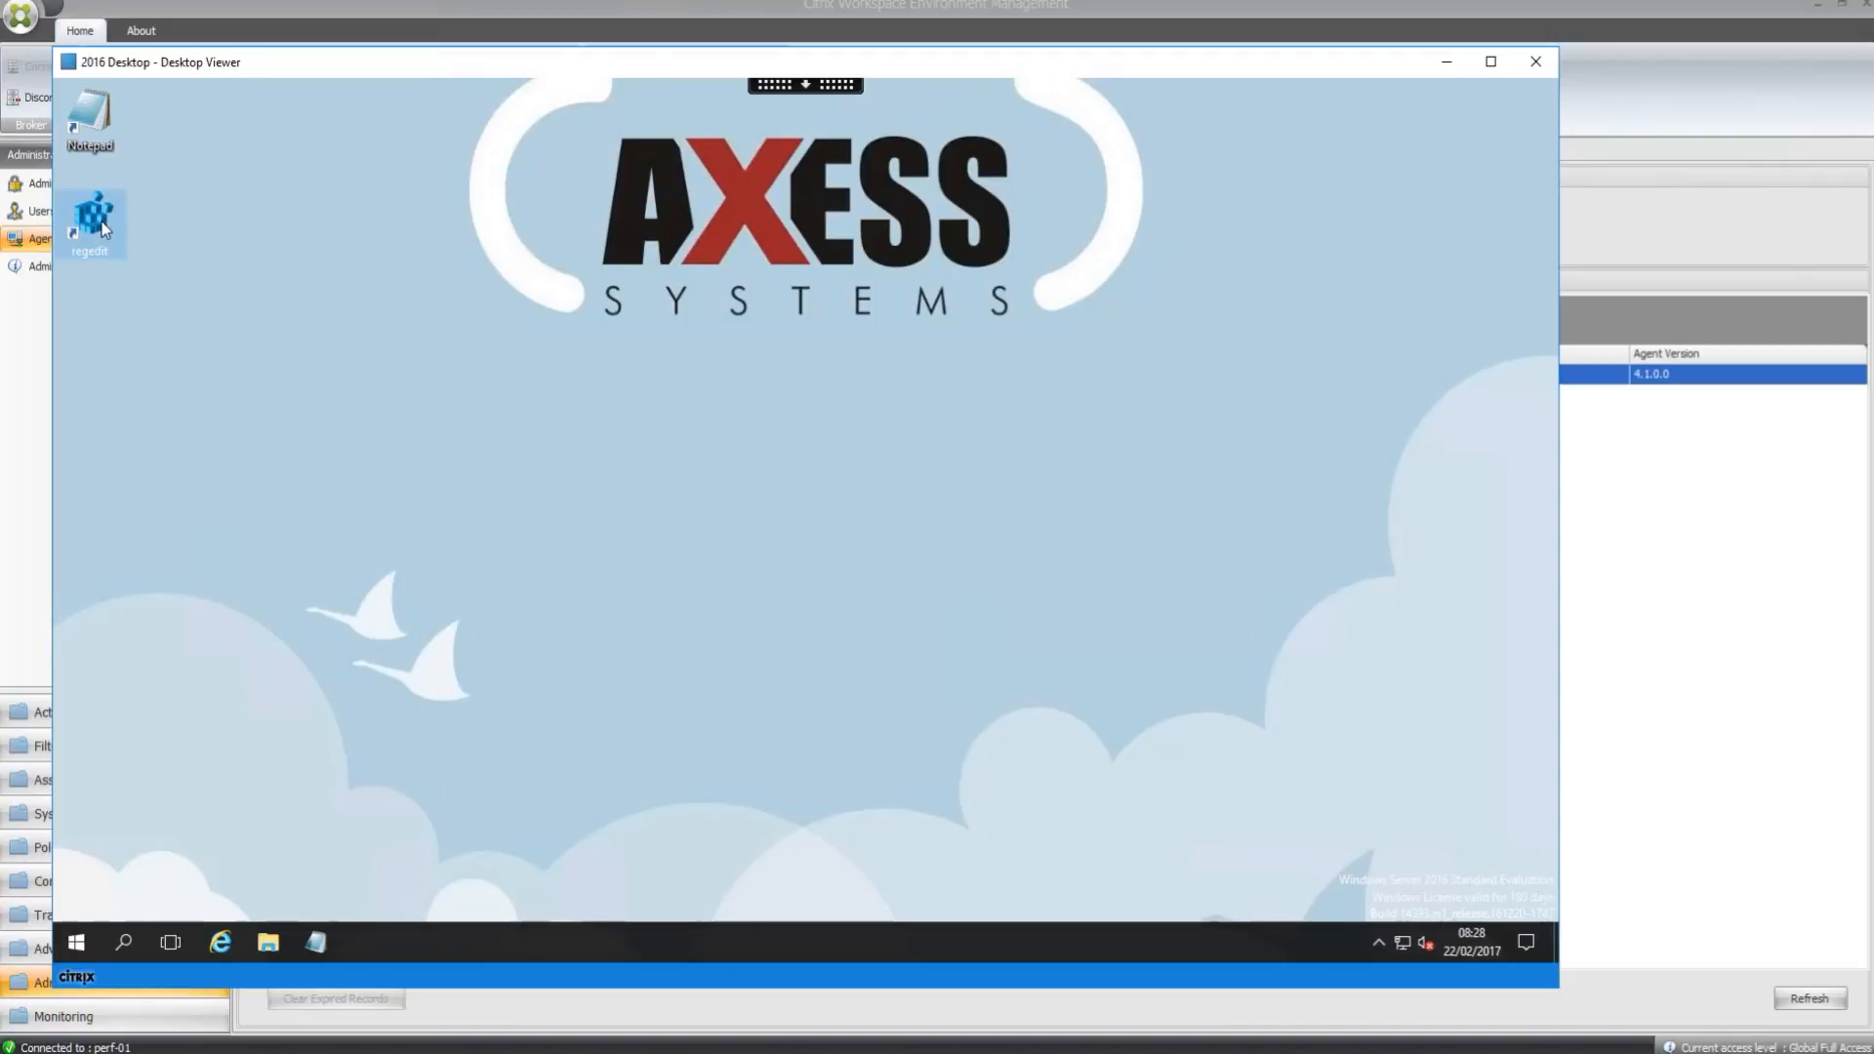